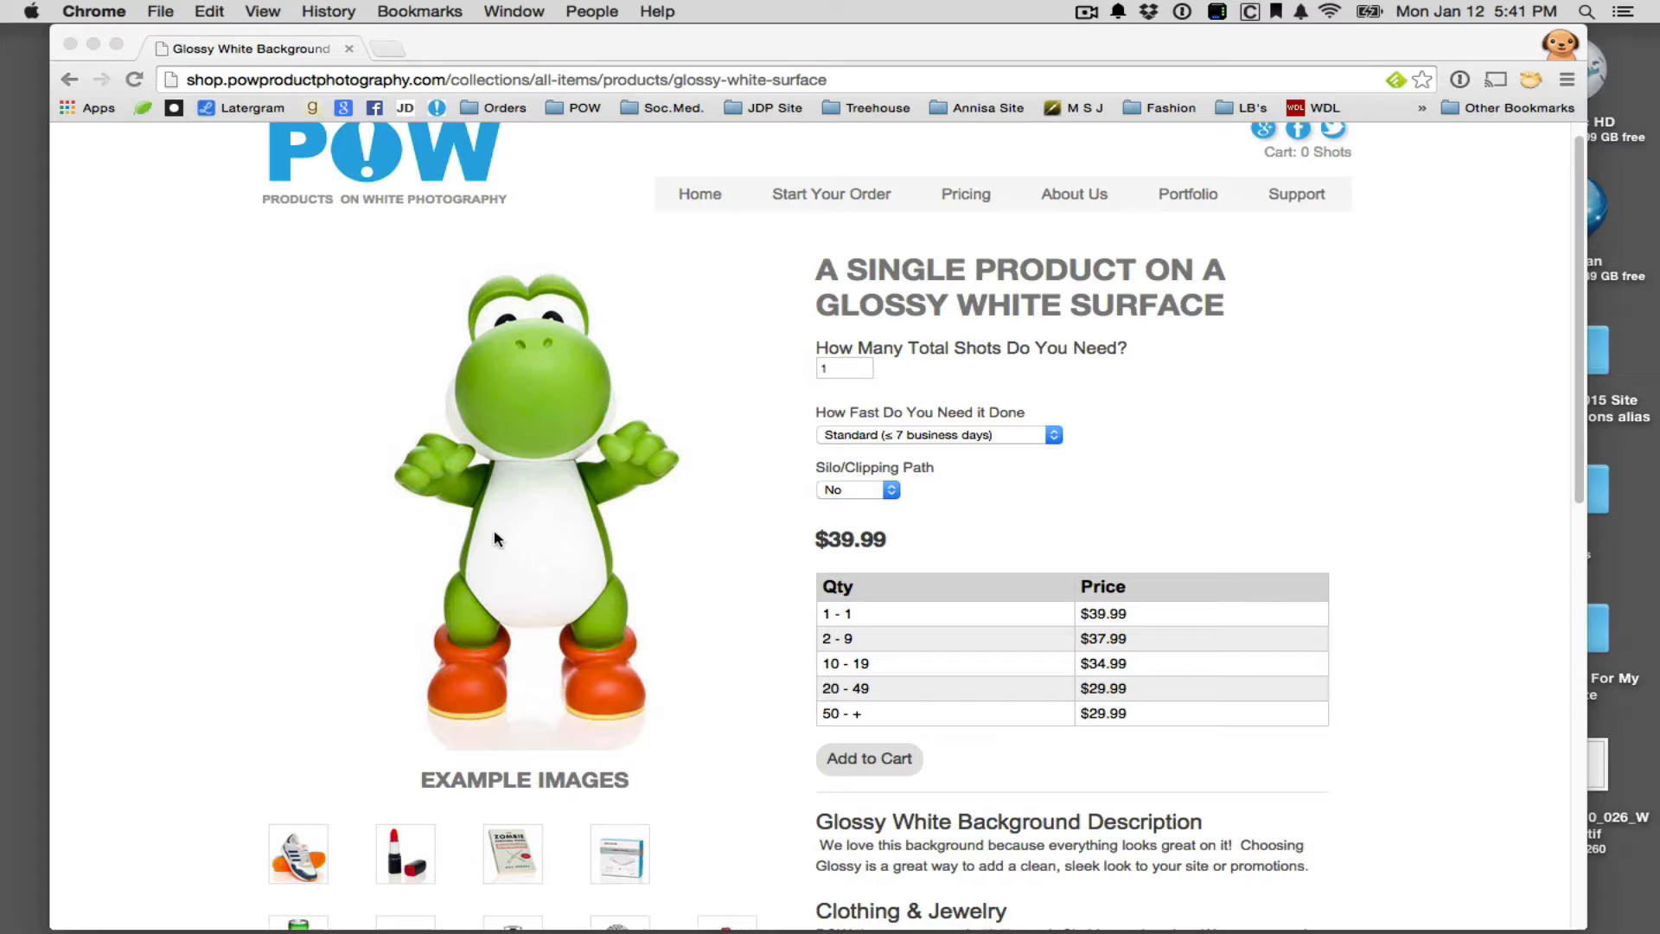
pyautogui.moveTo(1453, 707)
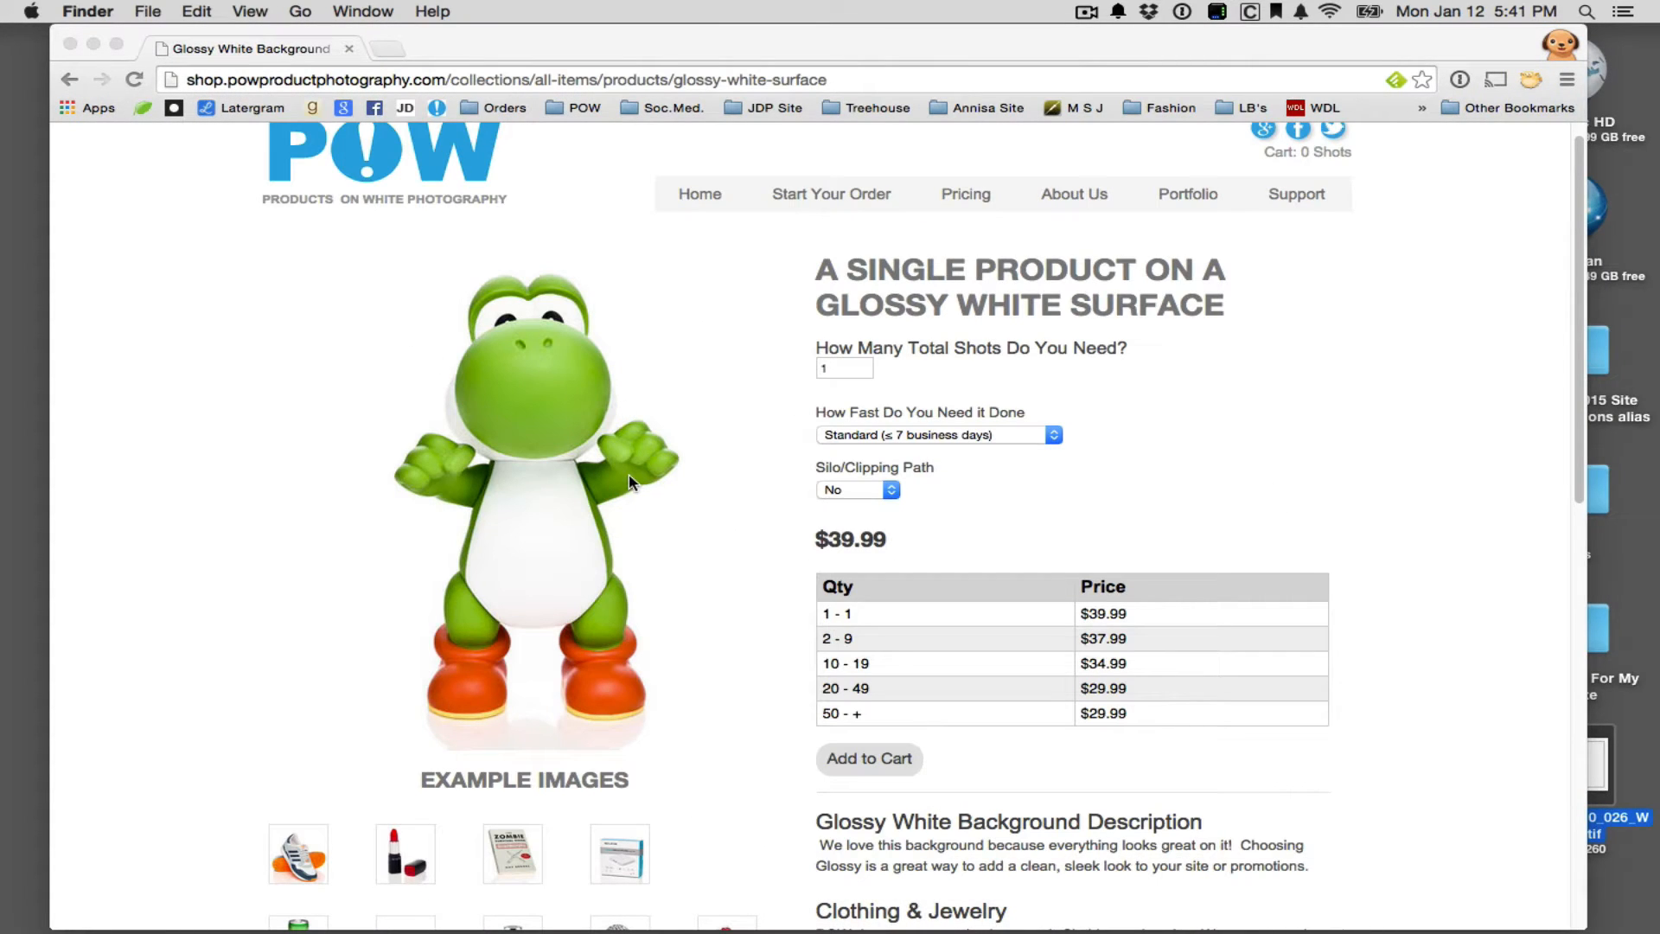
pyautogui.moveTo(534, 382)
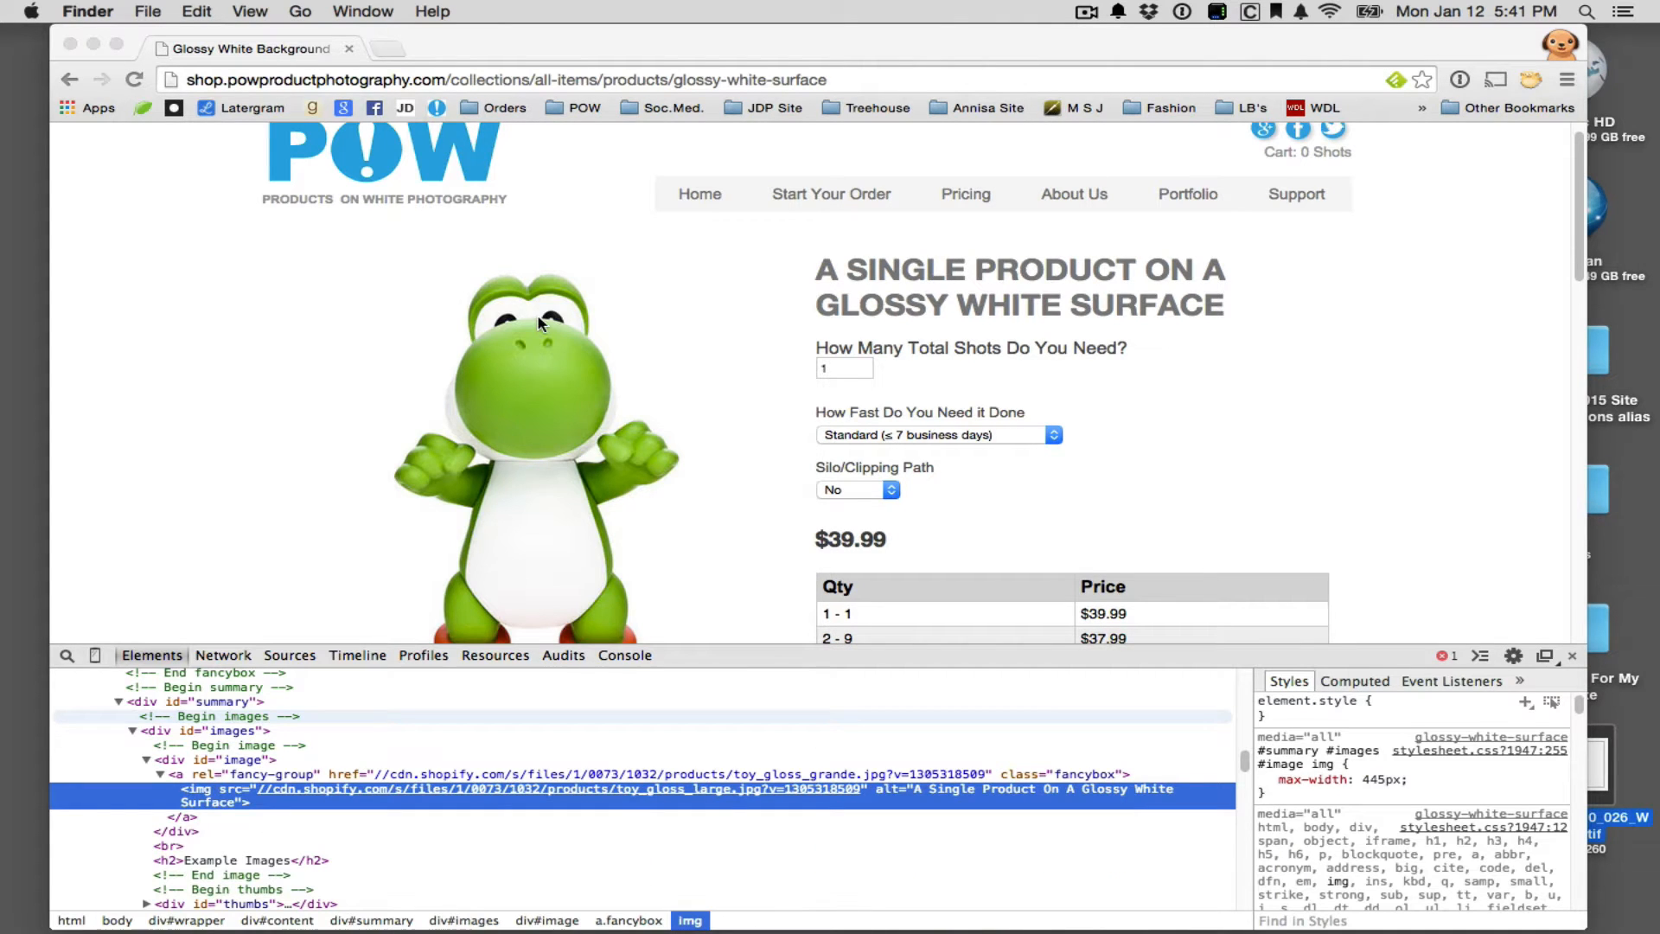
# Inspect the product photo's page element to reveal its 433×480 px dimensions
pyautogui.rightClick(536, 323)
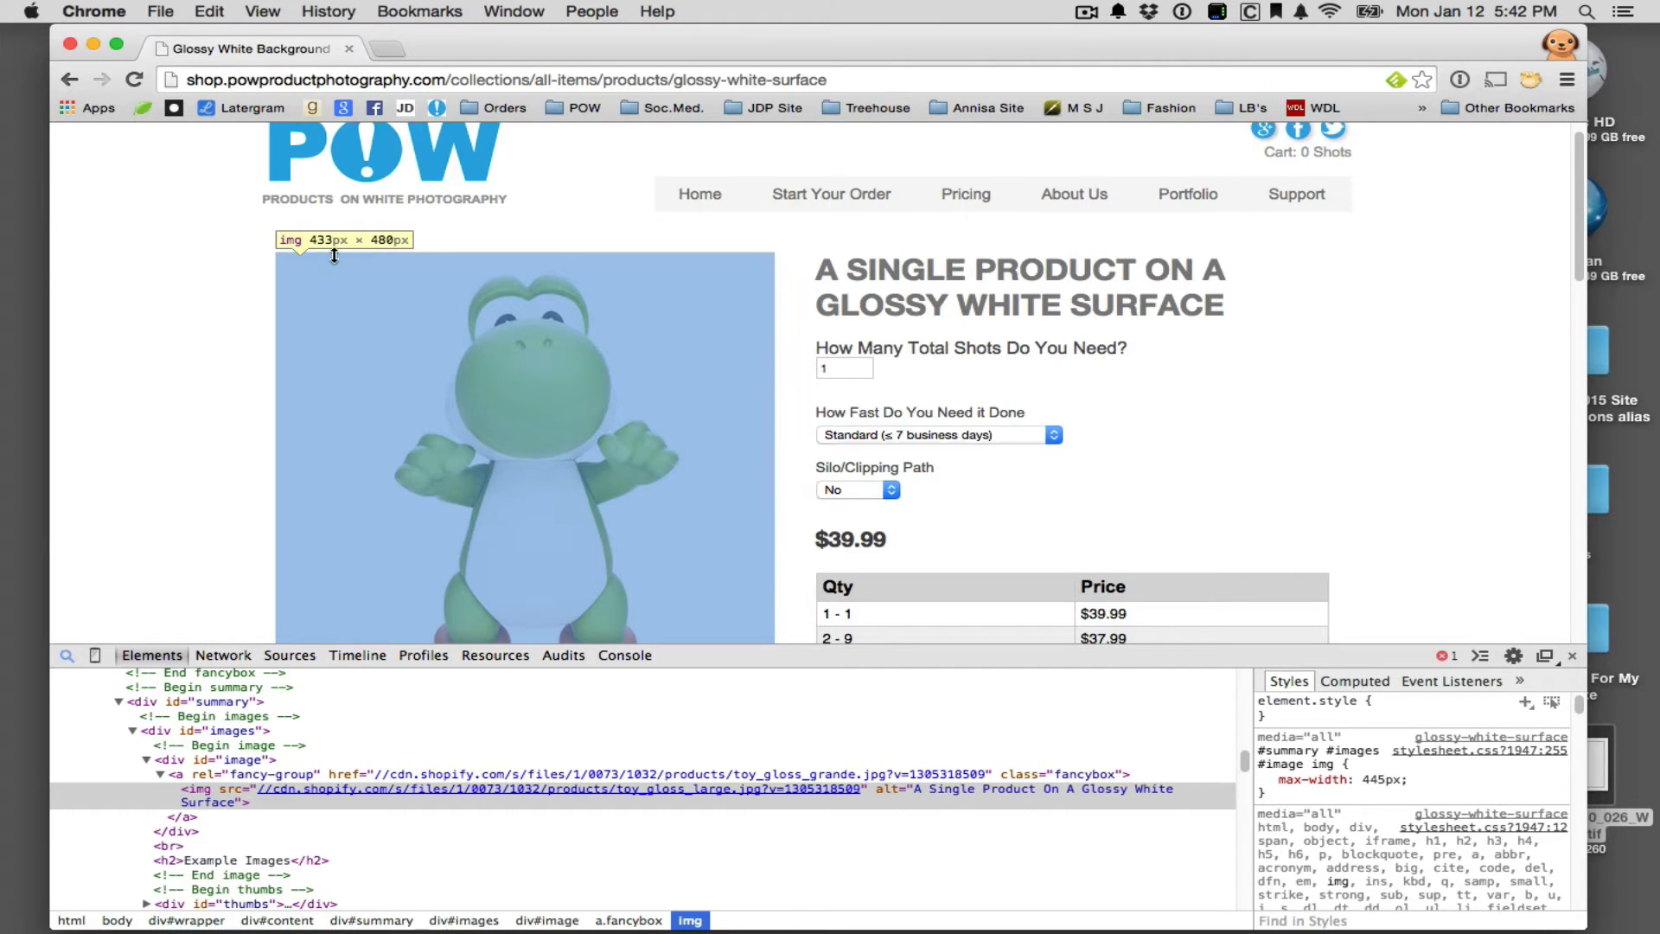
pyautogui.moveTo(340, 331)
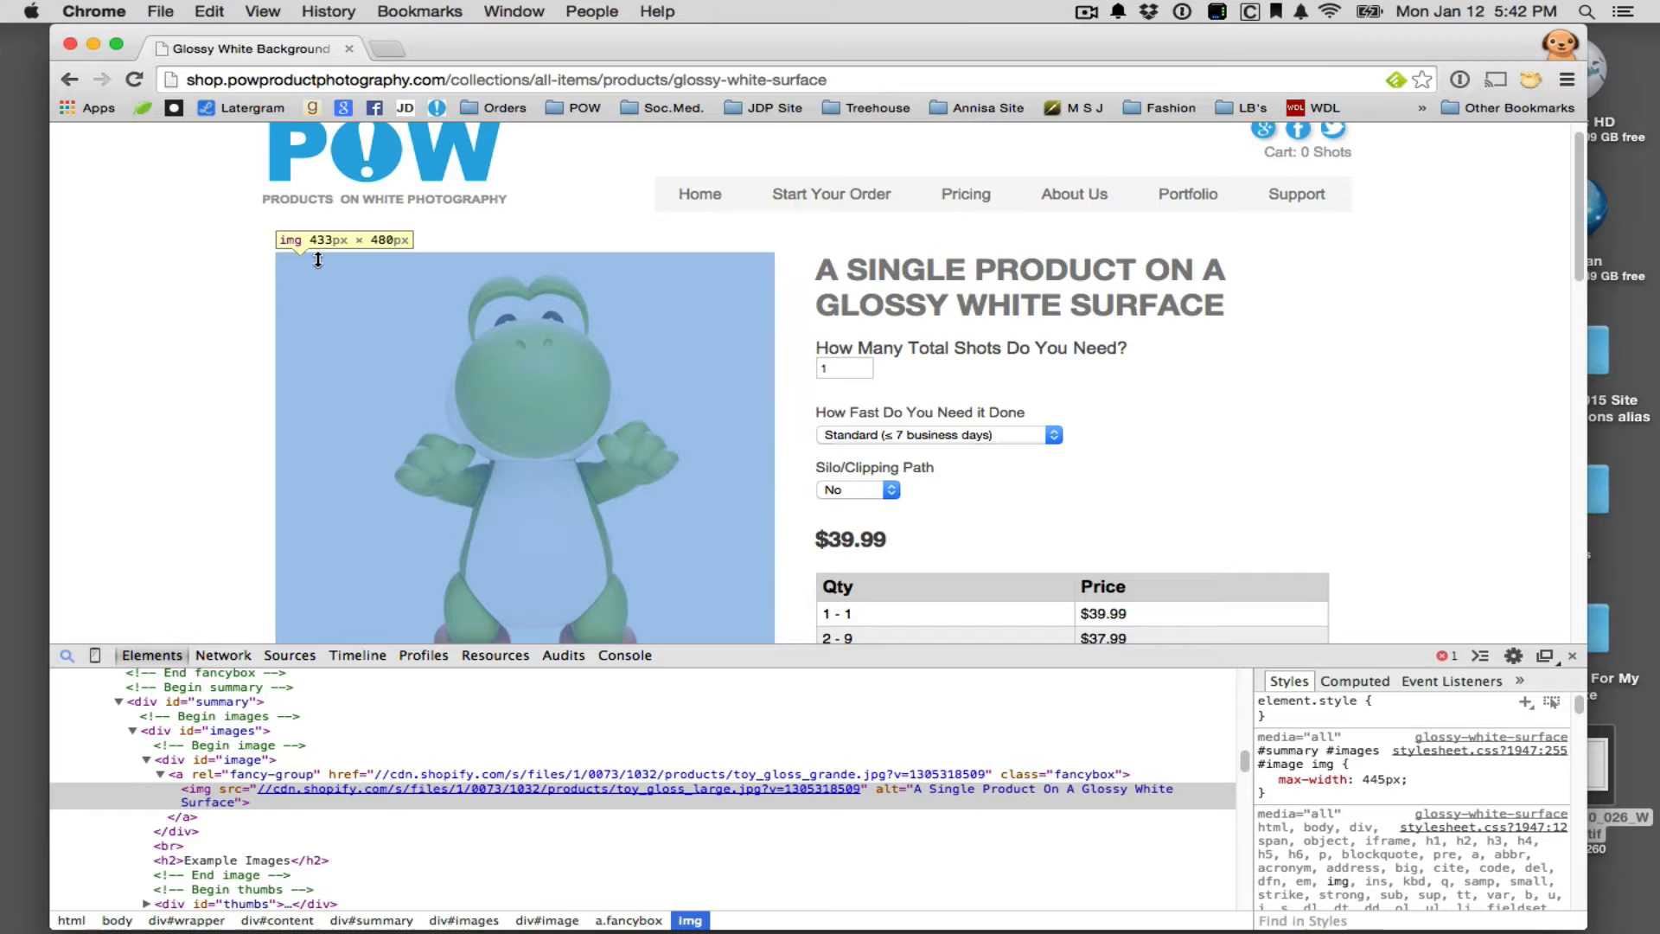
pyautogui.moveTo(540, 429)
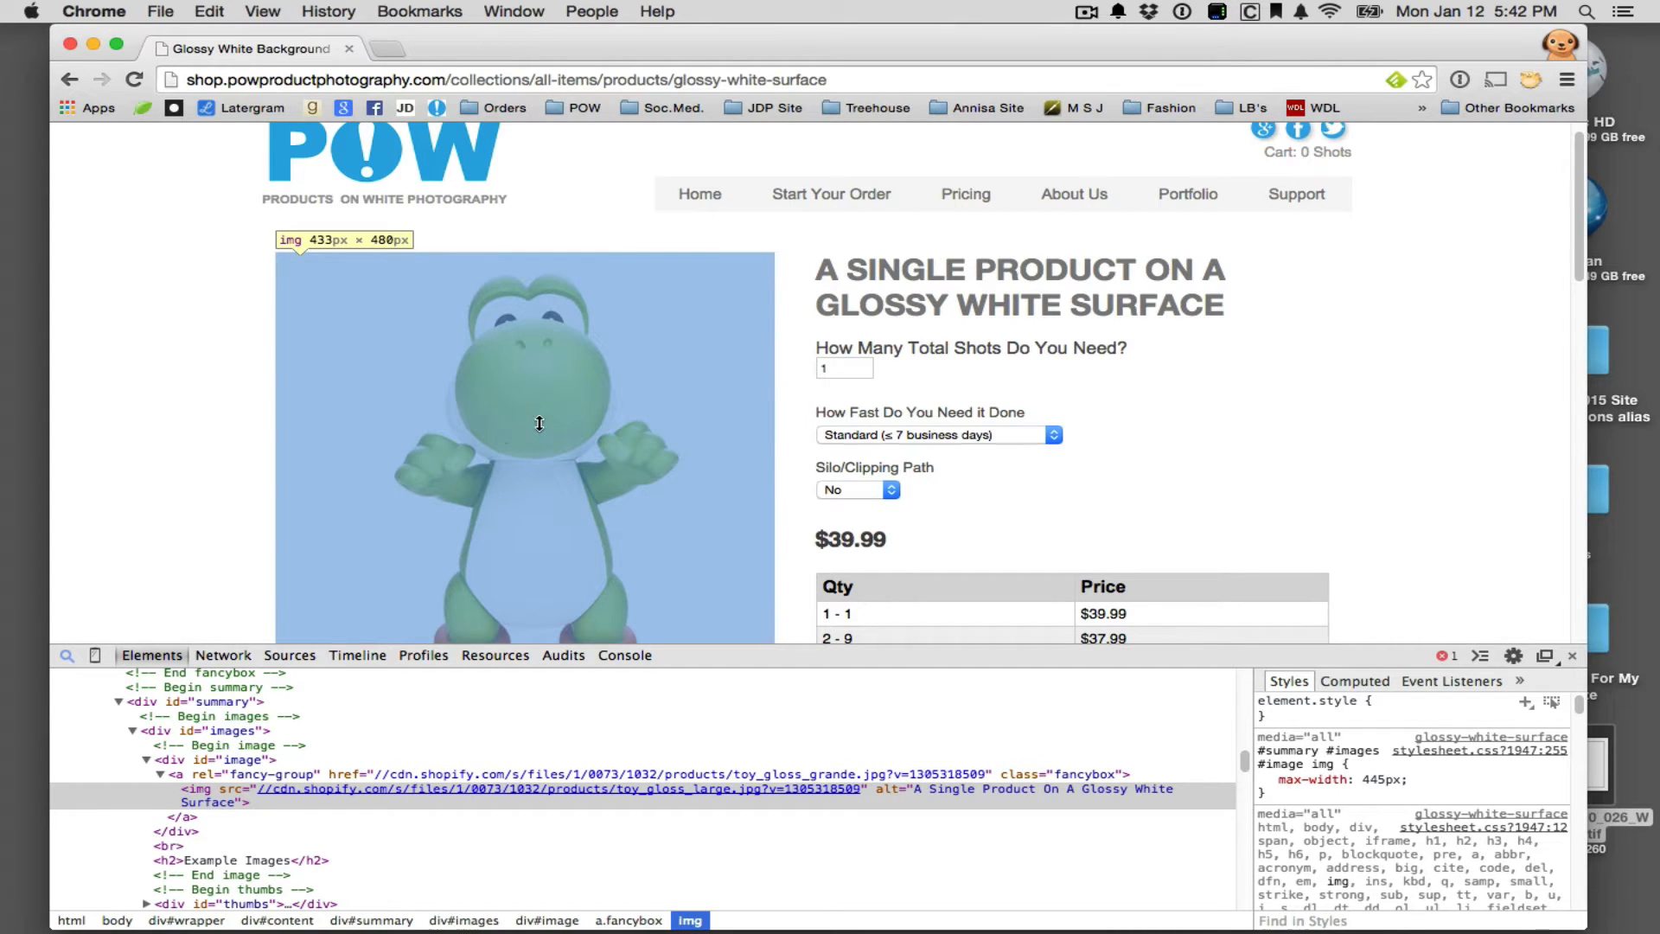
pyautogui.moveTo(636, 544)
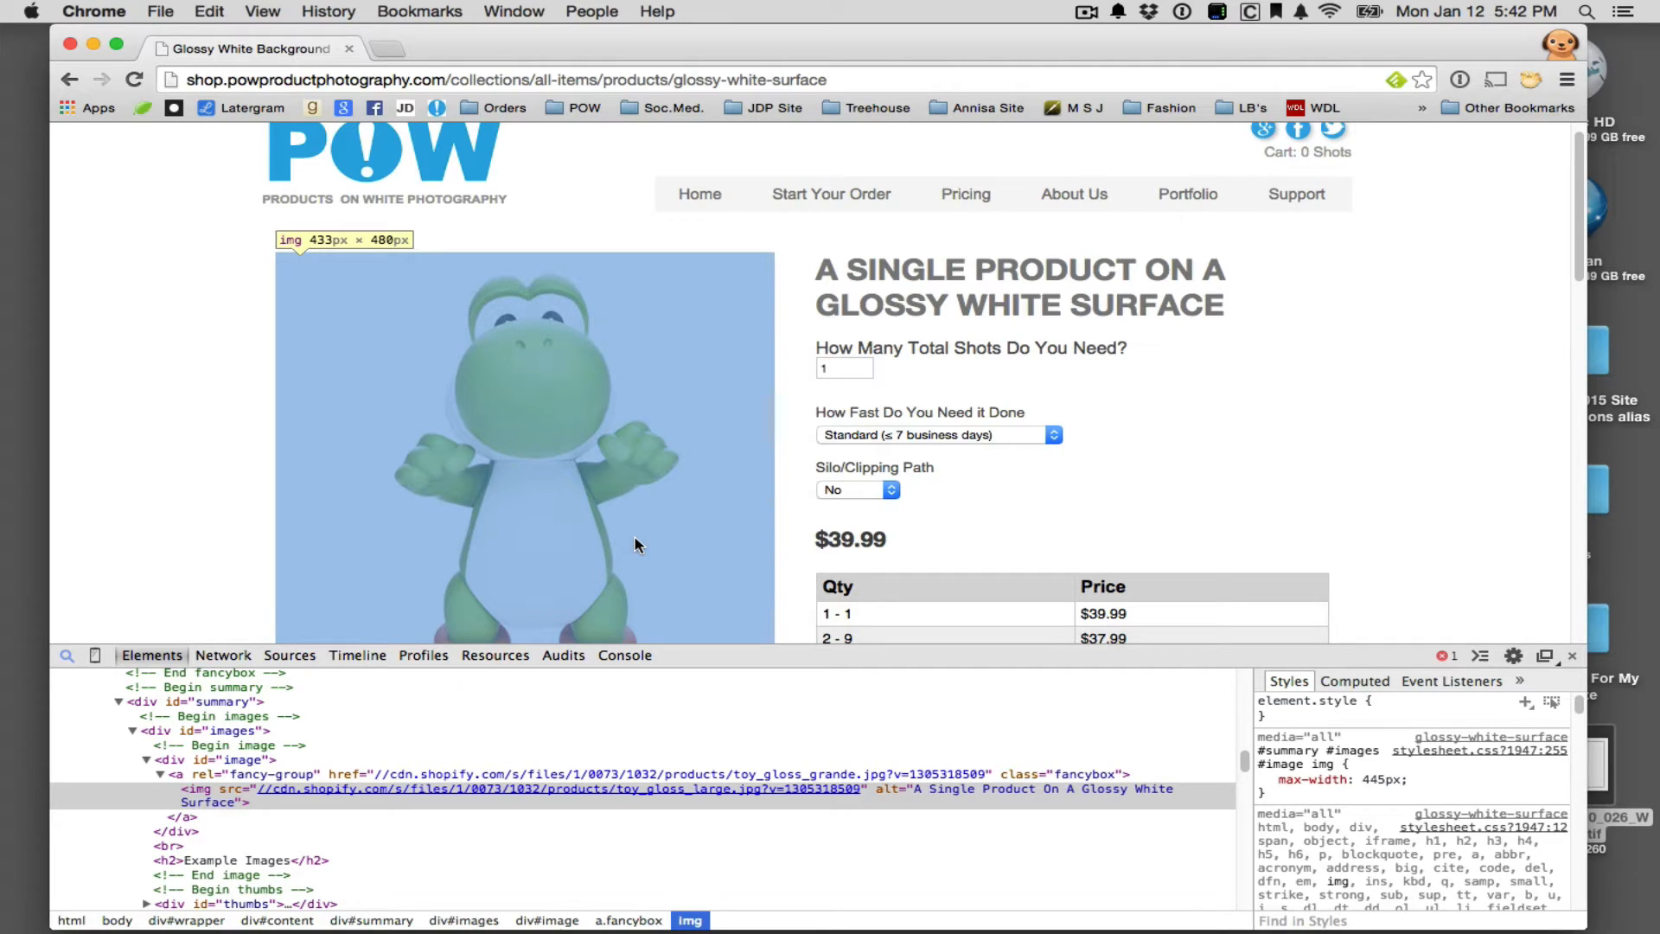
pyautogui.moveTo(532, 526)
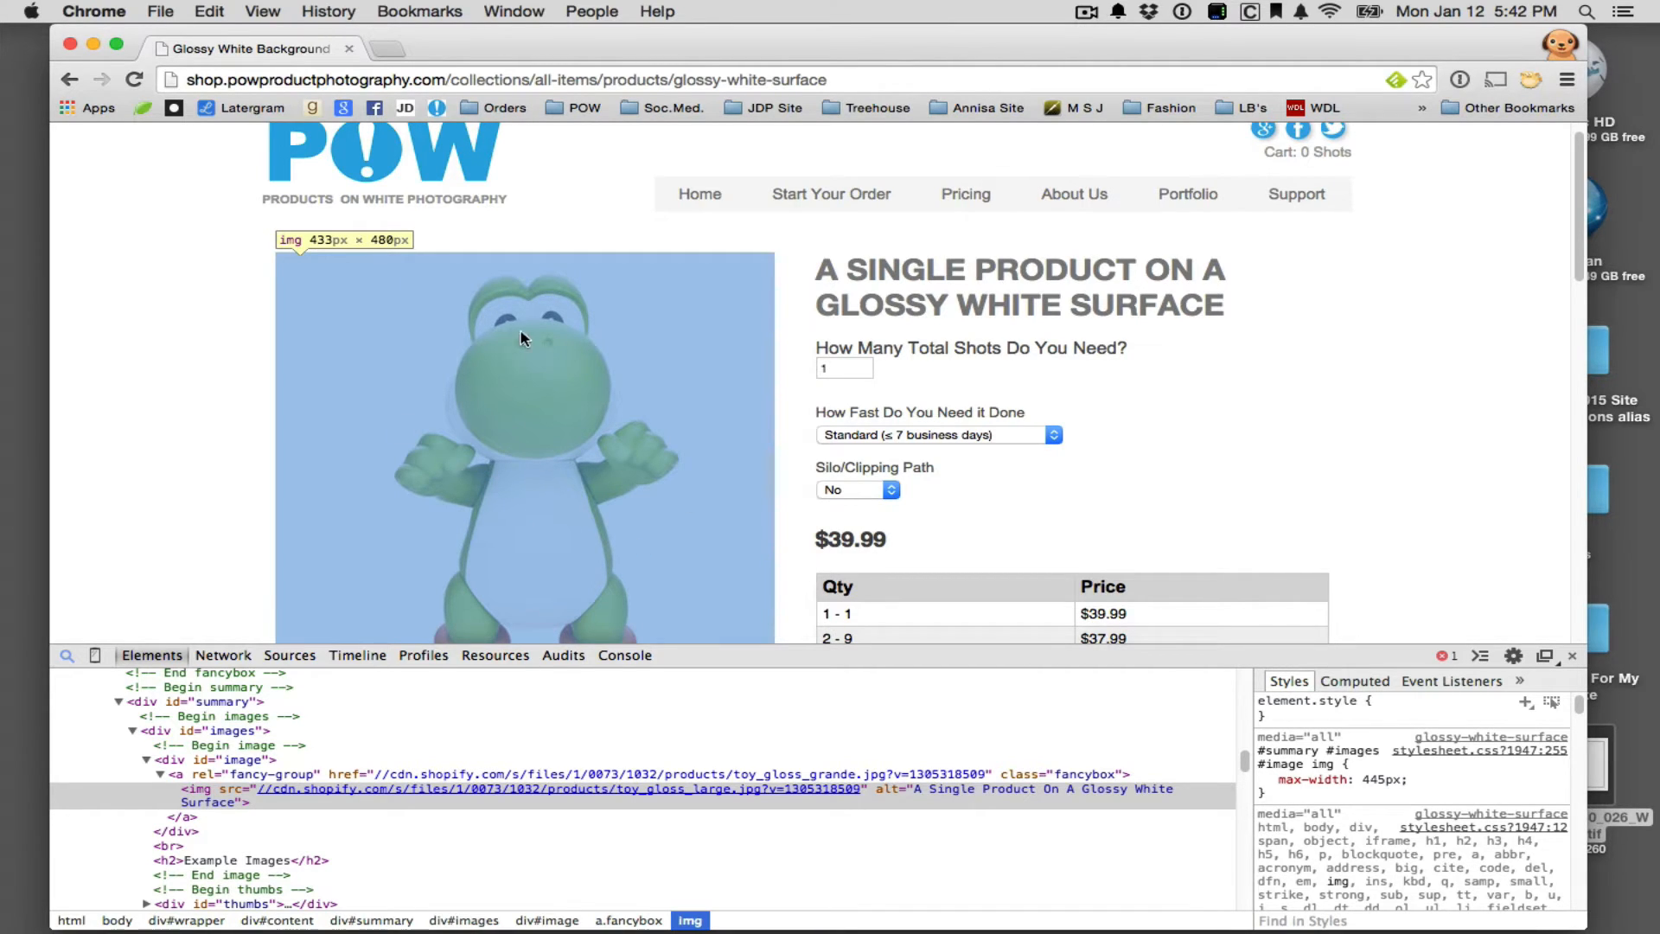
pyautogui.moveTo(646, 526)
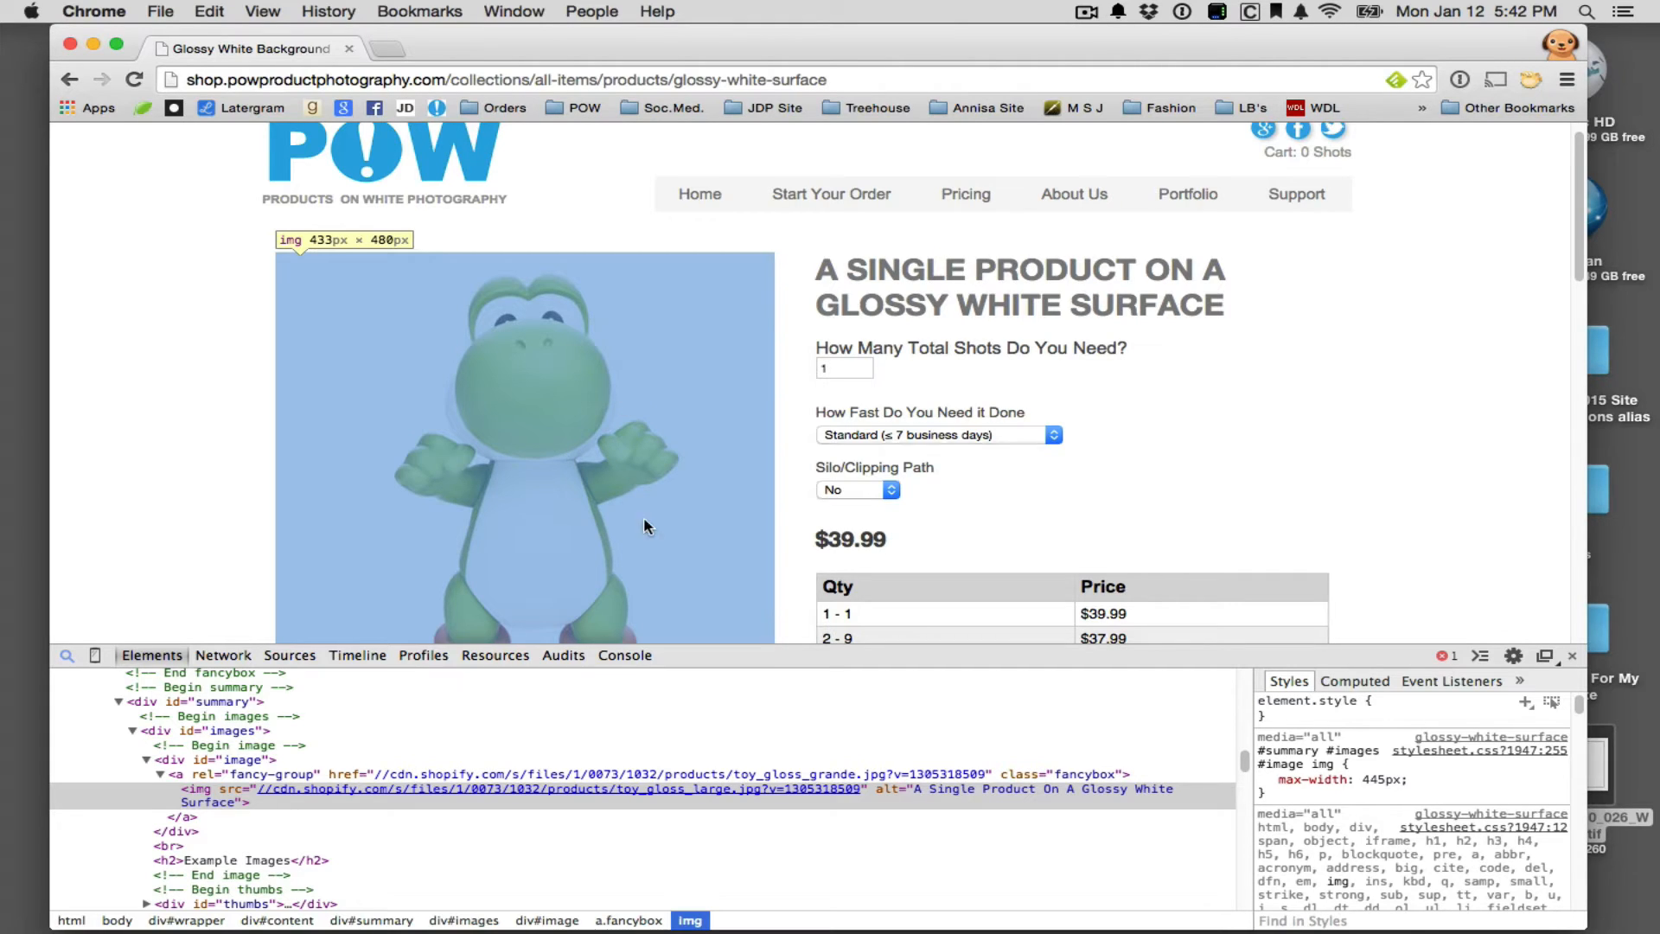
pyautogui.moveTo(585, 550)
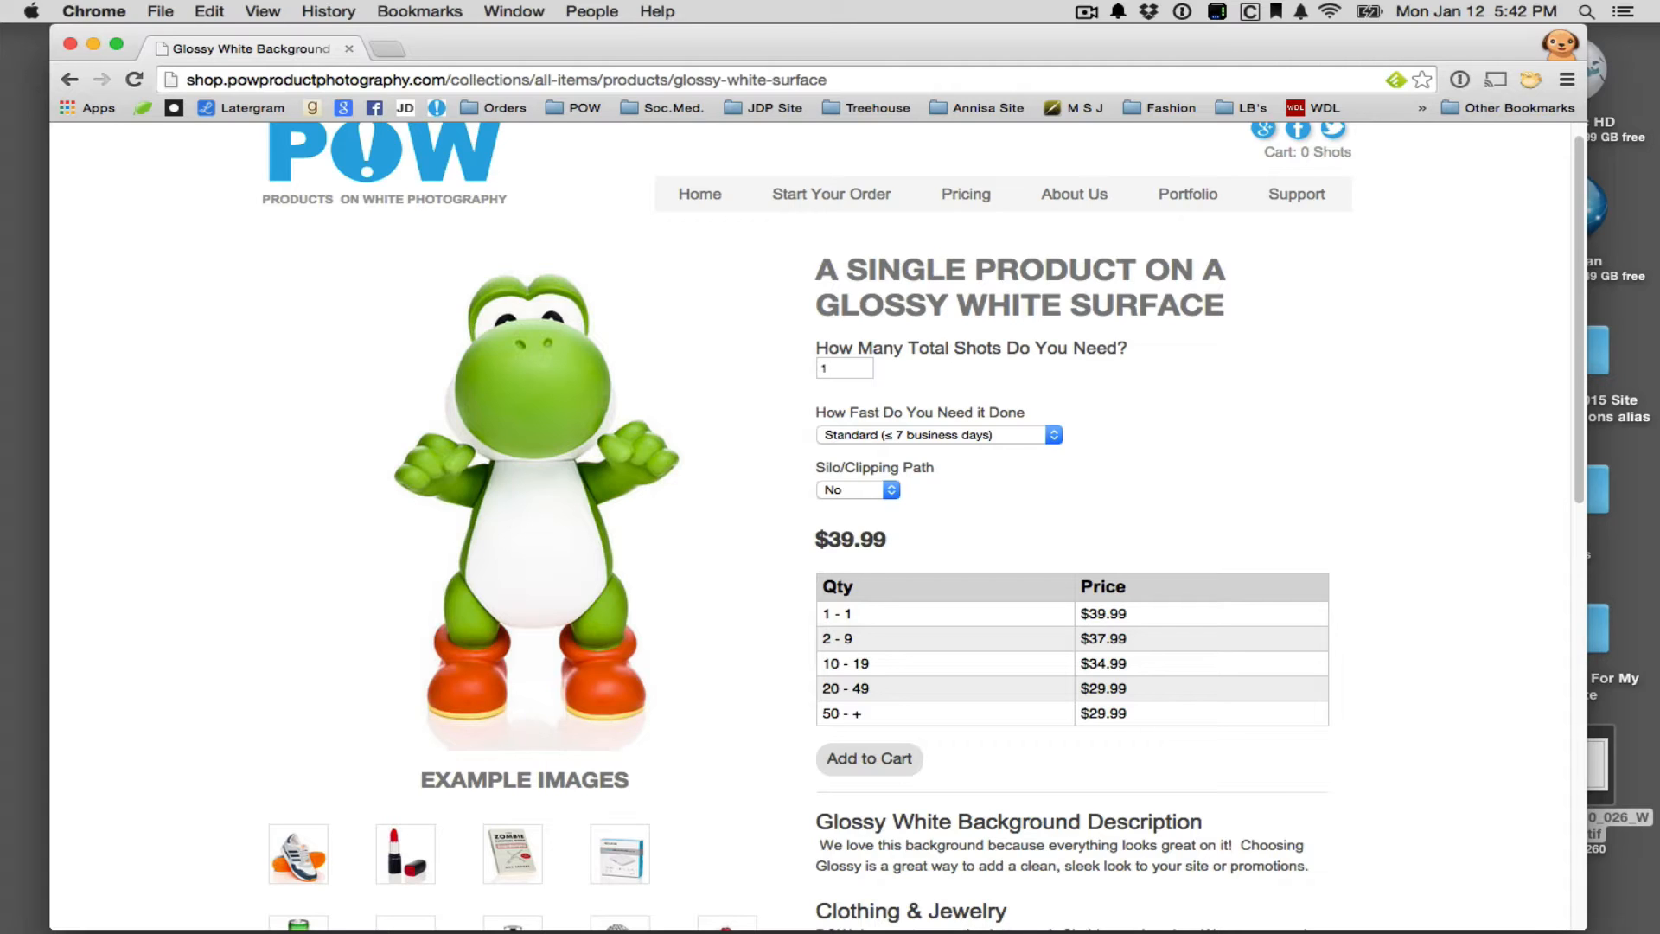
pyautogui.moveTo(622, 453)
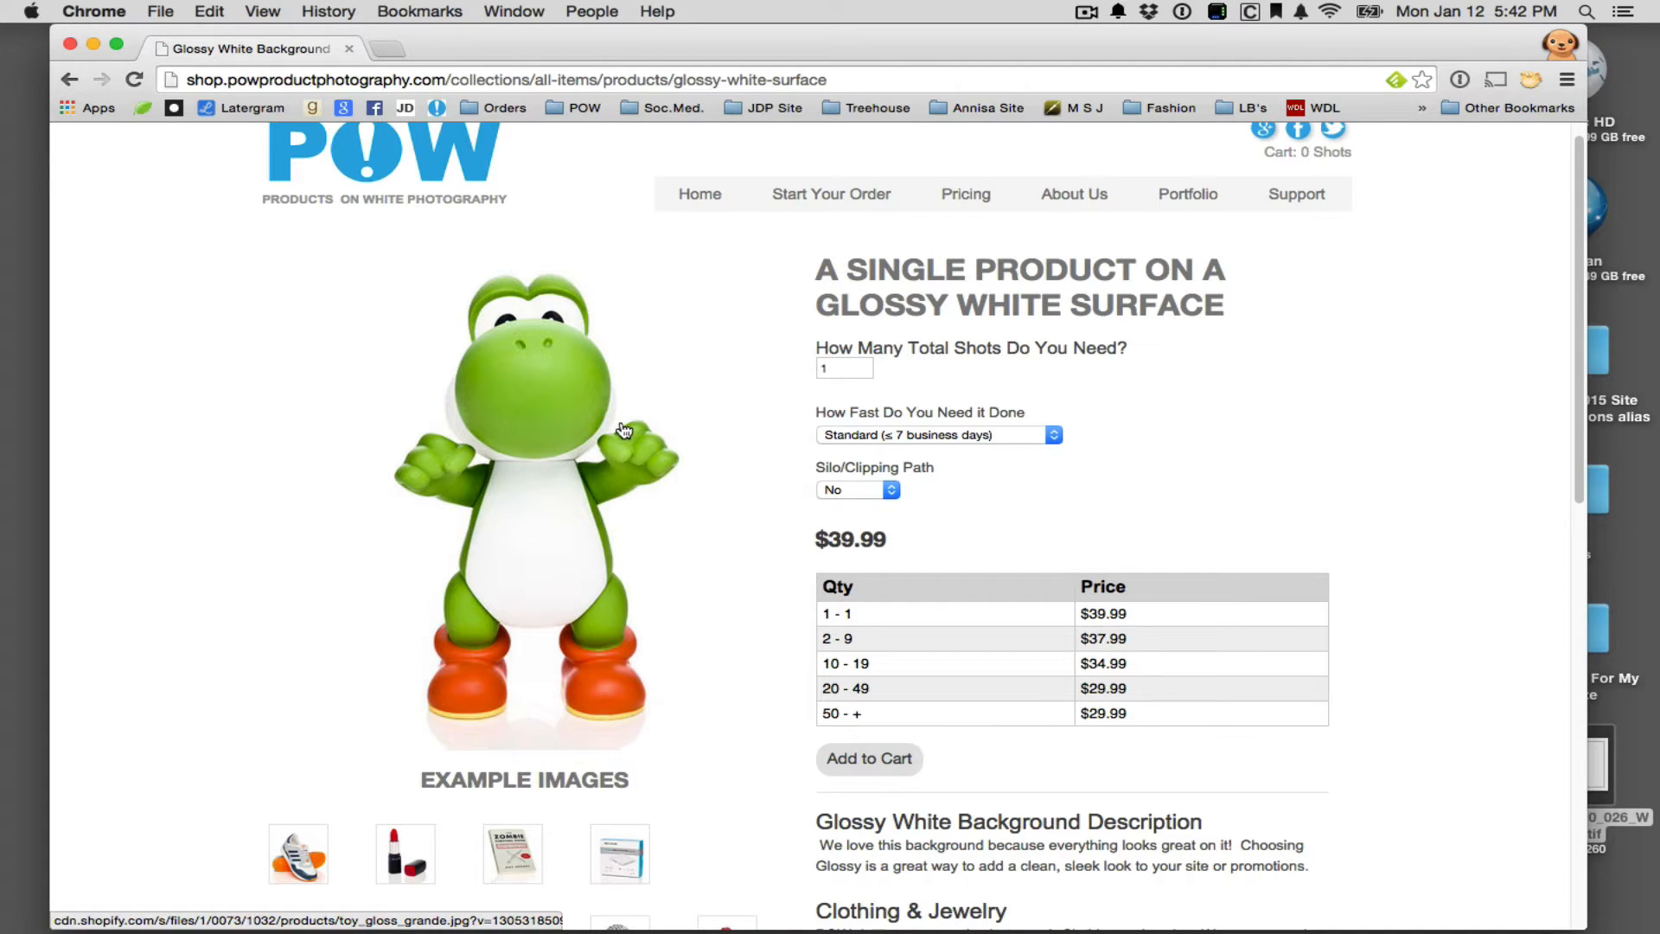
pyautogui.moveTo(1110, 631)
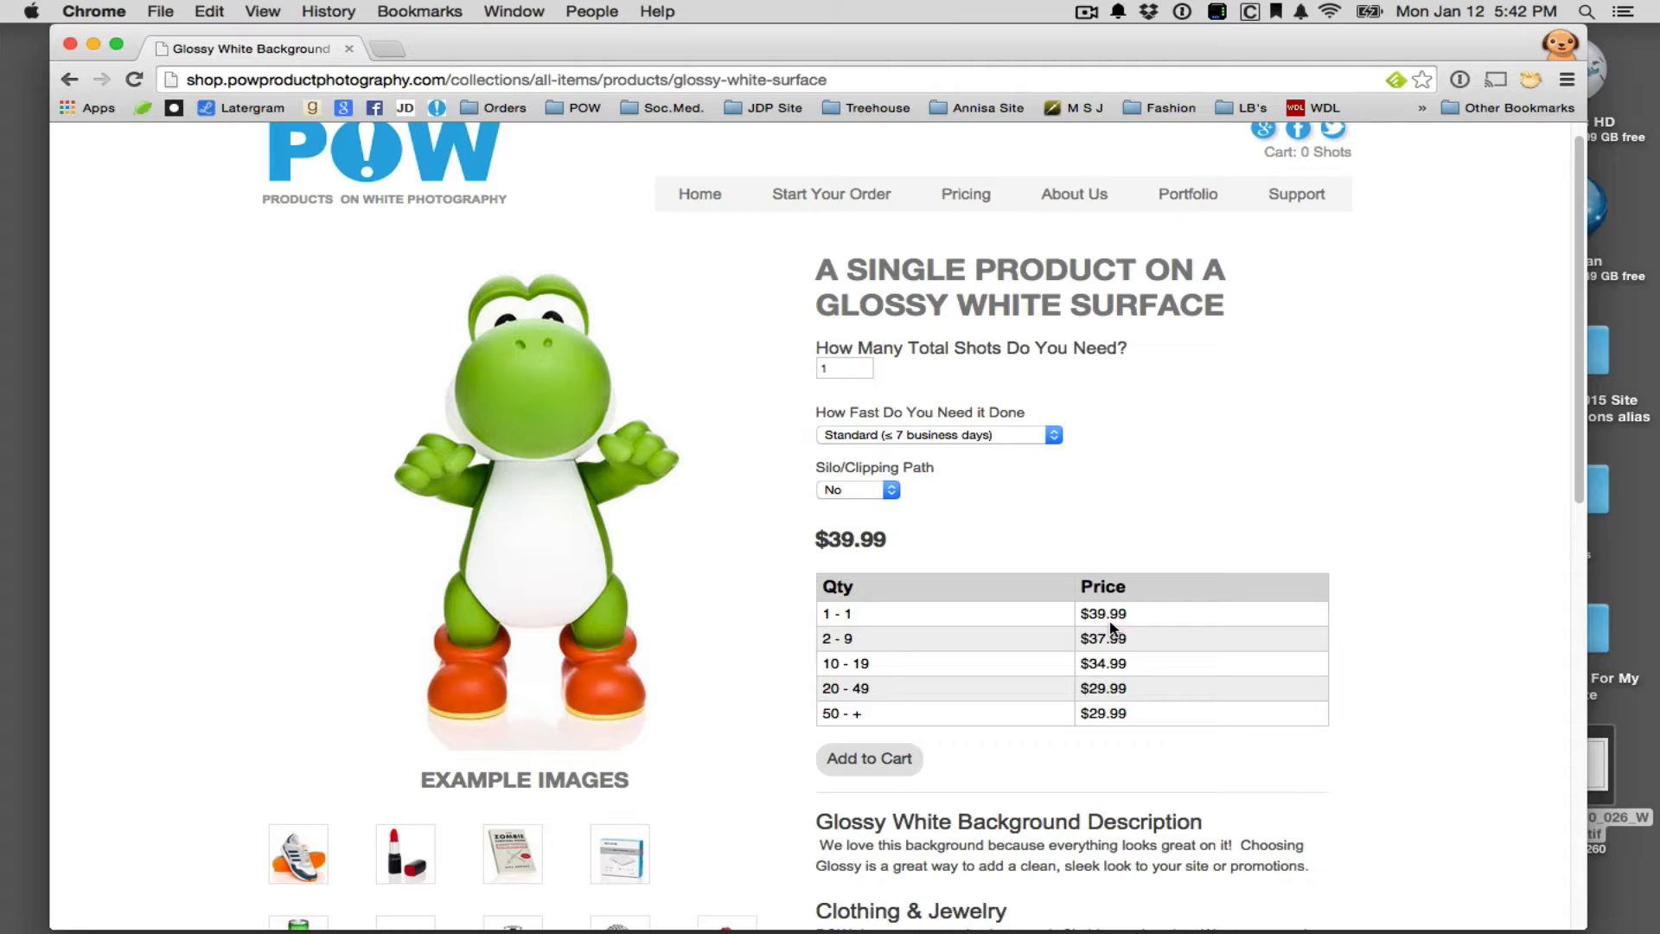
pyautogui.moveTo(861, 461)
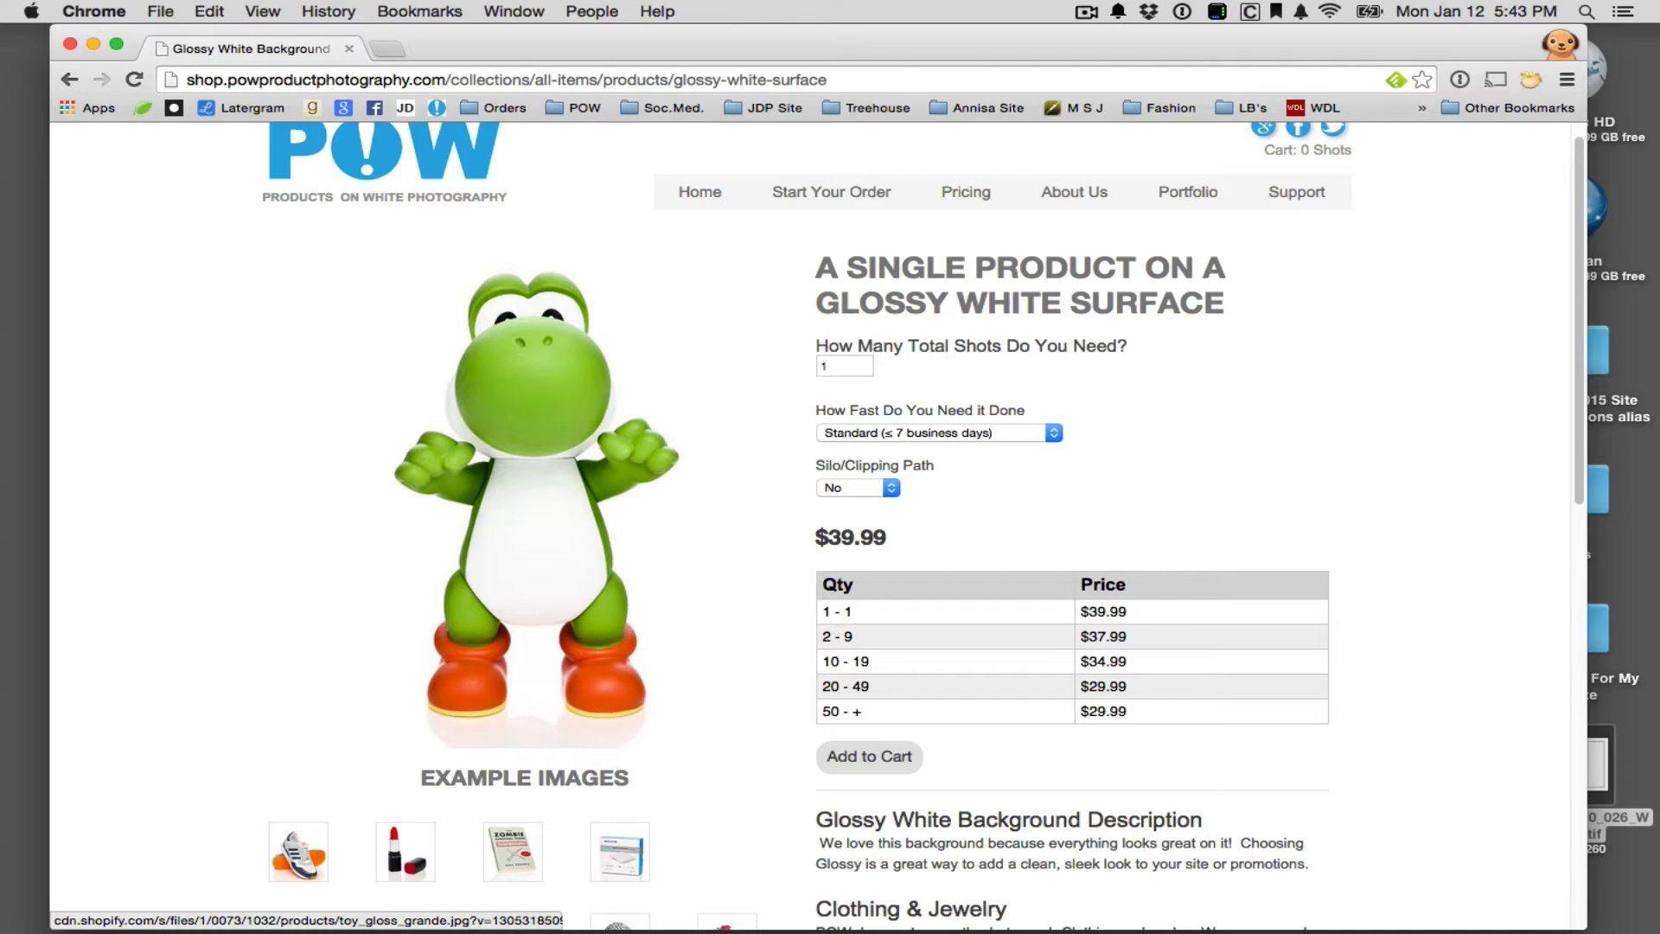
pyautogui.moveTo(585, 512)
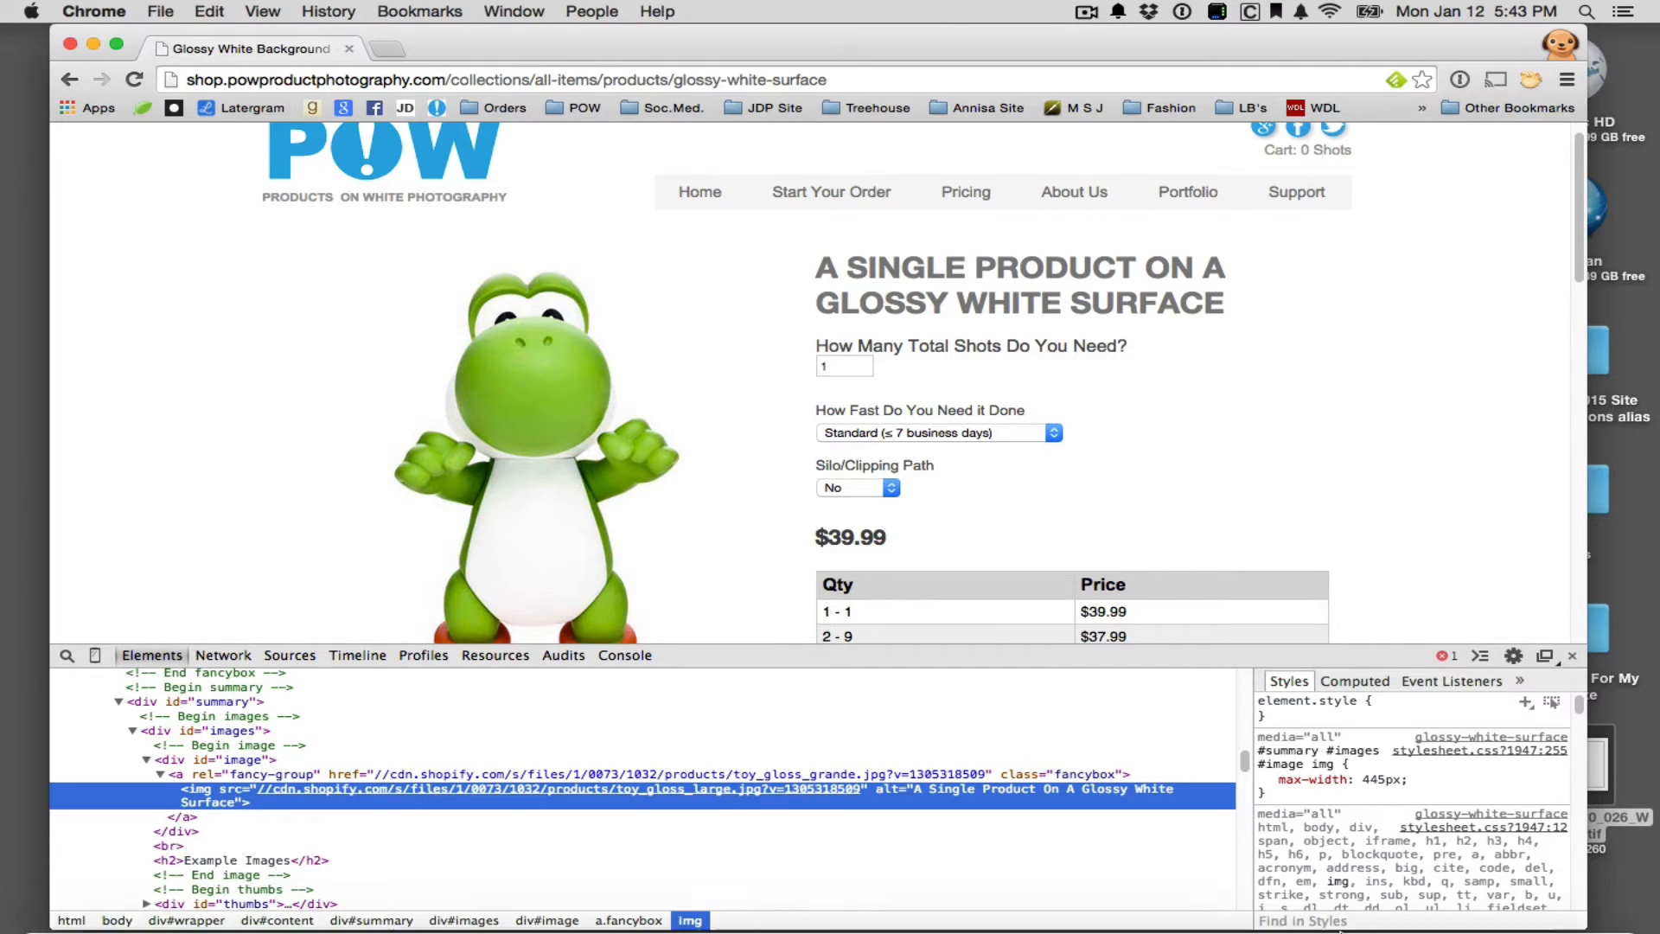
pyautogui.moveTo(1060, 892)
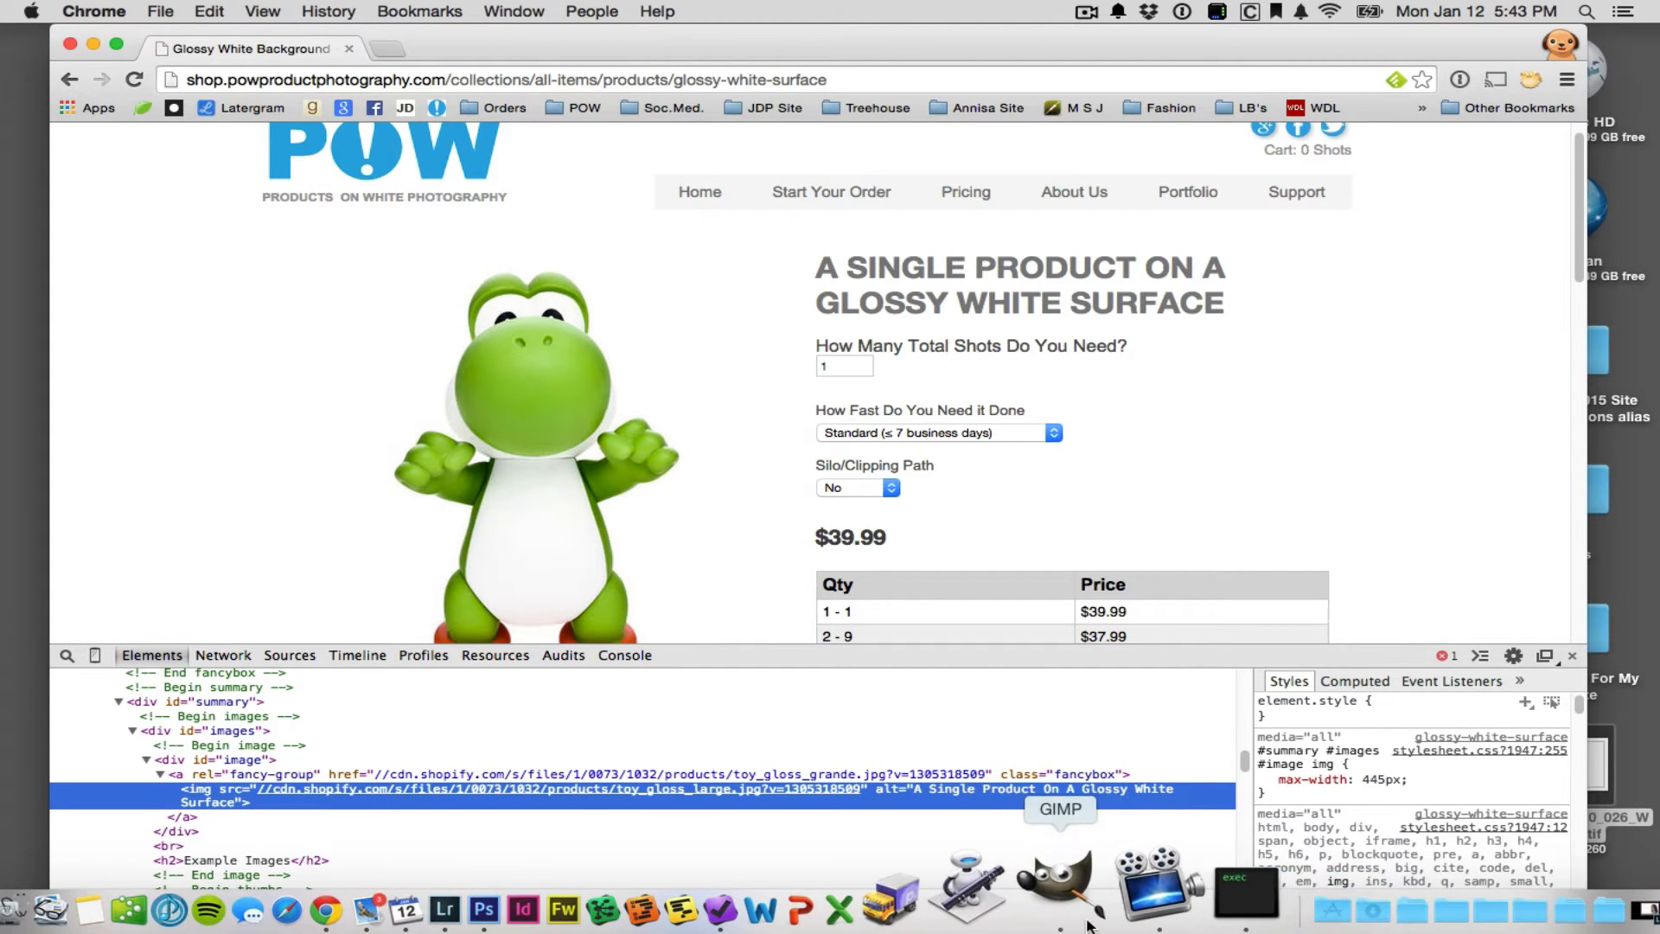
# Launch GIMP from the Dock and check its version (2.8.14) in About GIMP
pyautogui.click(1055, 887)
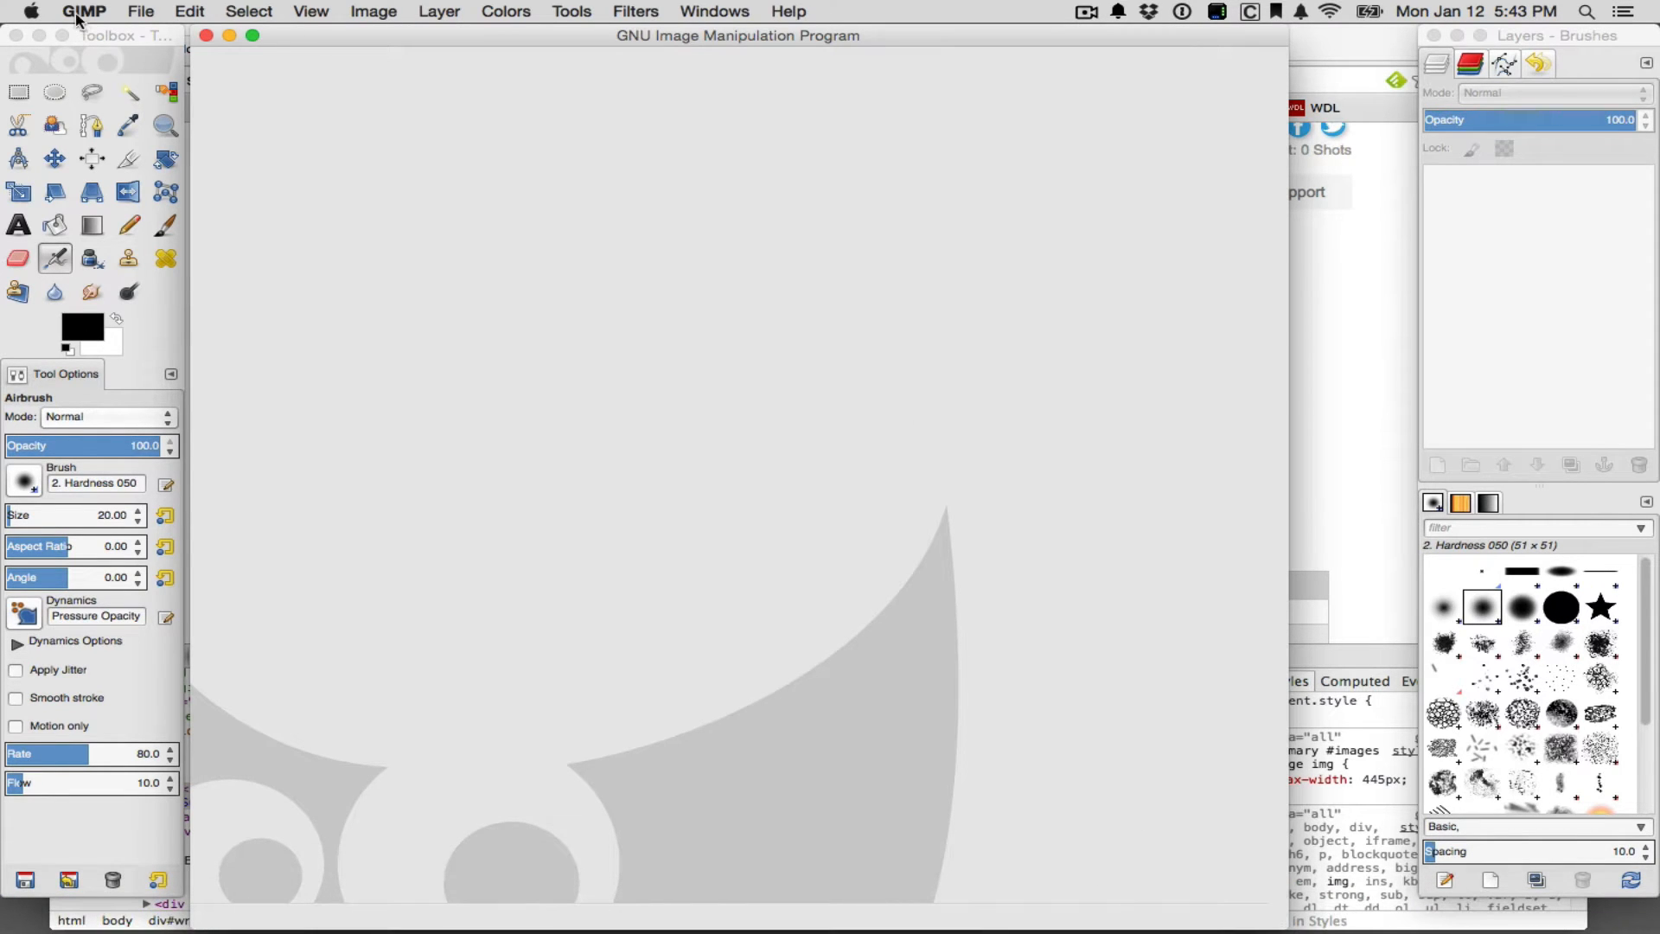
pyautogui.click(83, 10)
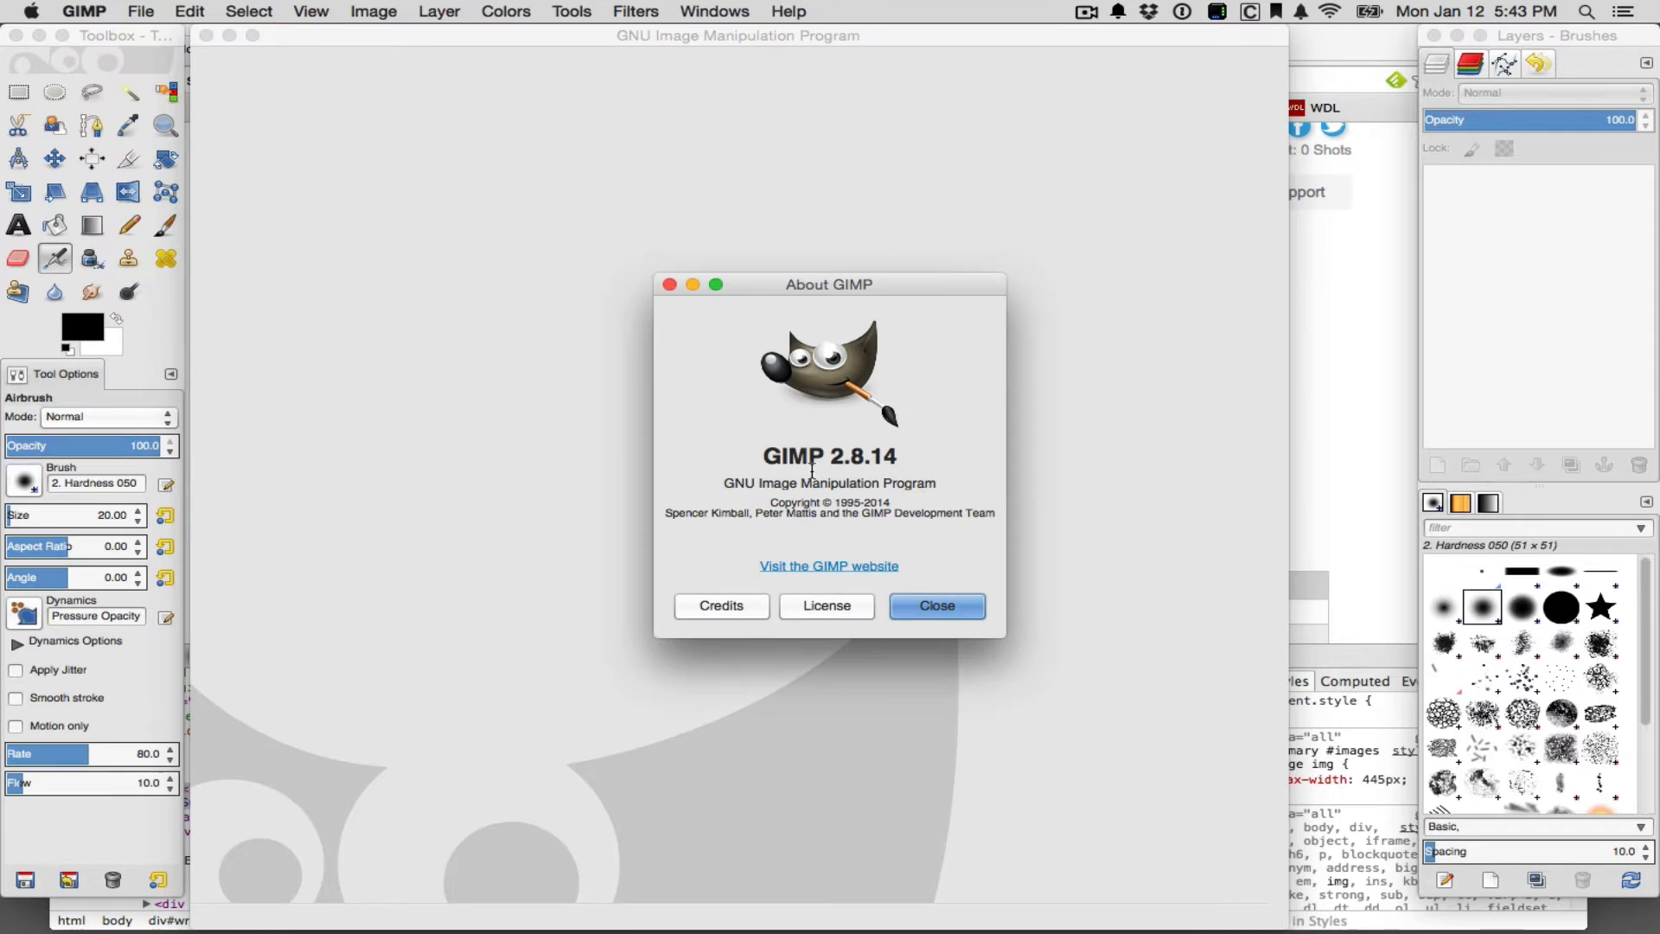
pyautogui.moveTo(747, 387)
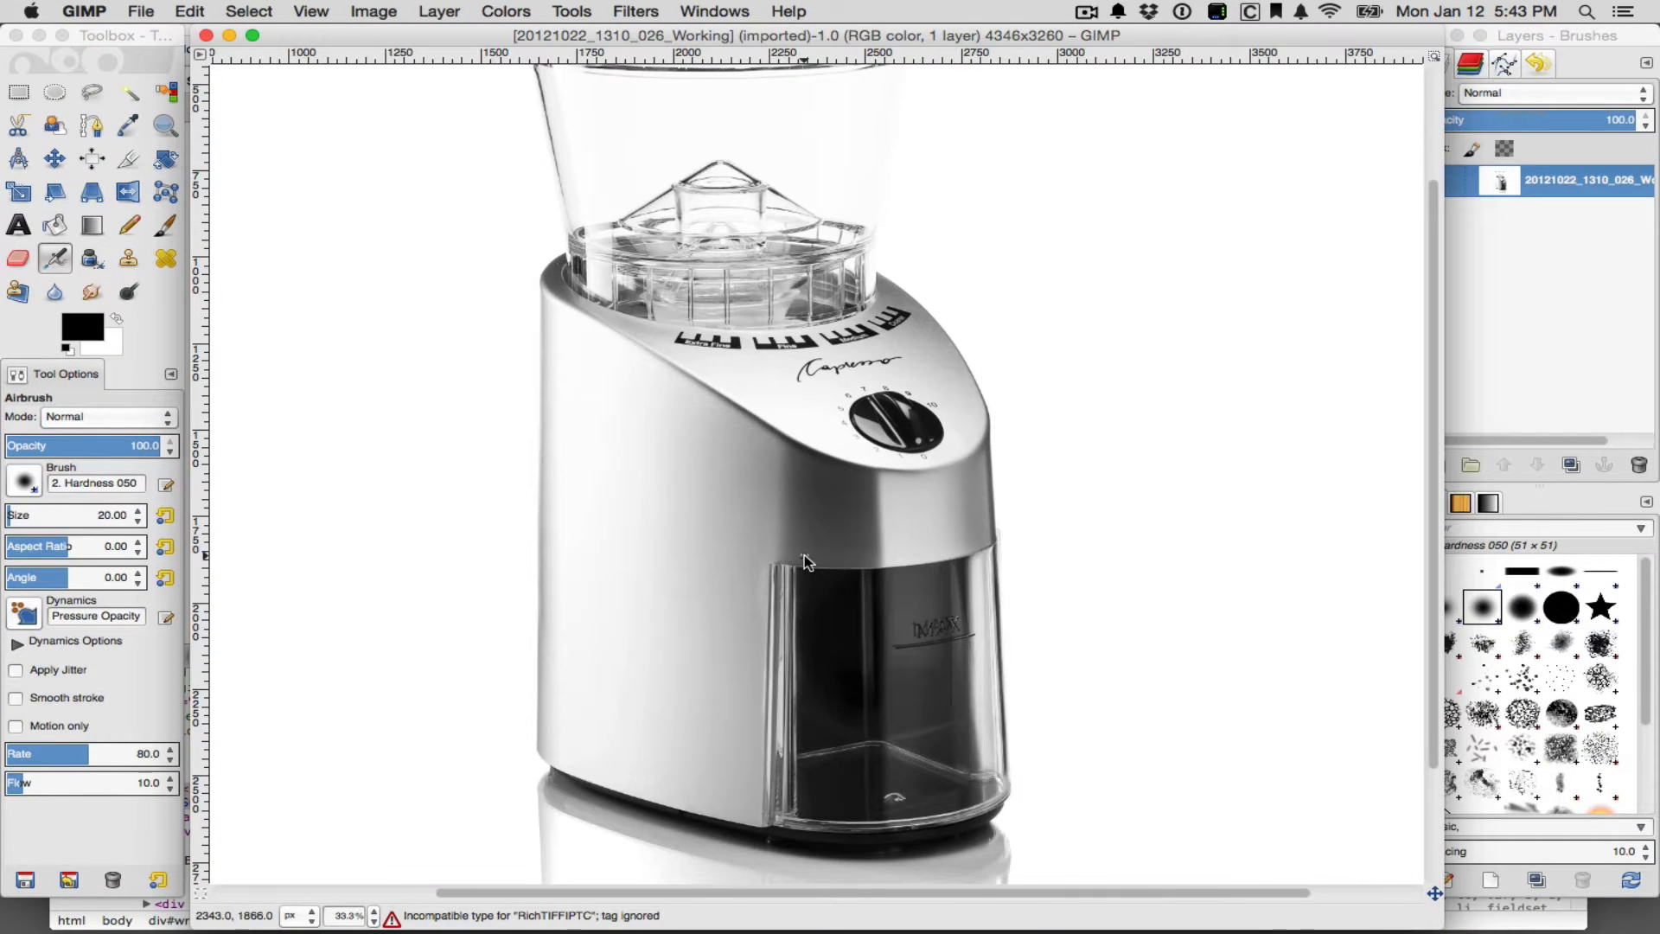
# Zoom out to 12.5% so the full 4346×3260 photo fits the canvas
pyautogui.scroll(-3)
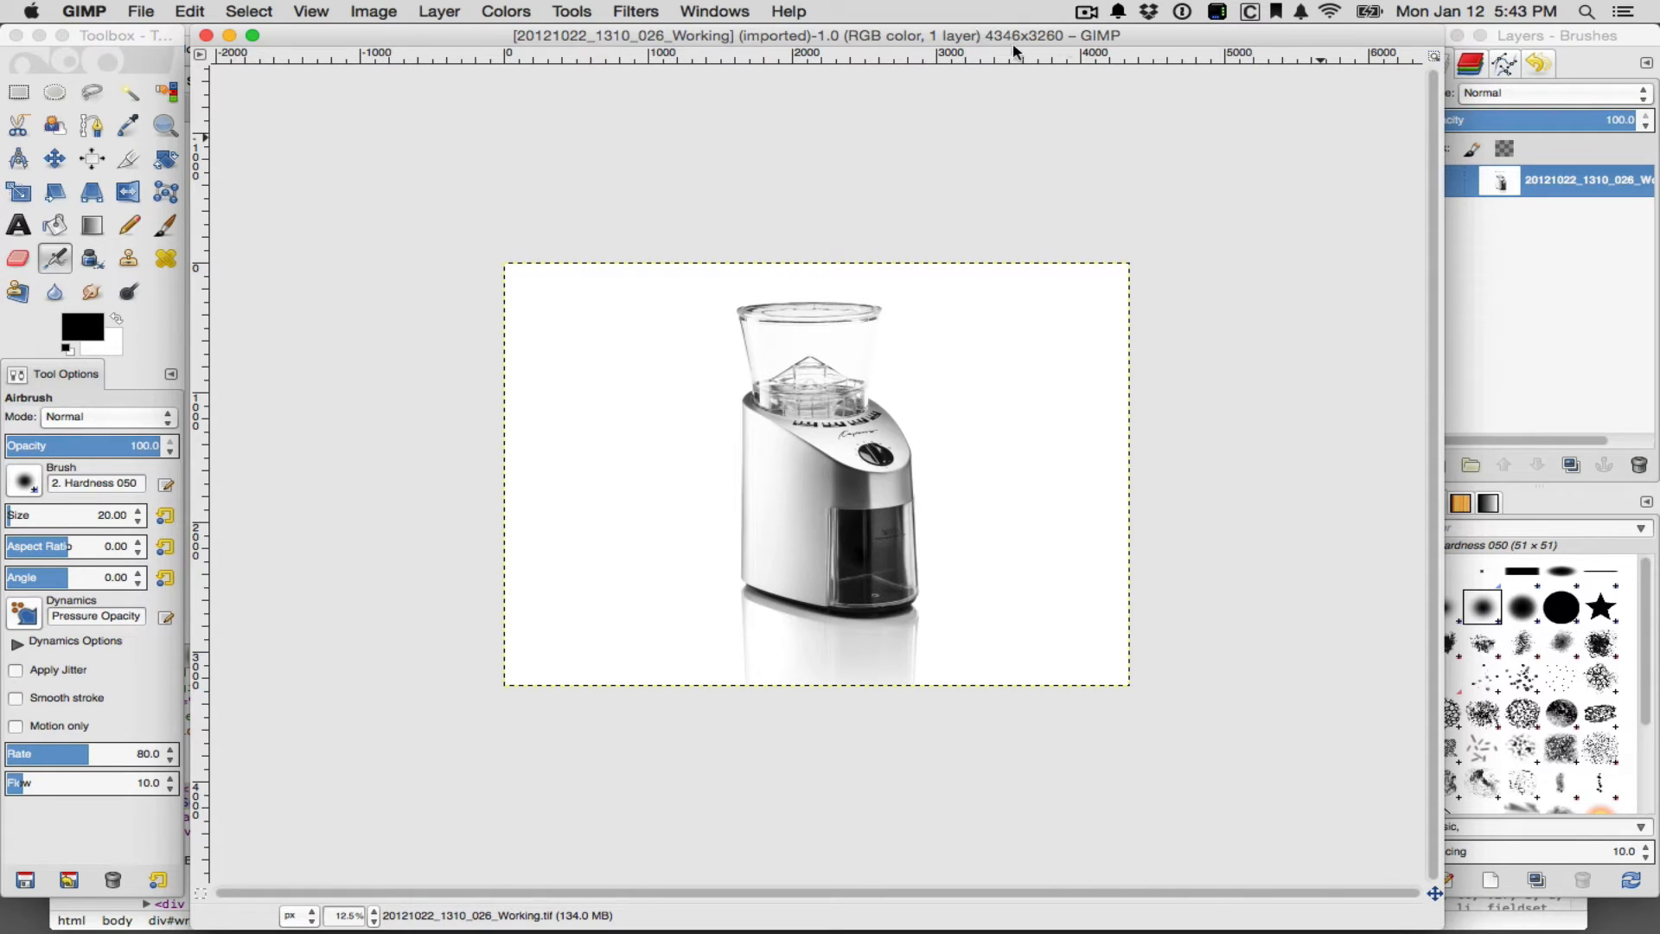
pyautogui.moveTo(1020, 48)
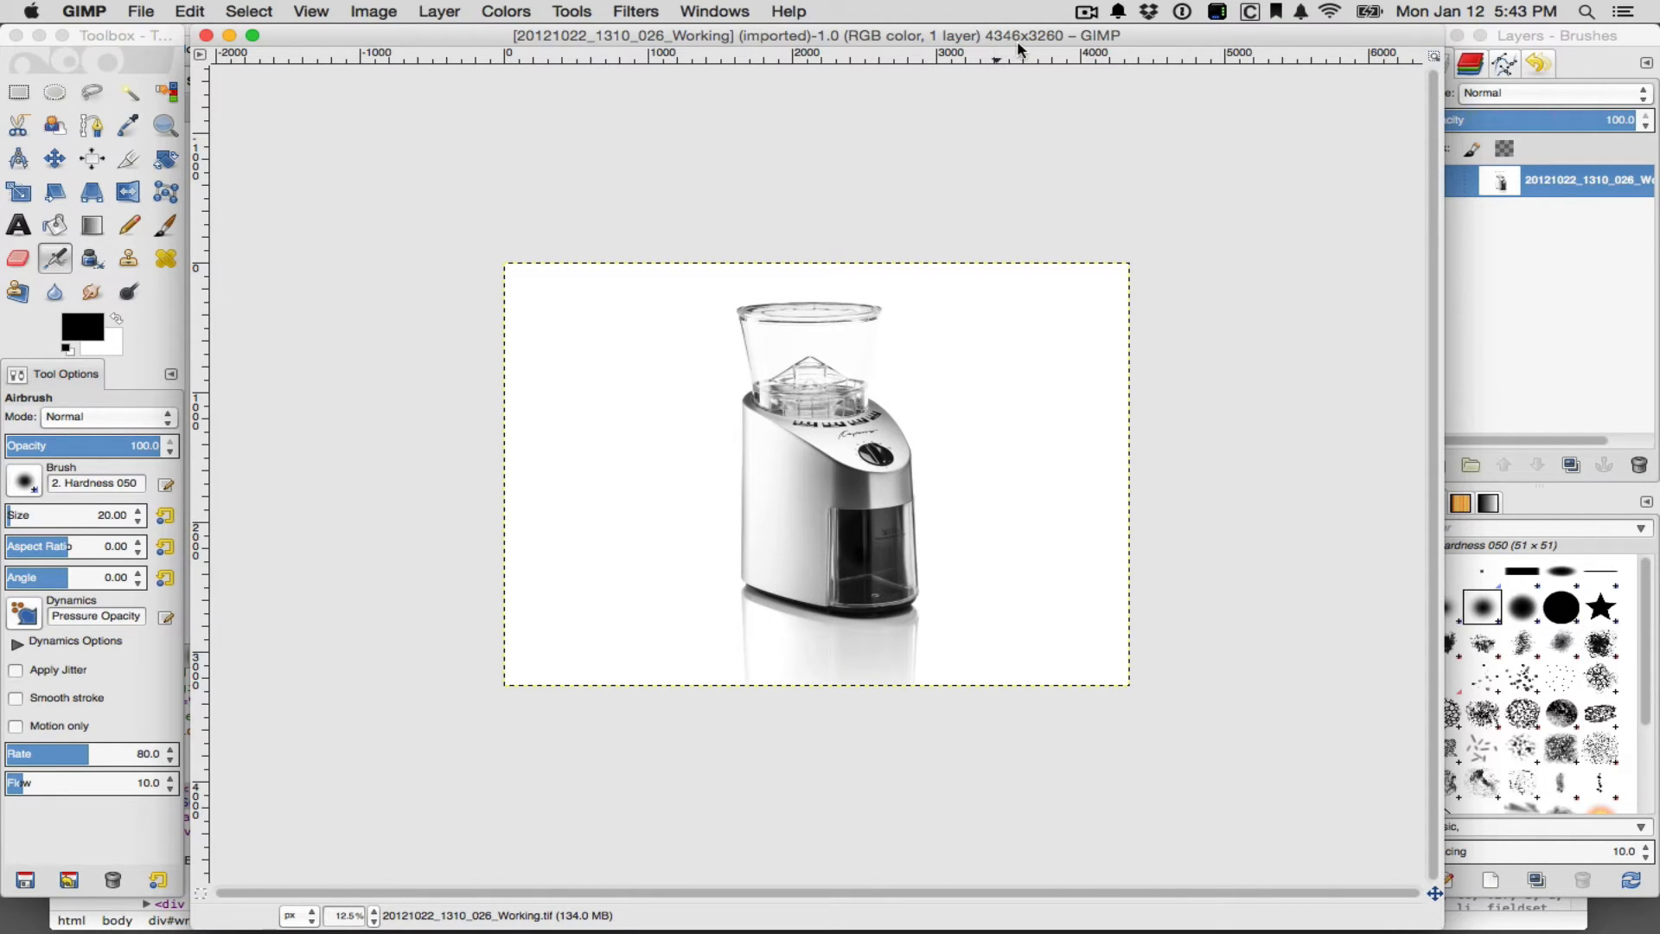
pyautogui.moveTo(1047, 45)
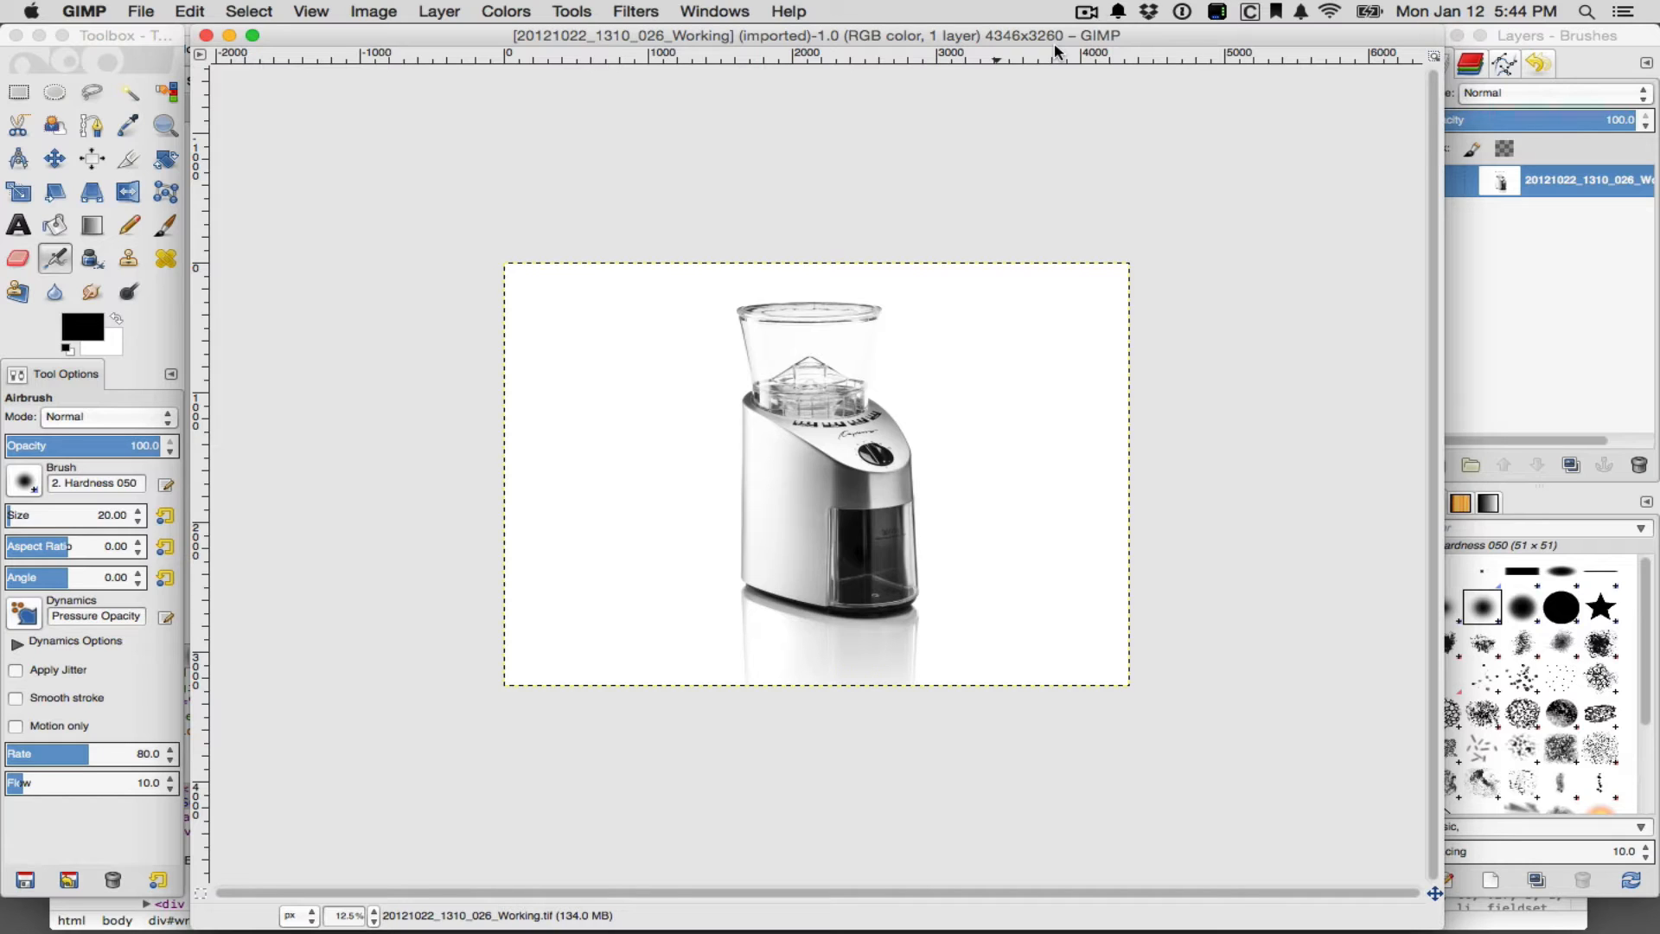
pyautogui.moveTo(344, 585)
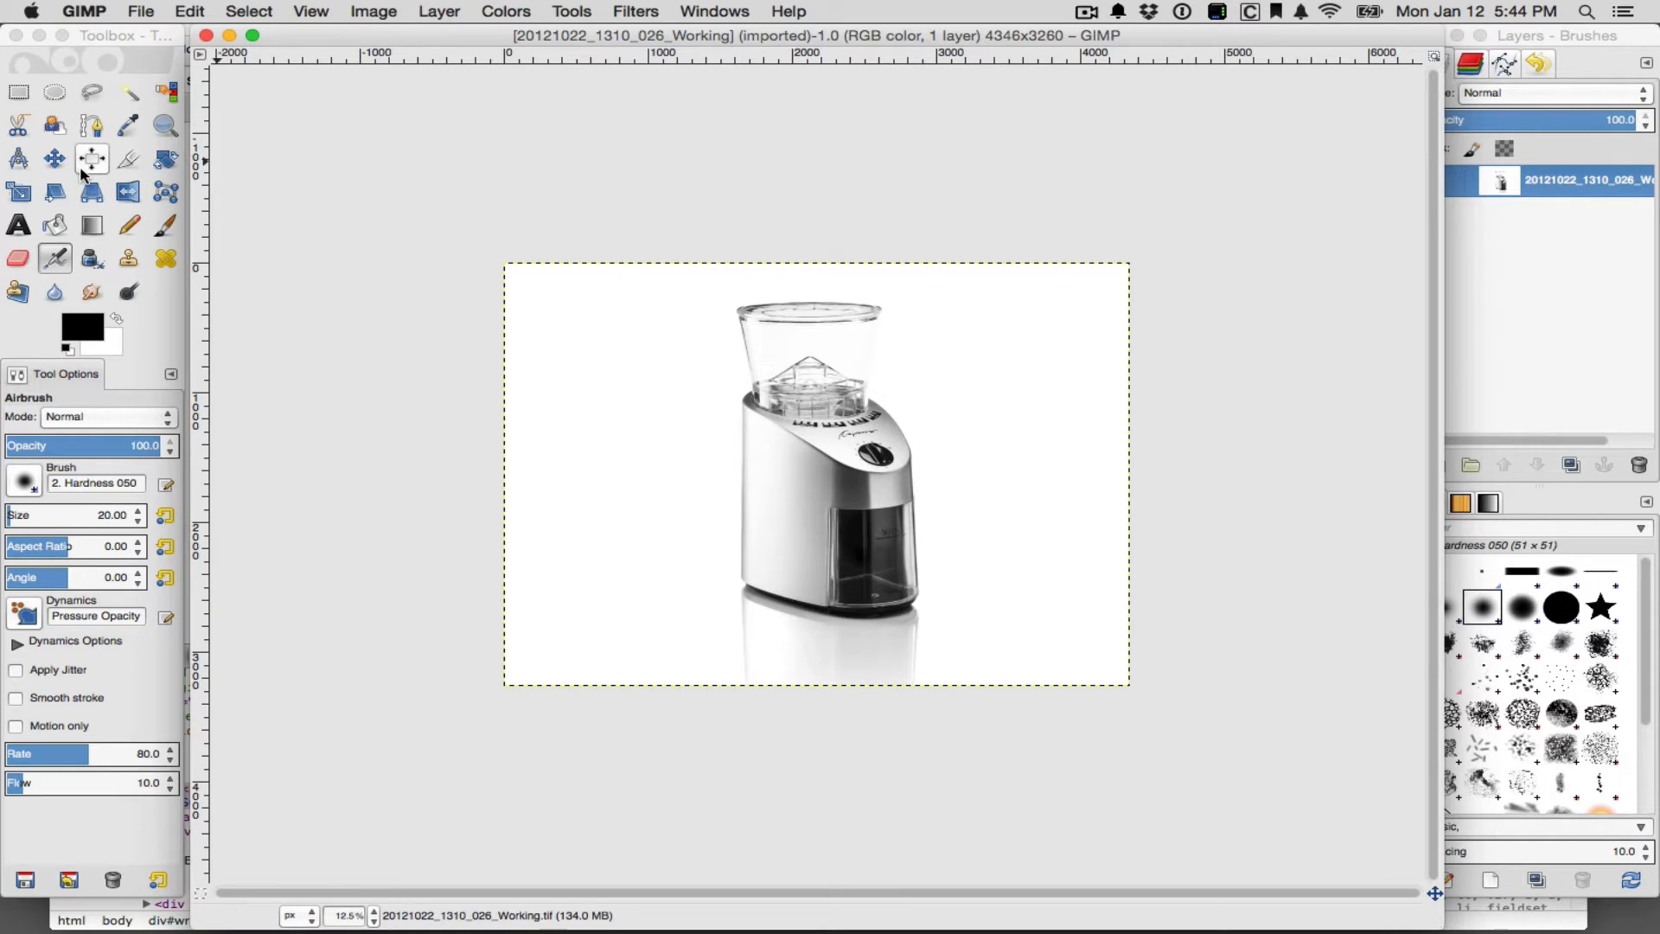
pyautogui.moveTo(125, 159)
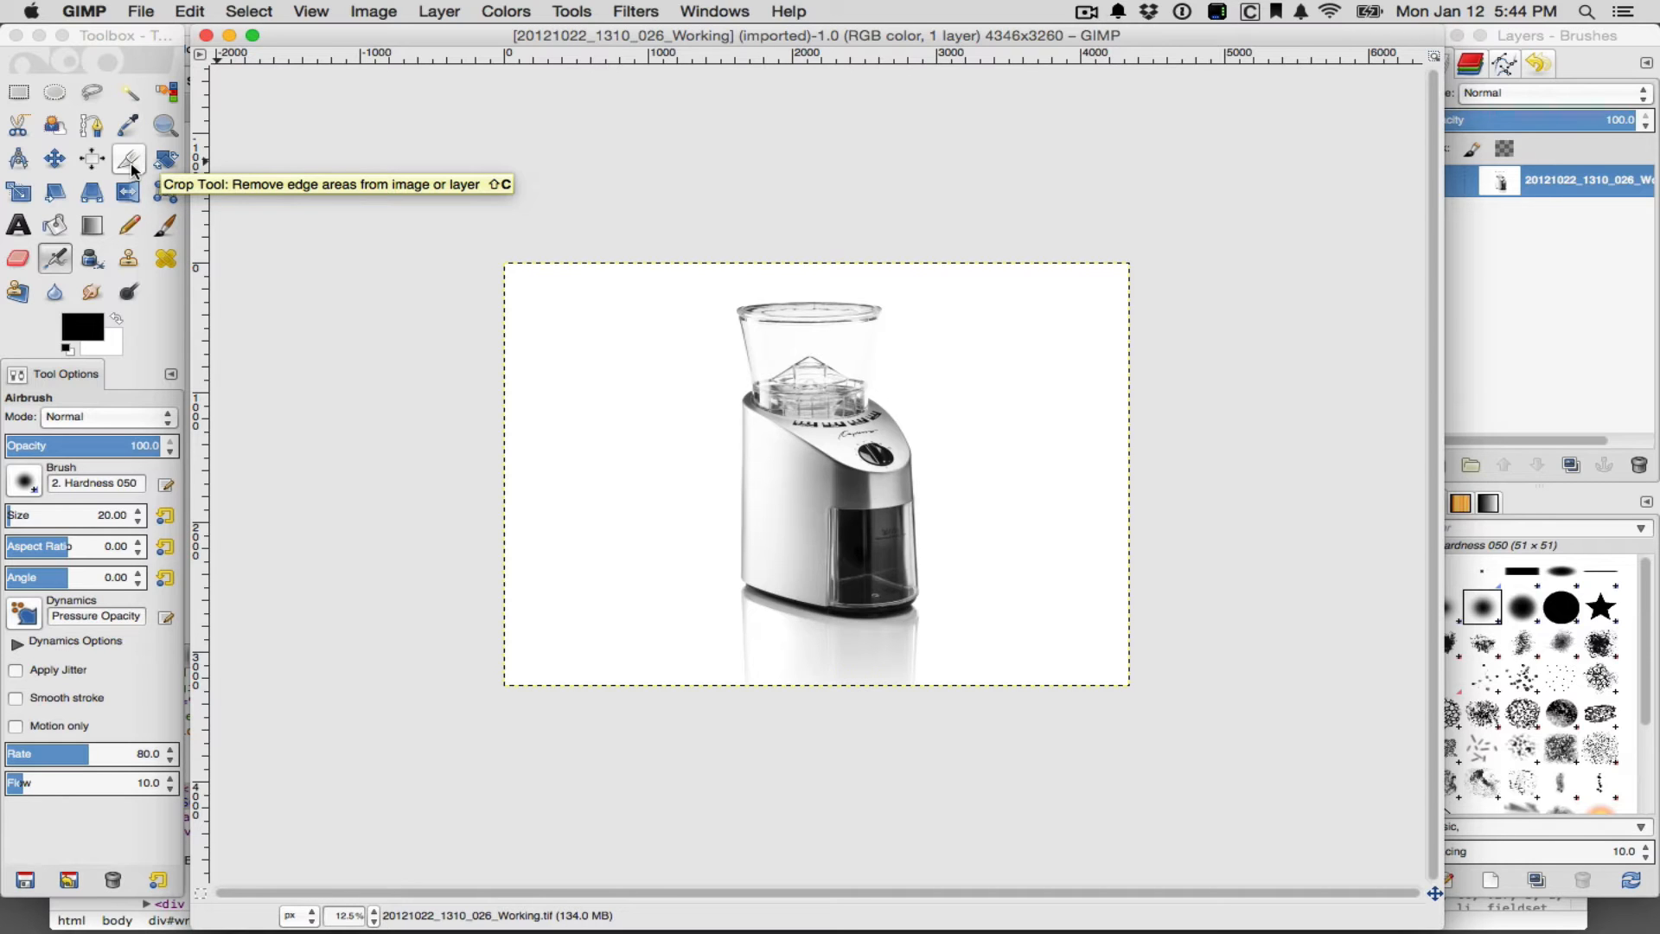
# Select the Crop tool and lock it to a fixed 433:480 aspect ratio
pyautogui.click(570, 10)
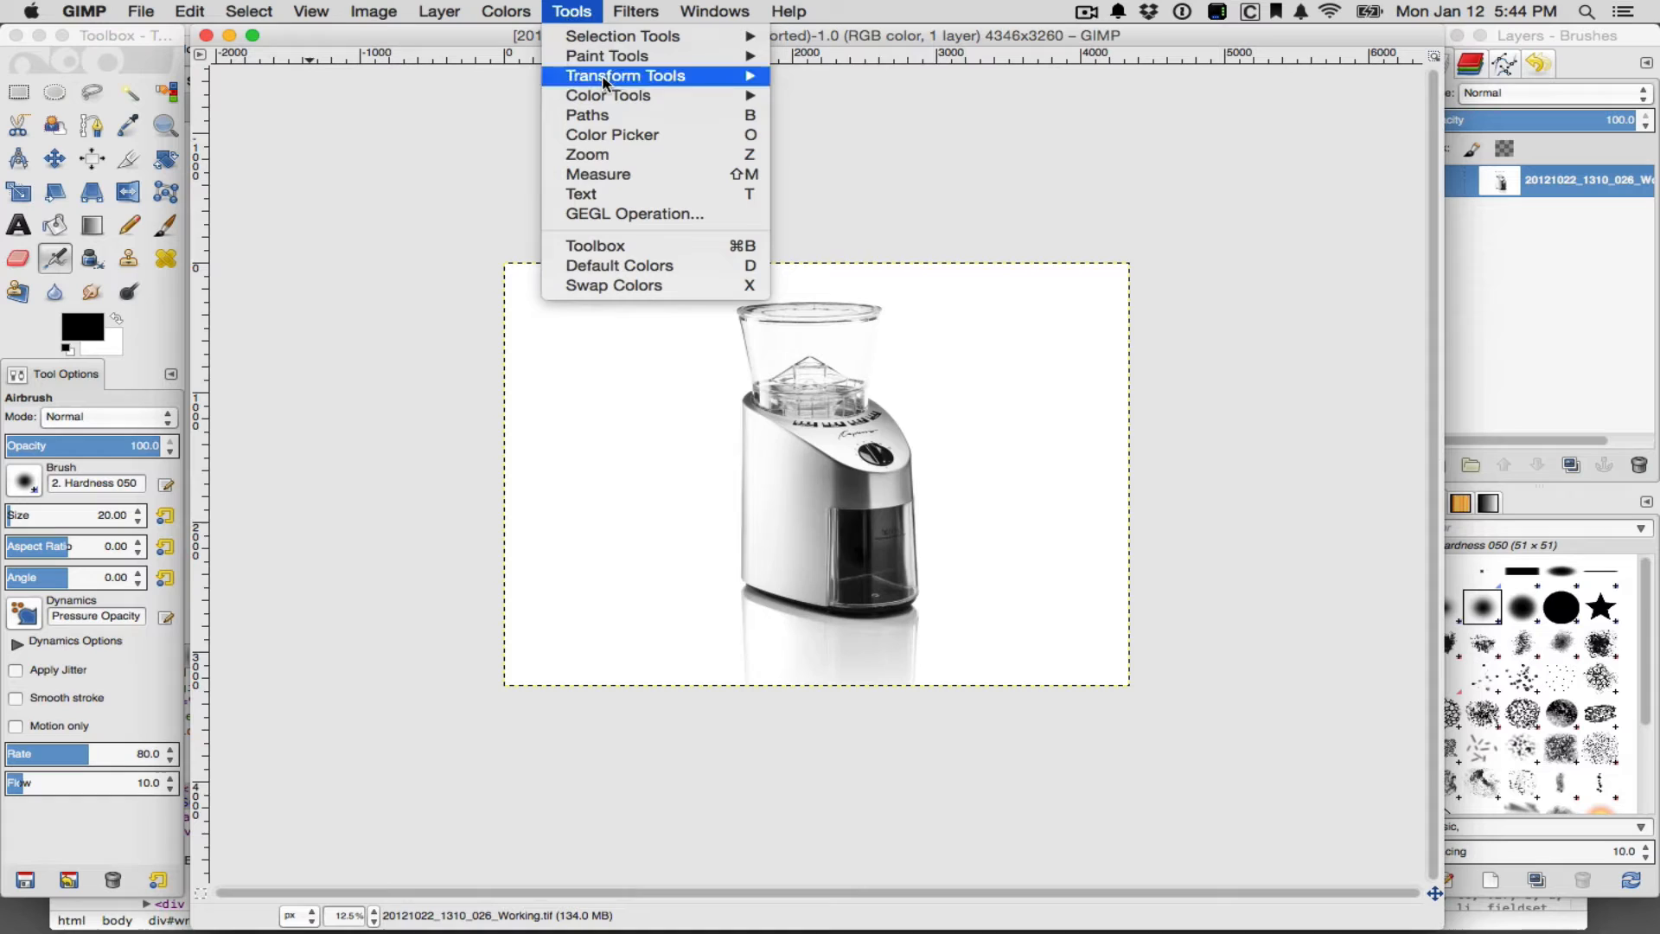
pyautogui.moveTo(626, 76)
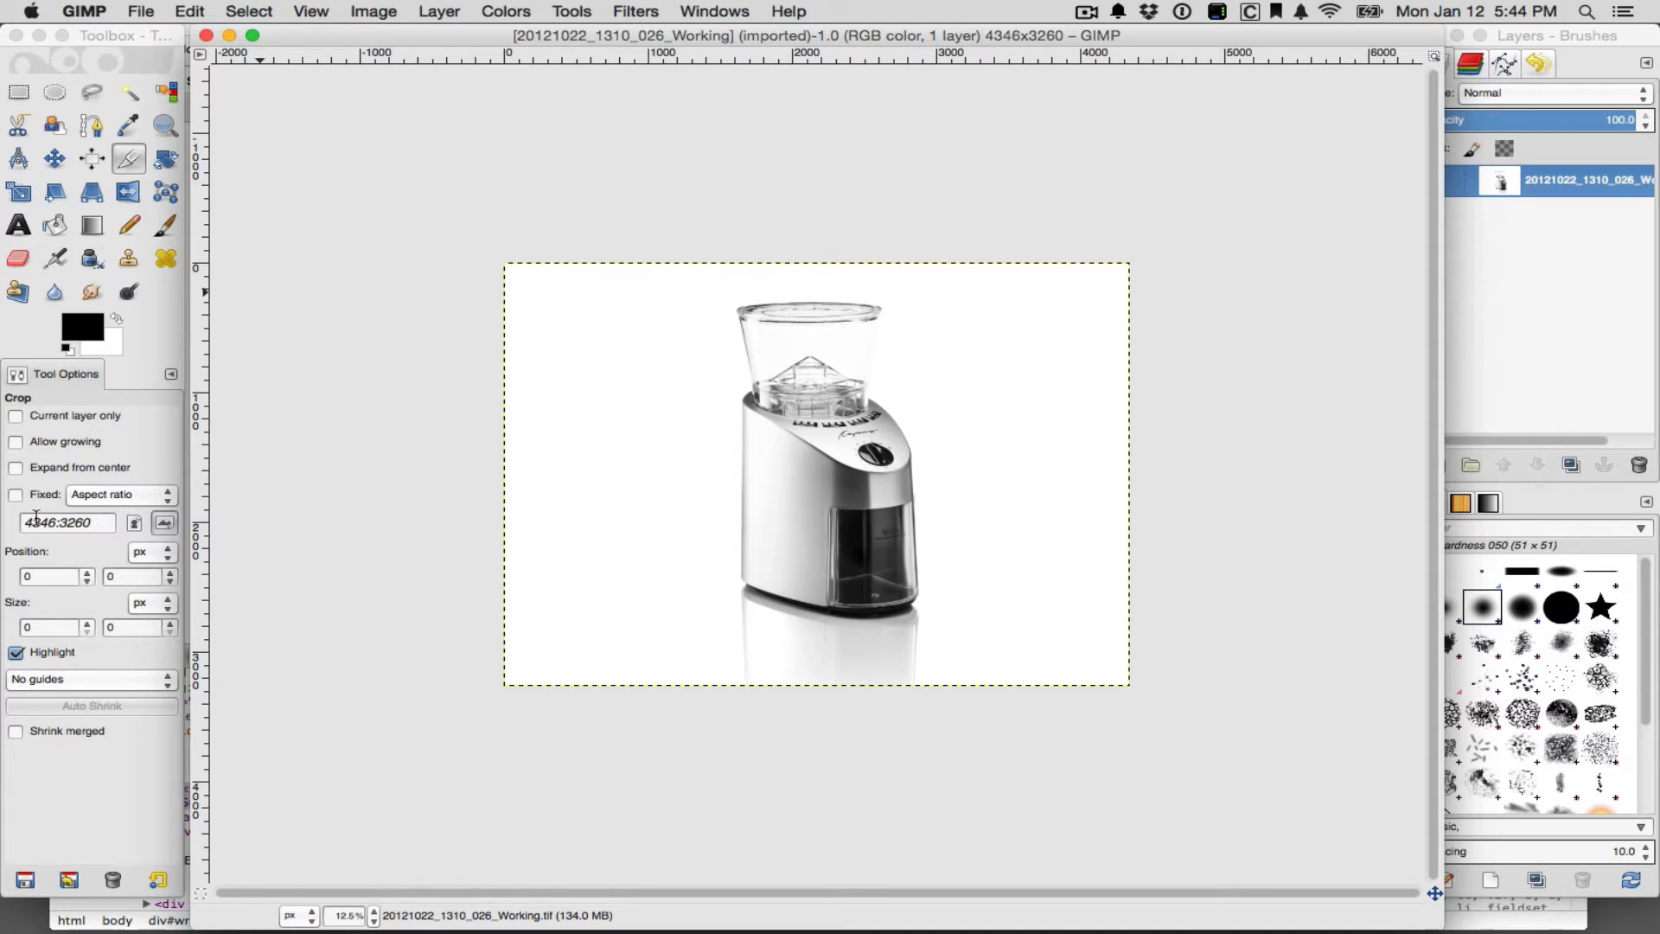
pyautogui.click(16, 495)
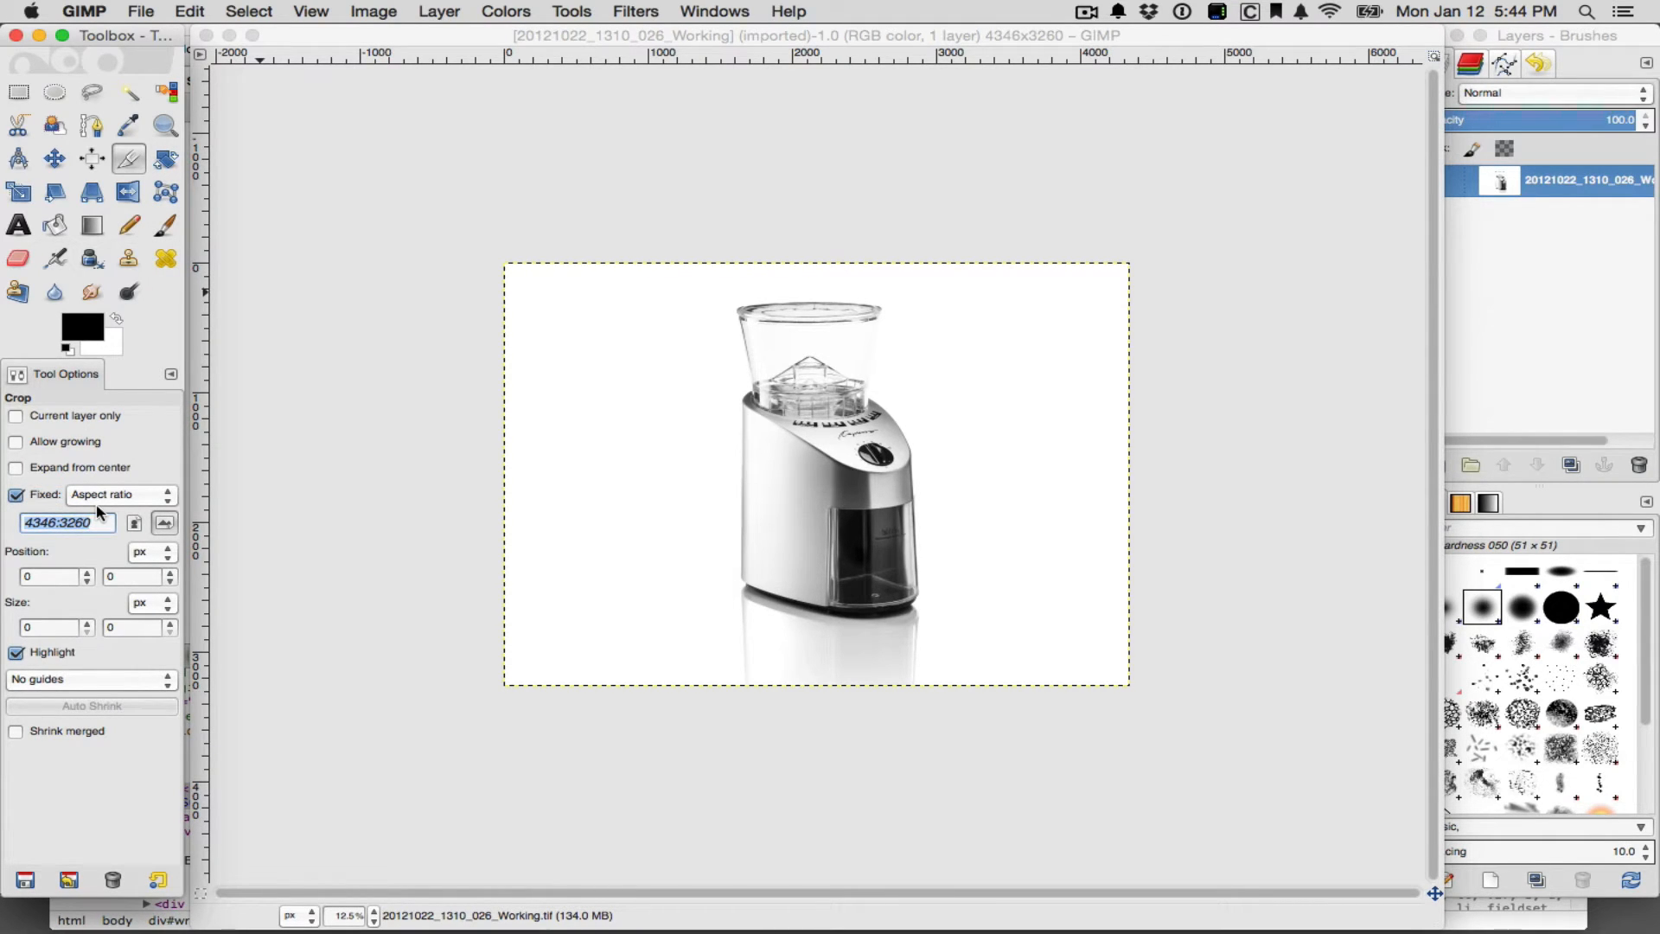
pyautogui.write('433')
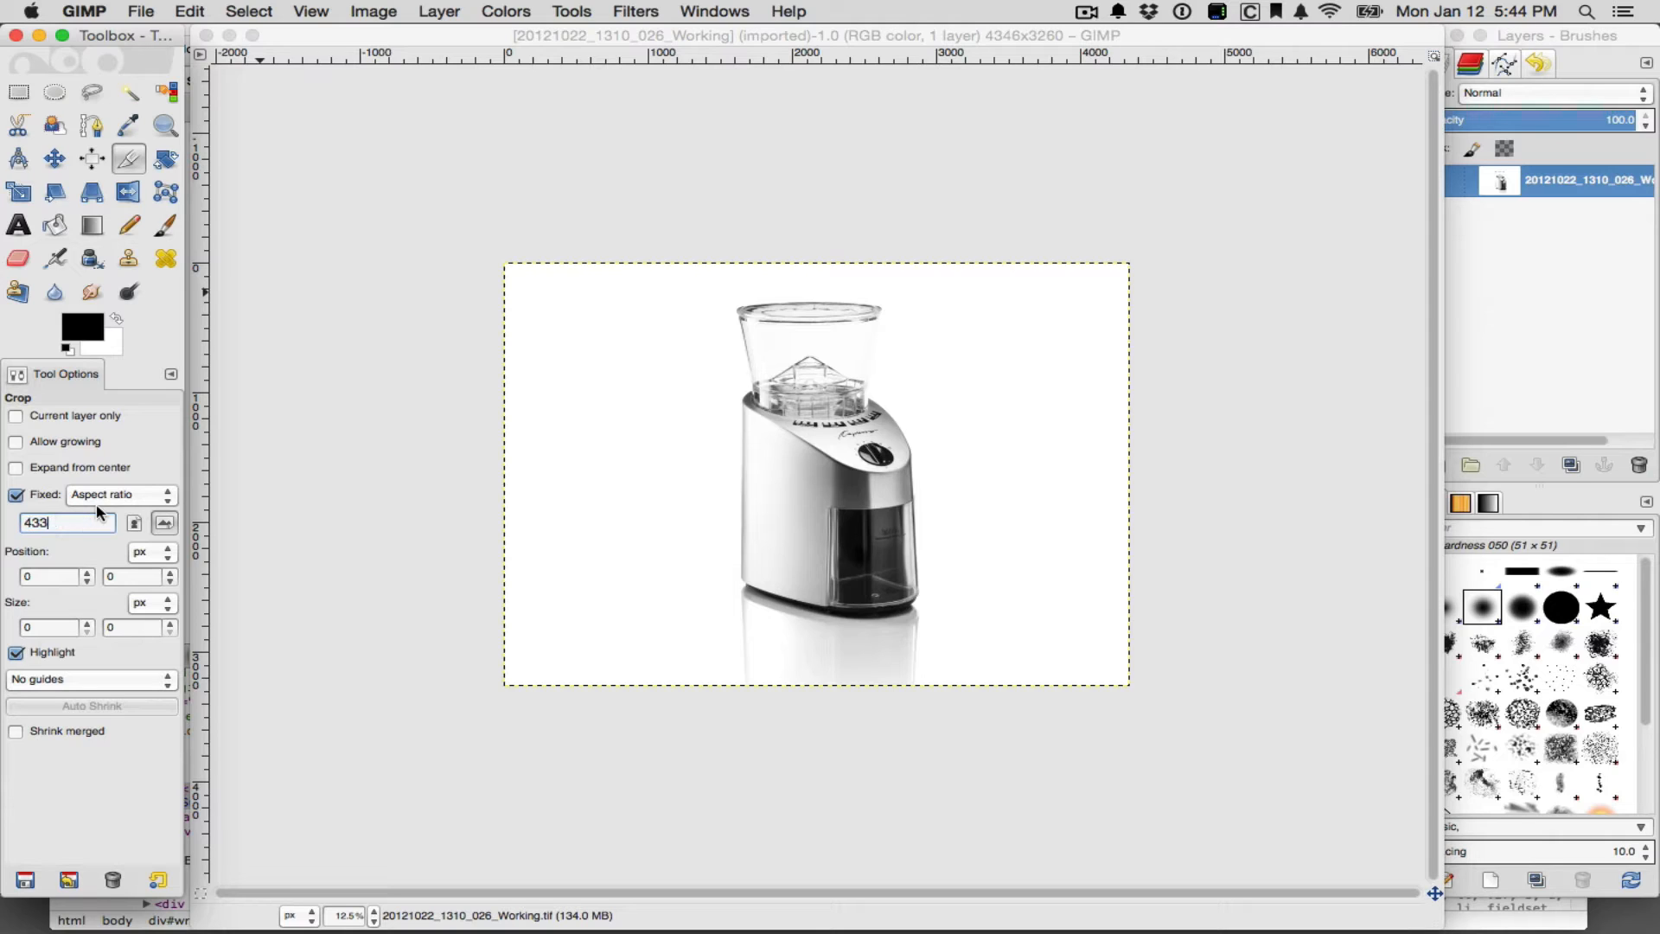
pyautogui.write(':480')
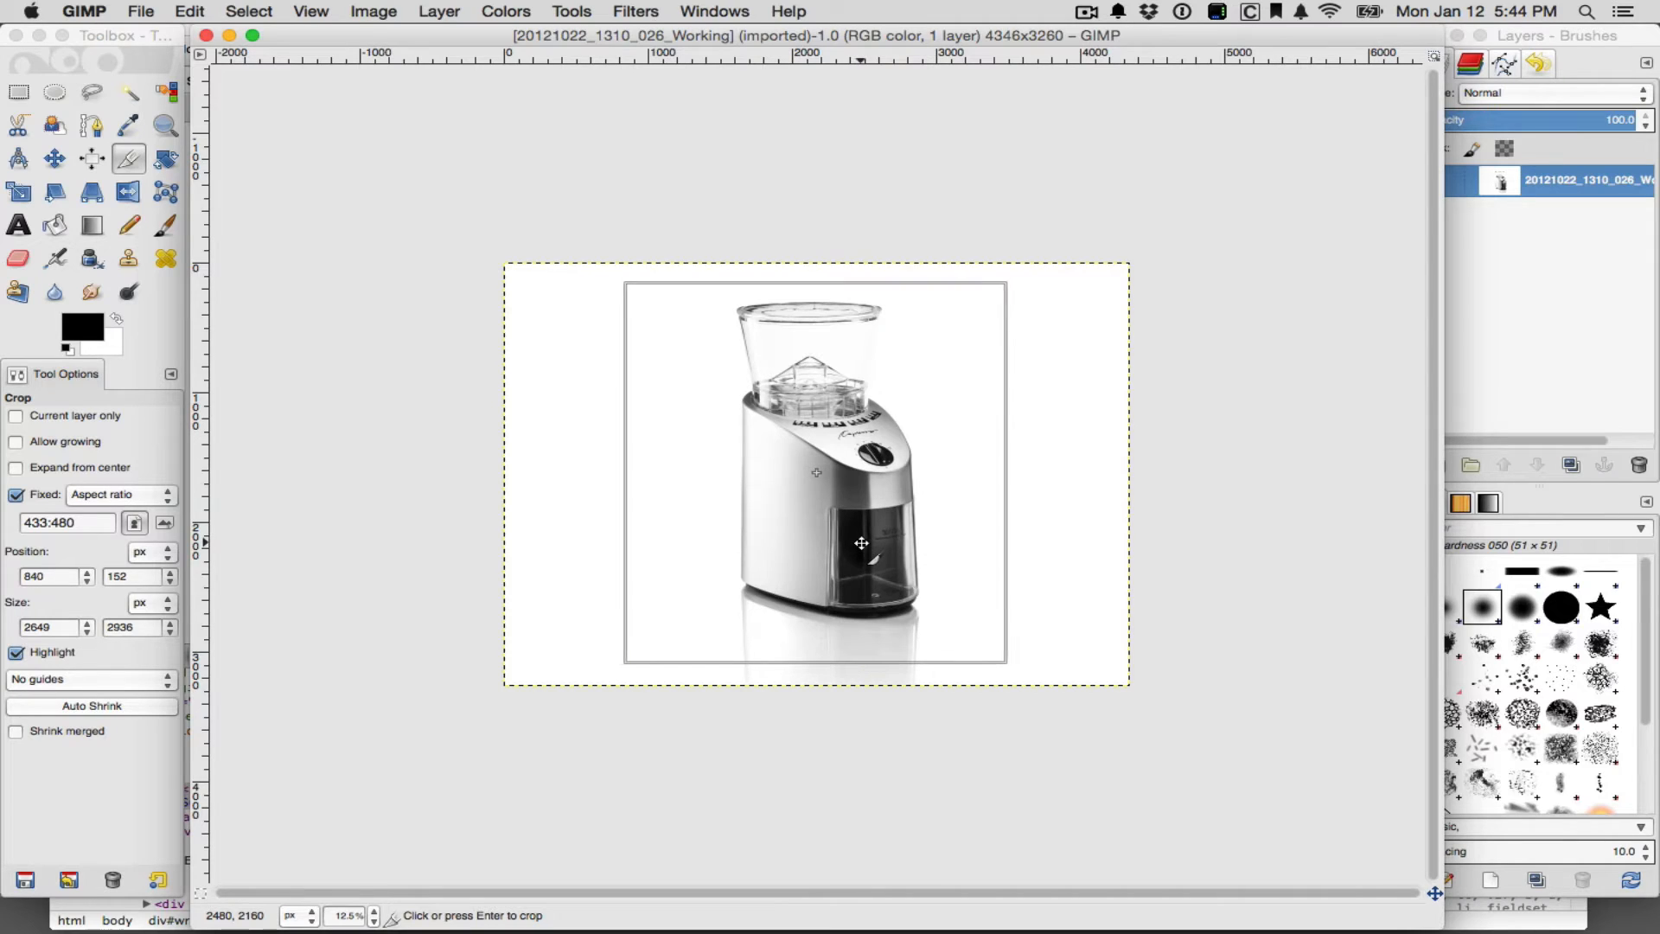
pyautogui.moveTo(859, 543); pyautogui.dragTo(887, 588)
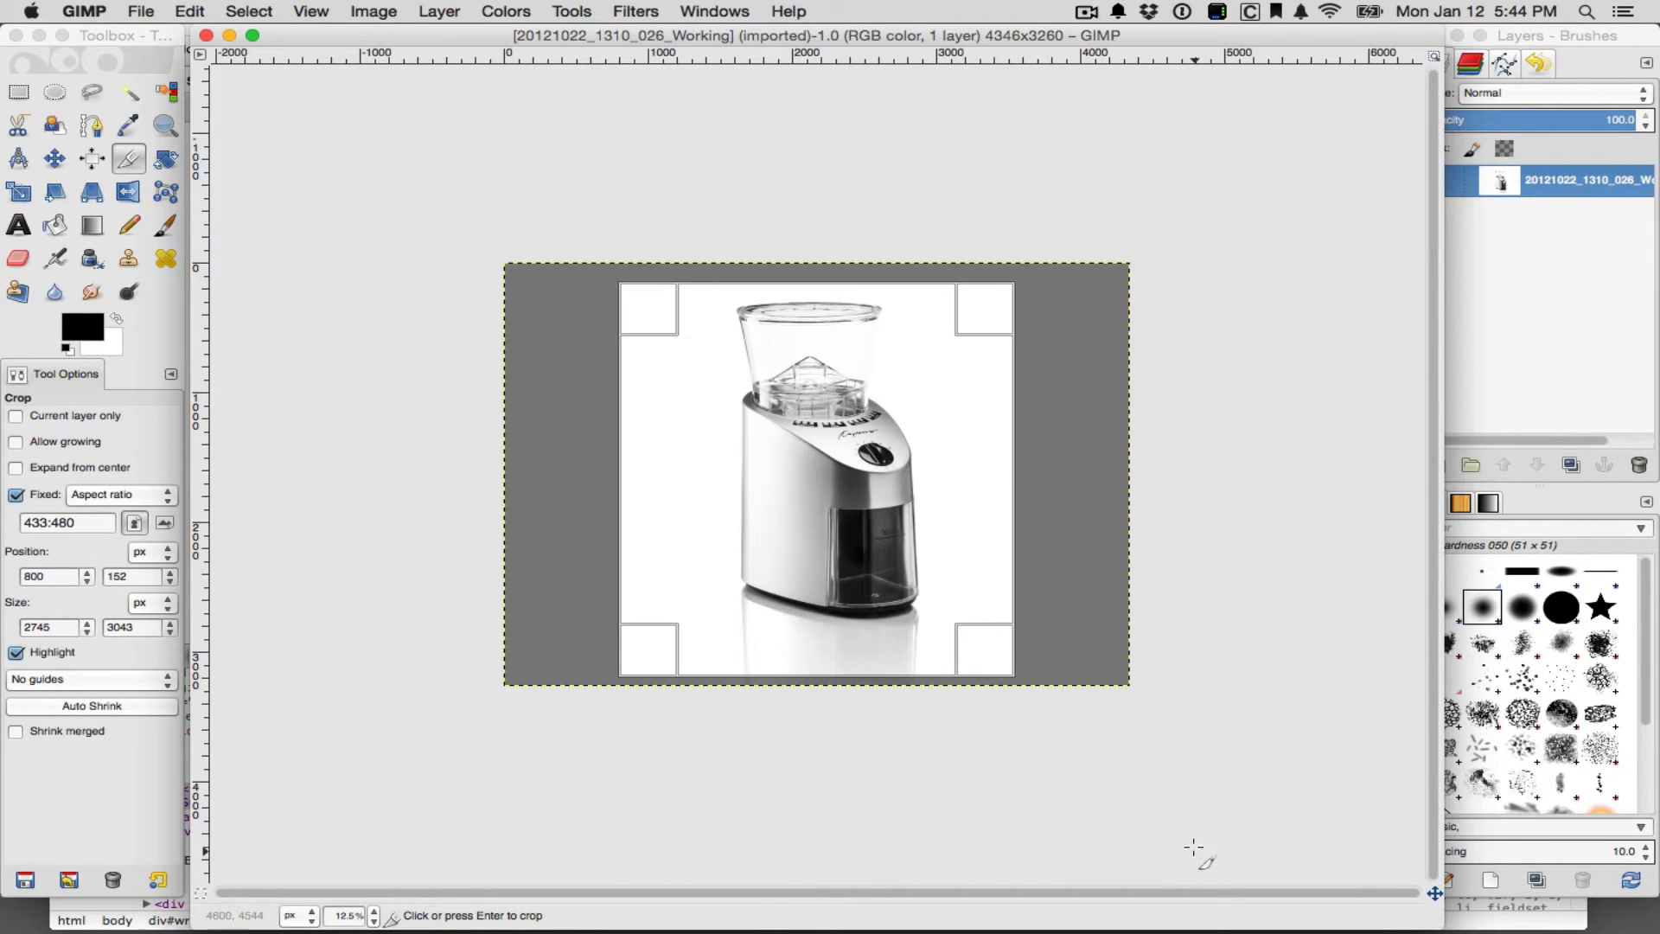
pyautogui.press('Return')
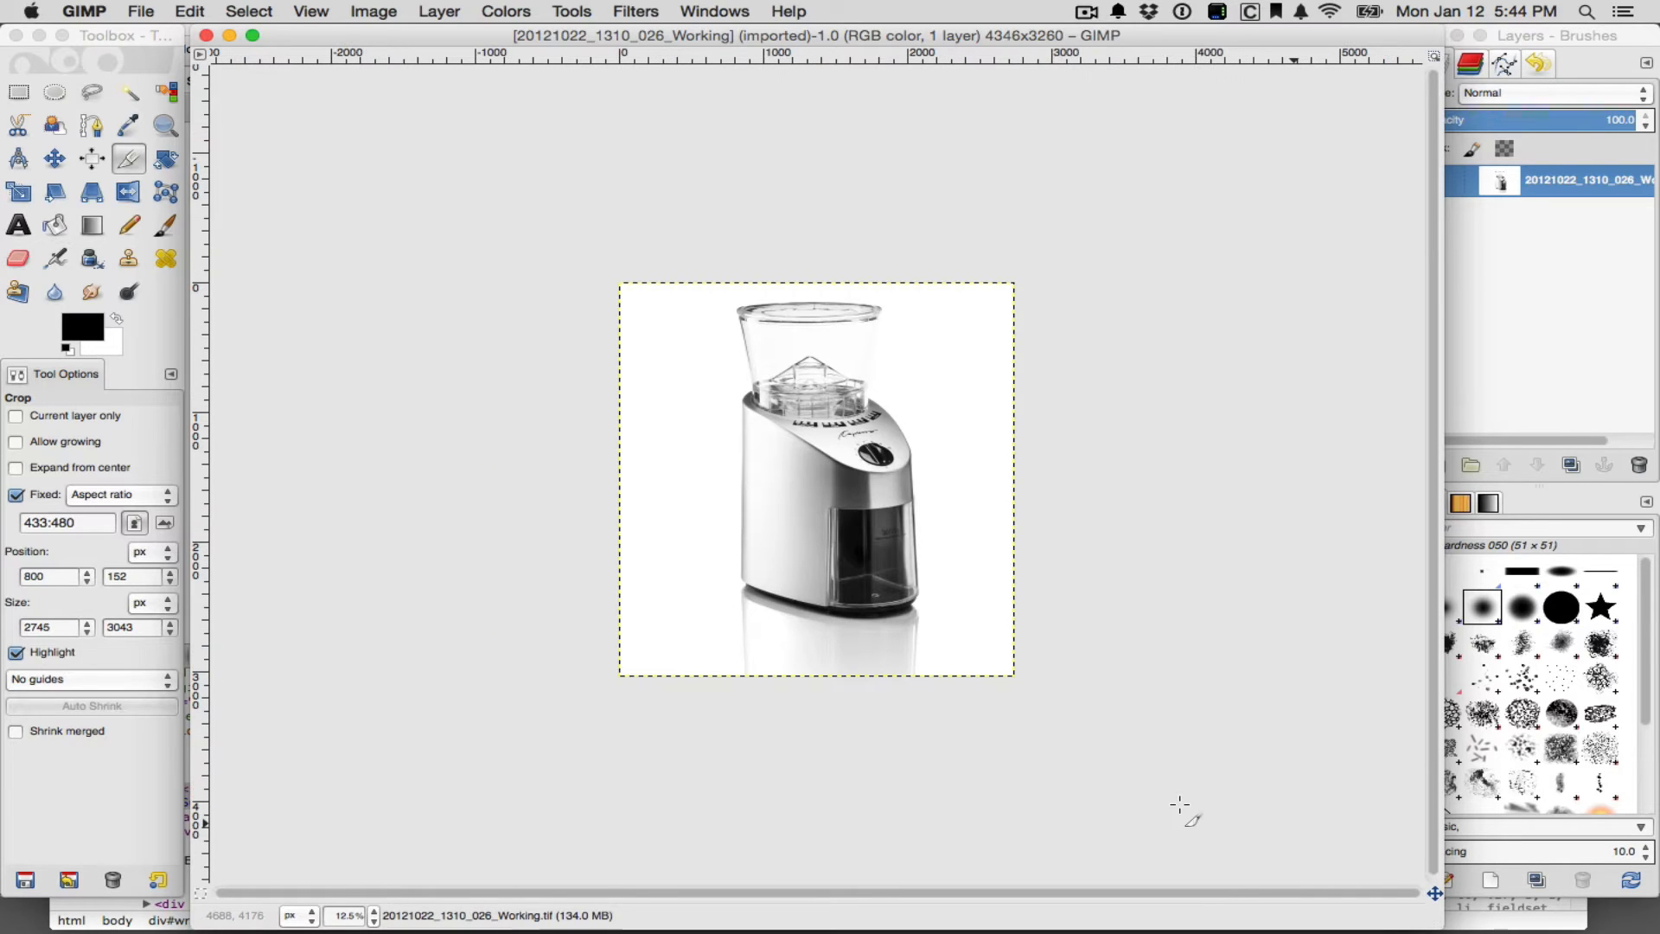
pyautogui.moveTo(484, 517)
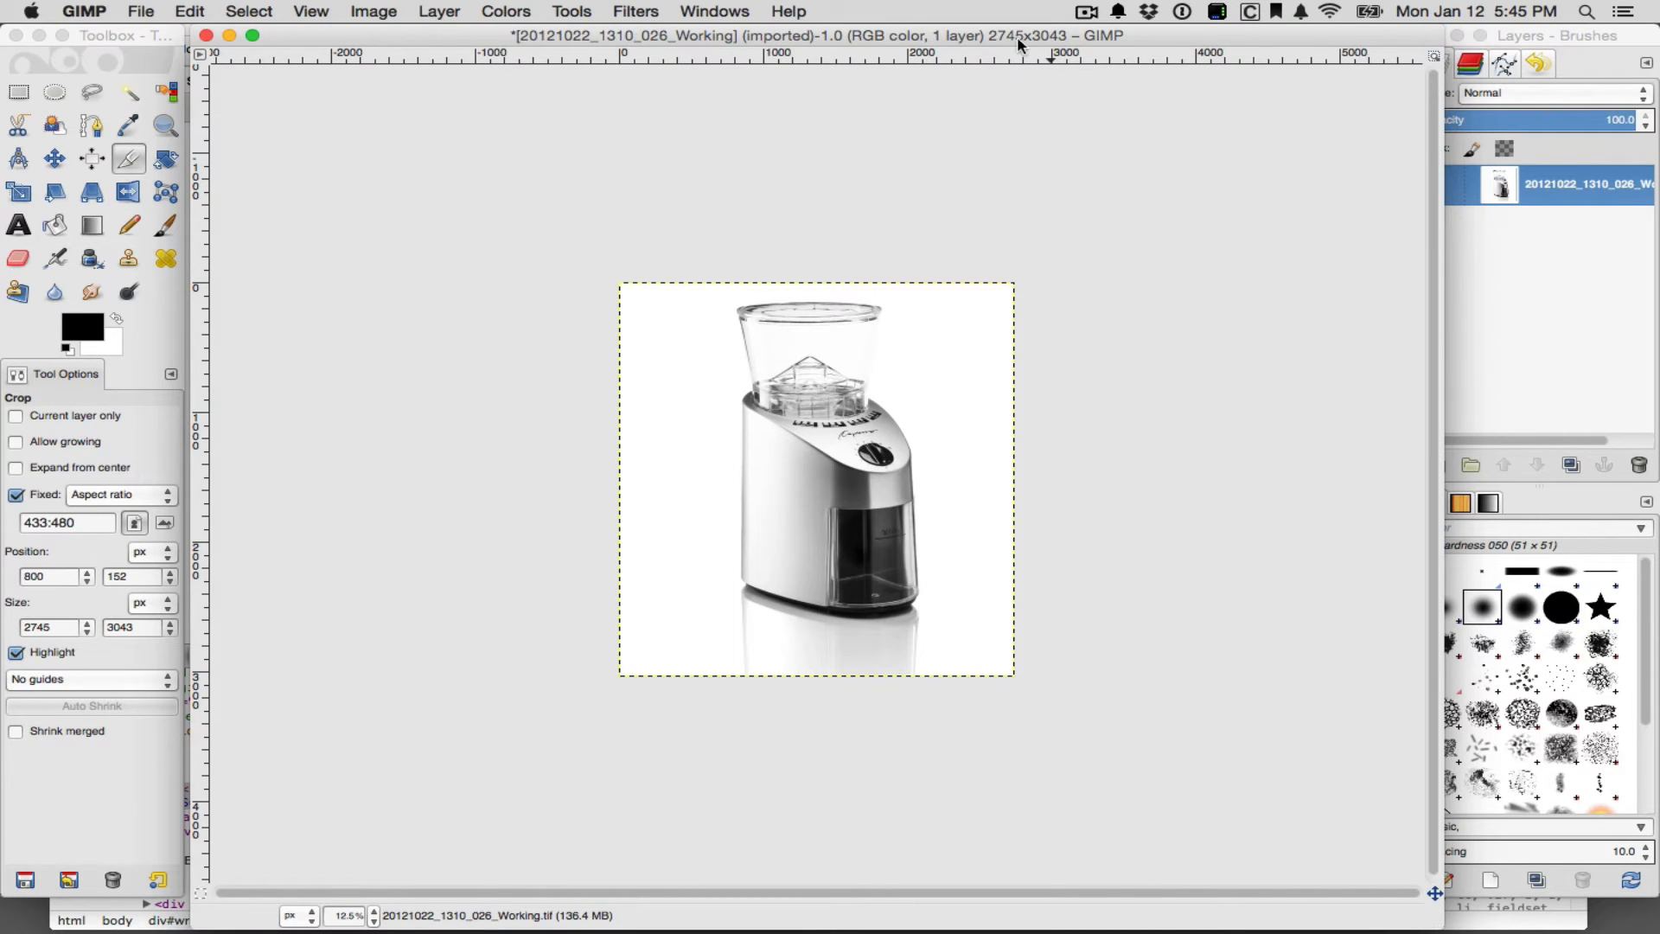
pyautogui.moveTo(395, 225)
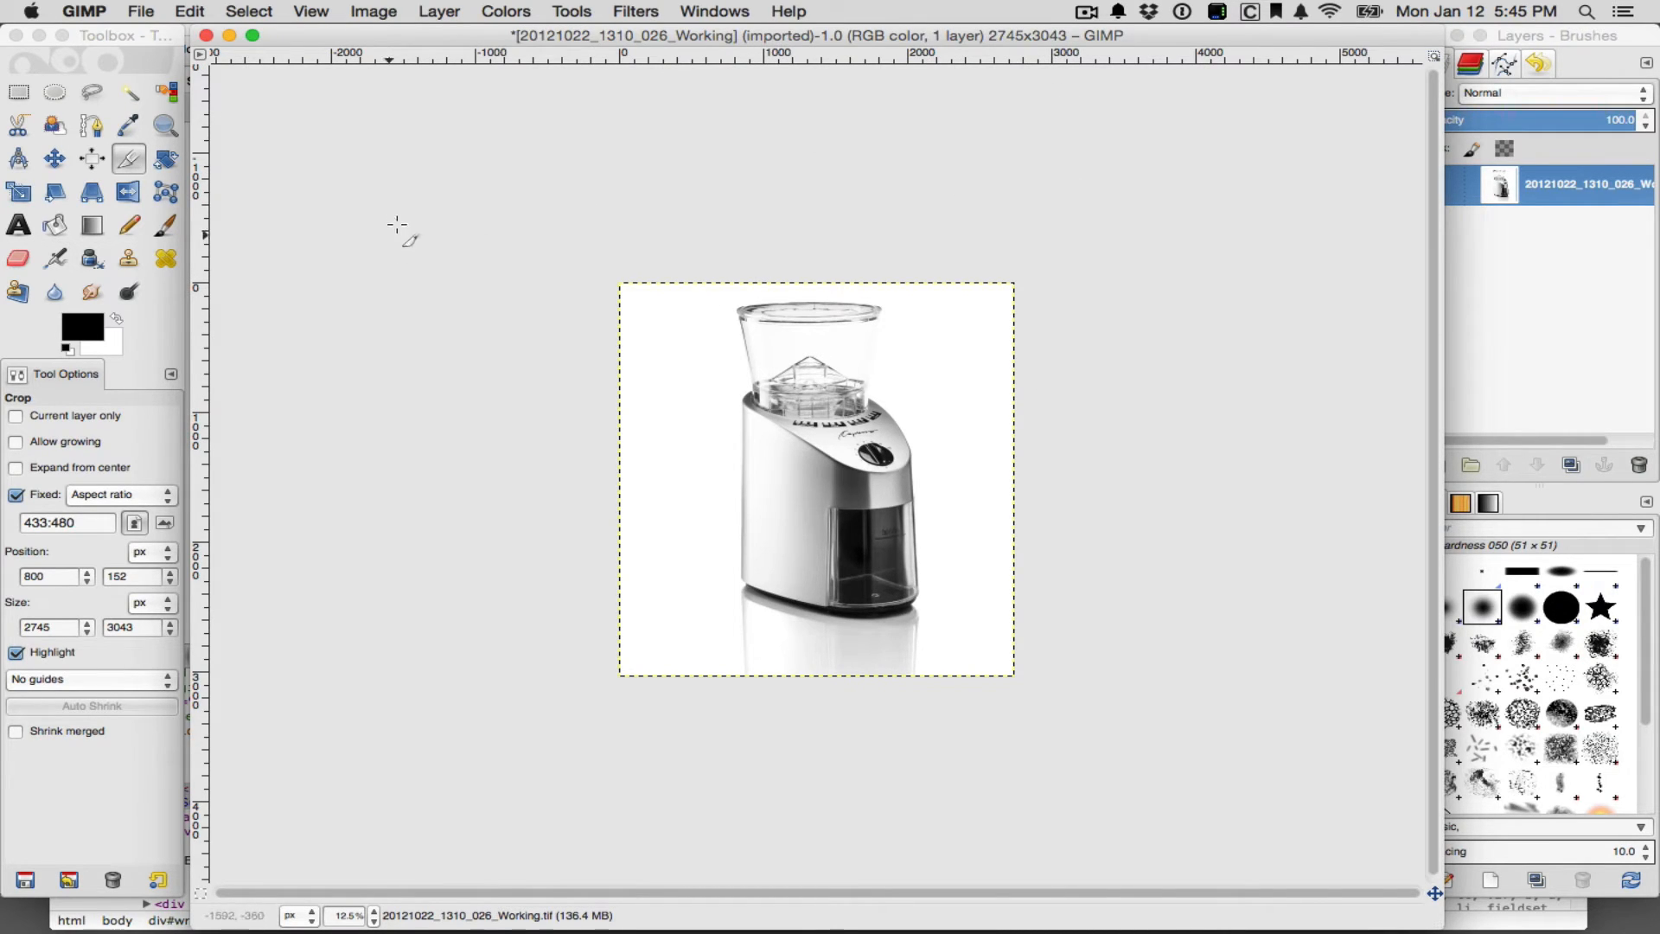
pyautogui.moveTo(387, 86)
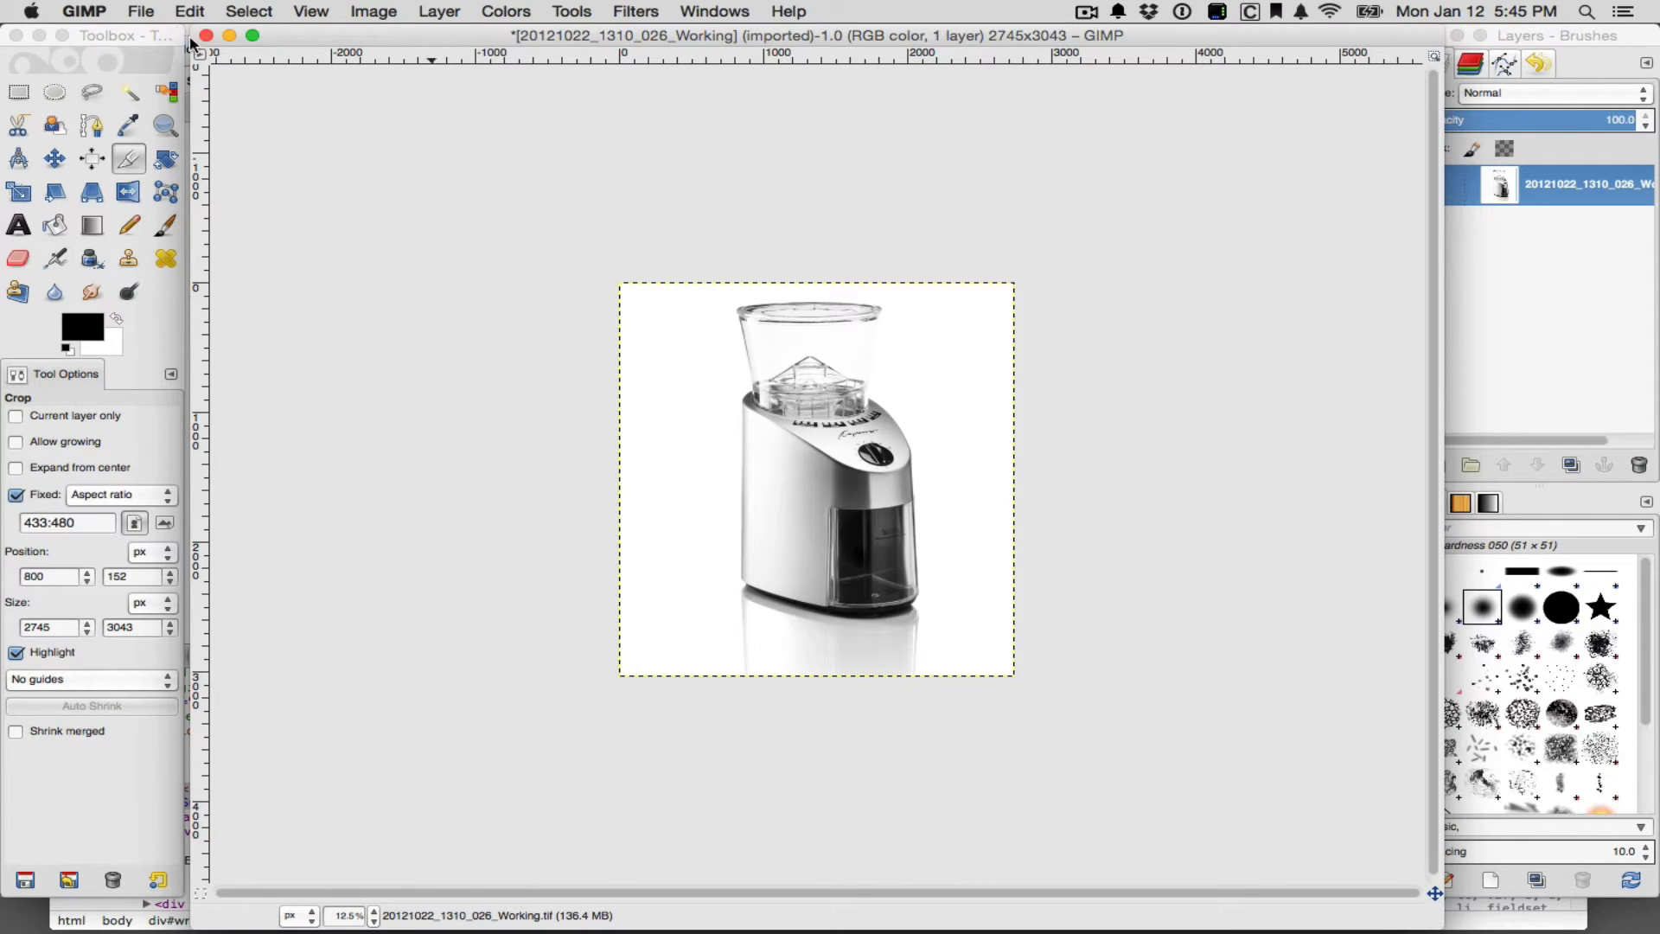
pyautogui.moveTo(346, 14)
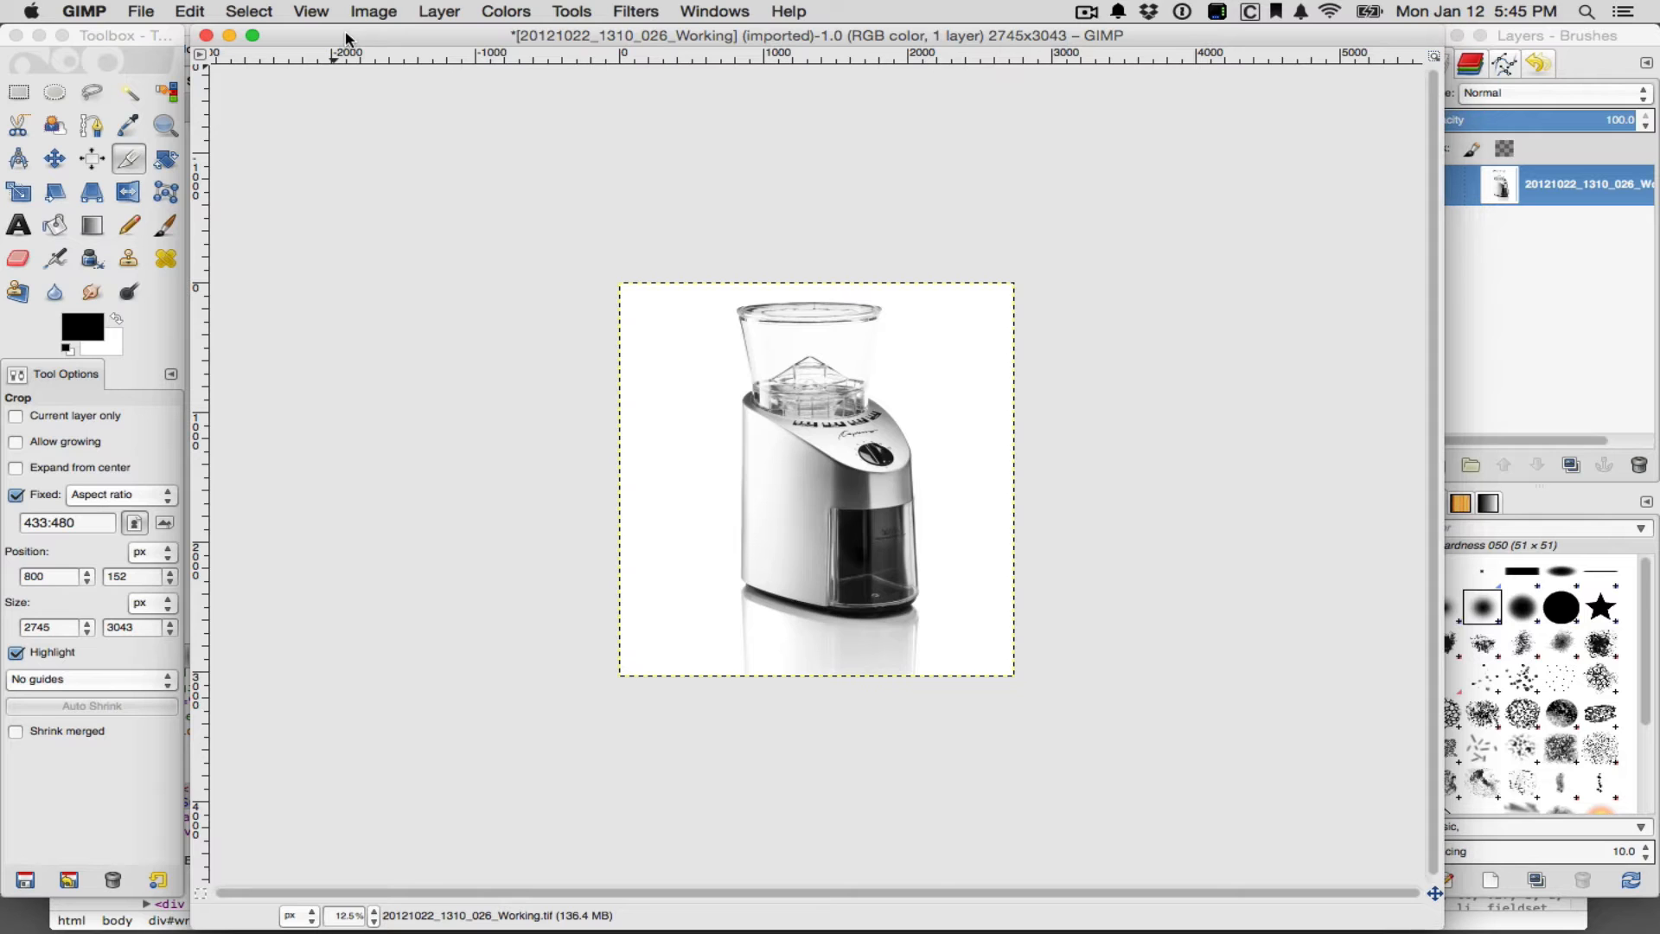
pyautogui.moveTo(632, 315)
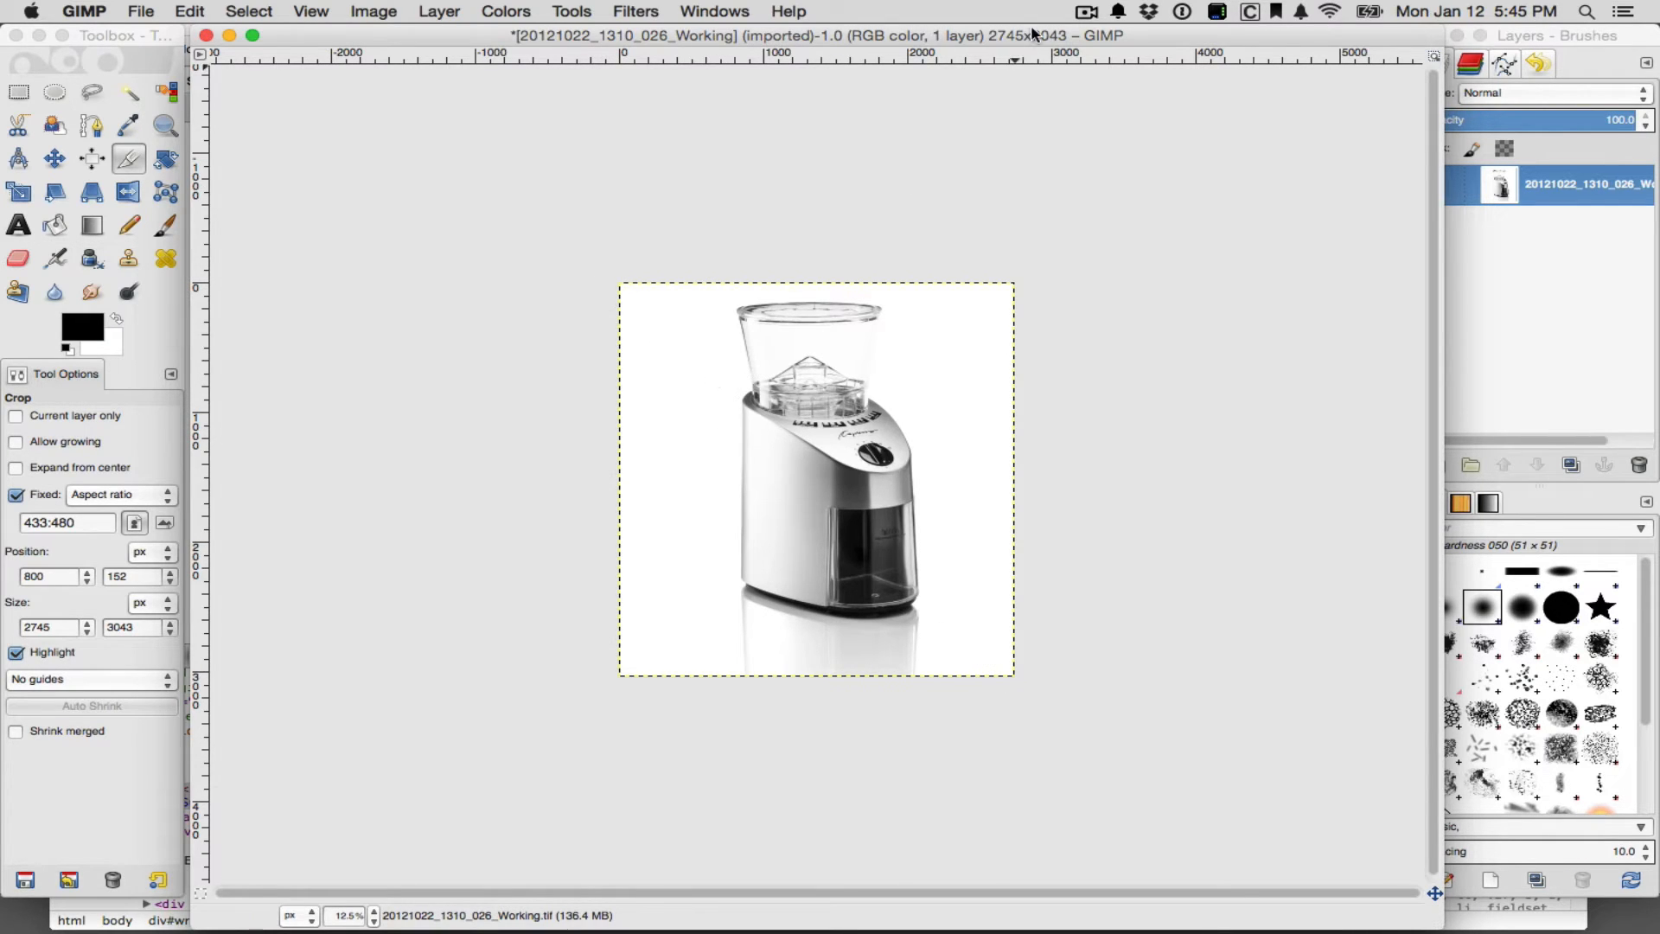
pyautogui.moveTo(718, 467)
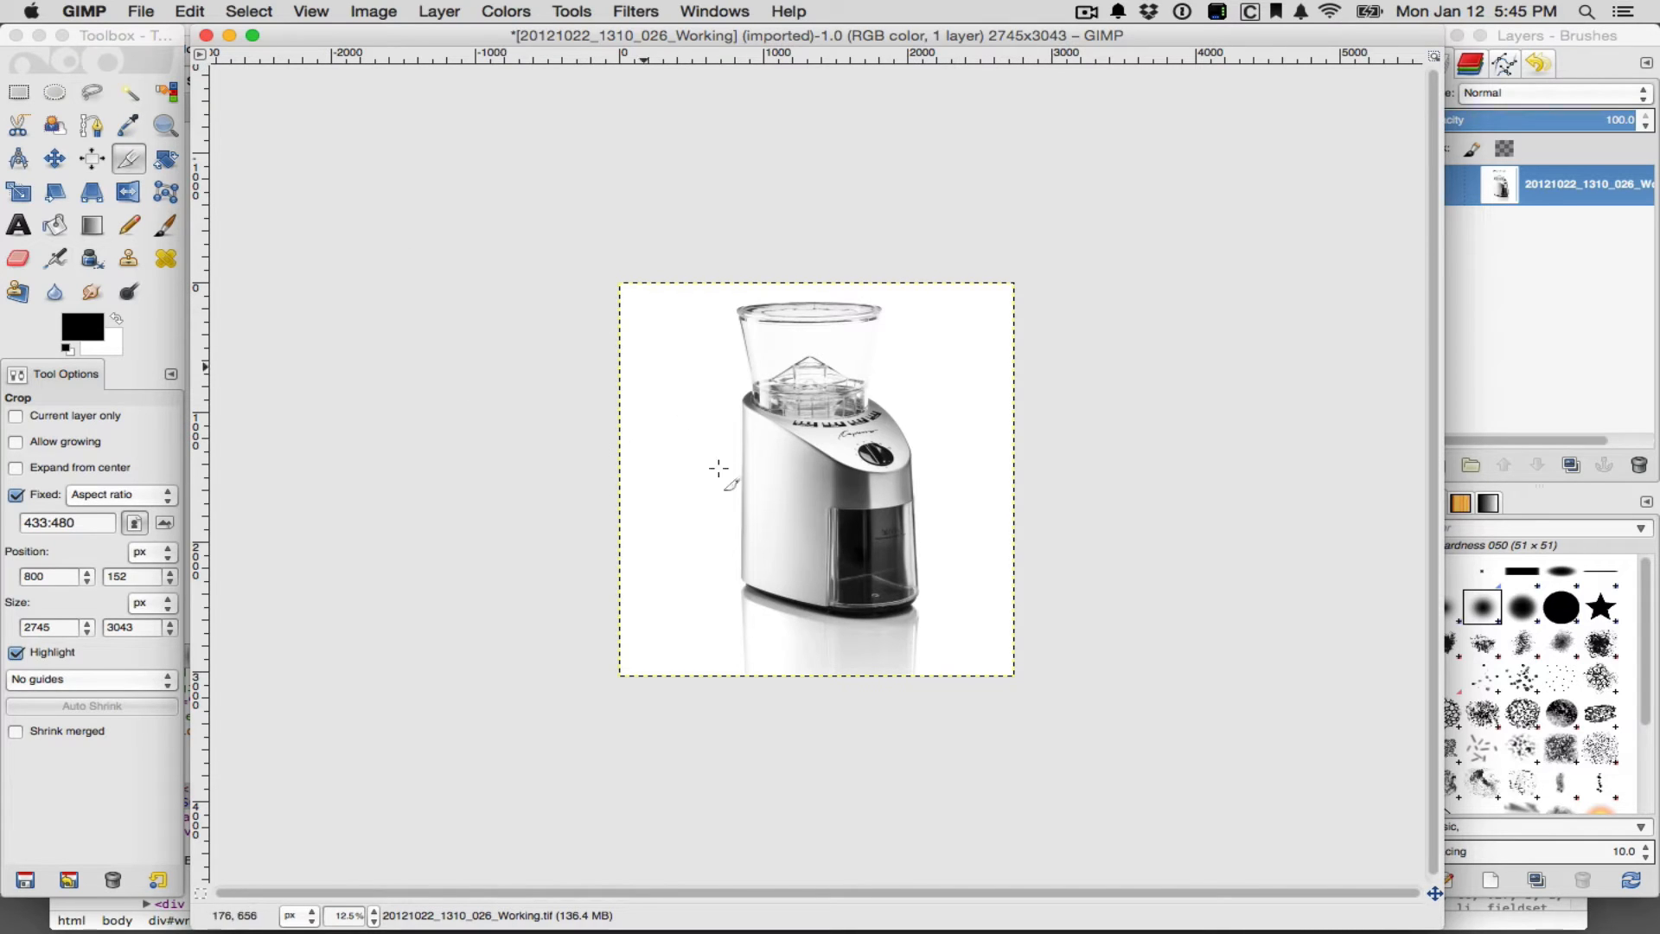
pyautogui.moveTo(615, 683)
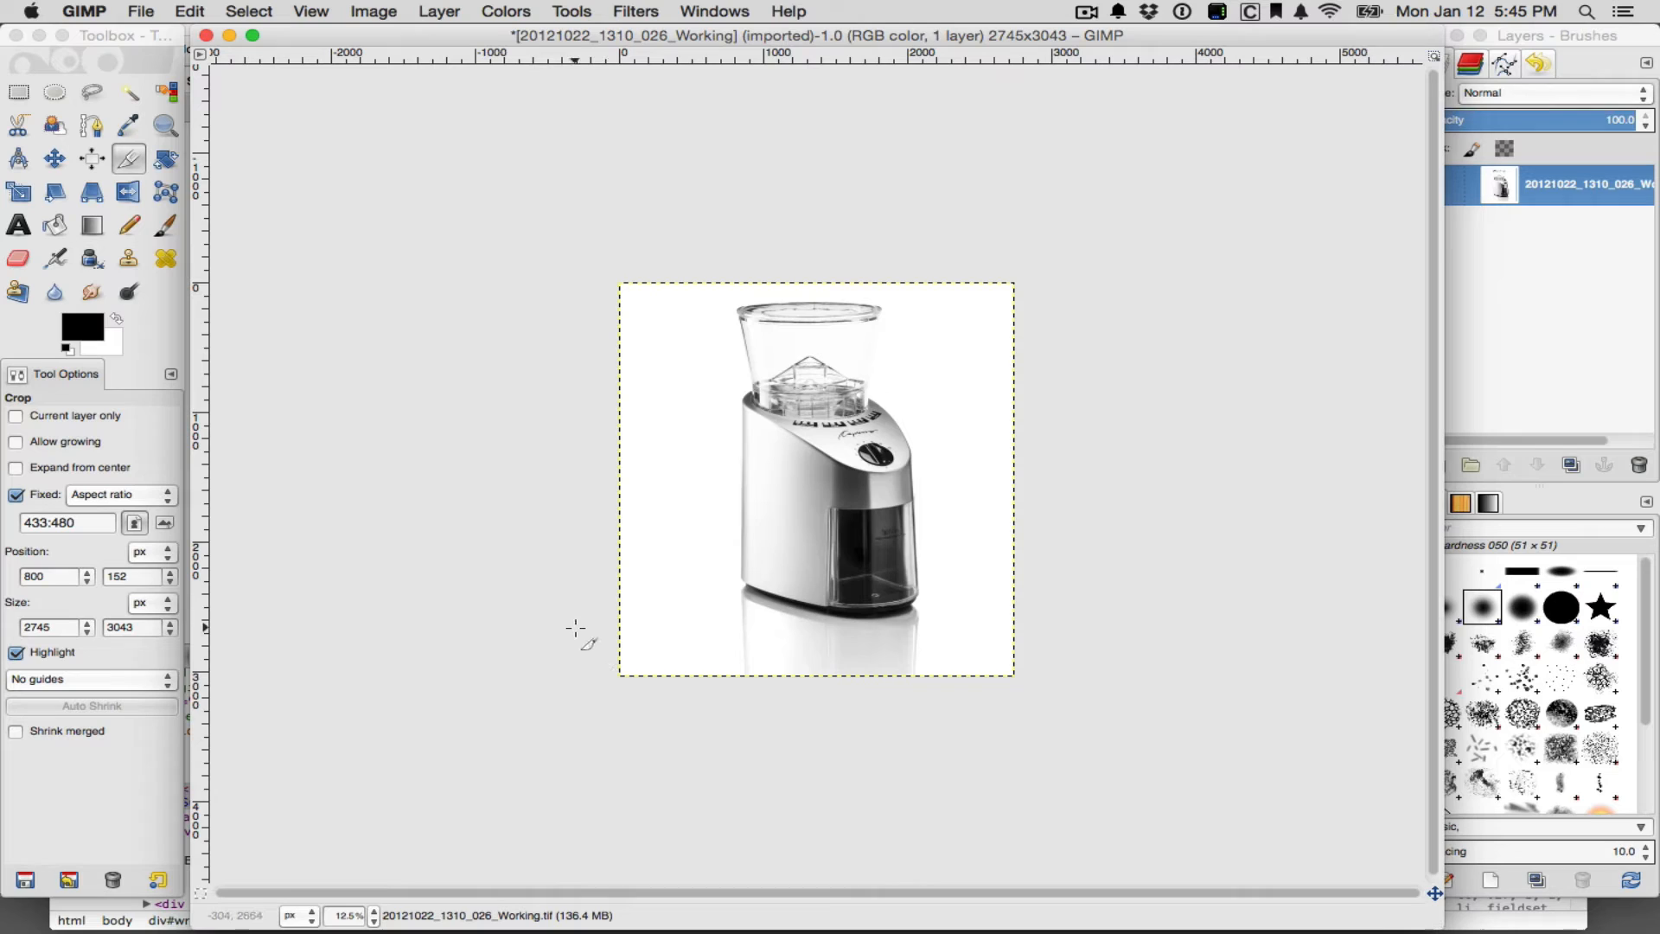
pyautogui.moveTo(569, 587)
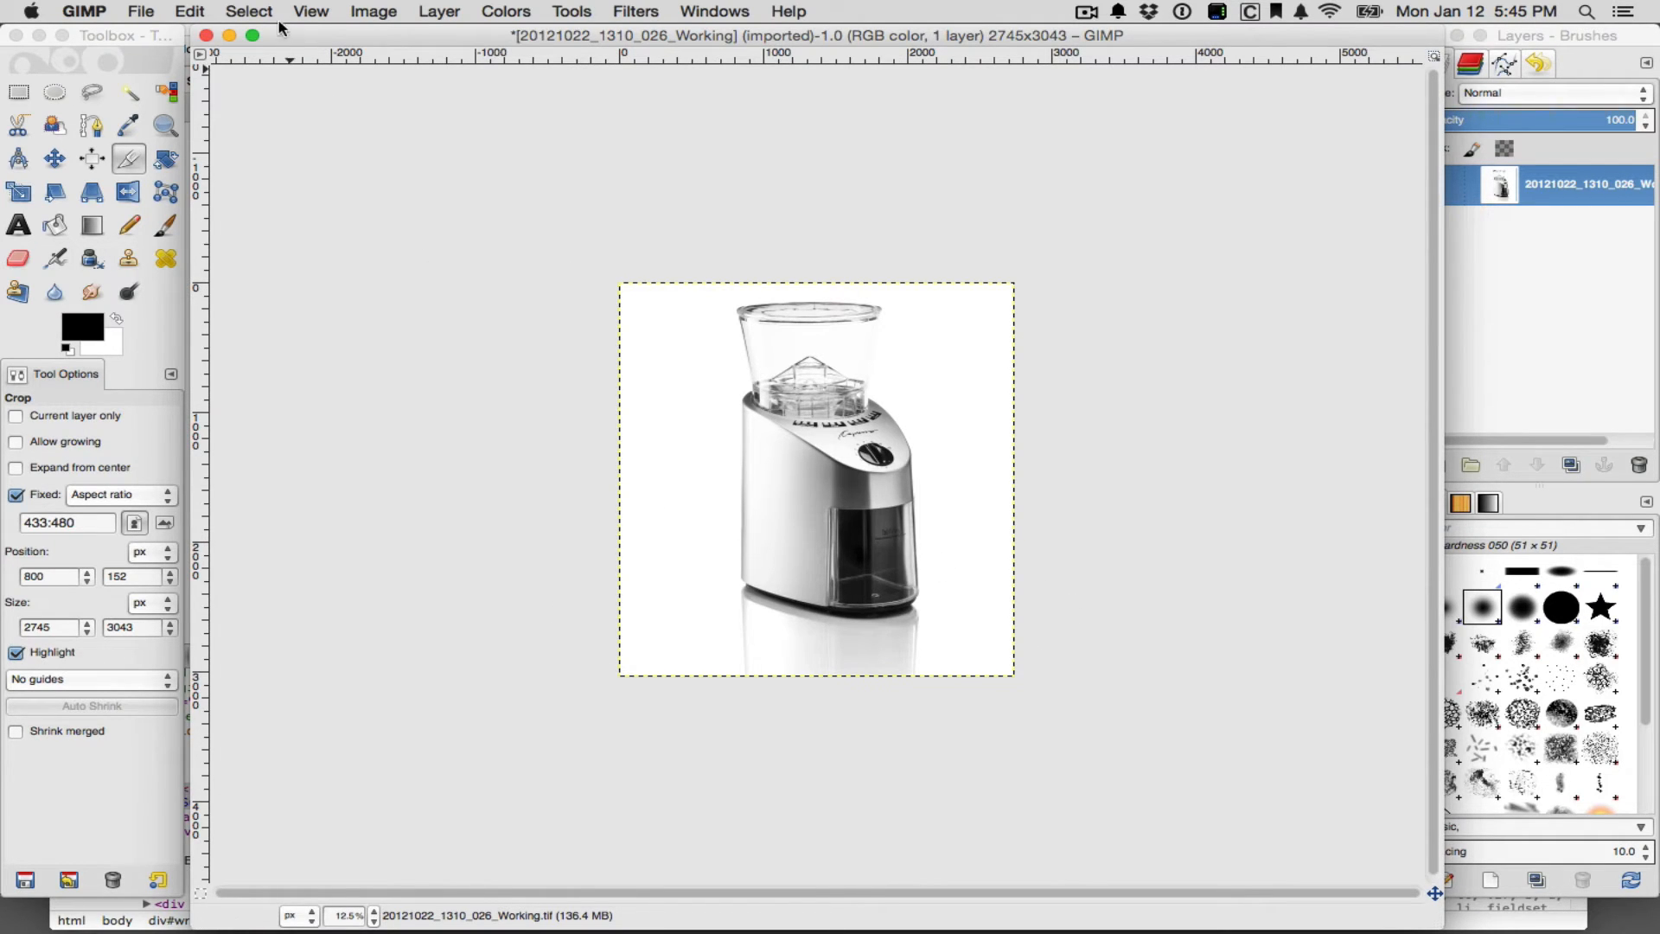
pyautogui.click(374, 11)
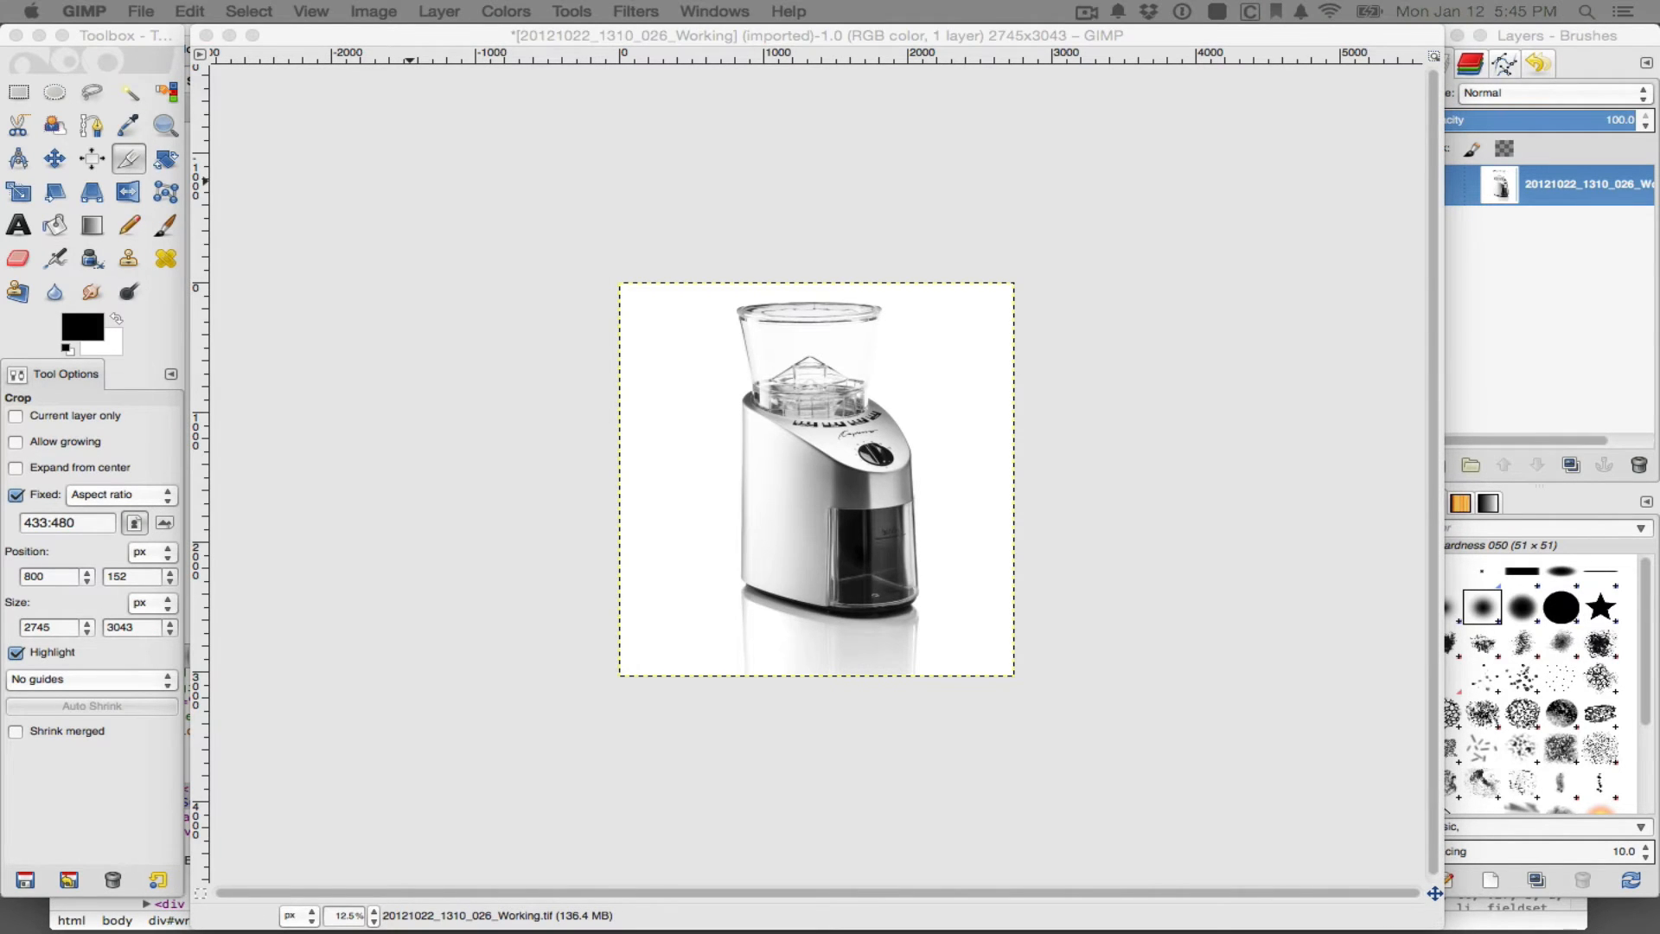
# Scale the image down to 433 × 480 px via Scale Image
pyautogui.click(373, 11)
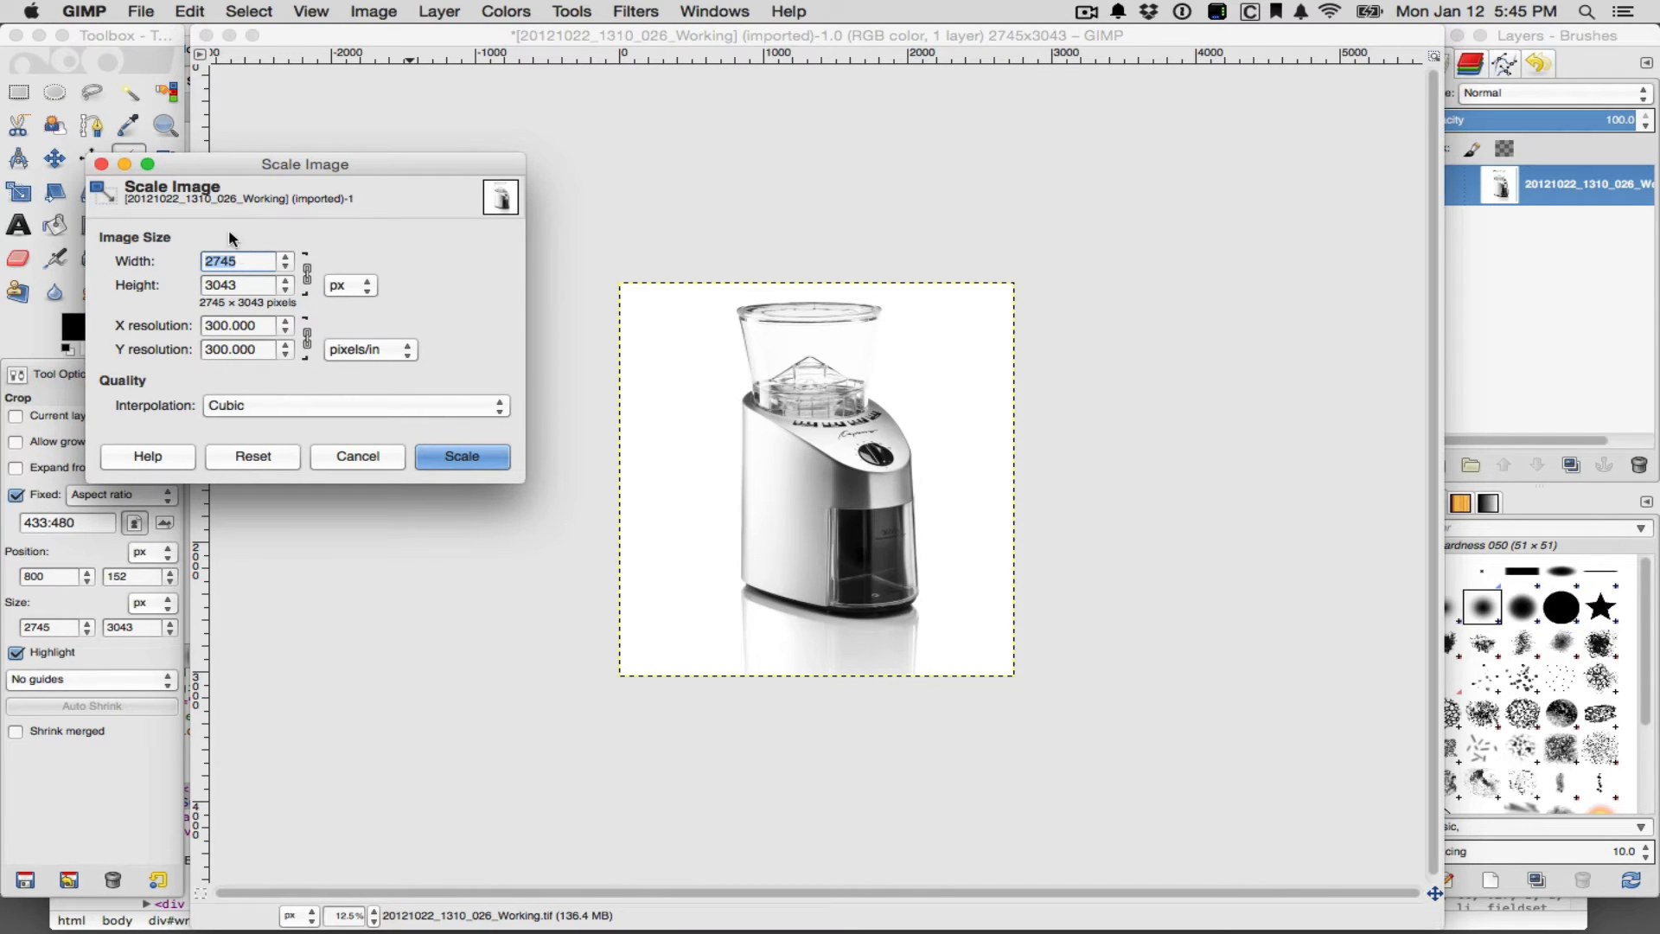
pyautogui.write('433')
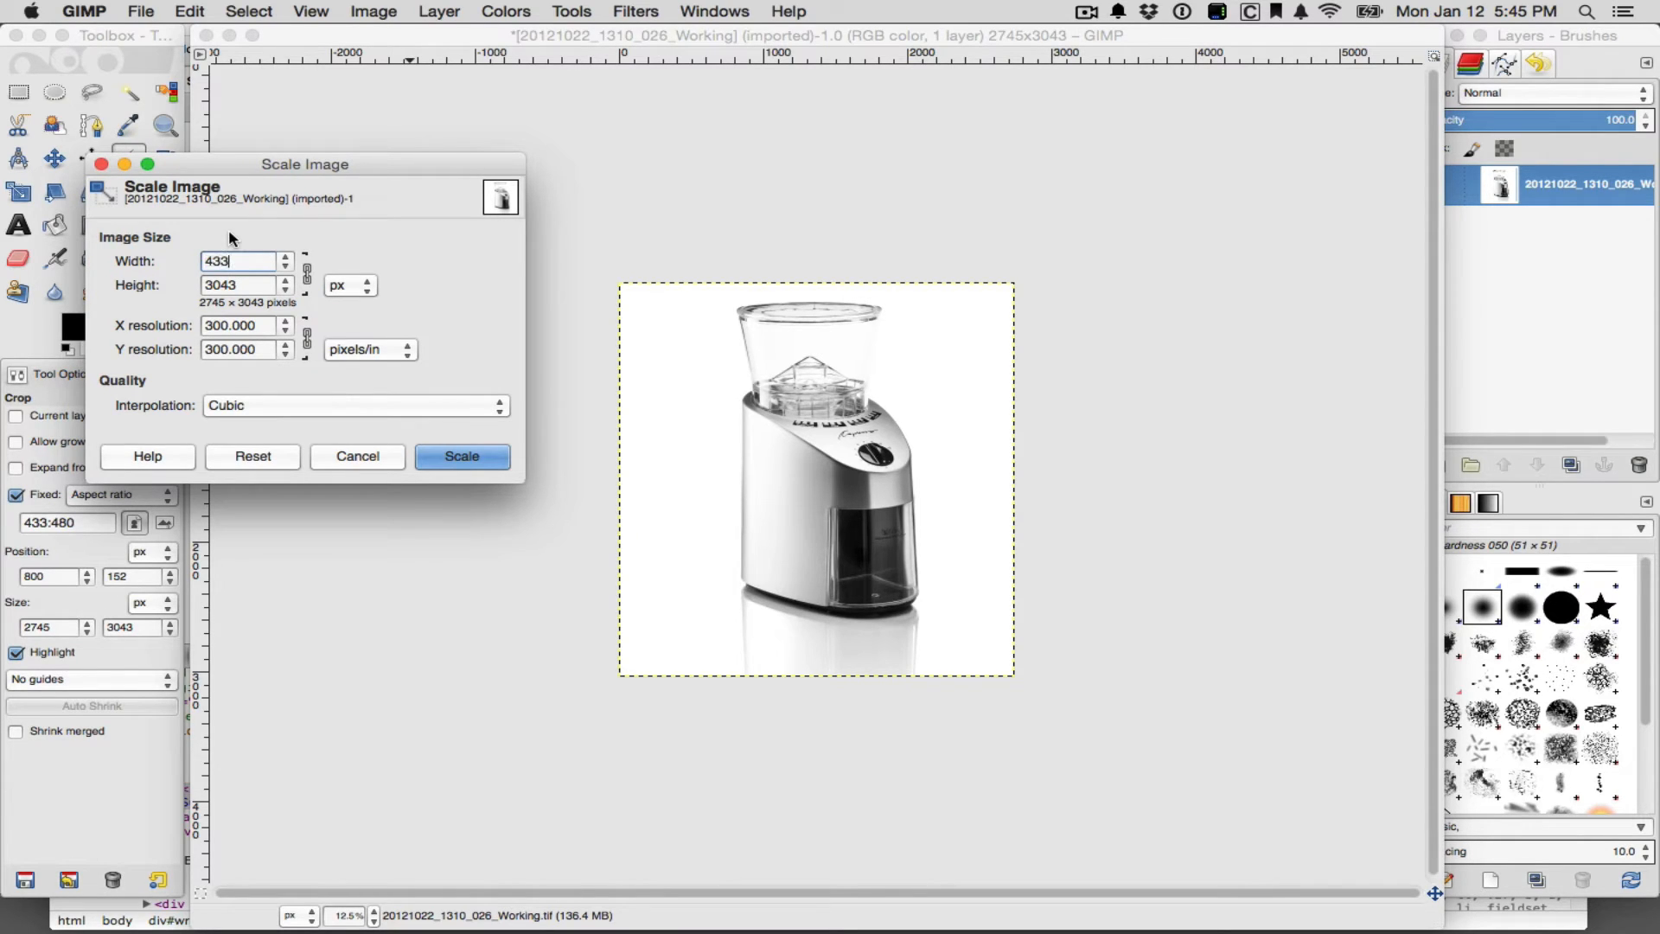
pyautogui.write('480')
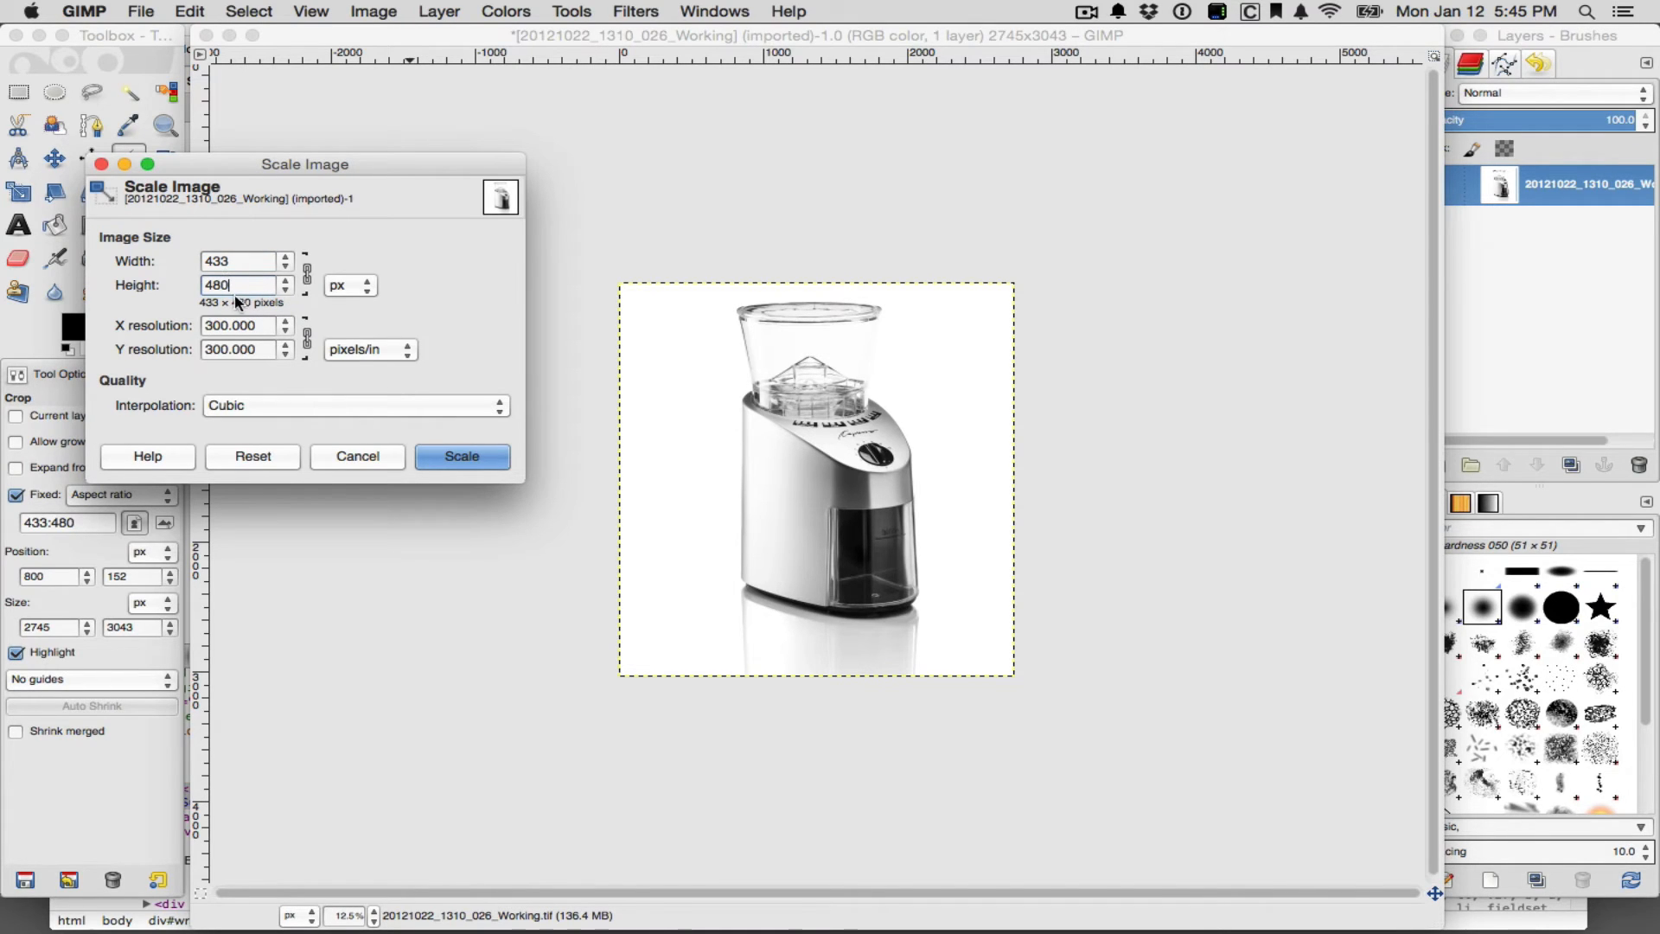
pyautogui.click(460, 457)
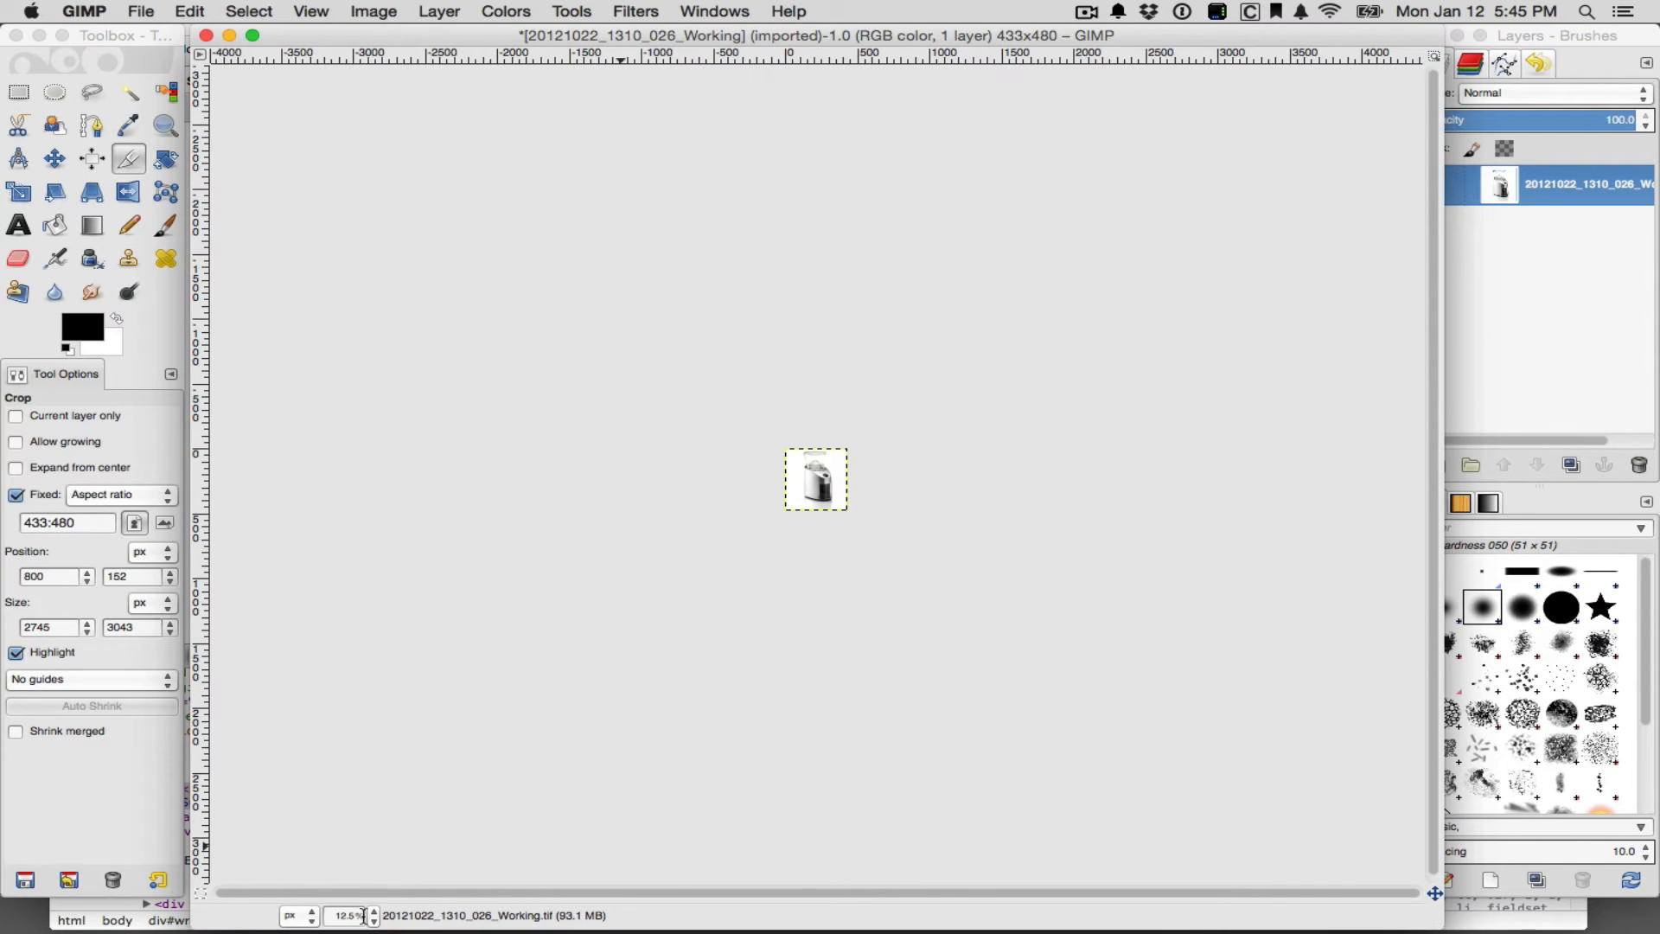
# Set the zoom level to 100% to view the photo at actual size
pyautogui.click(376, 914)
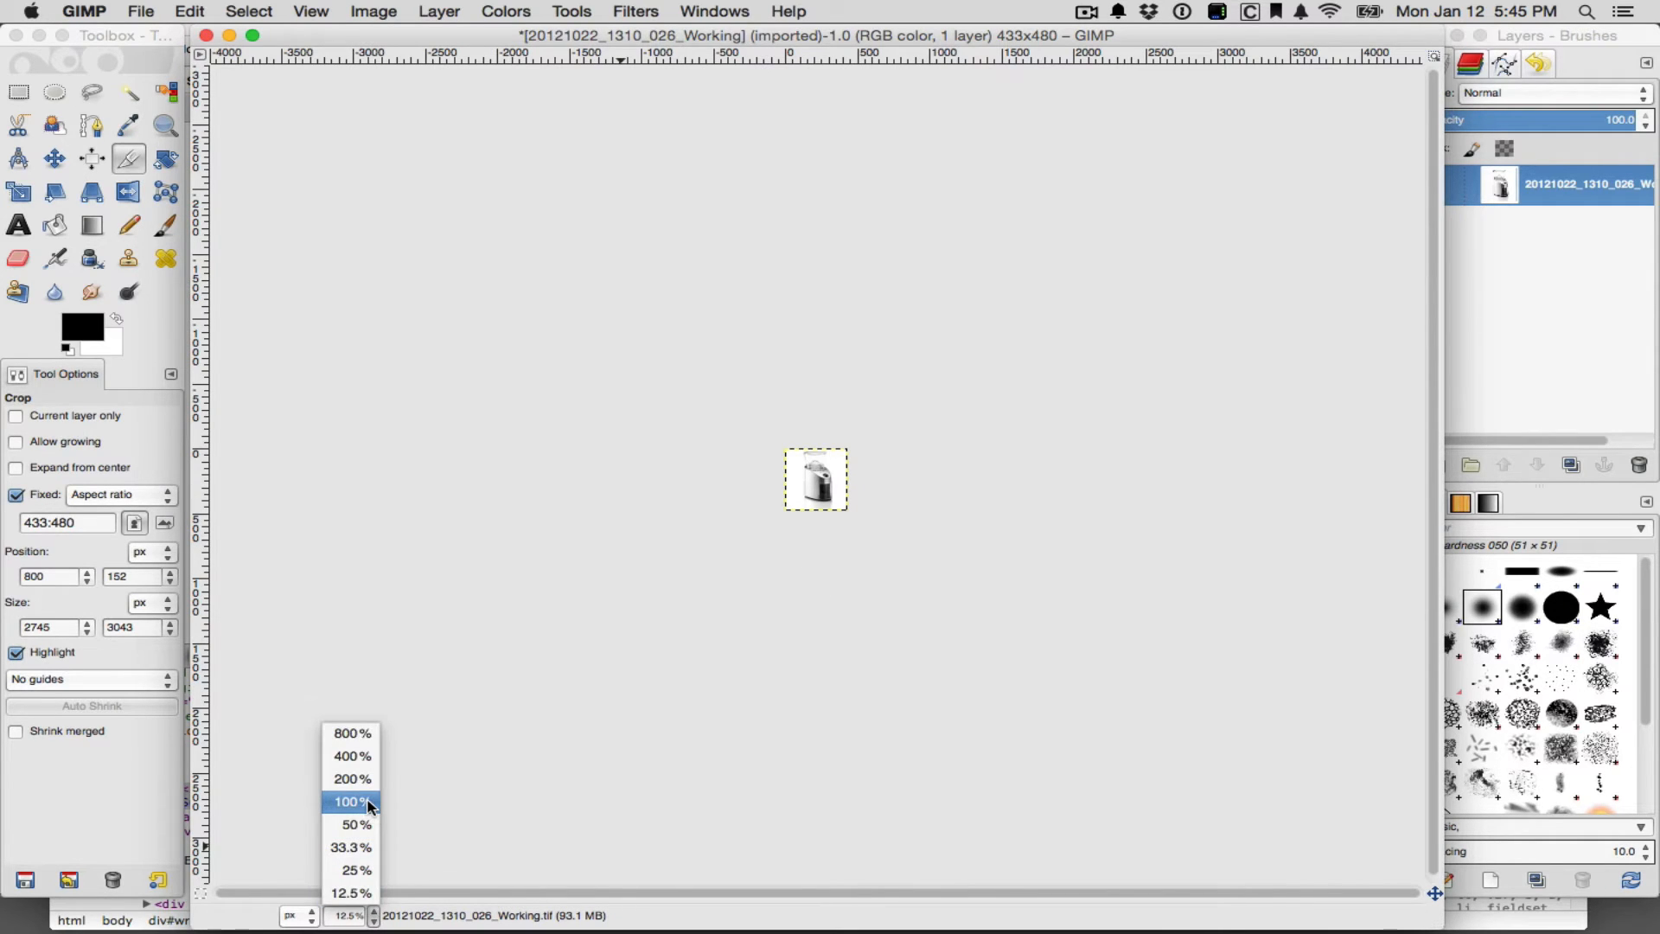
pyautogui.click(350, 803)
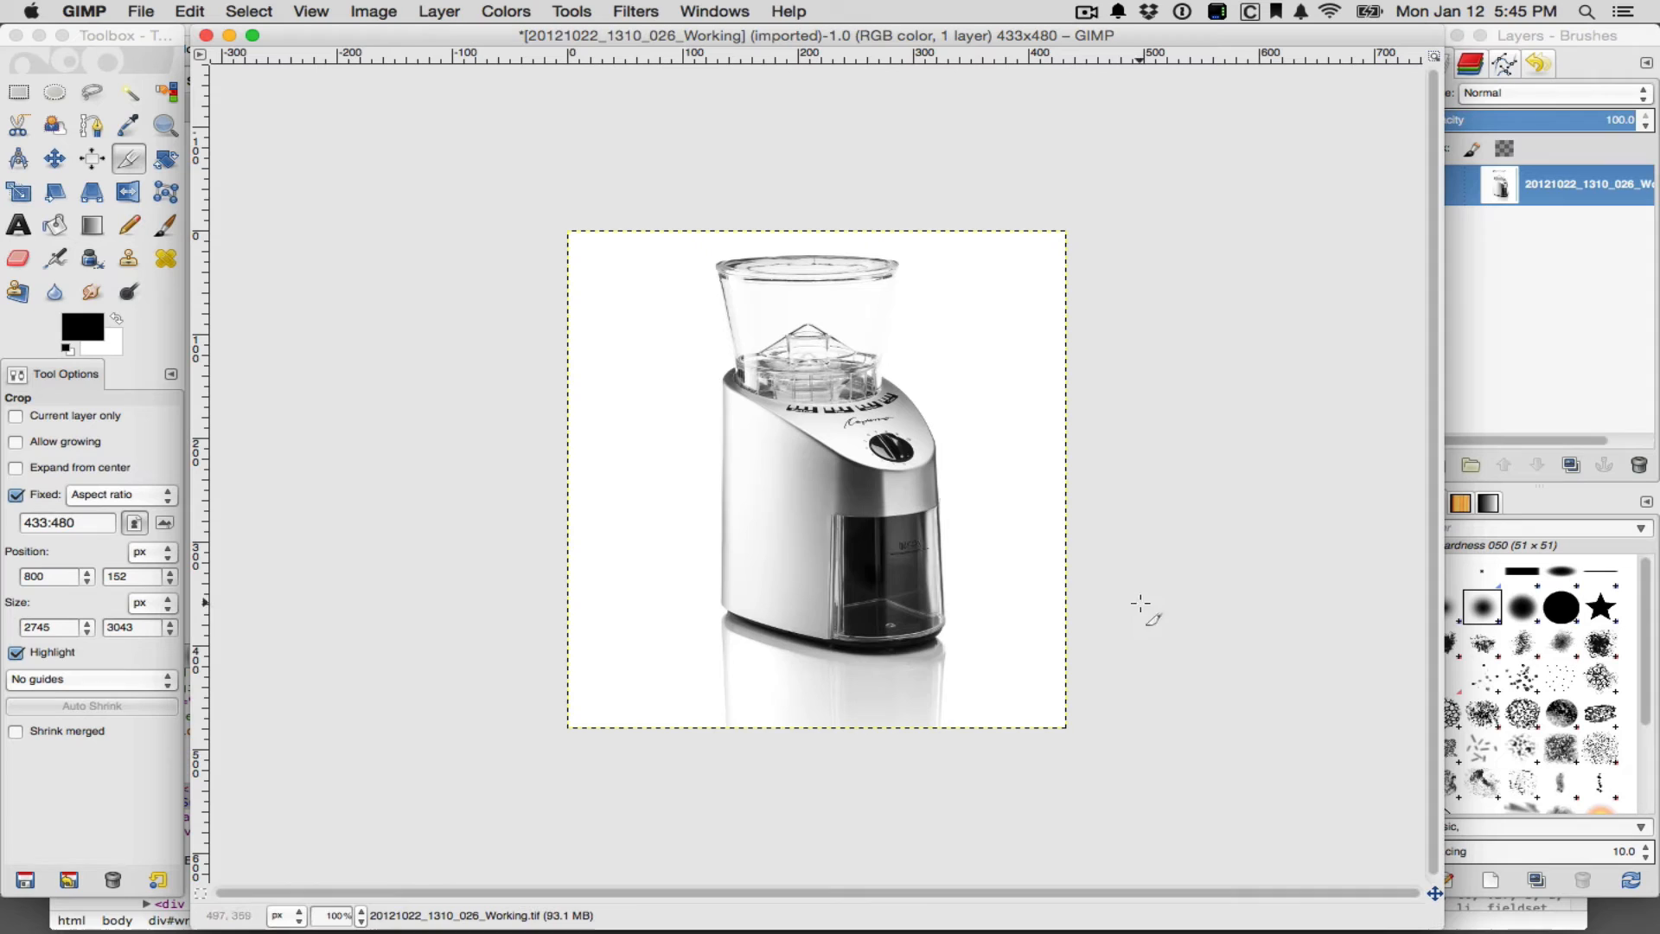
pyautogui.moveTo(536, 415)
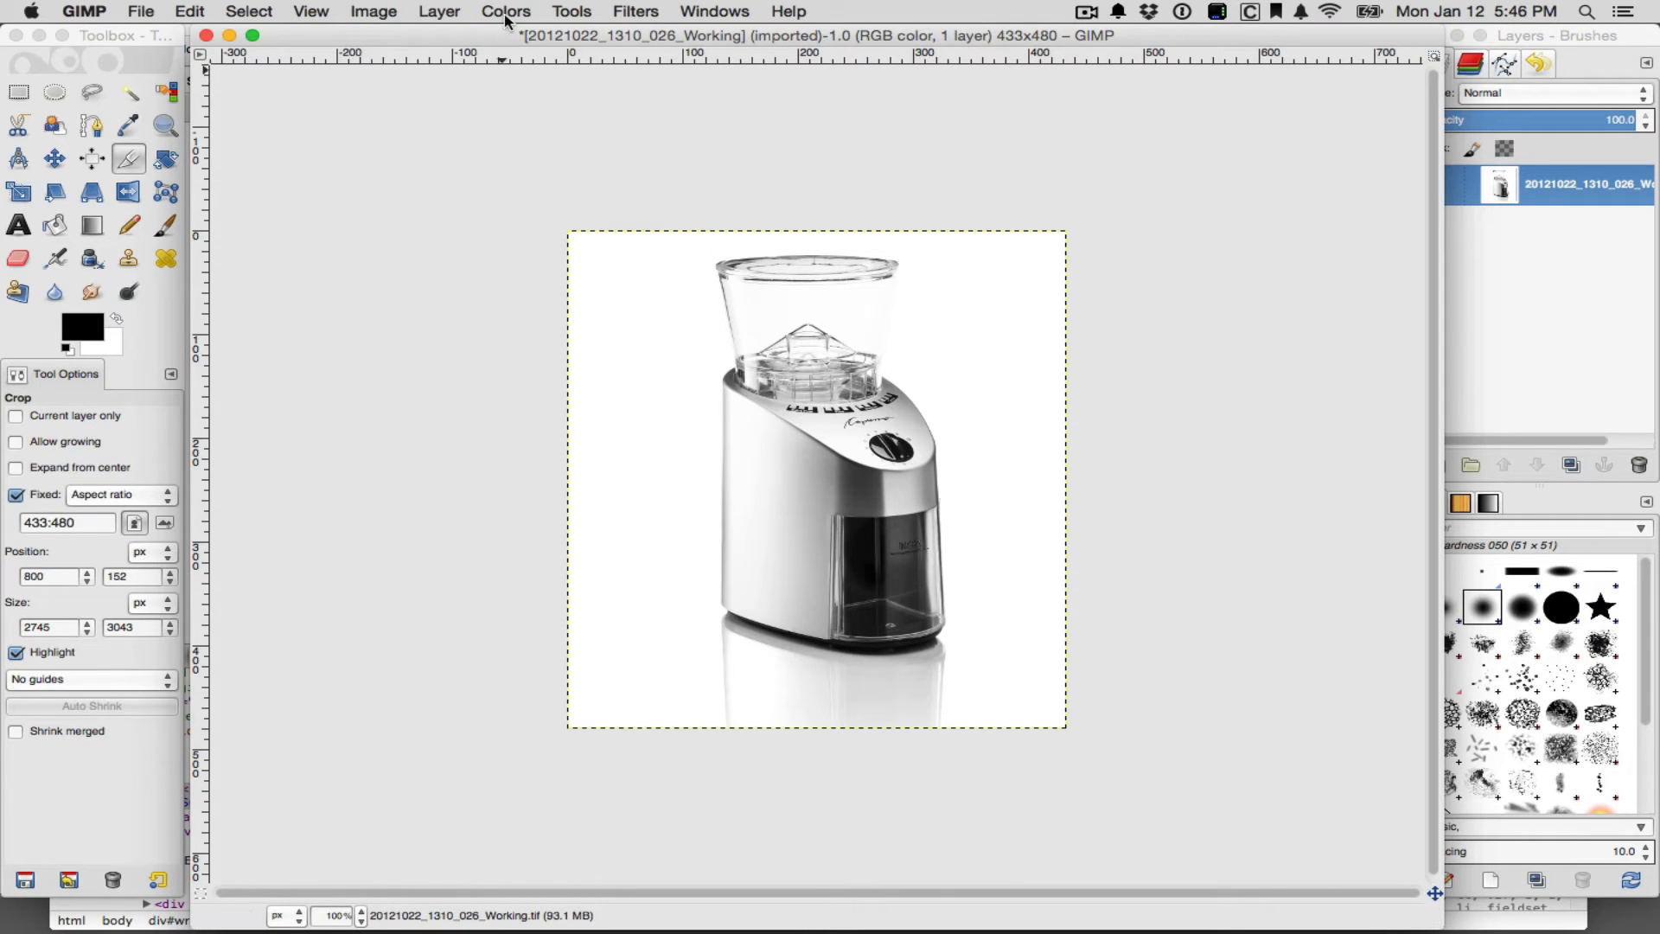
pyautogui.moveTo(325, 14)
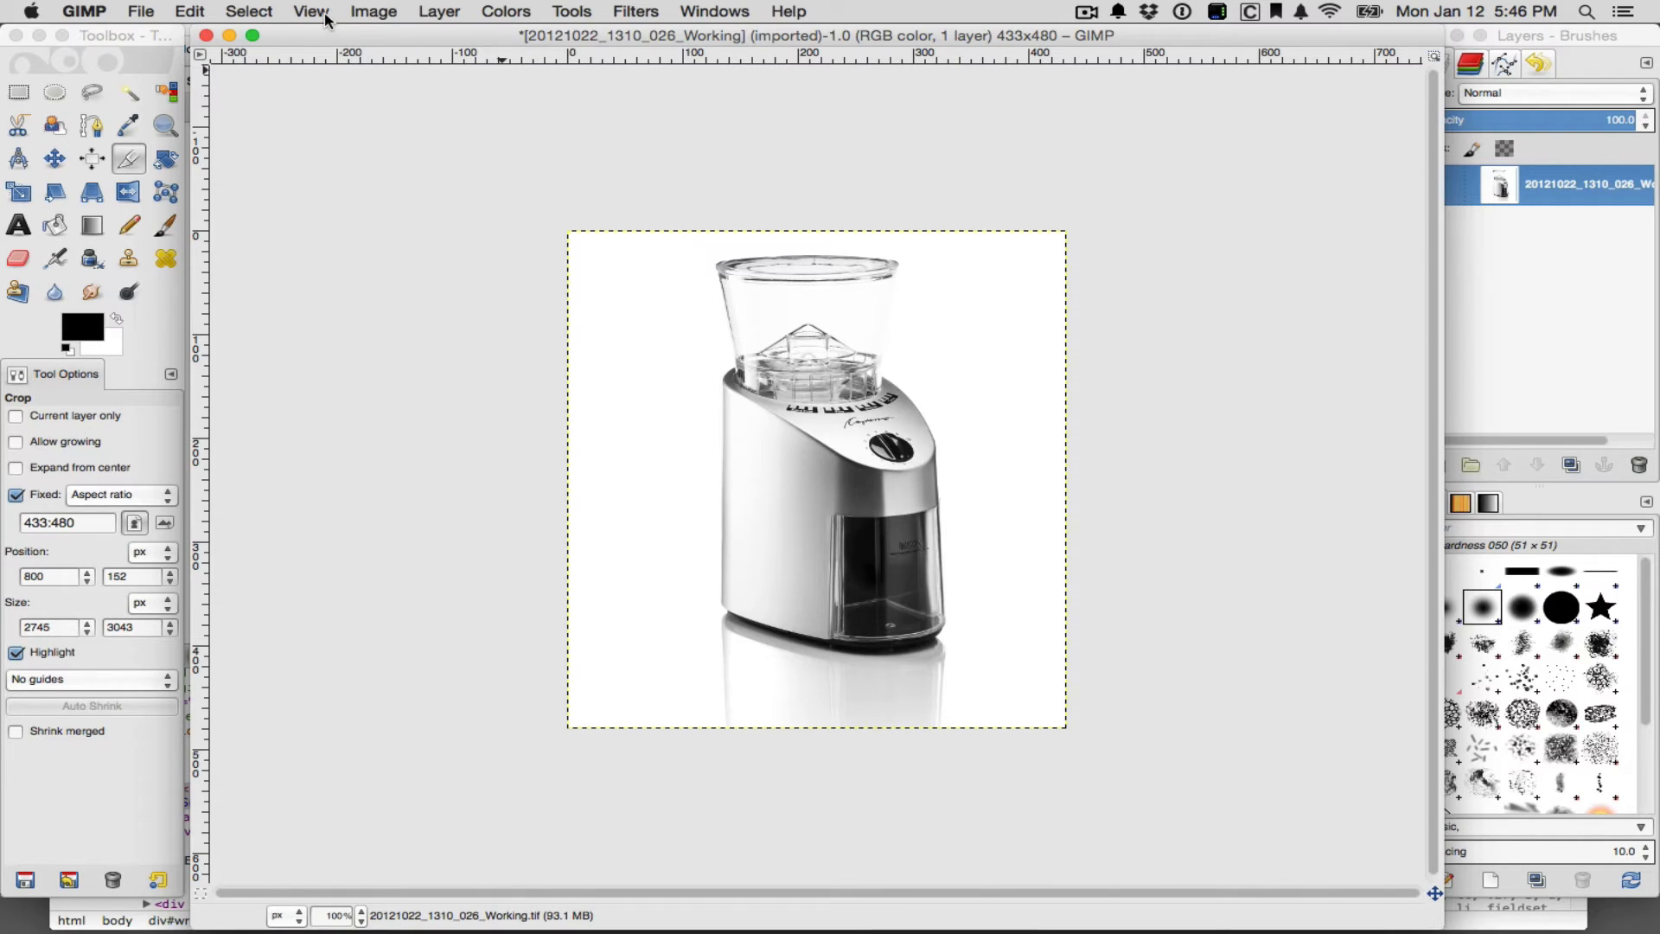
# Check the Assign Color Profile dialog shows sRGB, then cancel it
pyautogui.click(370, 10)
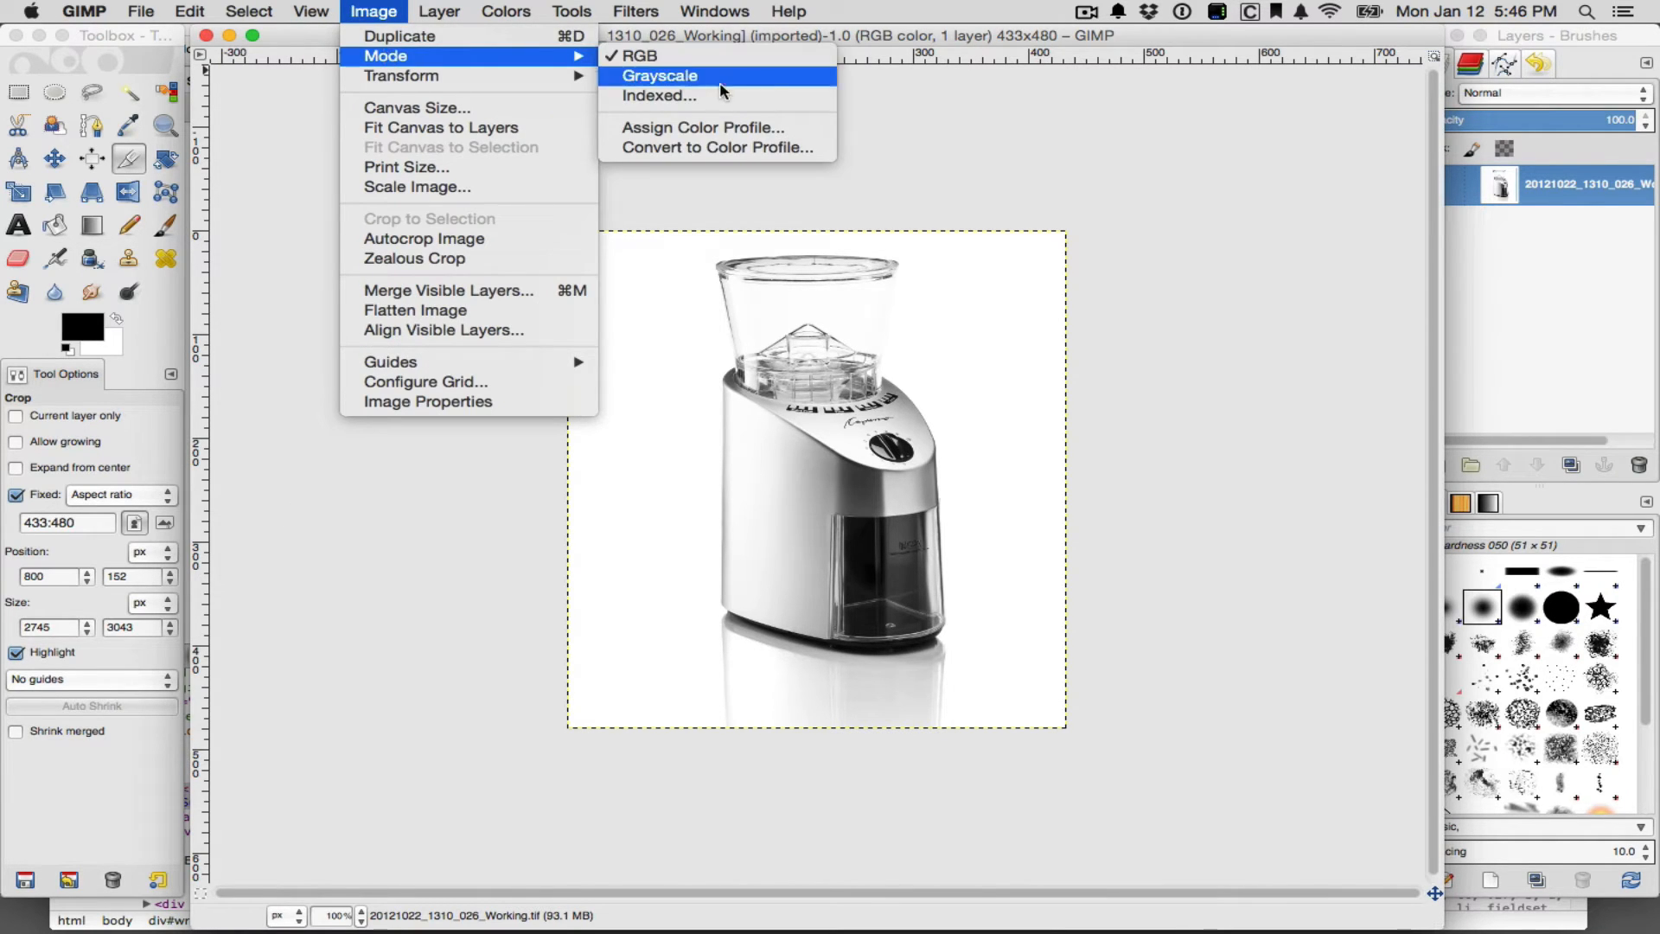
pyautogui.moveTo(727, 129)
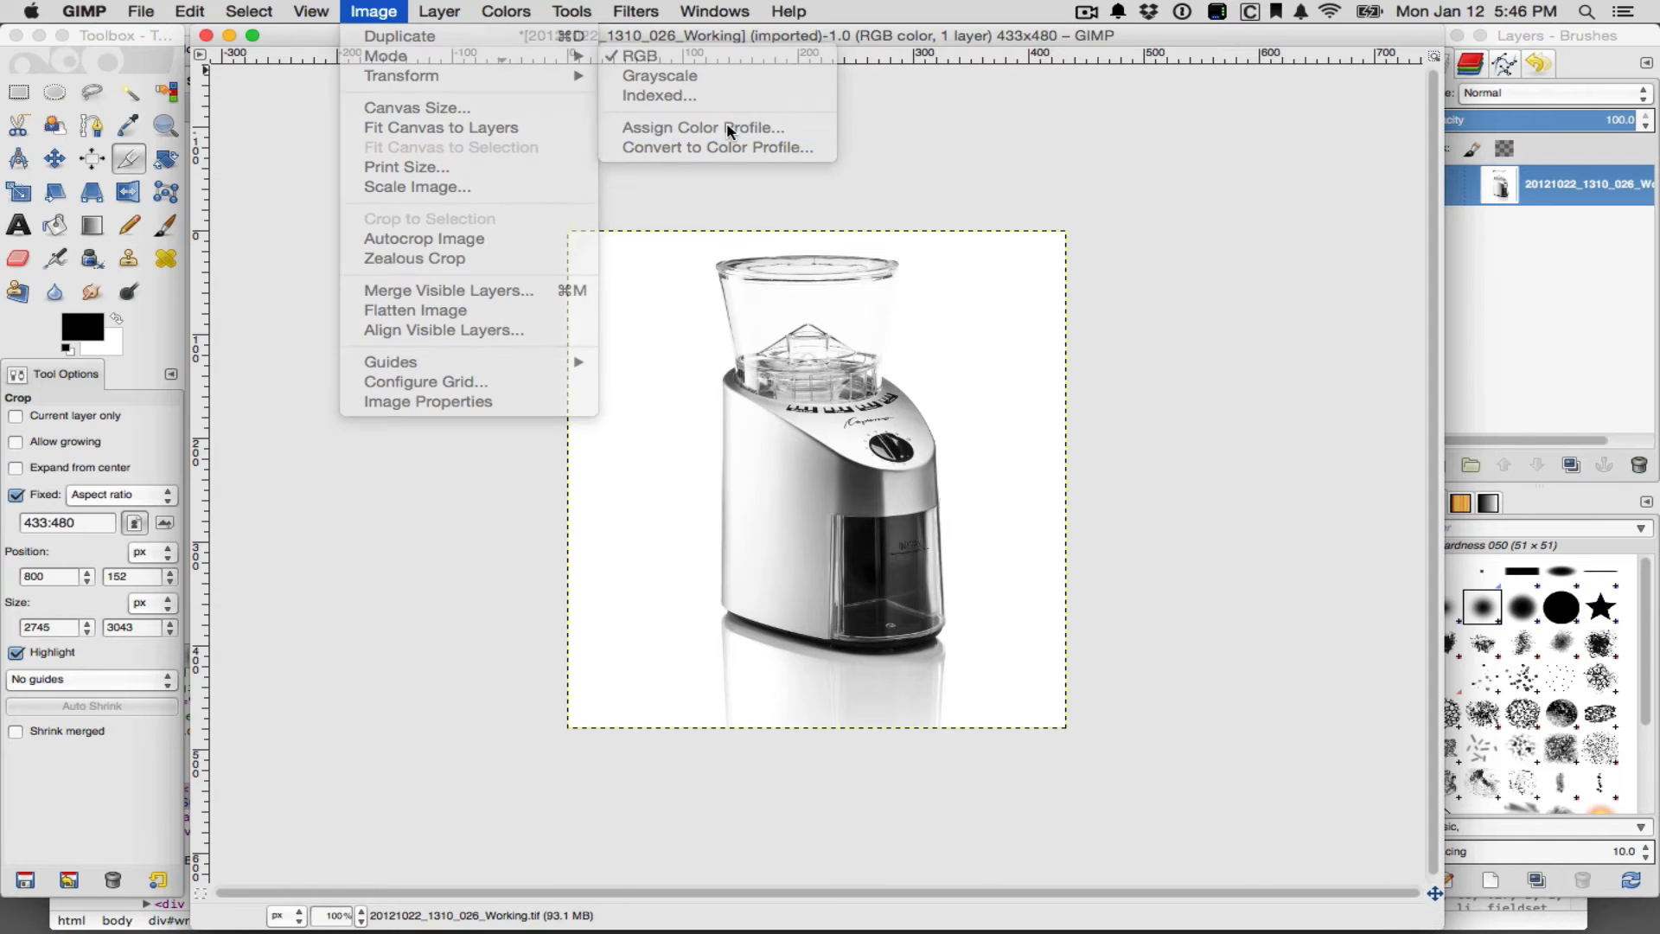
pyautogui.click(696, 128)
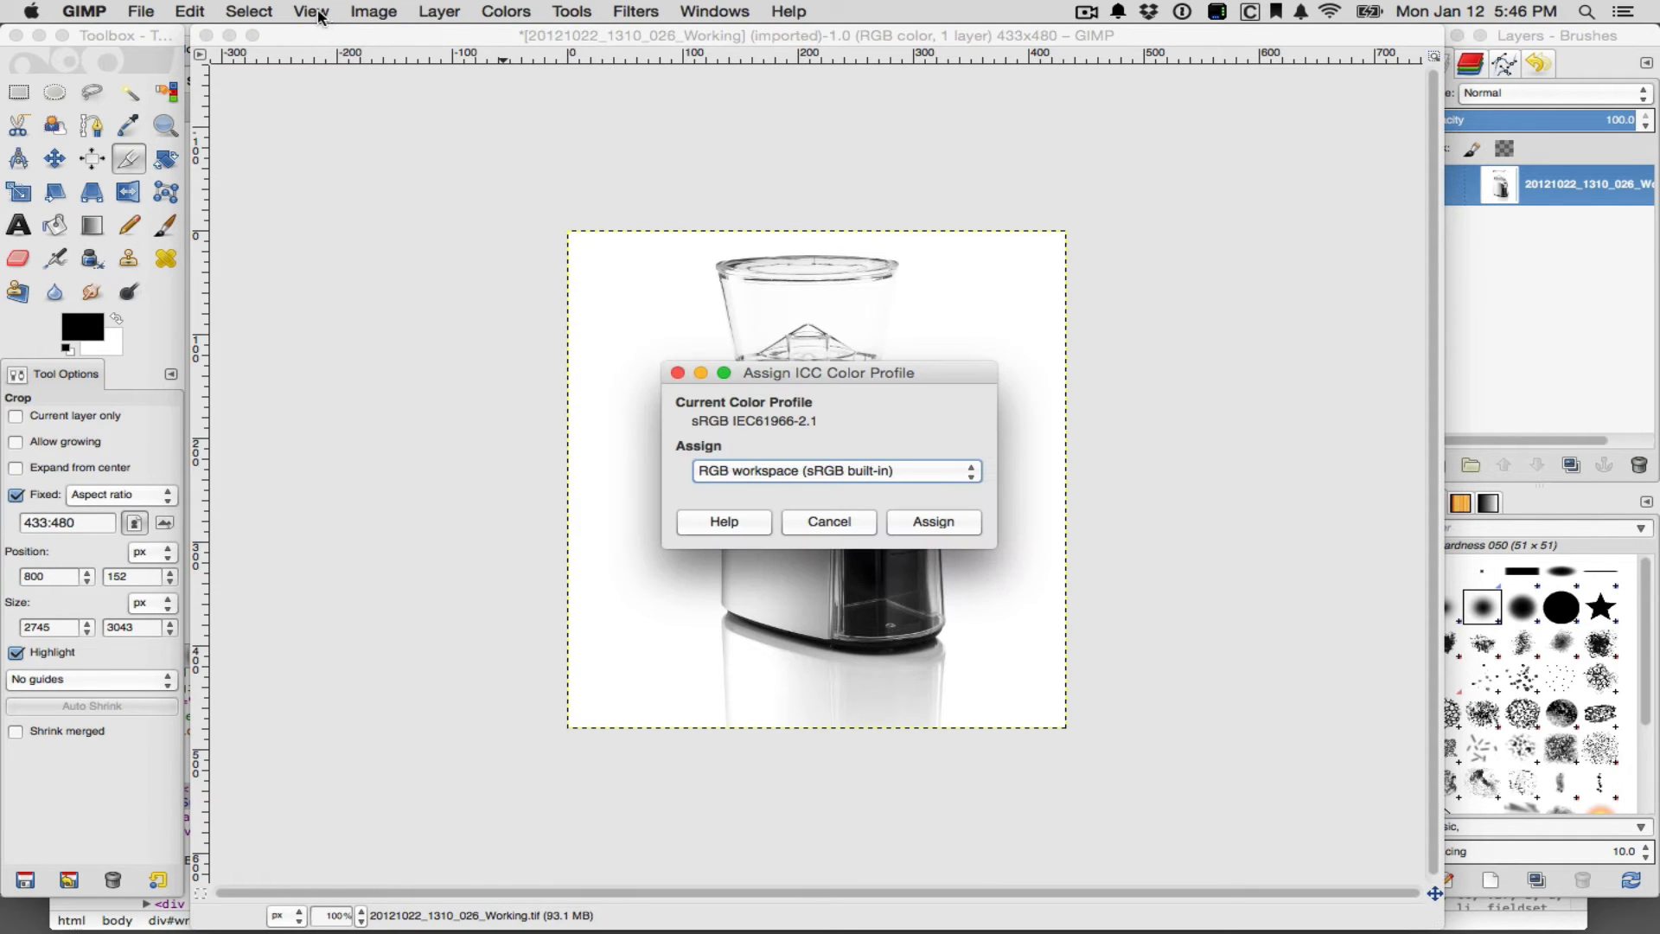
pyautogui.click(932, 522)
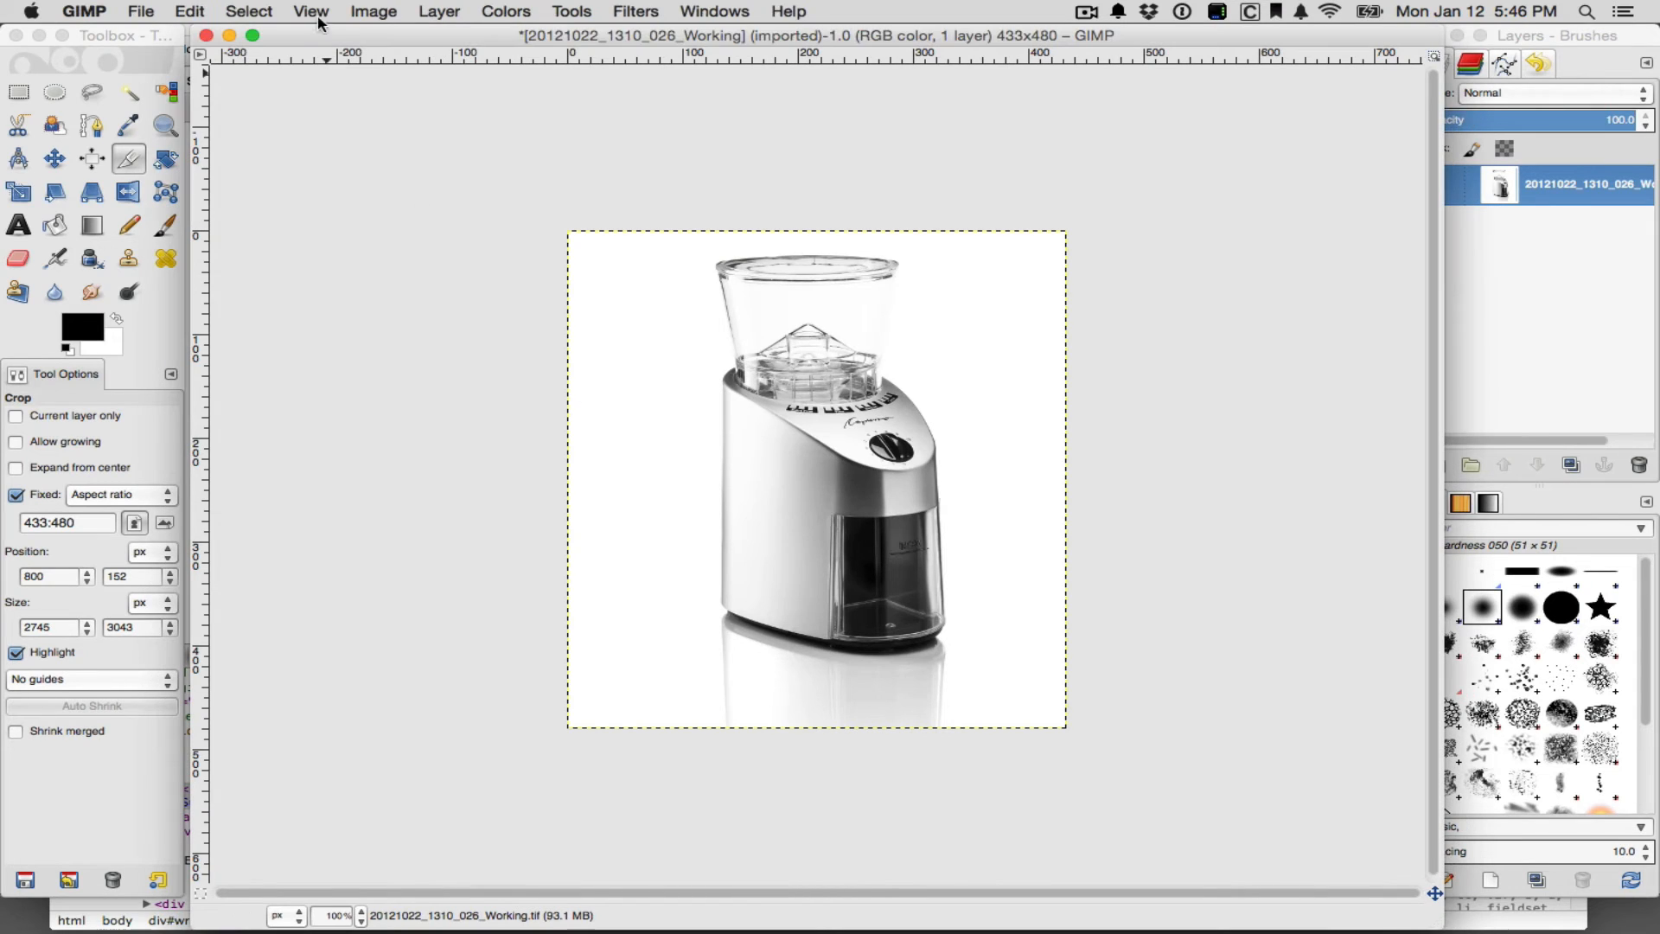
# Assign the built-in sRGB (RGB workspace) colour profile to the image
pyautogui.click(374, 10)
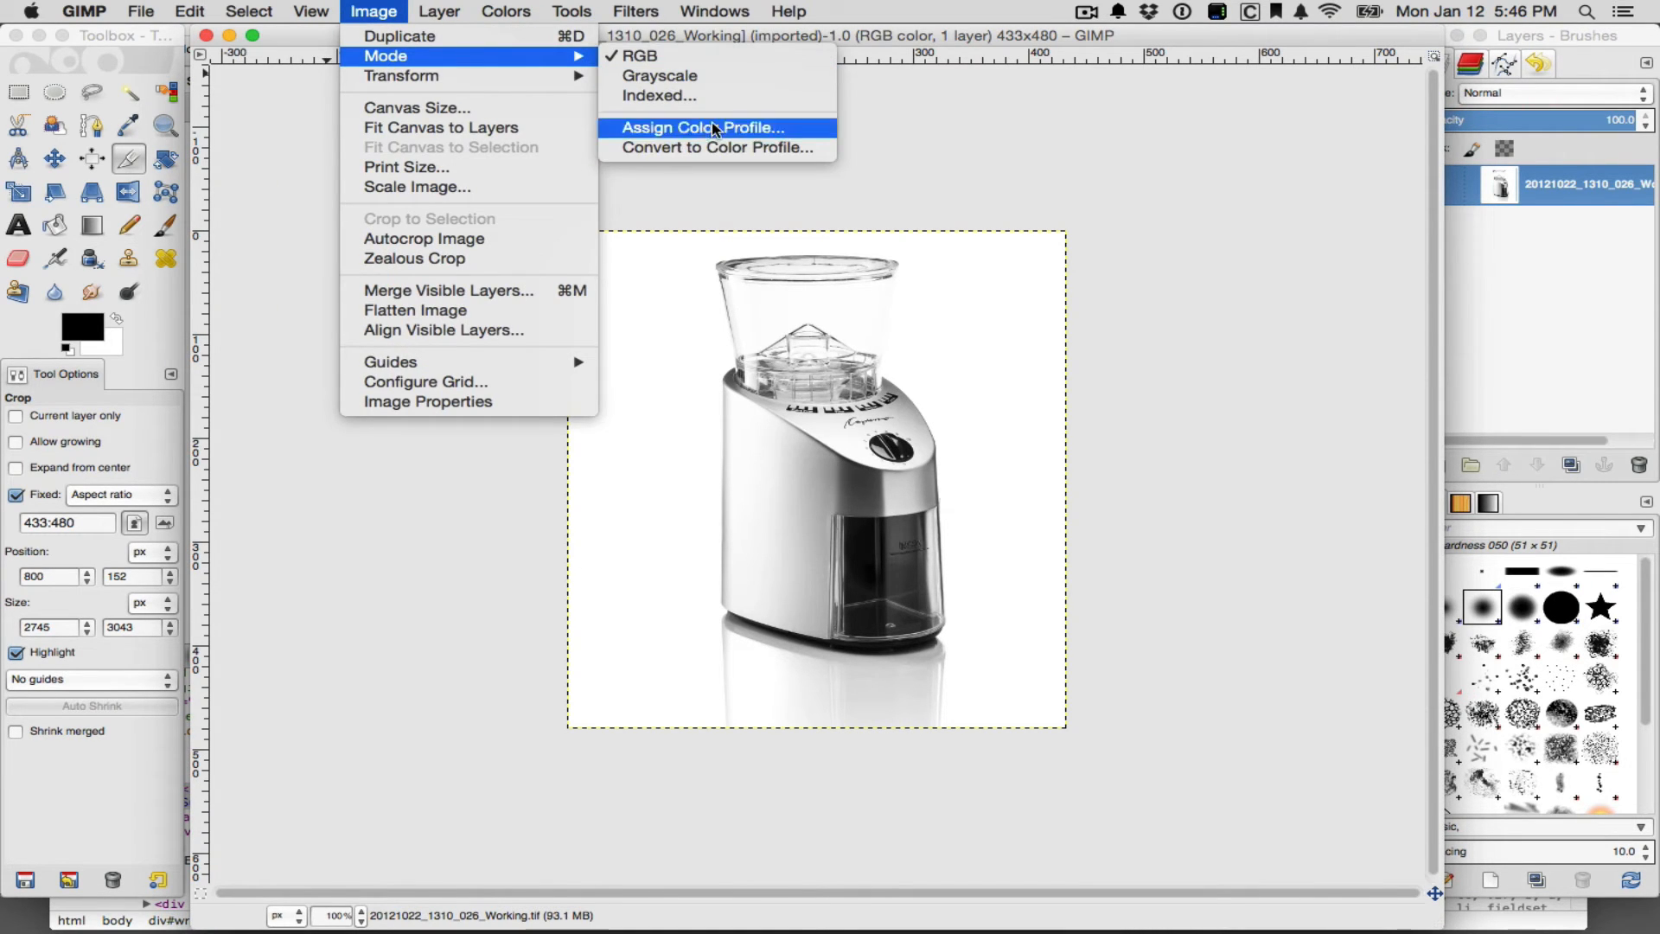
pyautogui.click(701, 128)
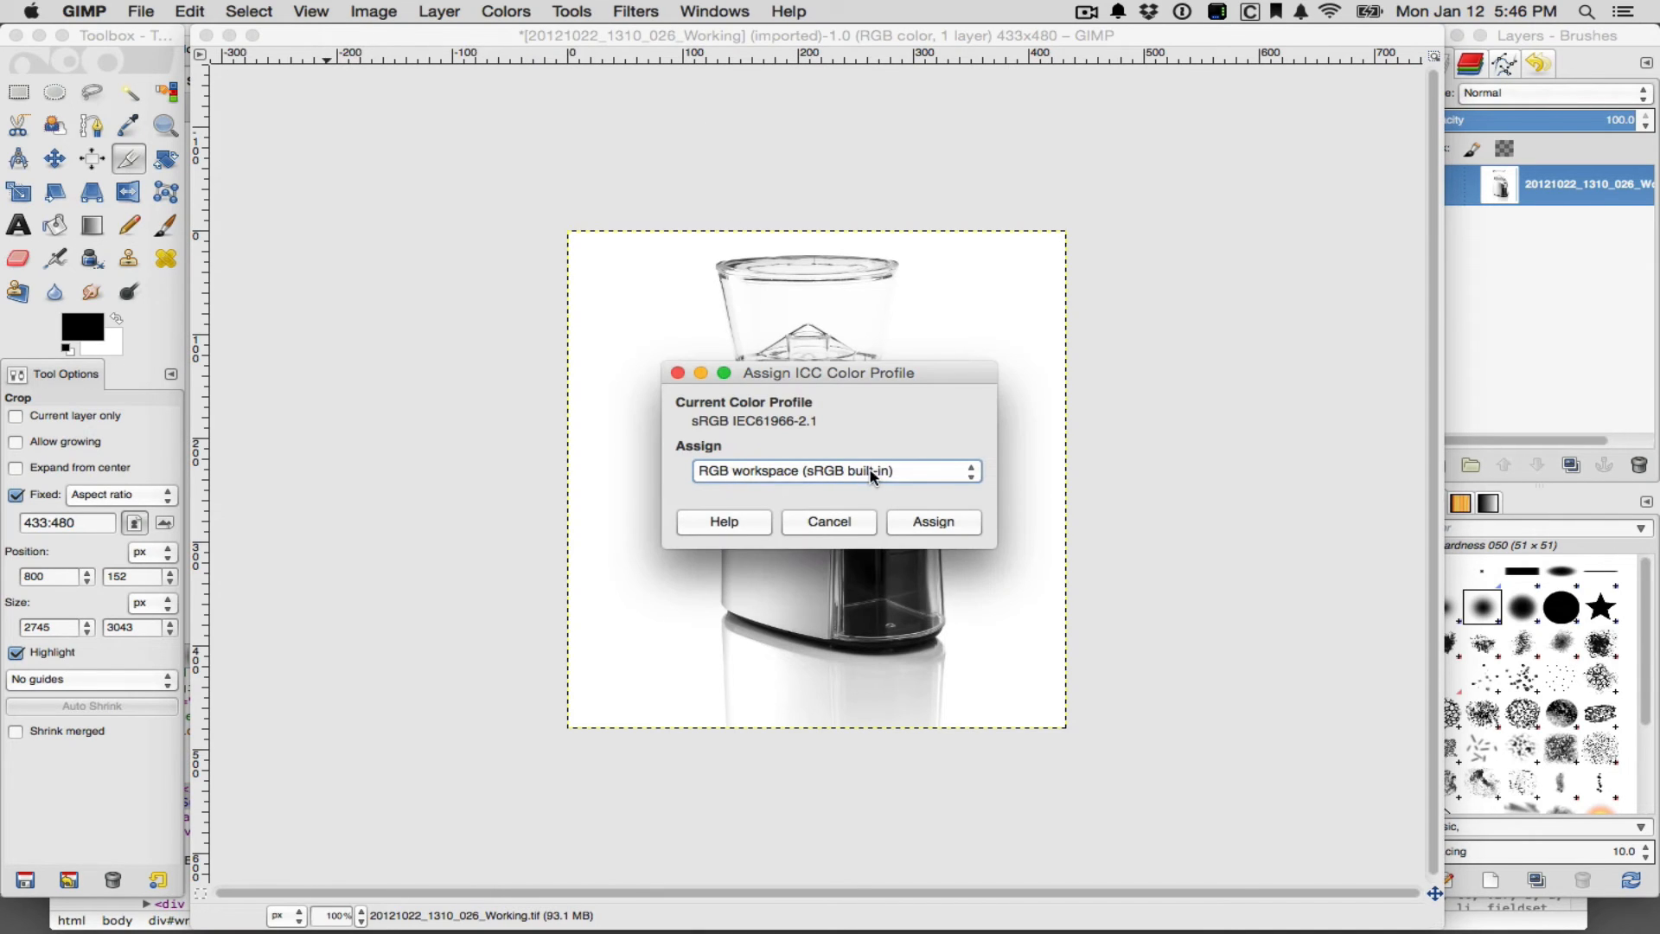
pyautogui.moveTo(792, 484)
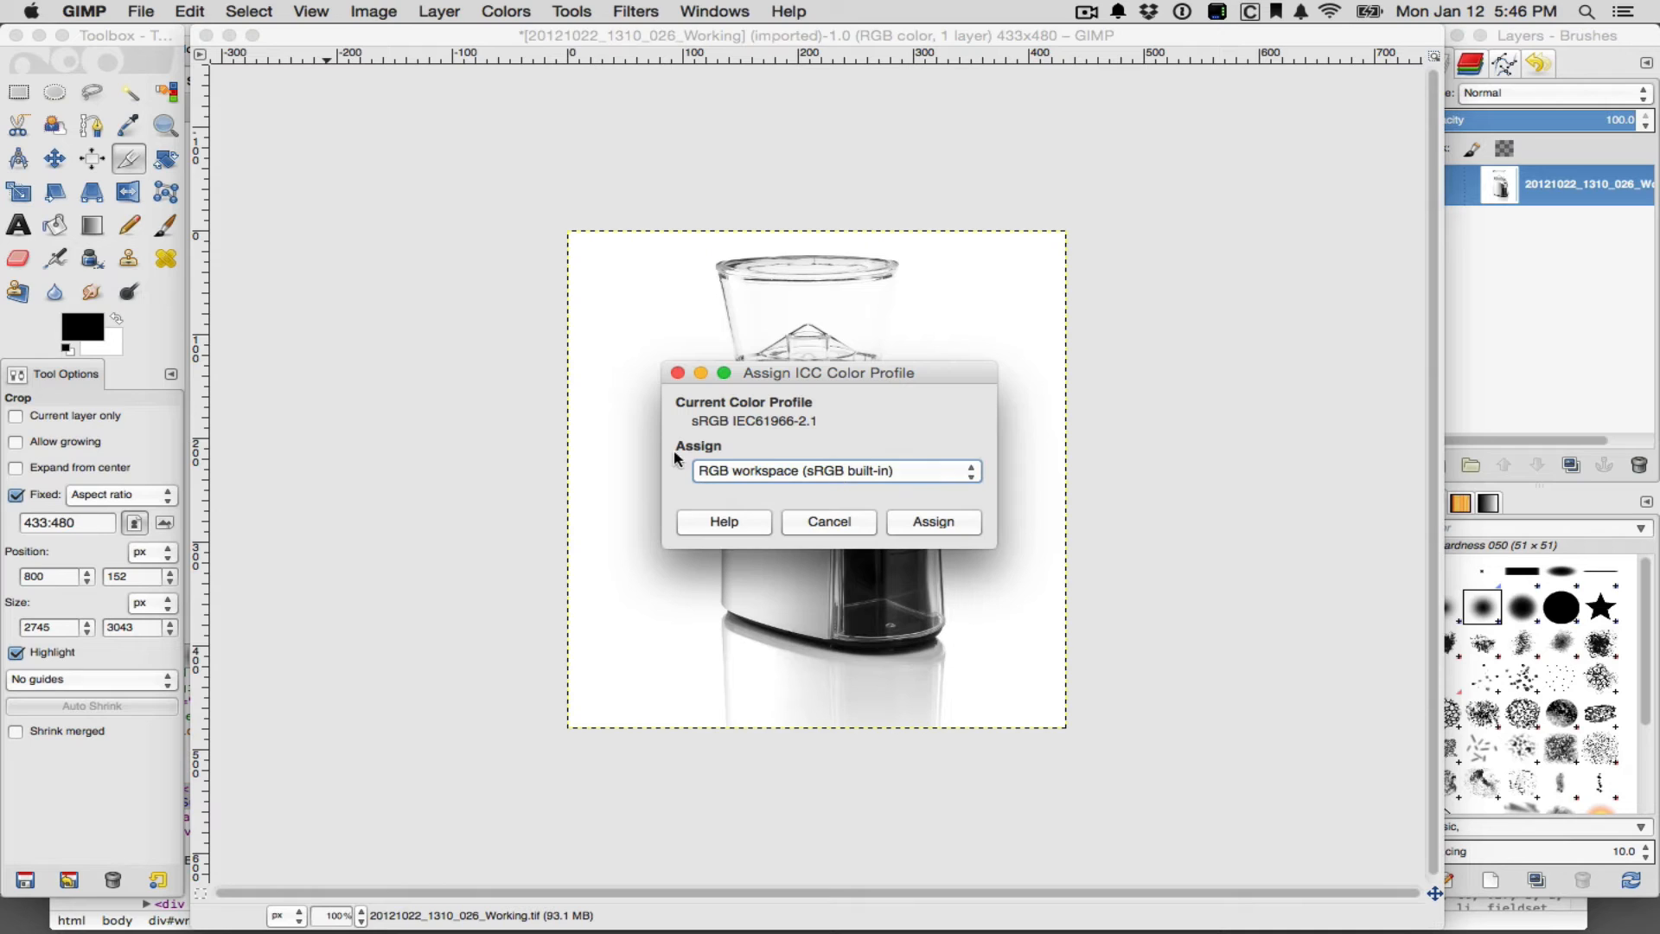
pyautogui.moveTo(877, 488)
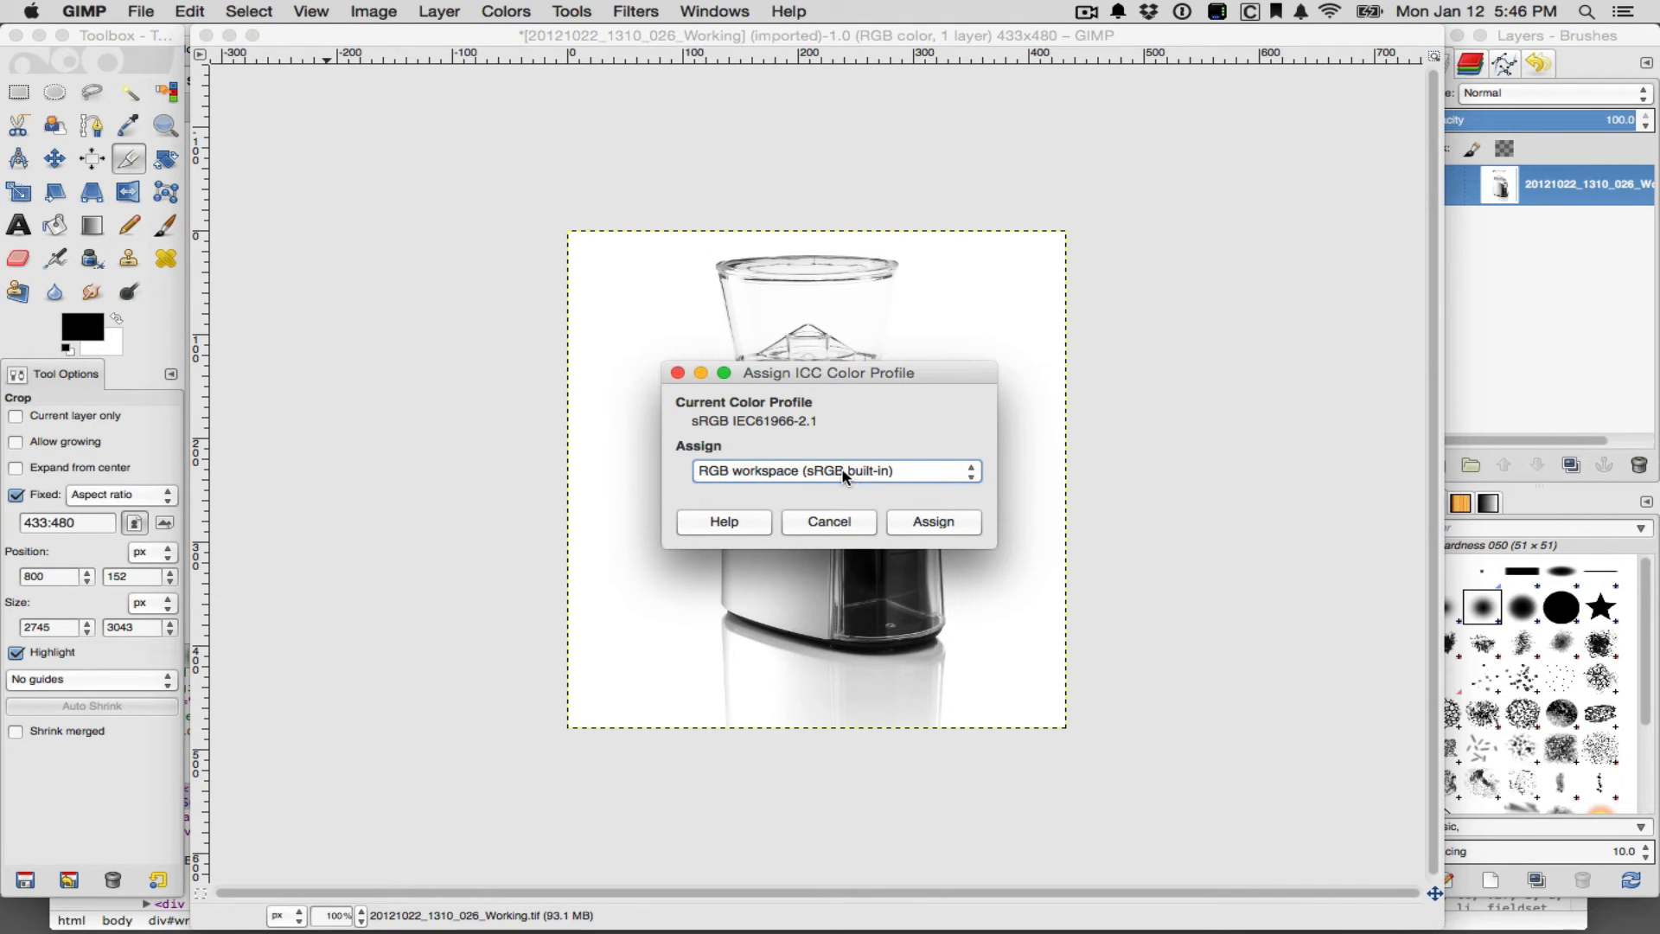
pyautogui.moveTo(854, 481)
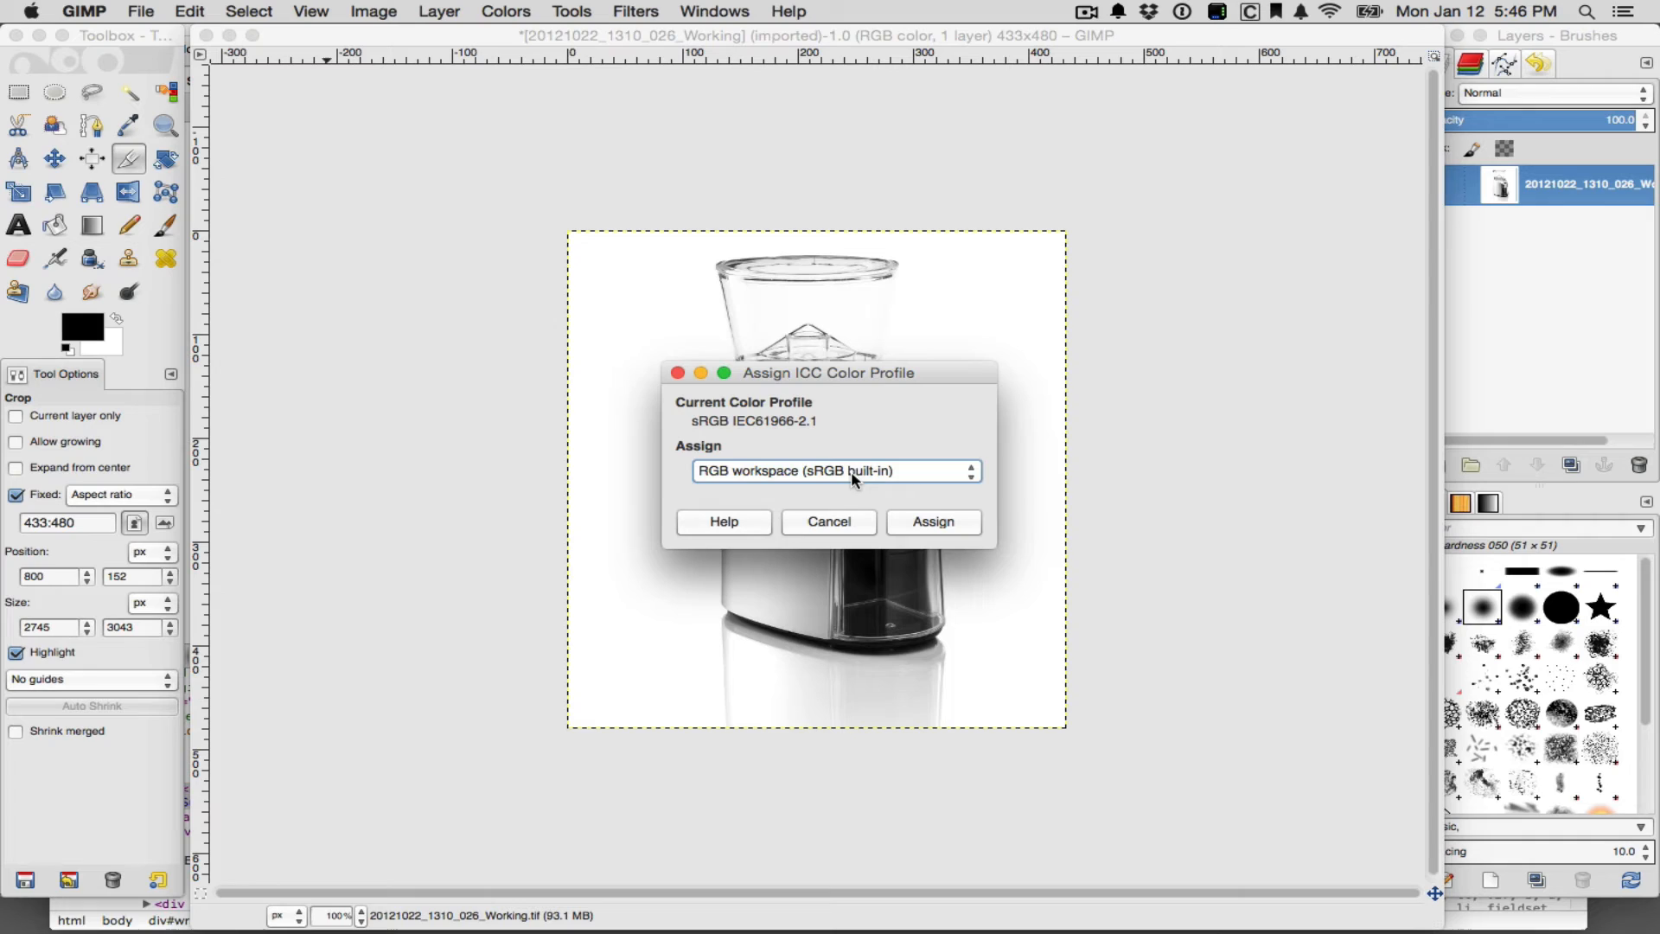
pyautogui.moveTo(932, 481)
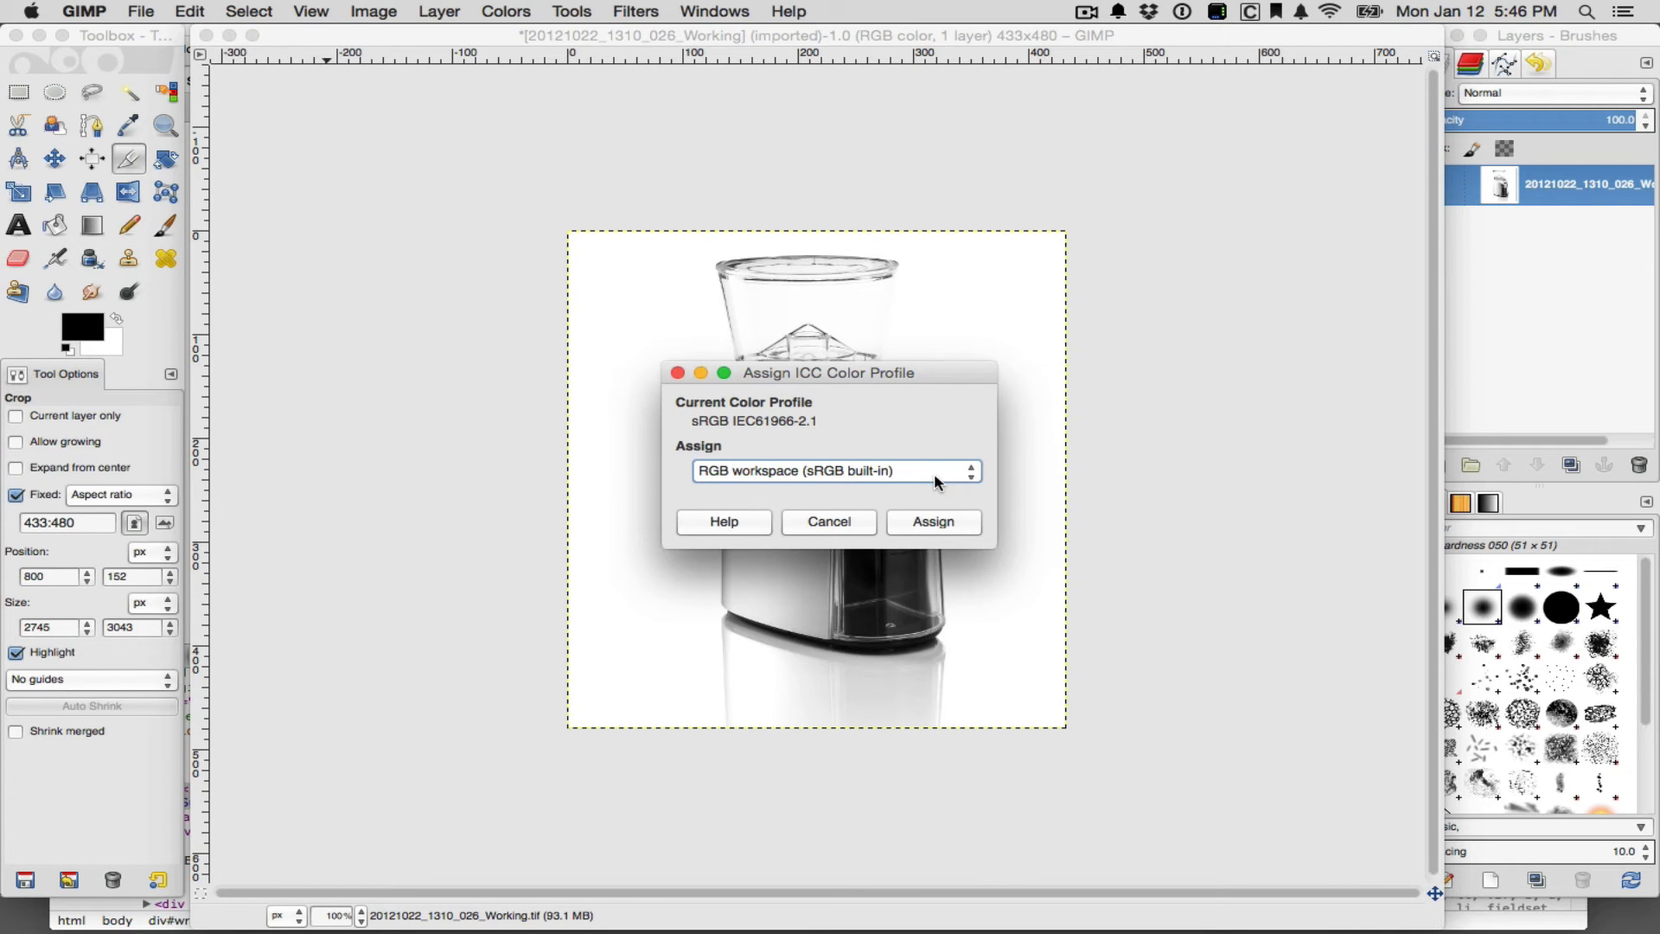
pyautogui.click(932, 522)
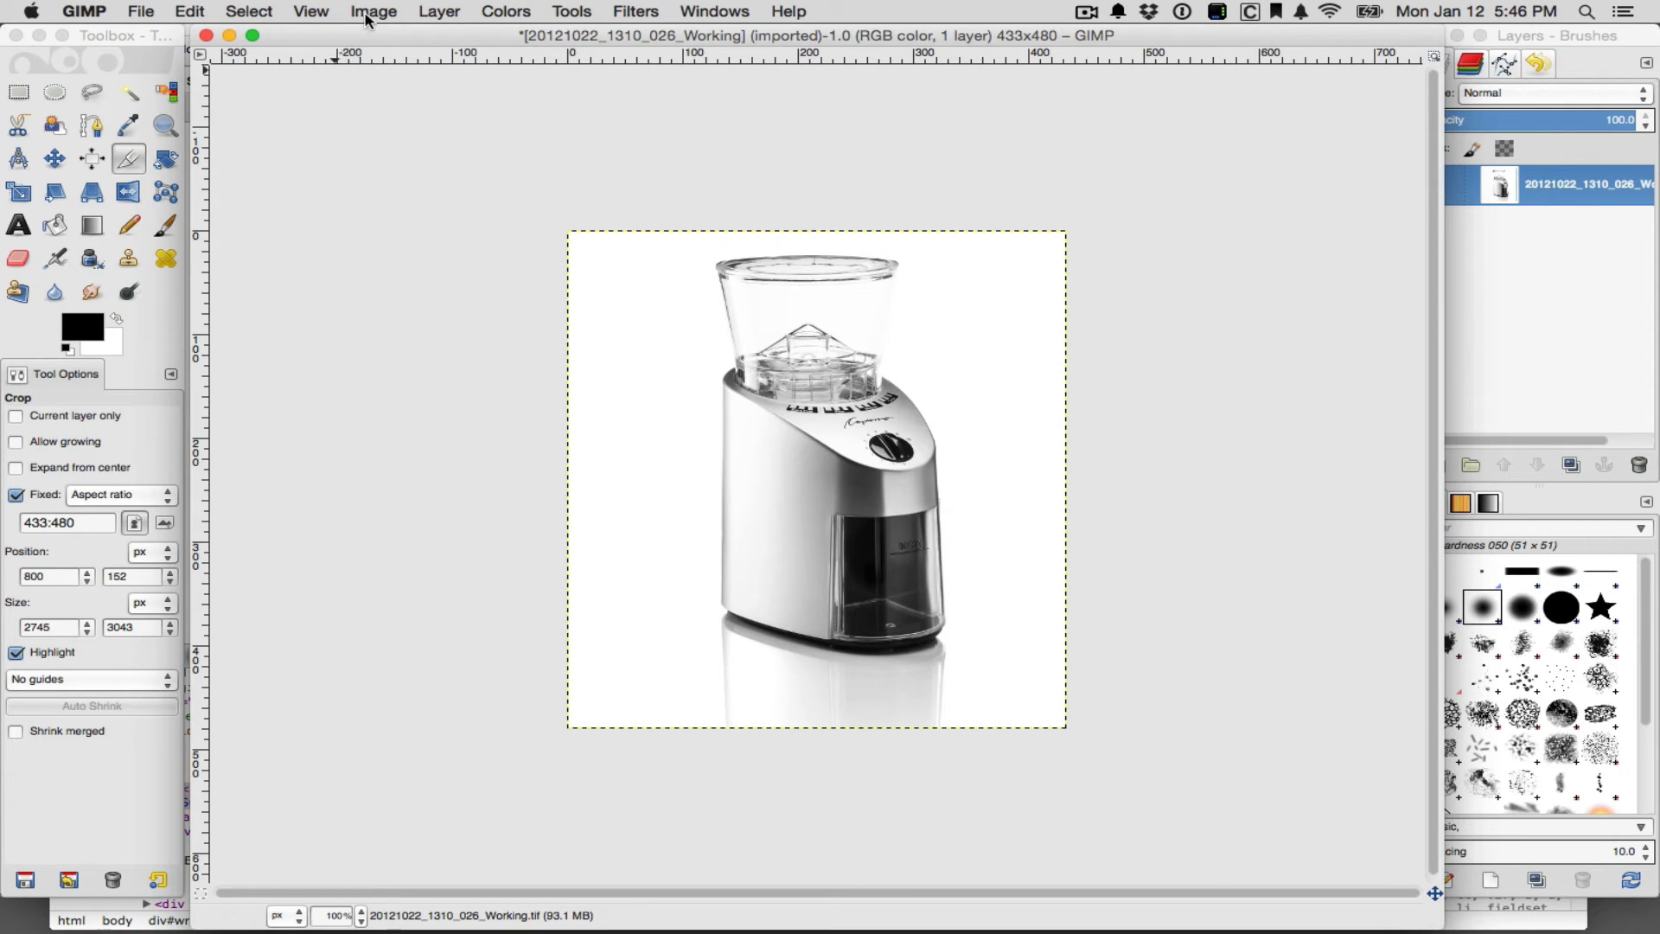
# Convert the image to the built-in sRGB profile with Perceptual rendering intent
pyautogui.click(249, 11)
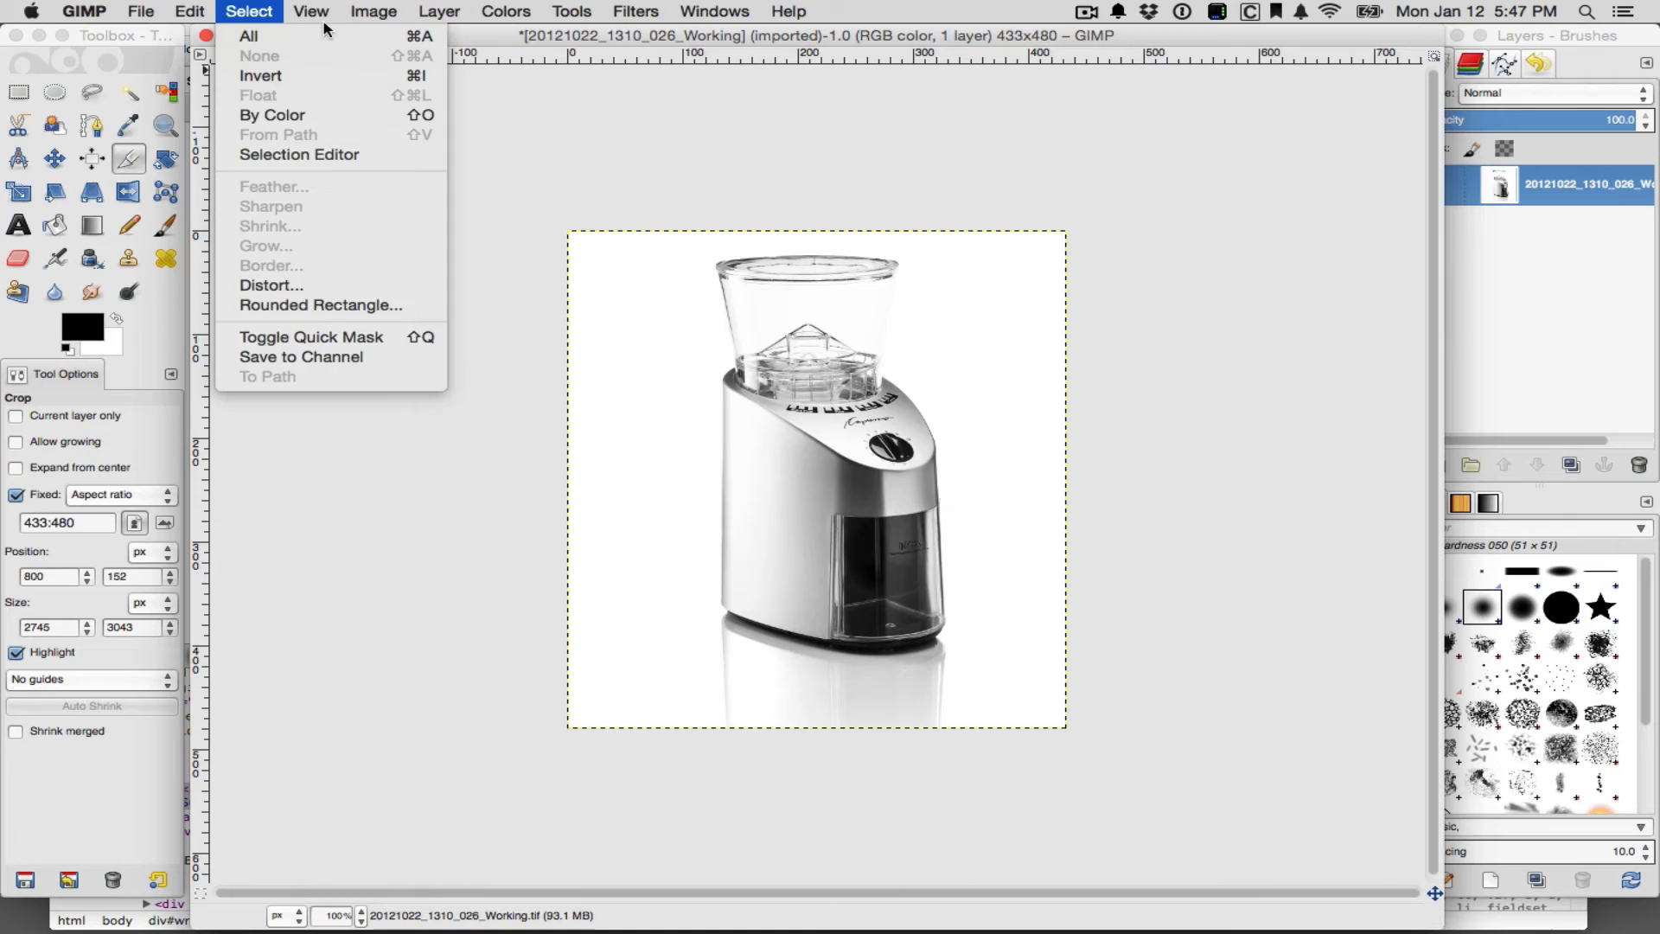
pyautogui.click(373, 11)
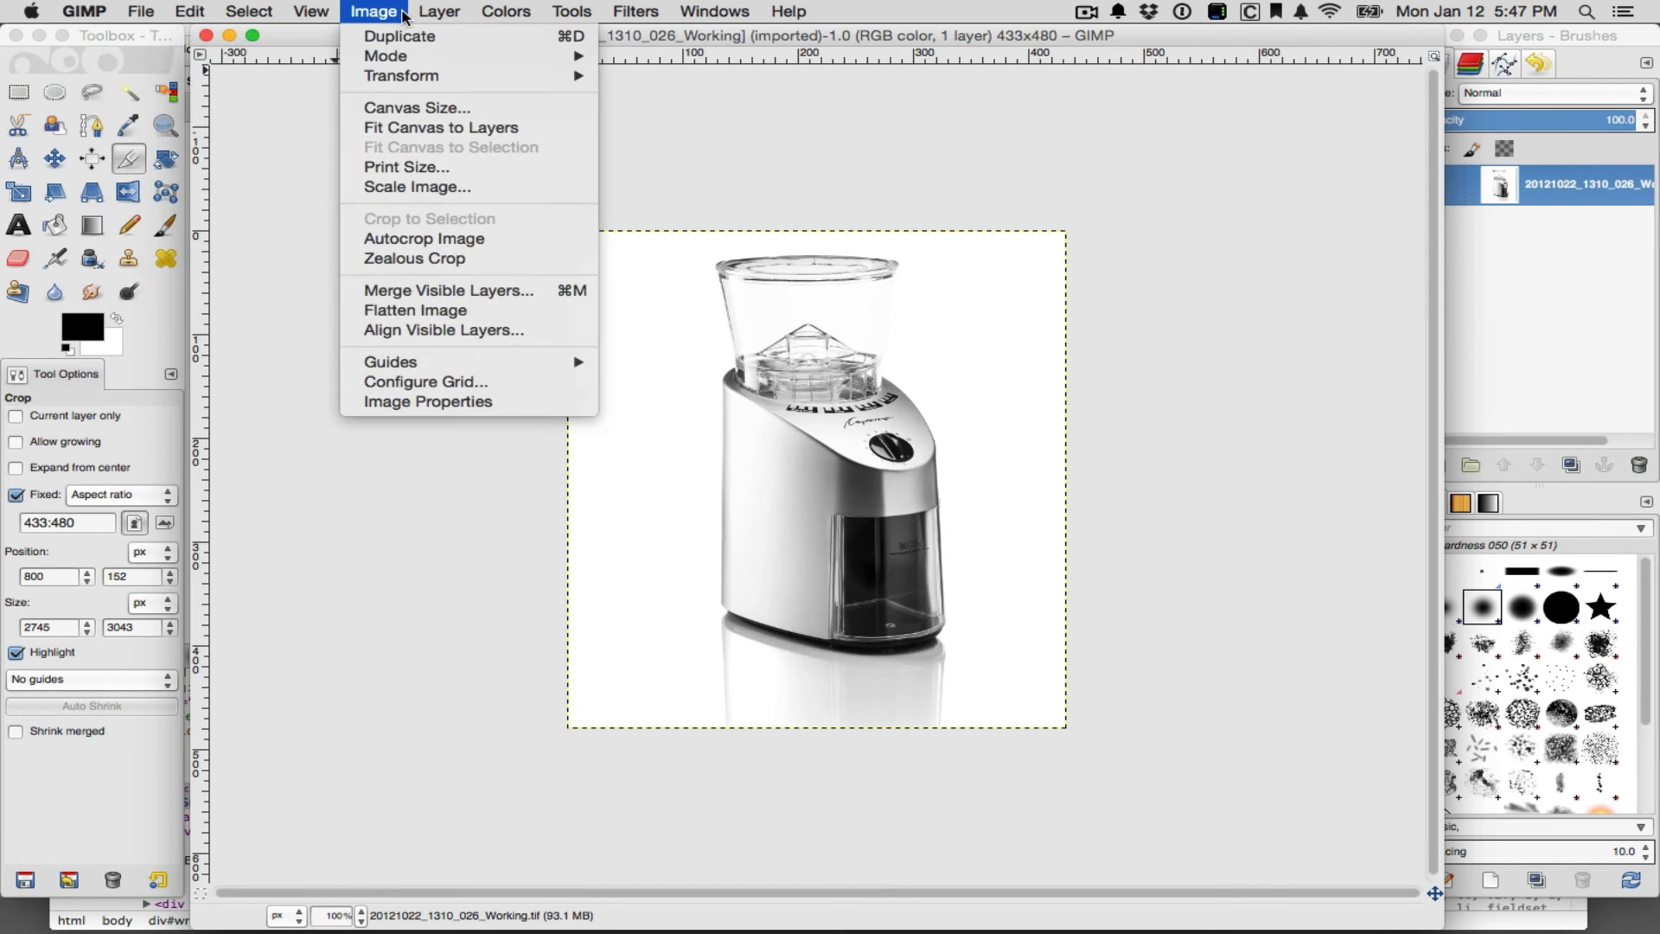
pyautogui.moveTo(387, 55)
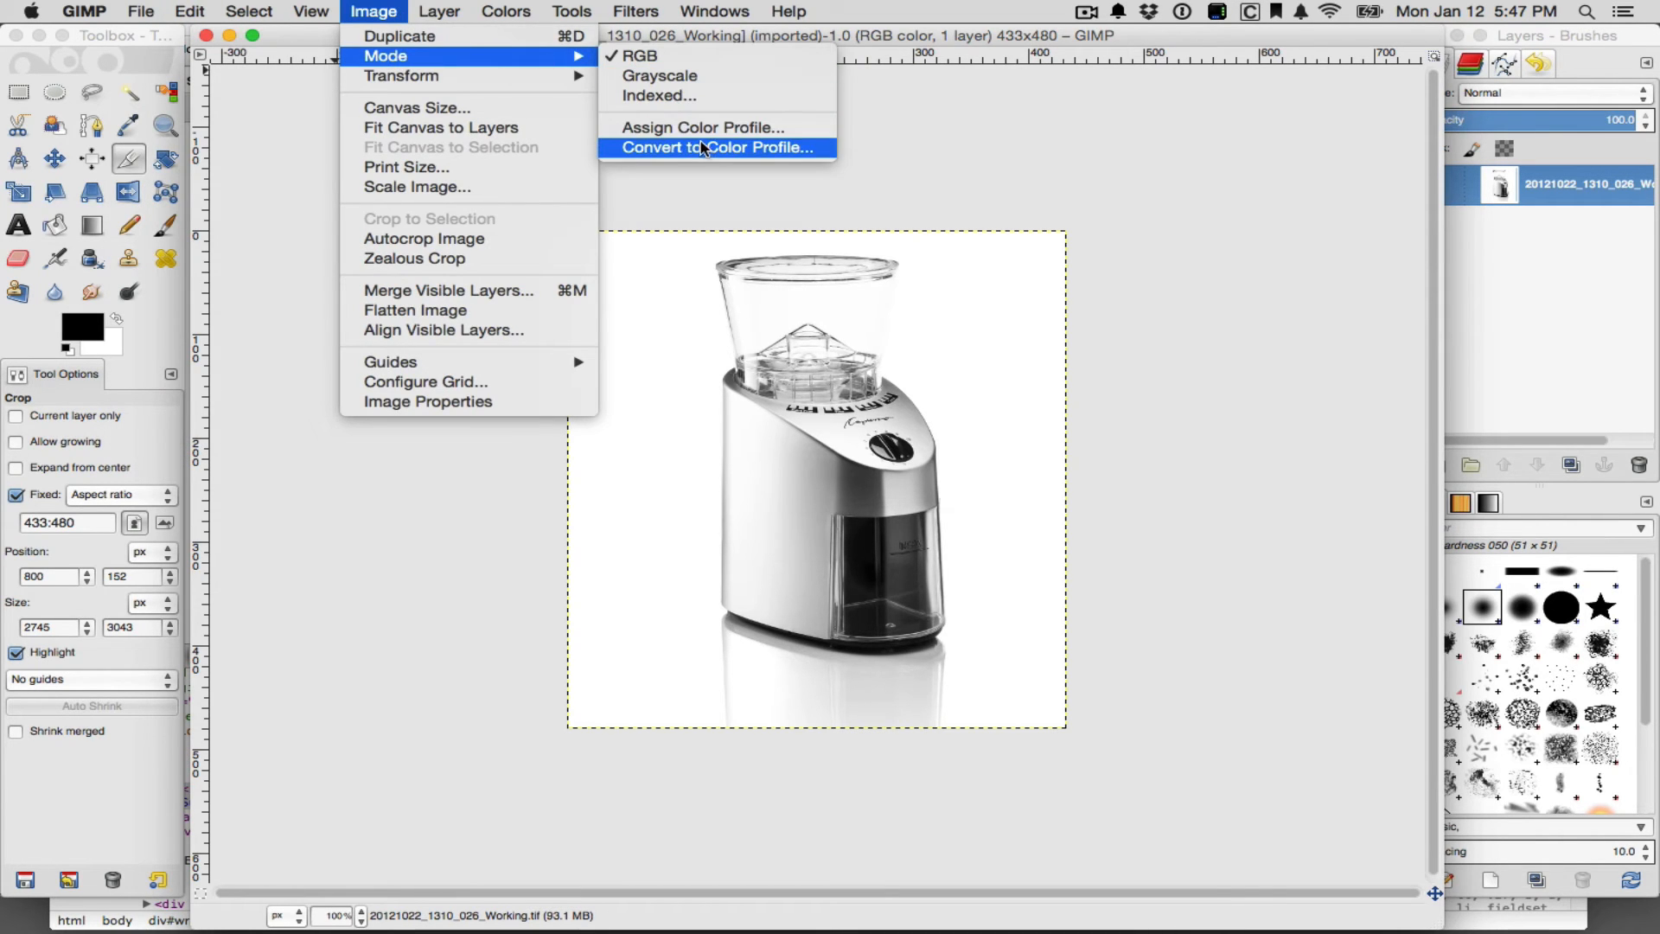
pyautogui.click(716, 146)
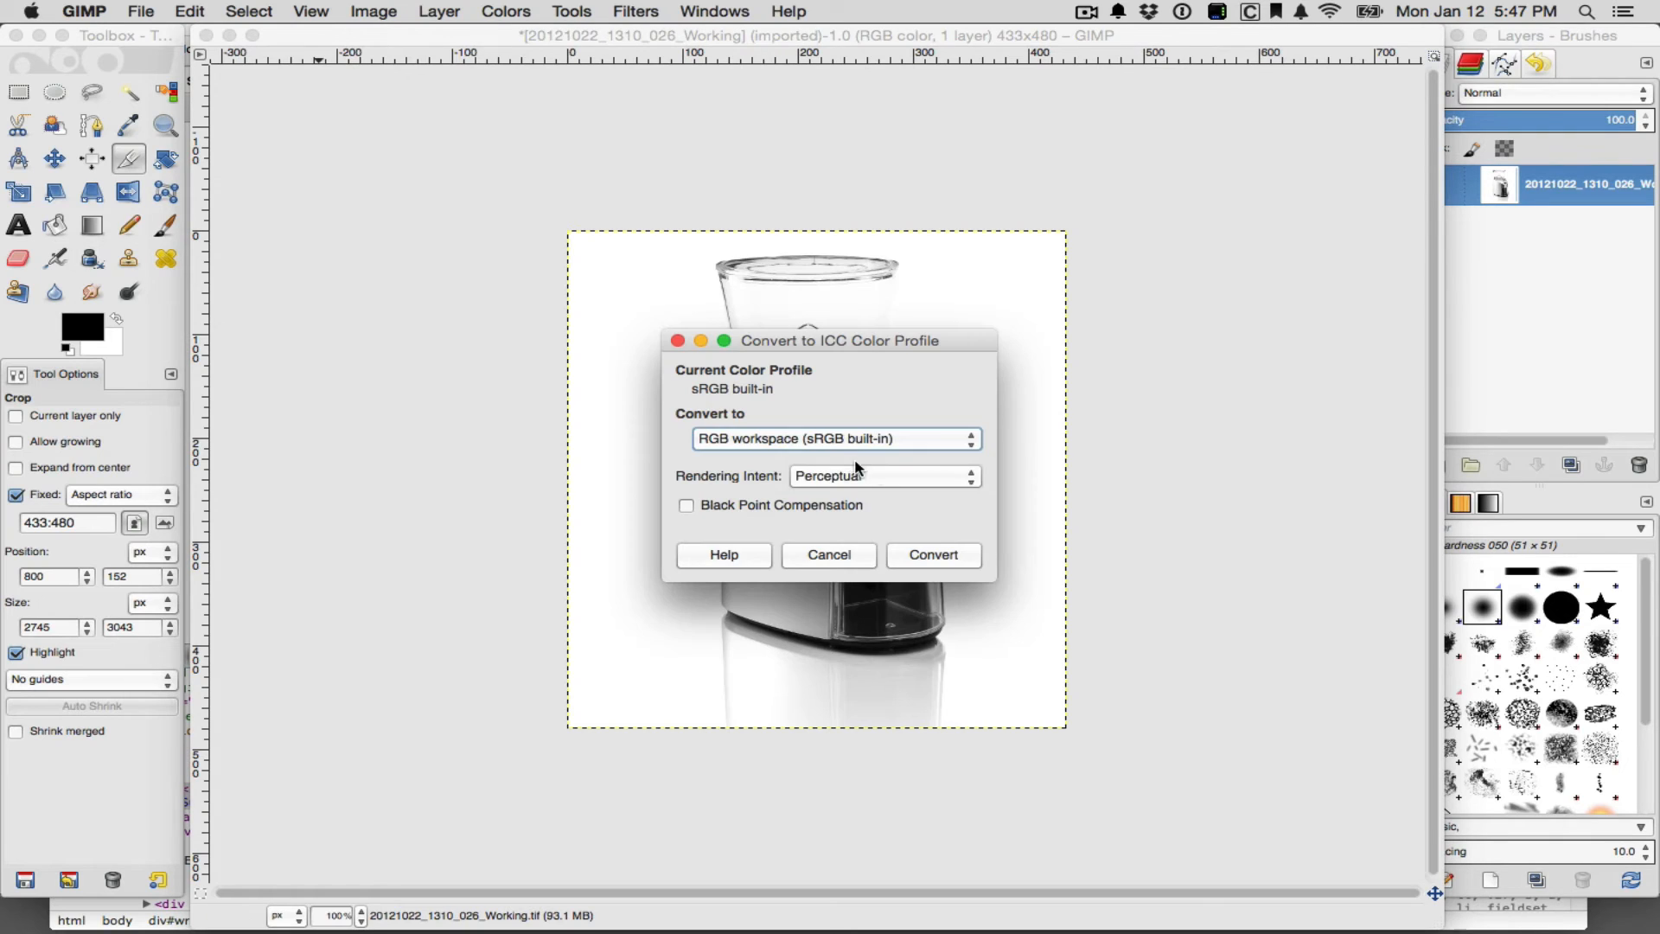
pyautogui.moveTo(876, 484)
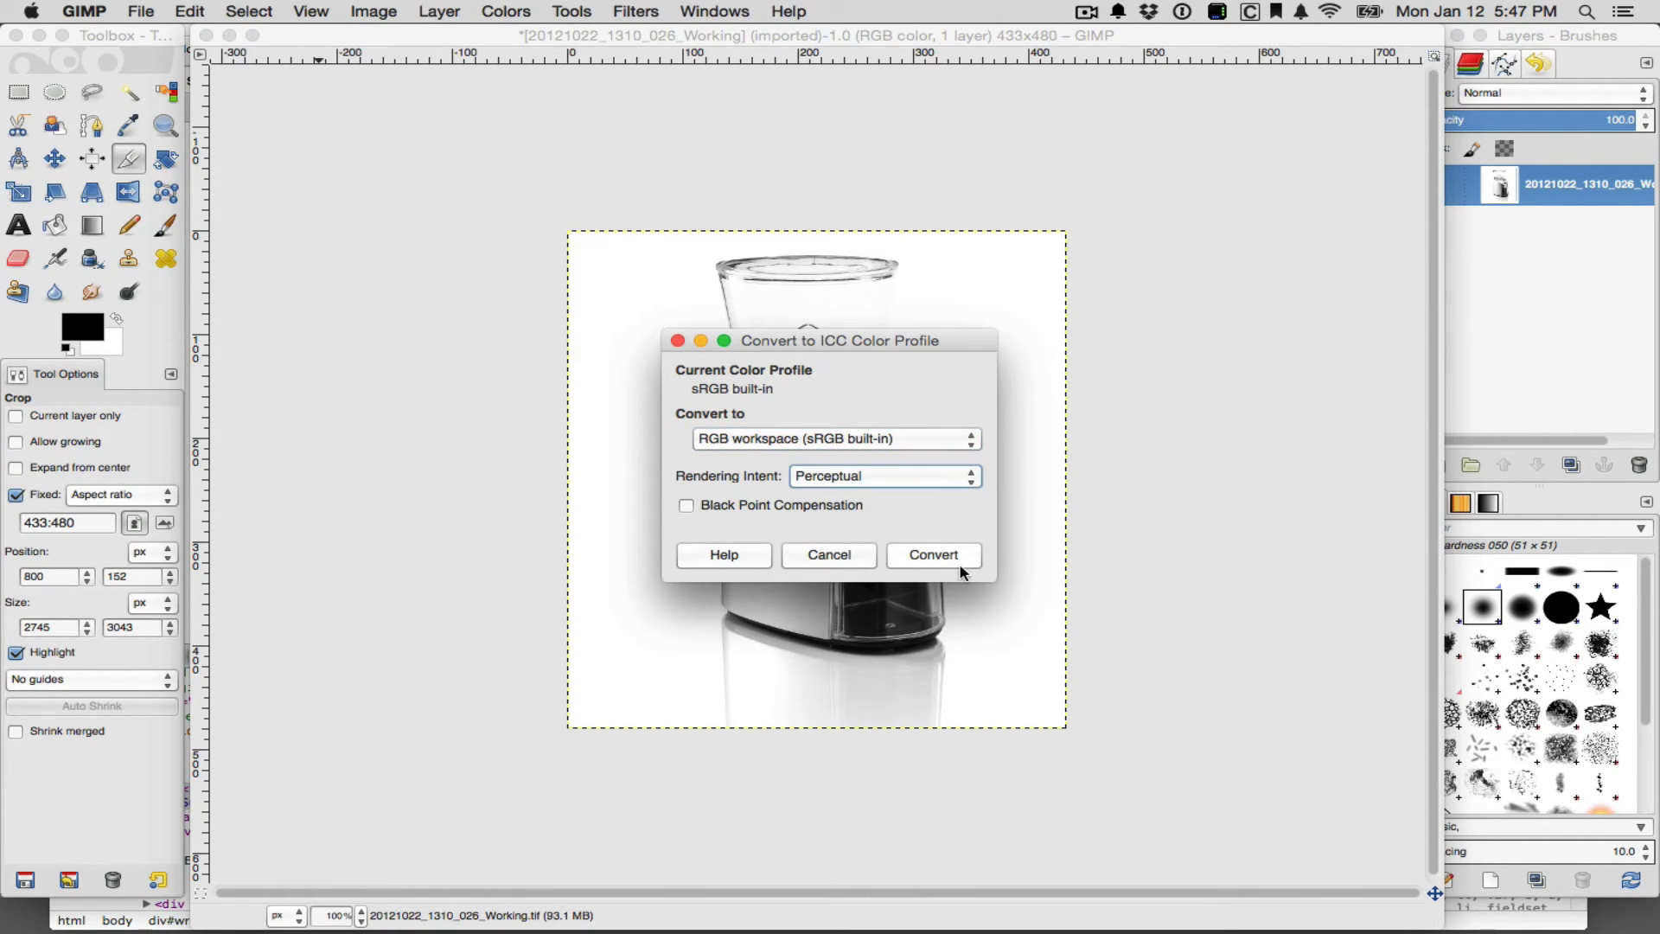
pyautogui.click(932, 555)
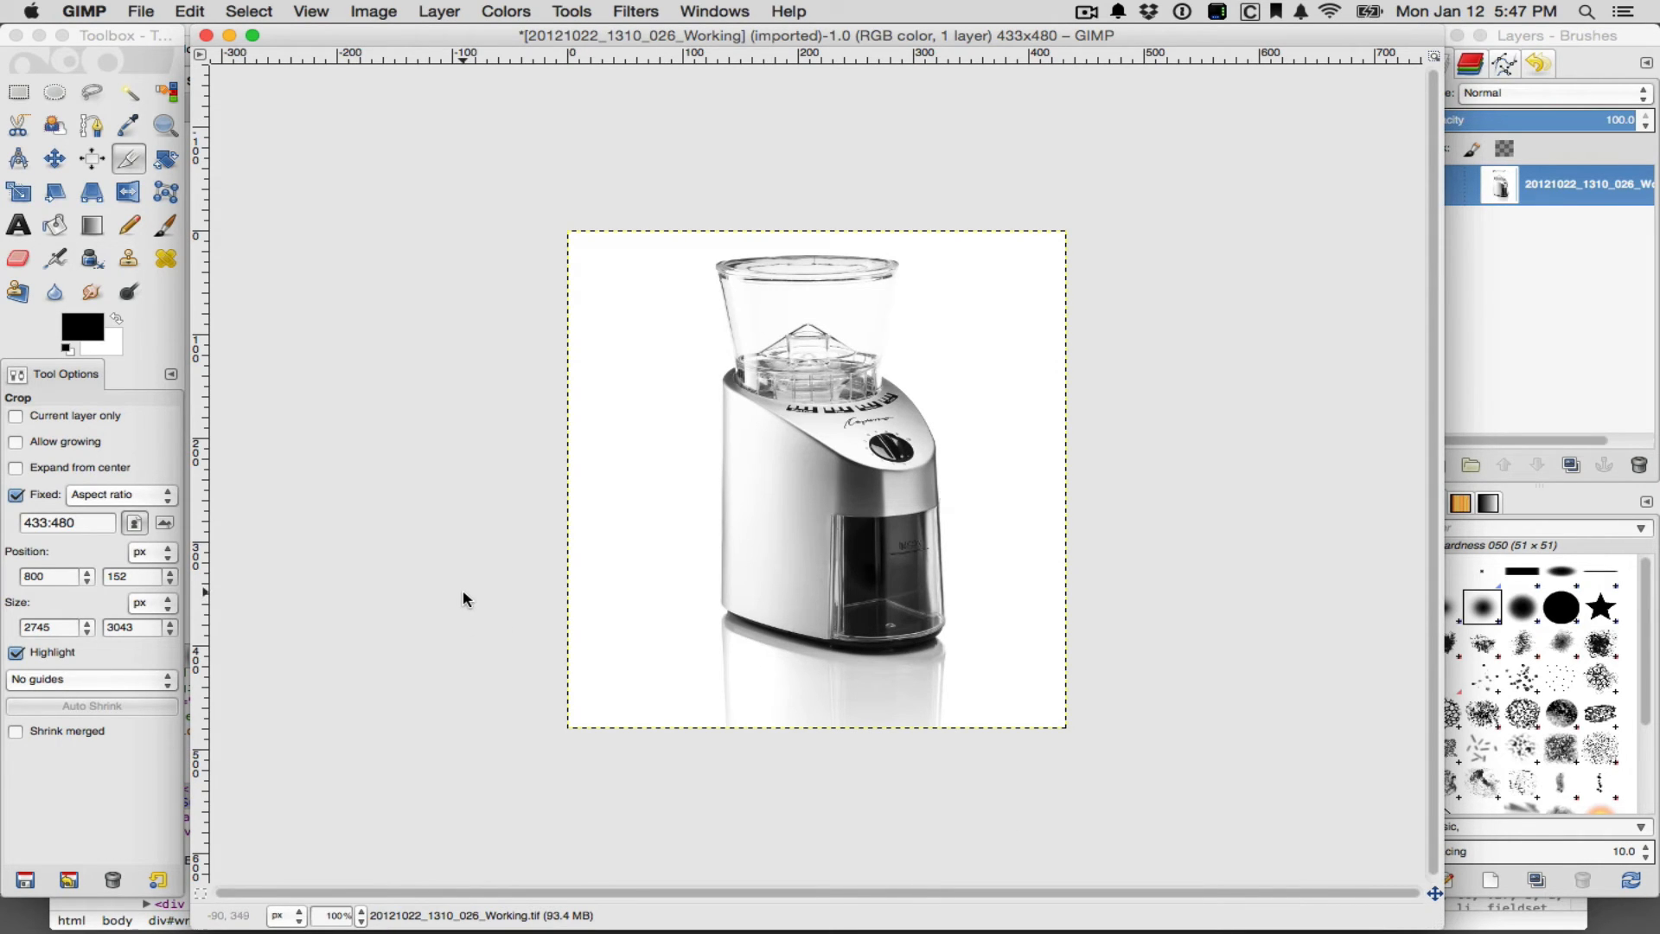
pyautogui.moveTo(370, 654)
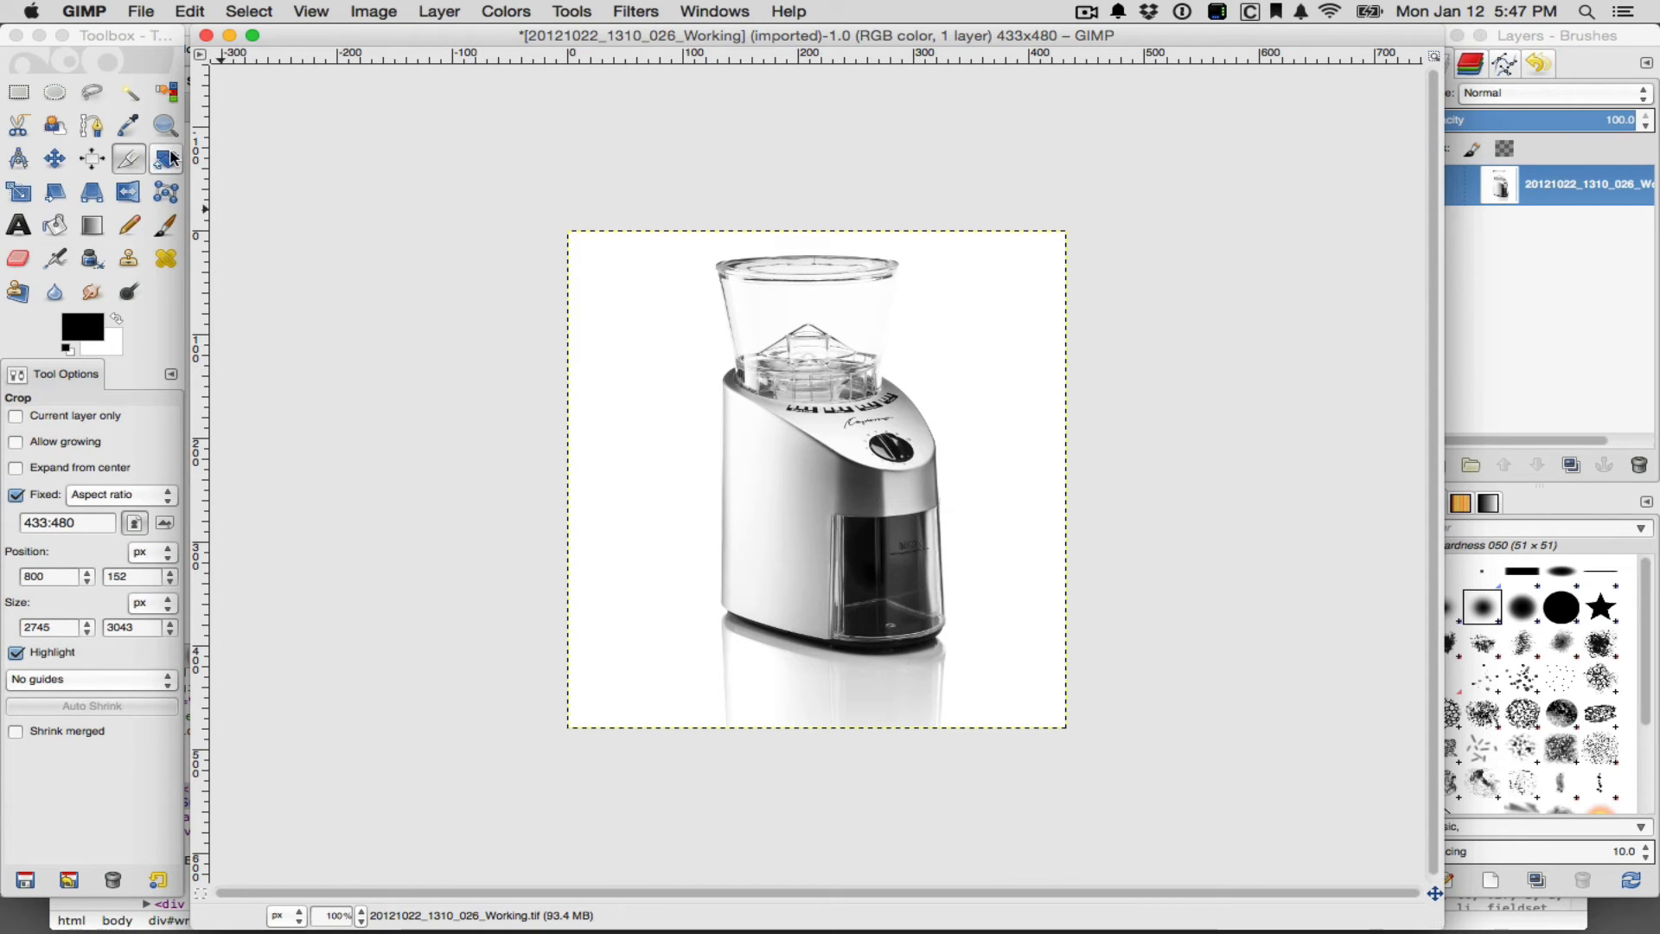
# Export As a JPEG named 20121022_1310_026_Working.jpg, bringing up the quality options
pyautogui.click(142, 11)
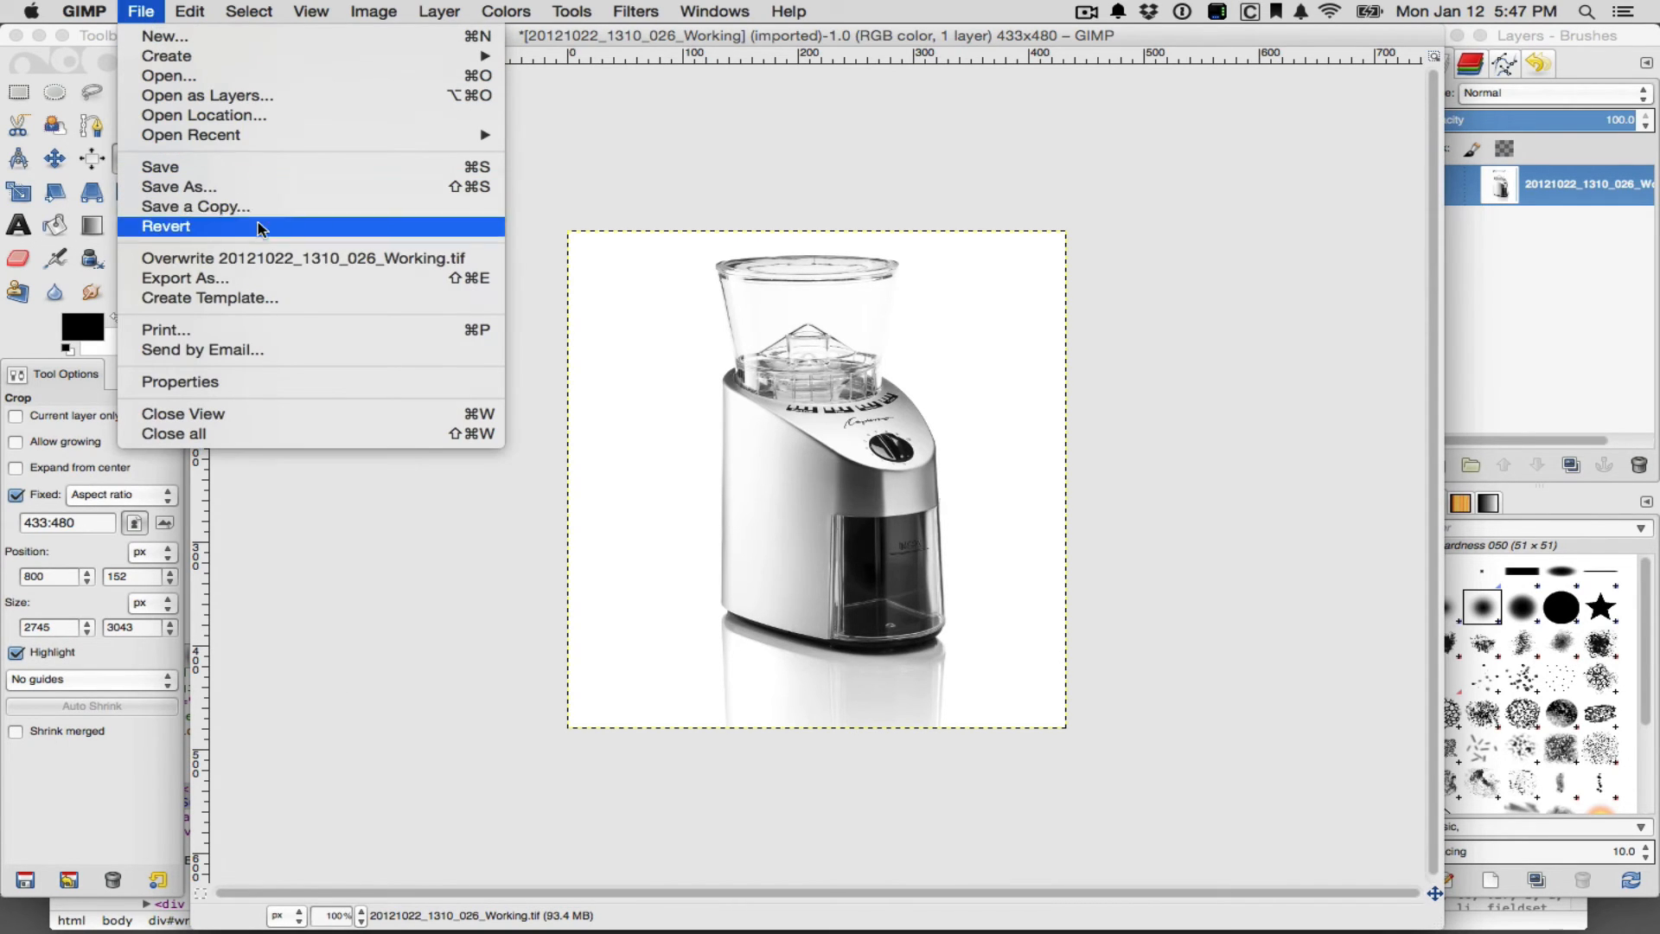
pyautogui.click(183, 276)
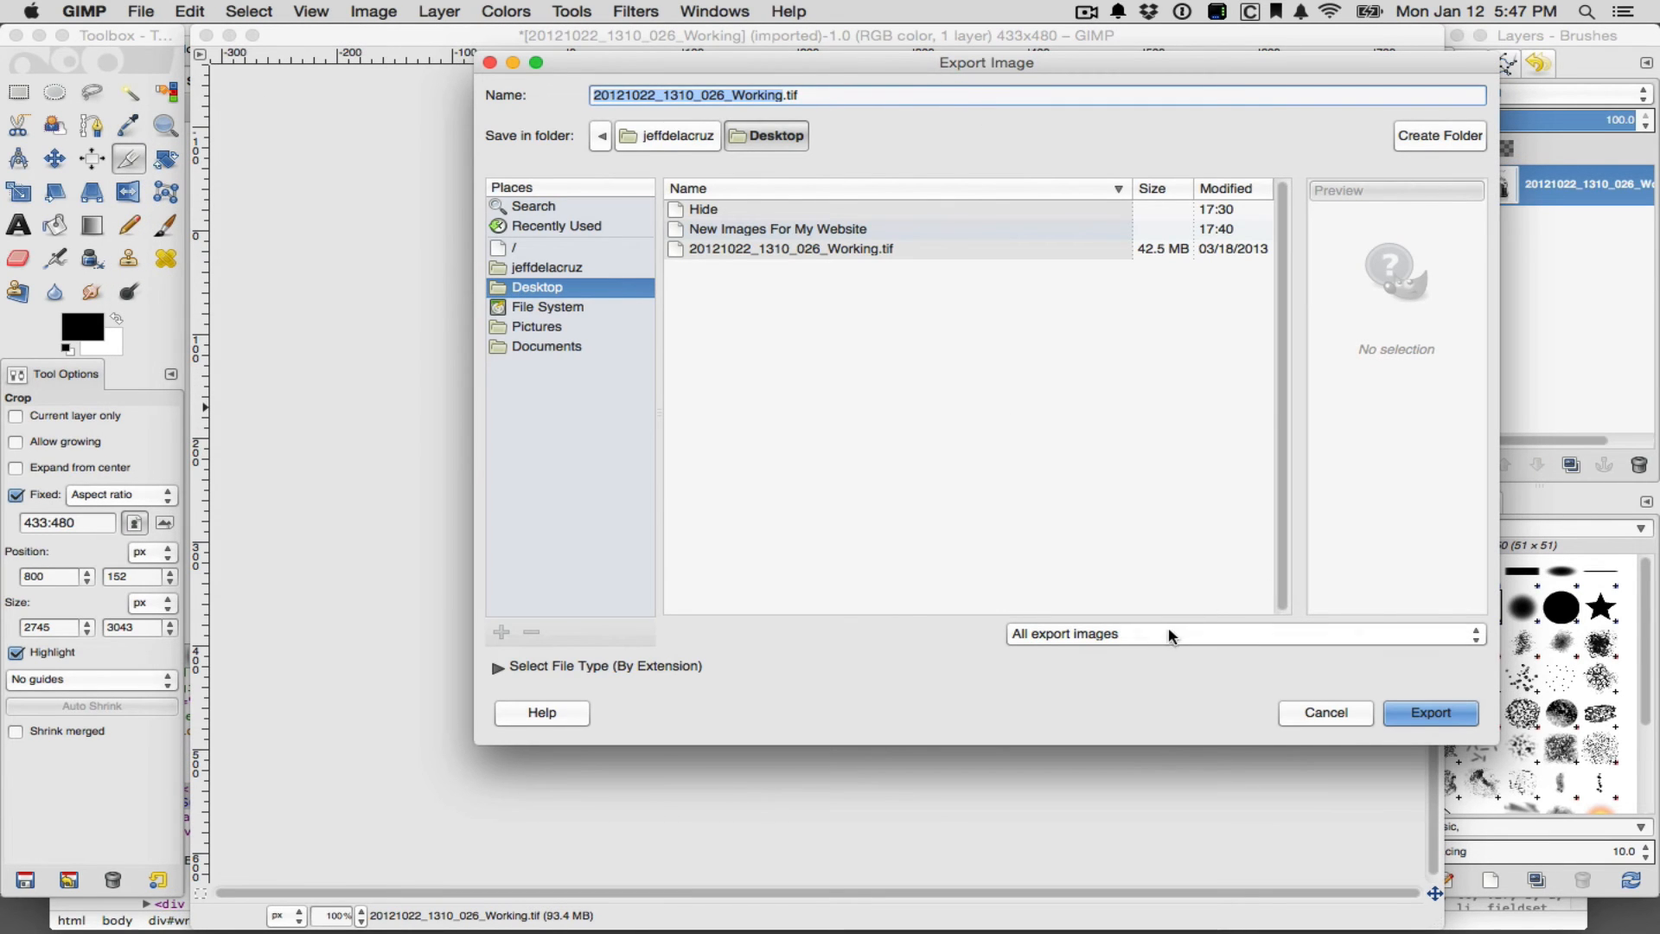
pyautogui.click(704, 209)
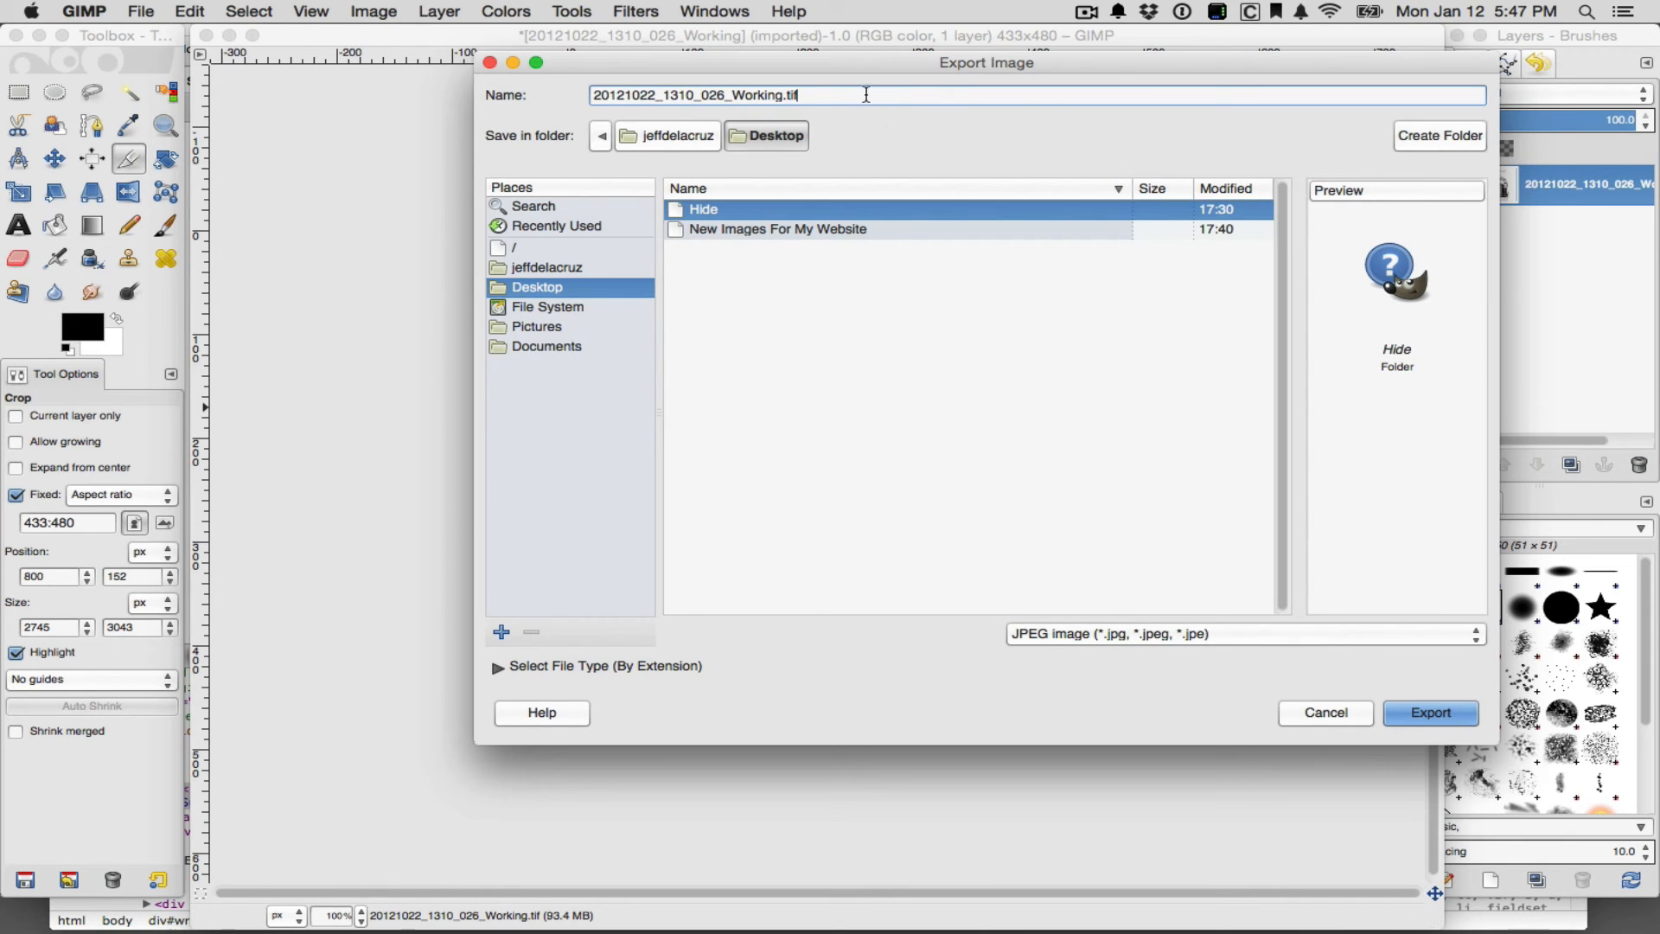
pyautogui.press('backspace')
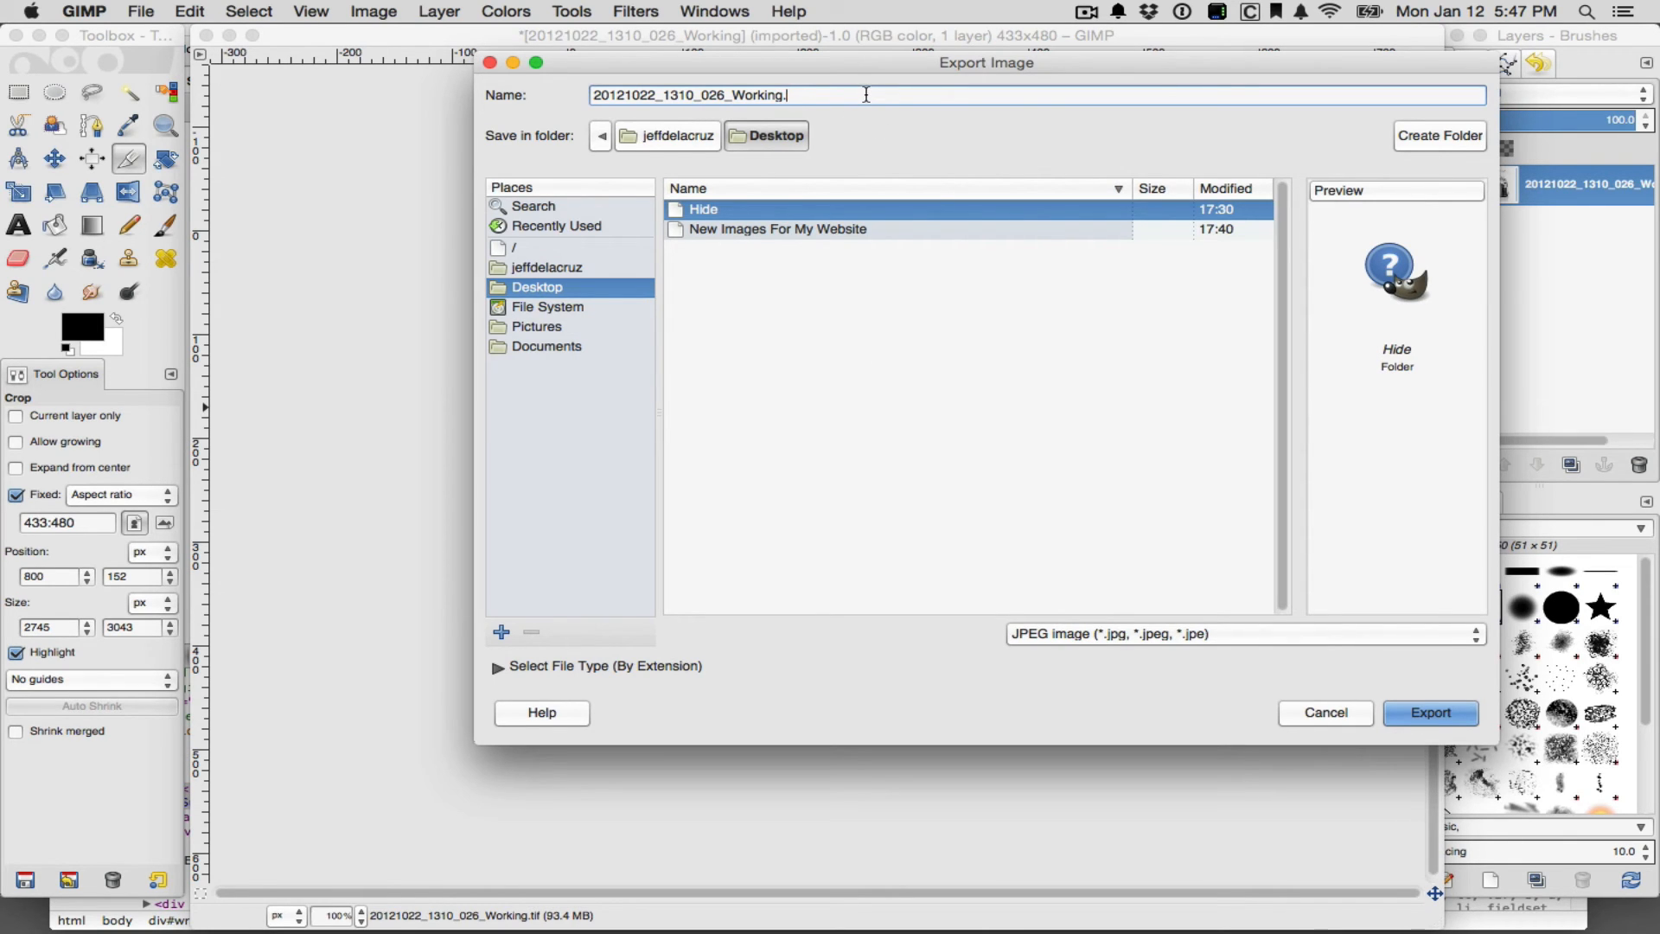
pyautogui.write('jpg')
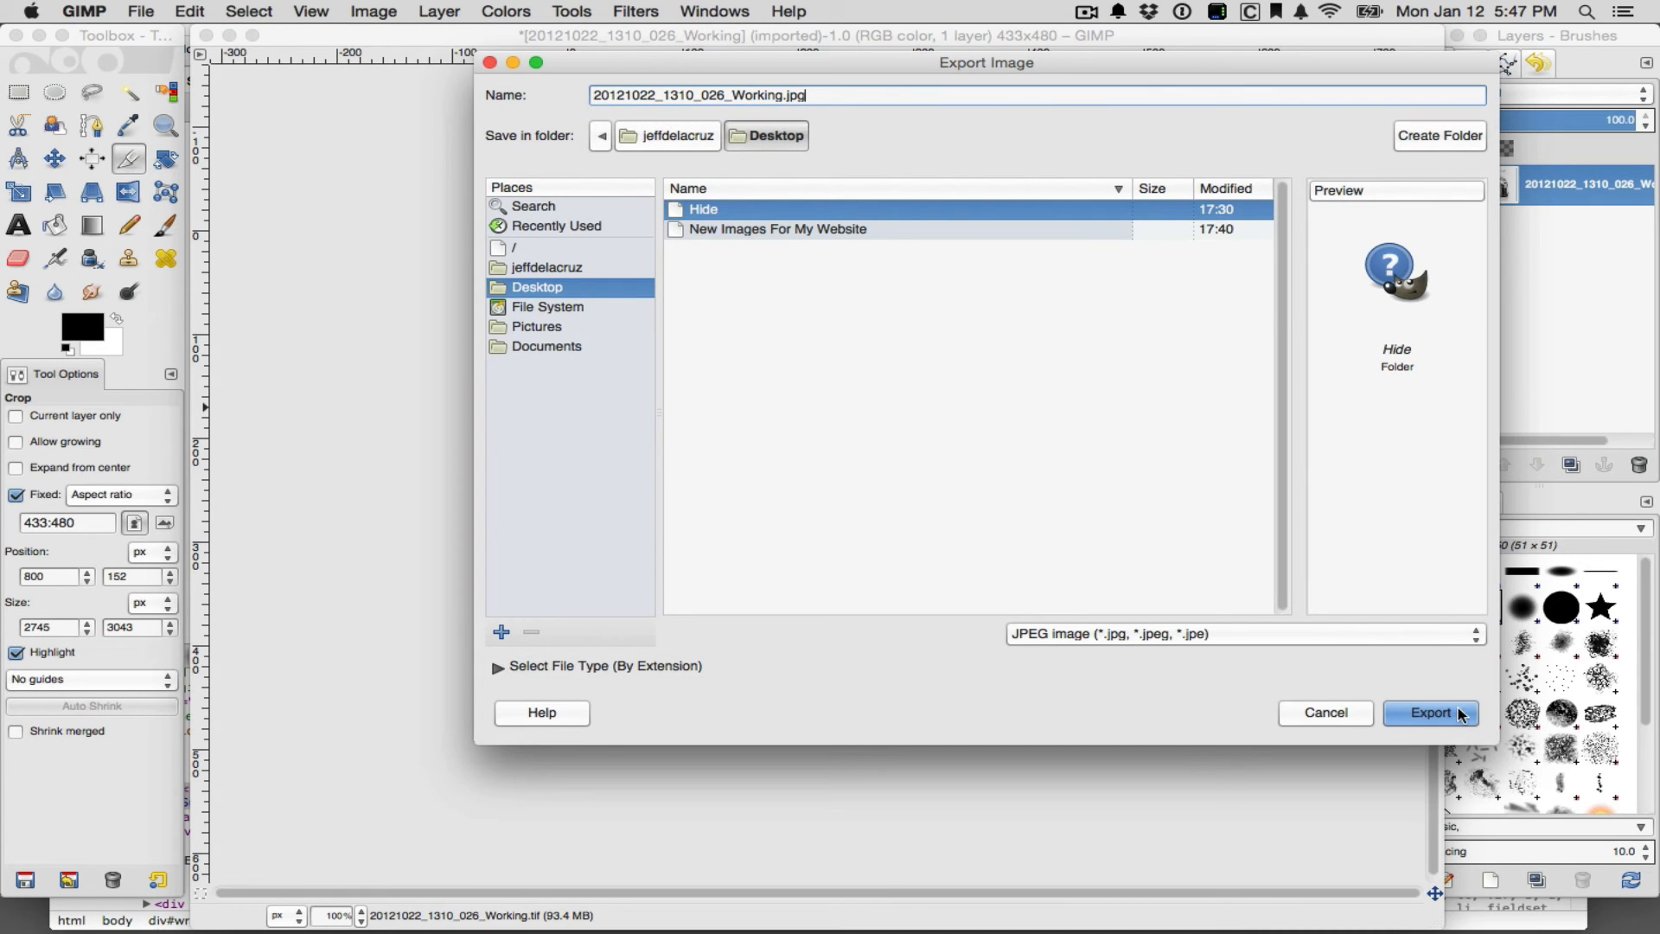
pyautogui.click(1430, 712)
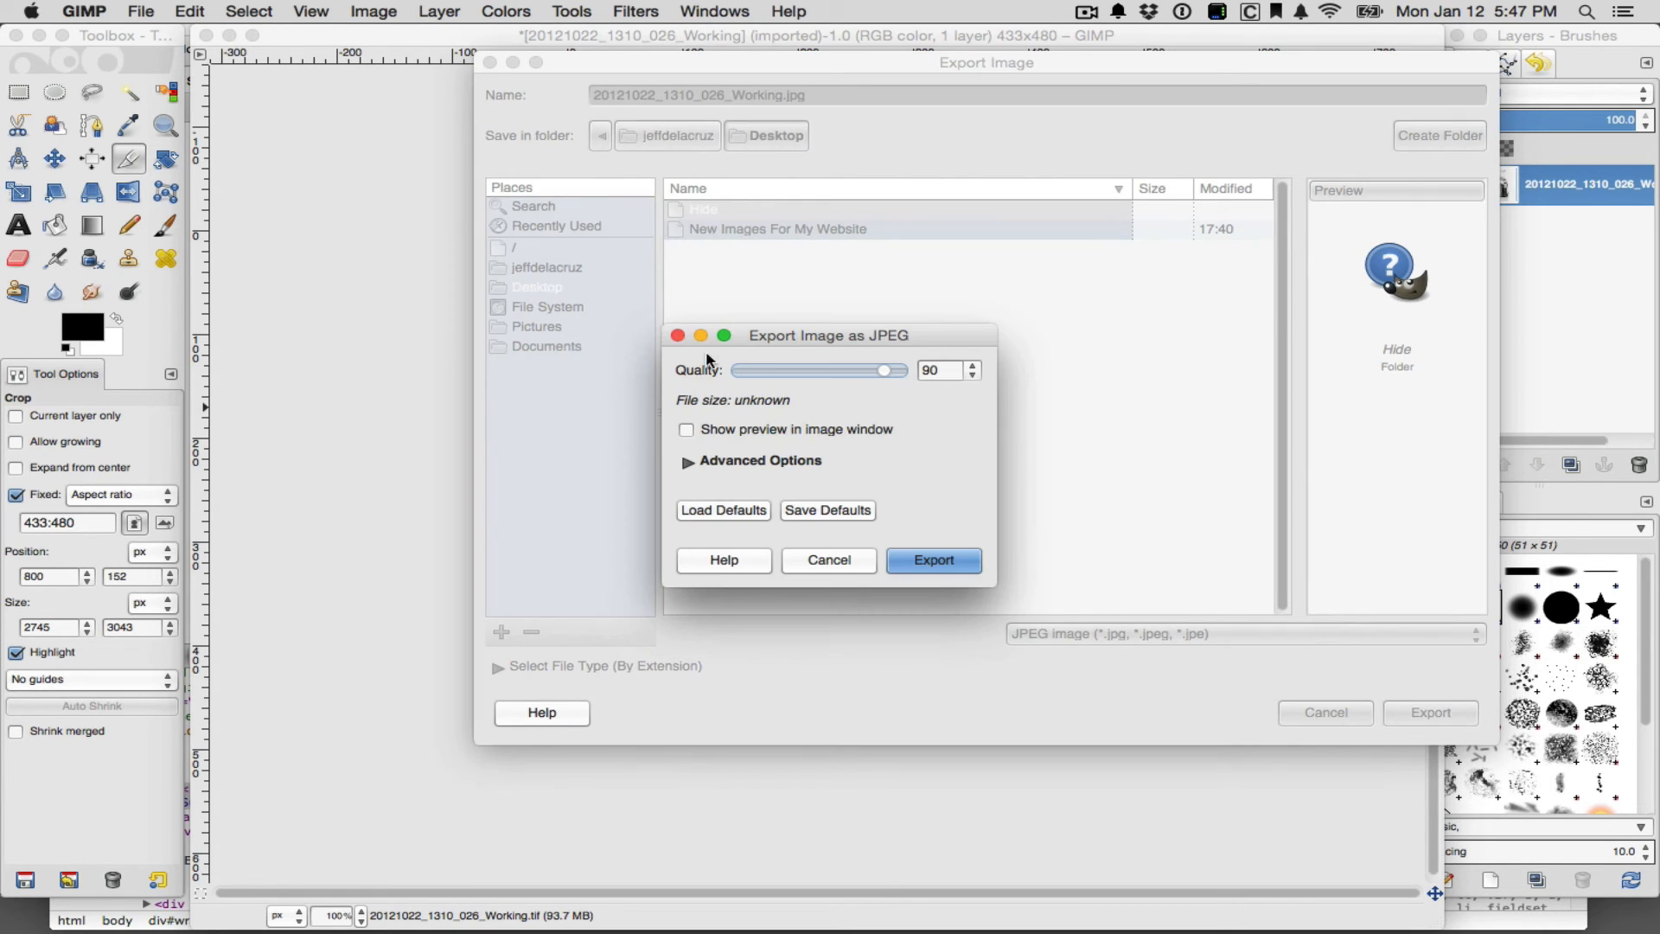
# Lower the JPEG quality to 59 and enable preview in the image window (≈11.3 kB)
pyautogui.moveTo(828, 333); pyautogui.dragTo(339, 444)
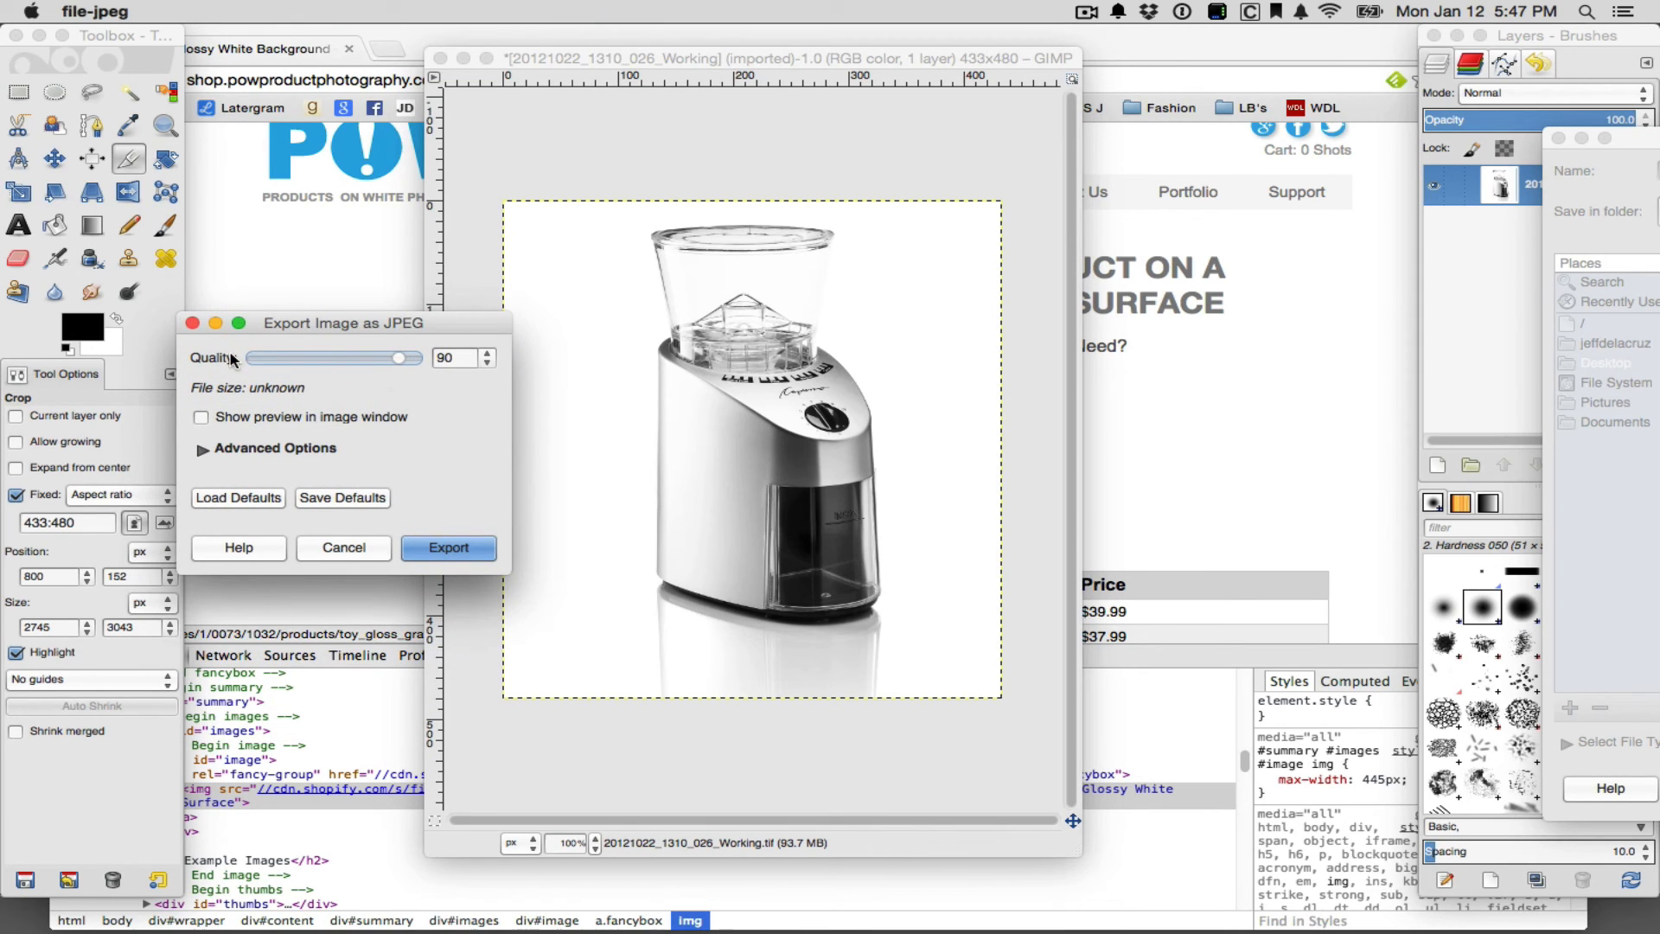
pyautogui.moveTo(377, 357); pyautogui.dragTo(413, 358)
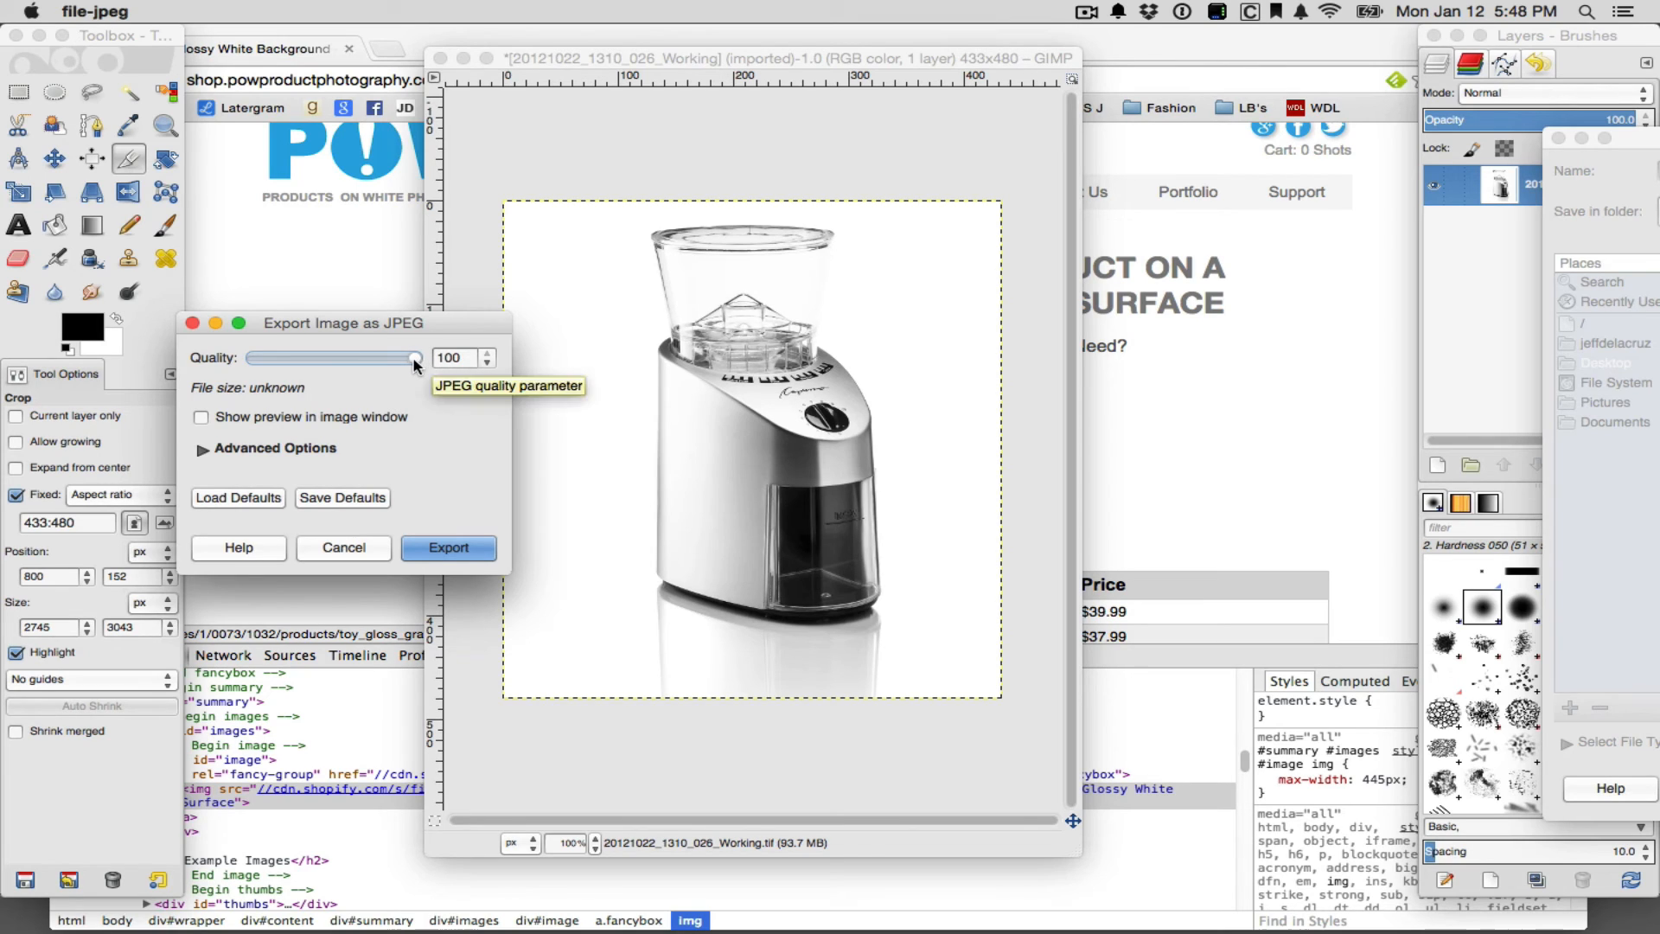
pyautogui.moveTo(413, 358); pyautogui.dragTo(375, 358)
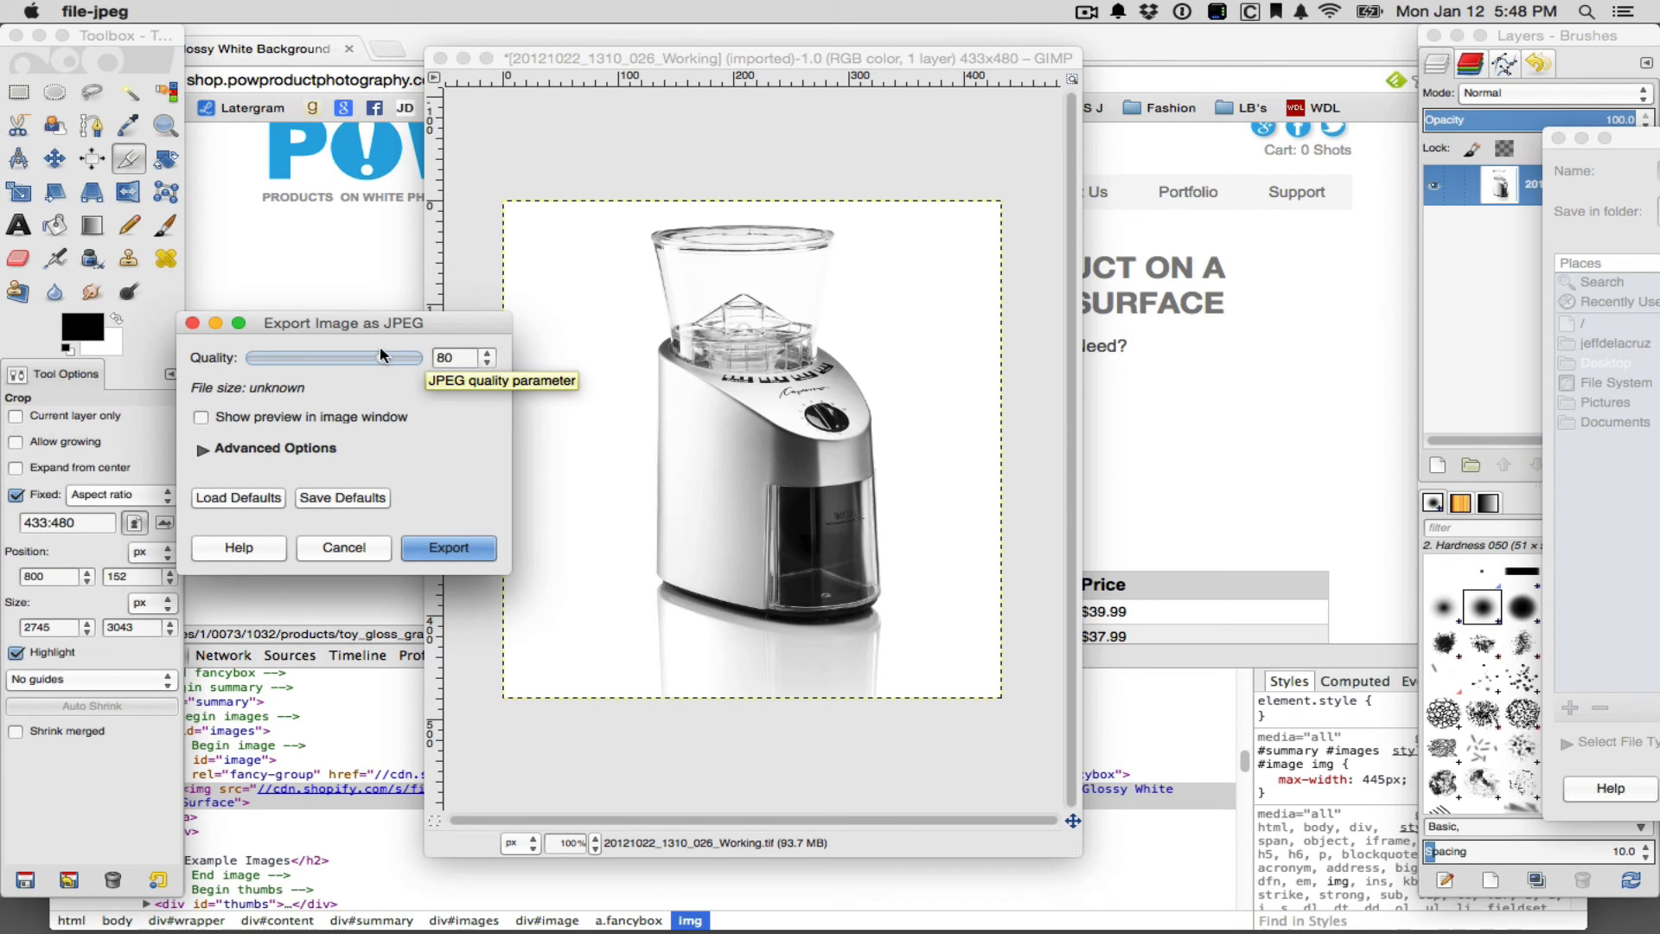
pyautogui.moveTo(380, 356); pyautogui.dragTo(349, 356)
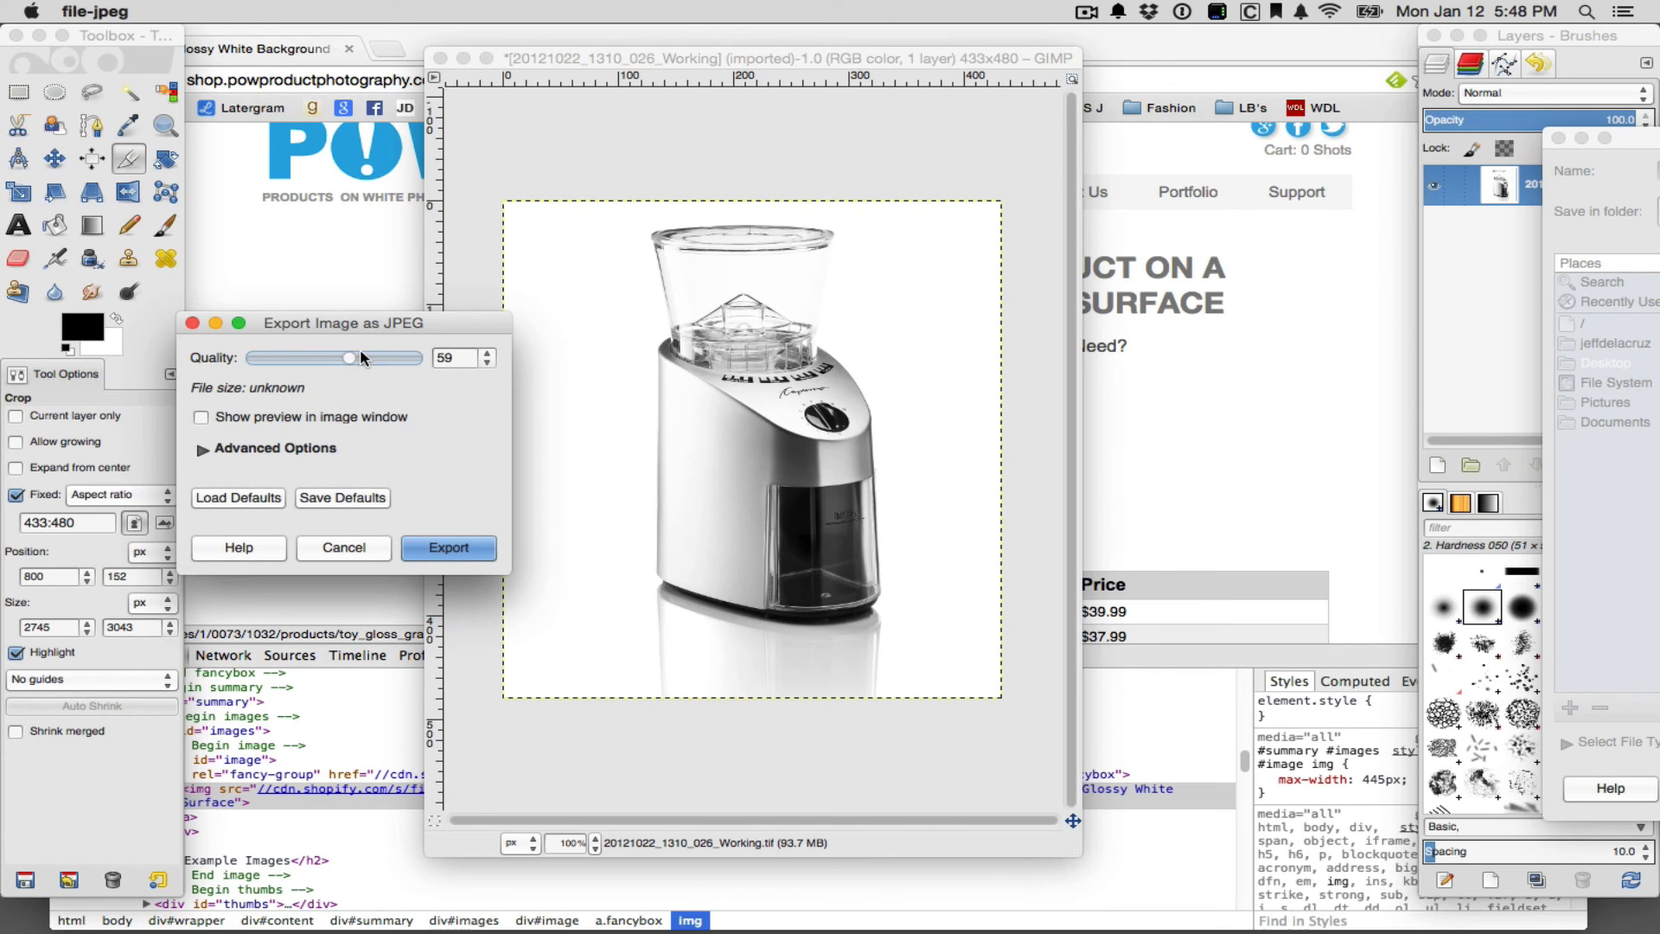
pyautogui.click(200, 417)
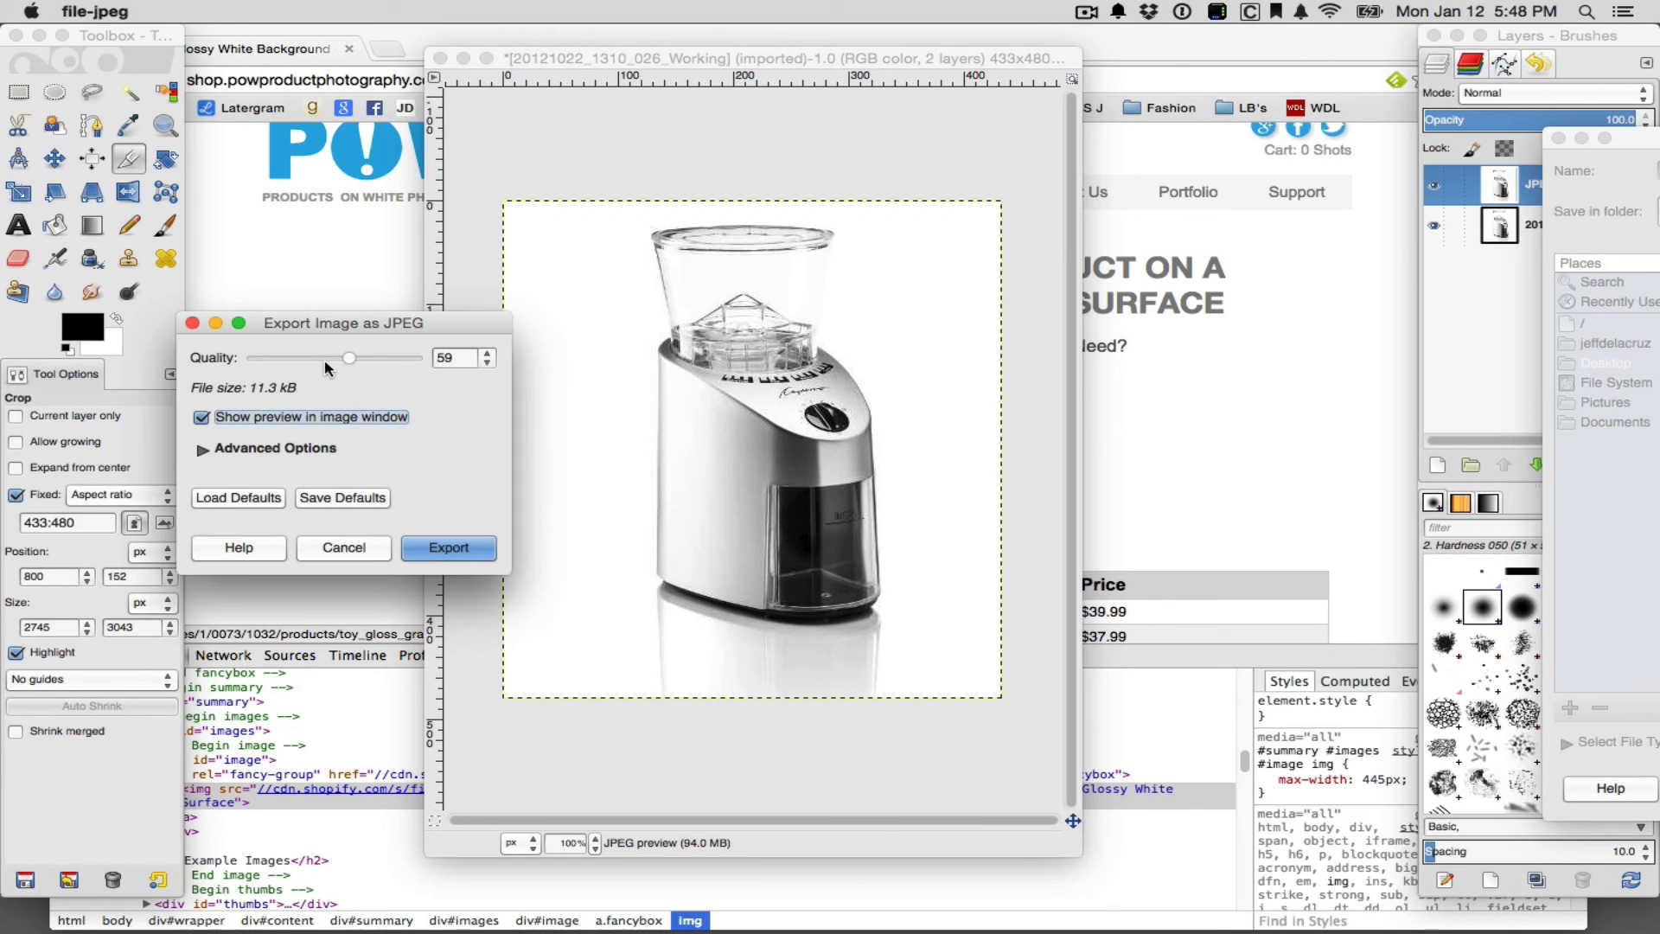
# Sweep the JPEG quality slider down to 0 and back up while previewing compression artifacts
pyautogui.moveTo(349, 358); pyautogui.dragTo(312, 358)
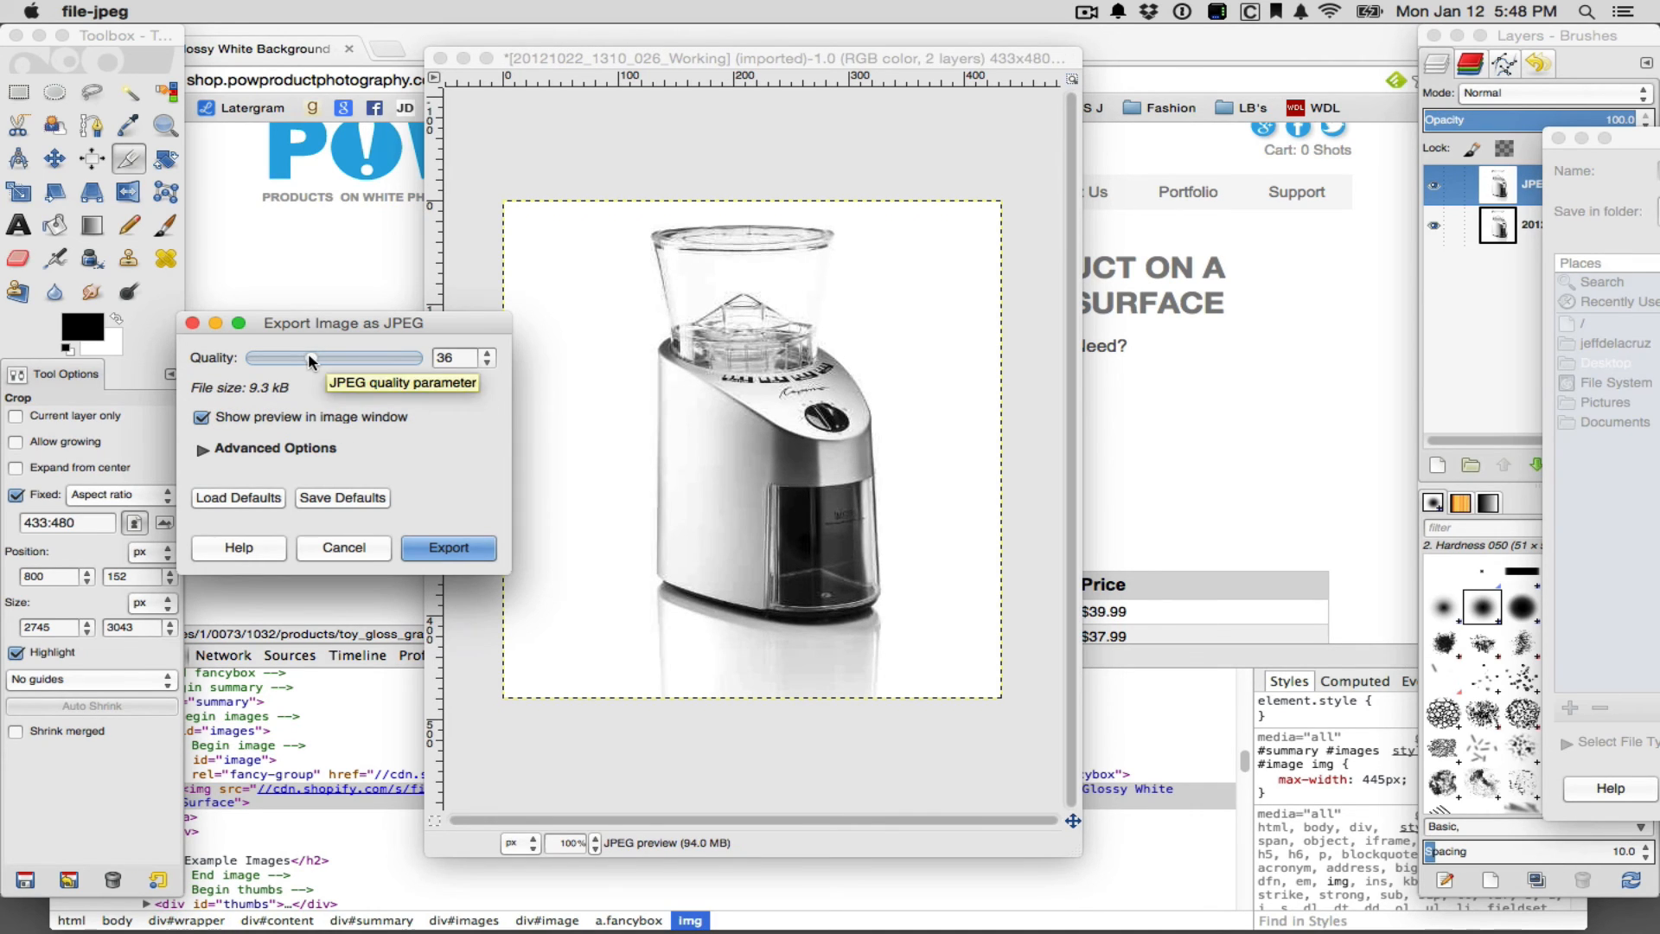
pyautogui.moveTo(310, 358); pyautogui.dragTo(291, 358)
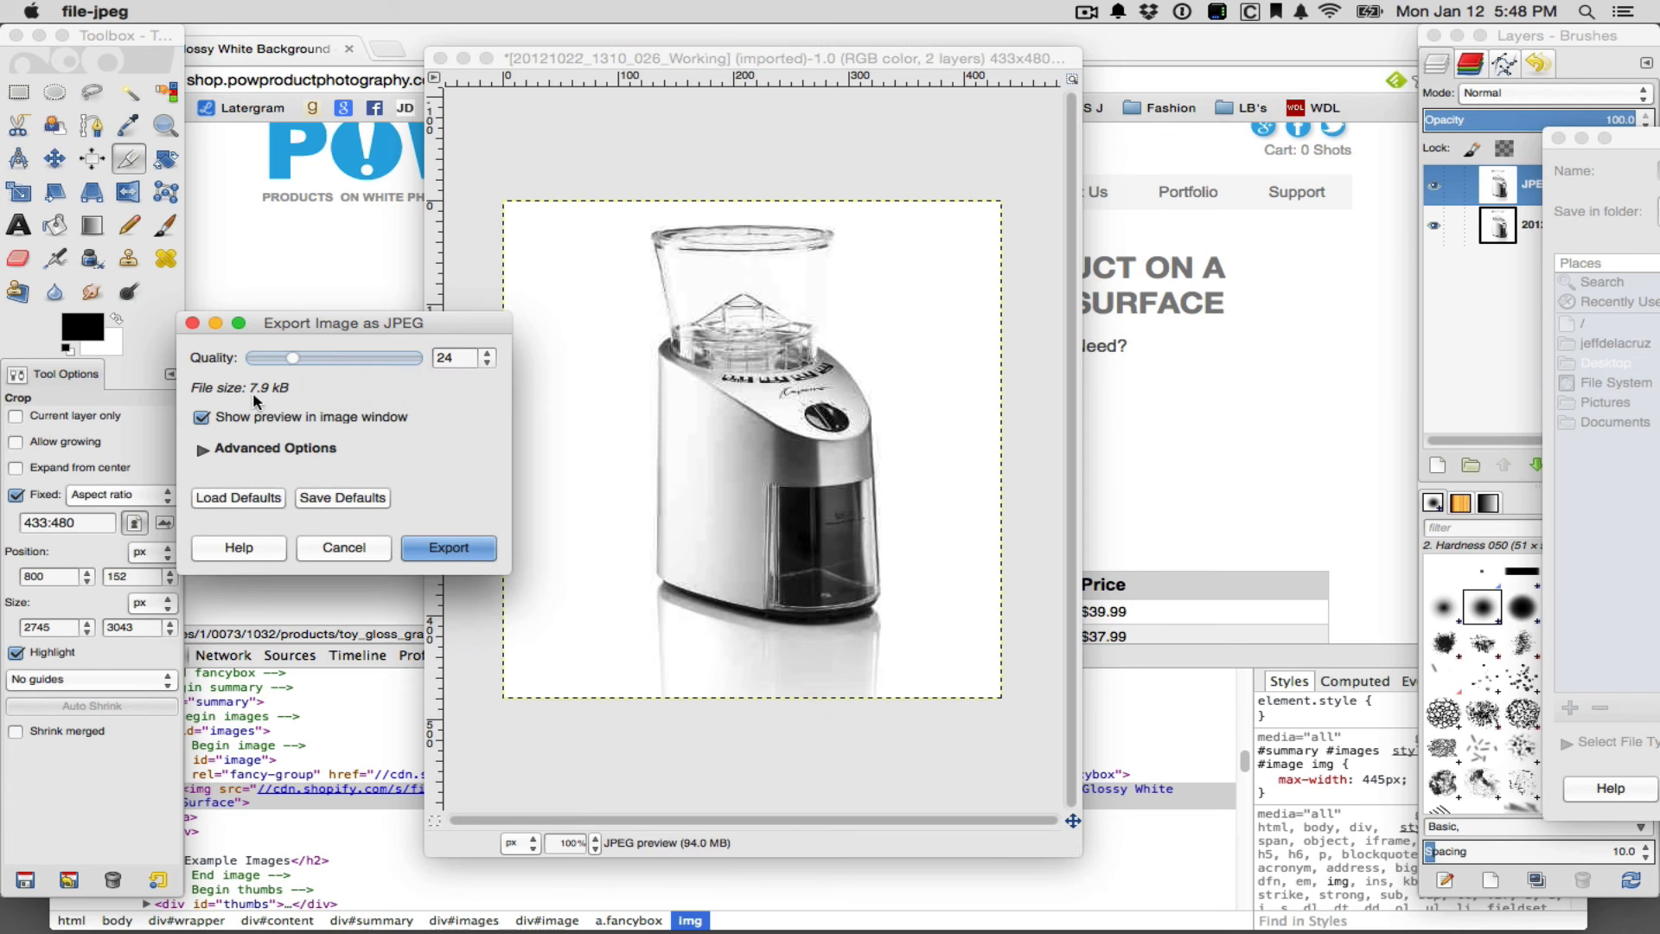
pyautogui.moveTo(719, 417)
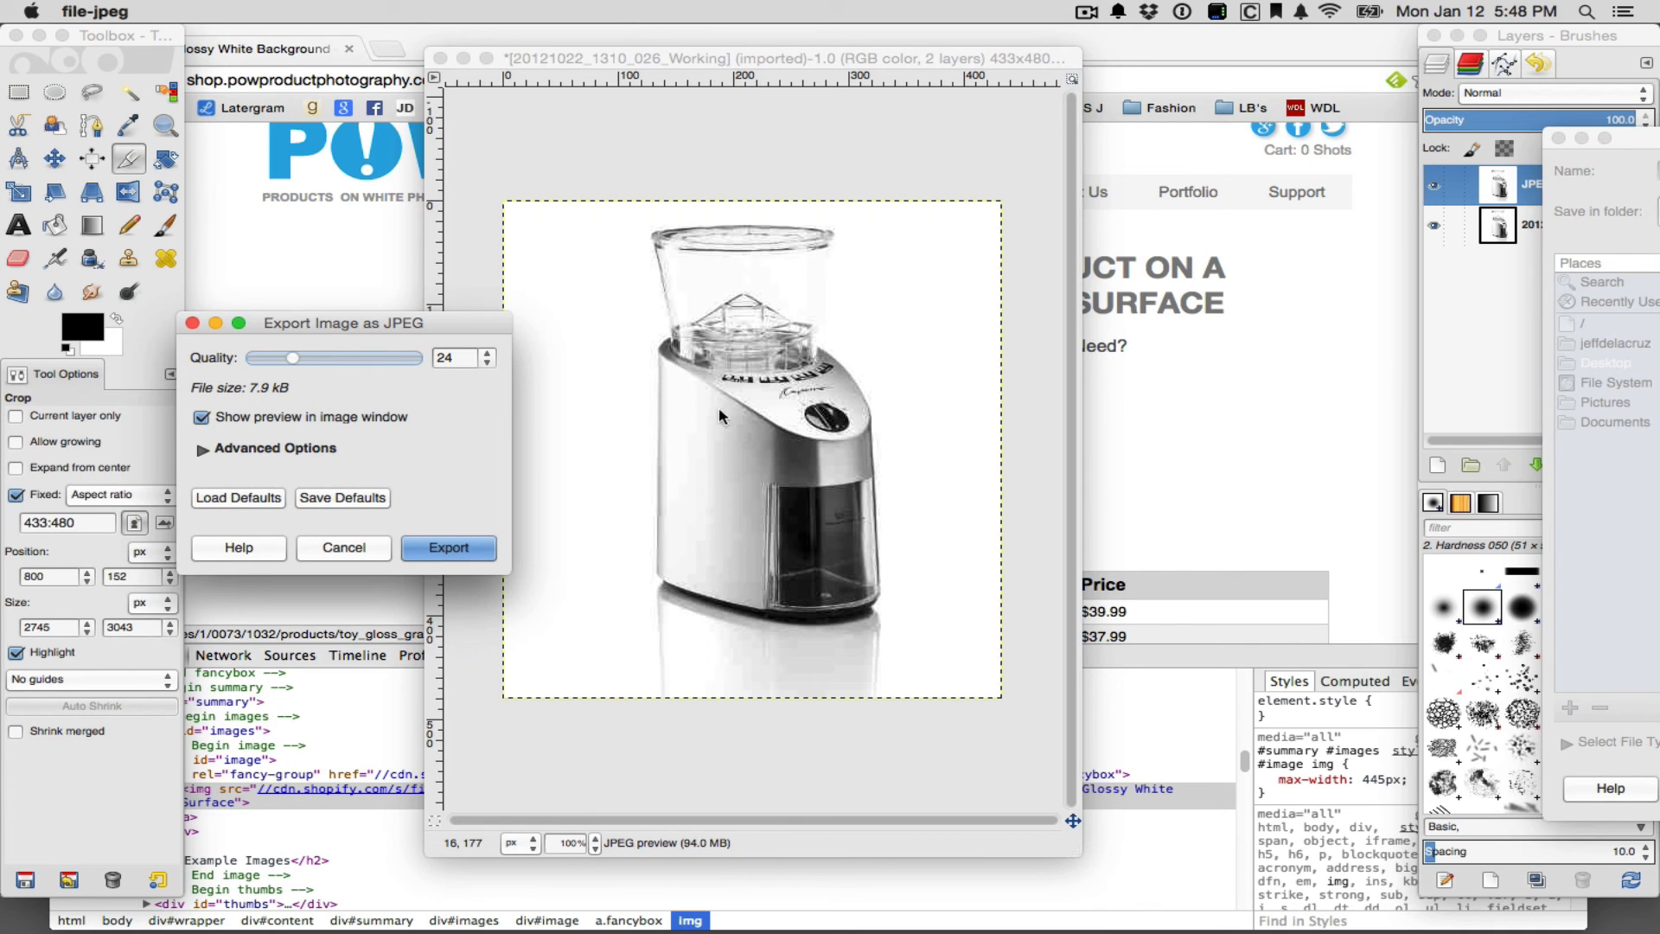
pyautogui.moveTo(290, 358); pyautogui.dragTo(273, 358)
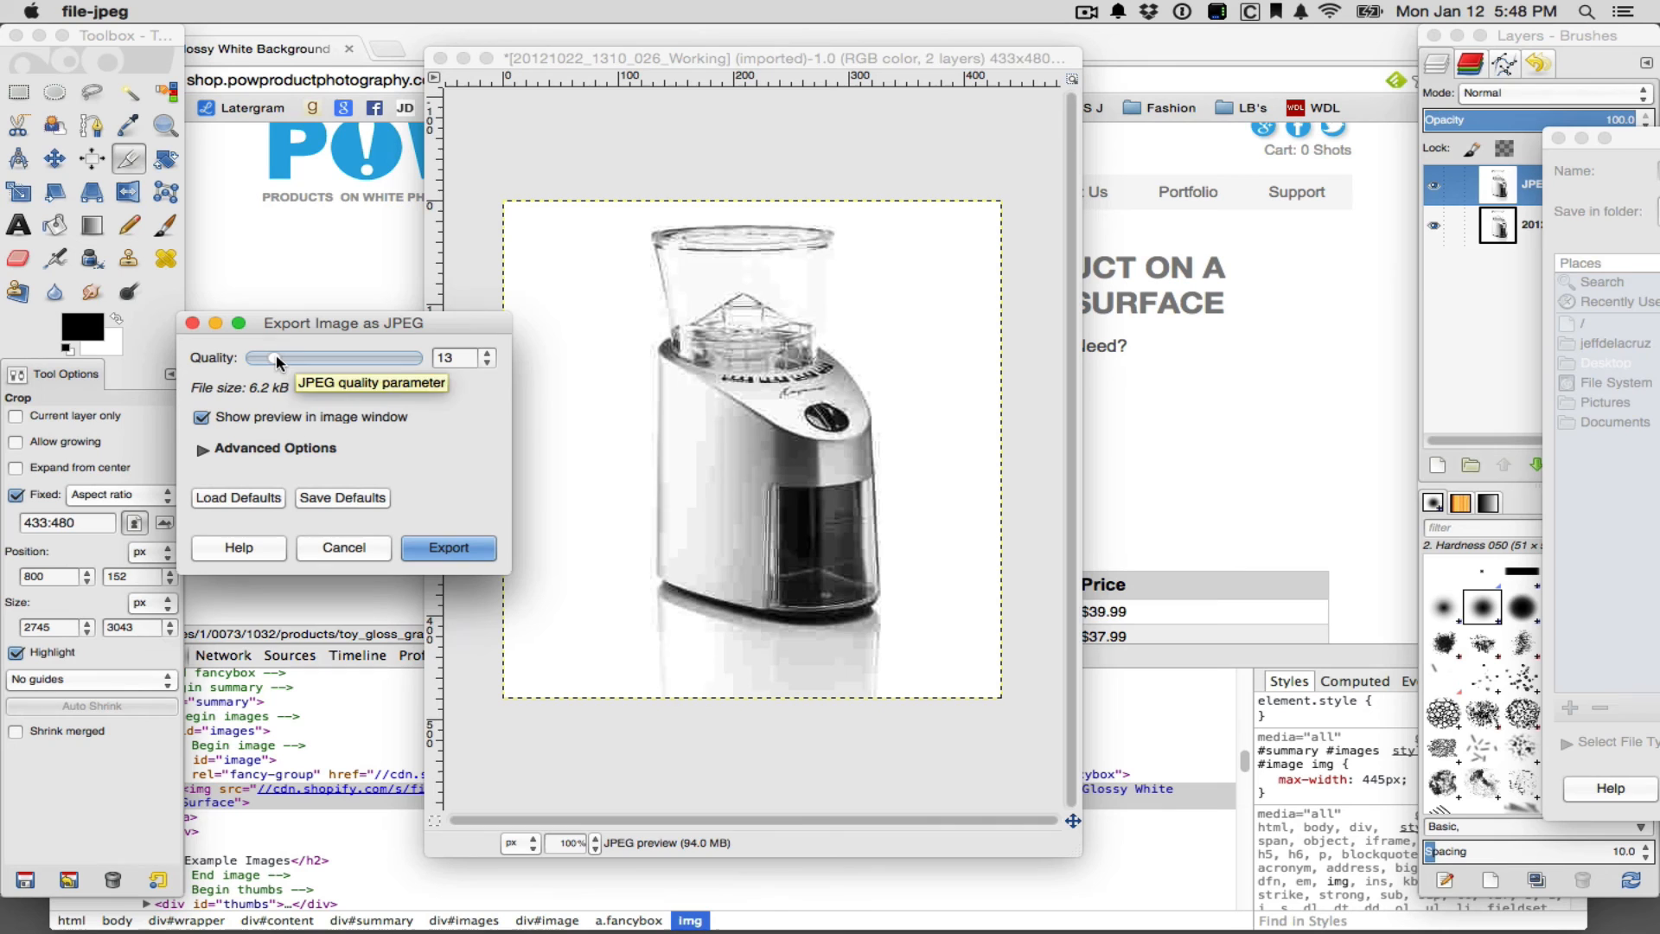
pyautogui.moveTo(277, 358); pyautogui.dragTo(253, 358)
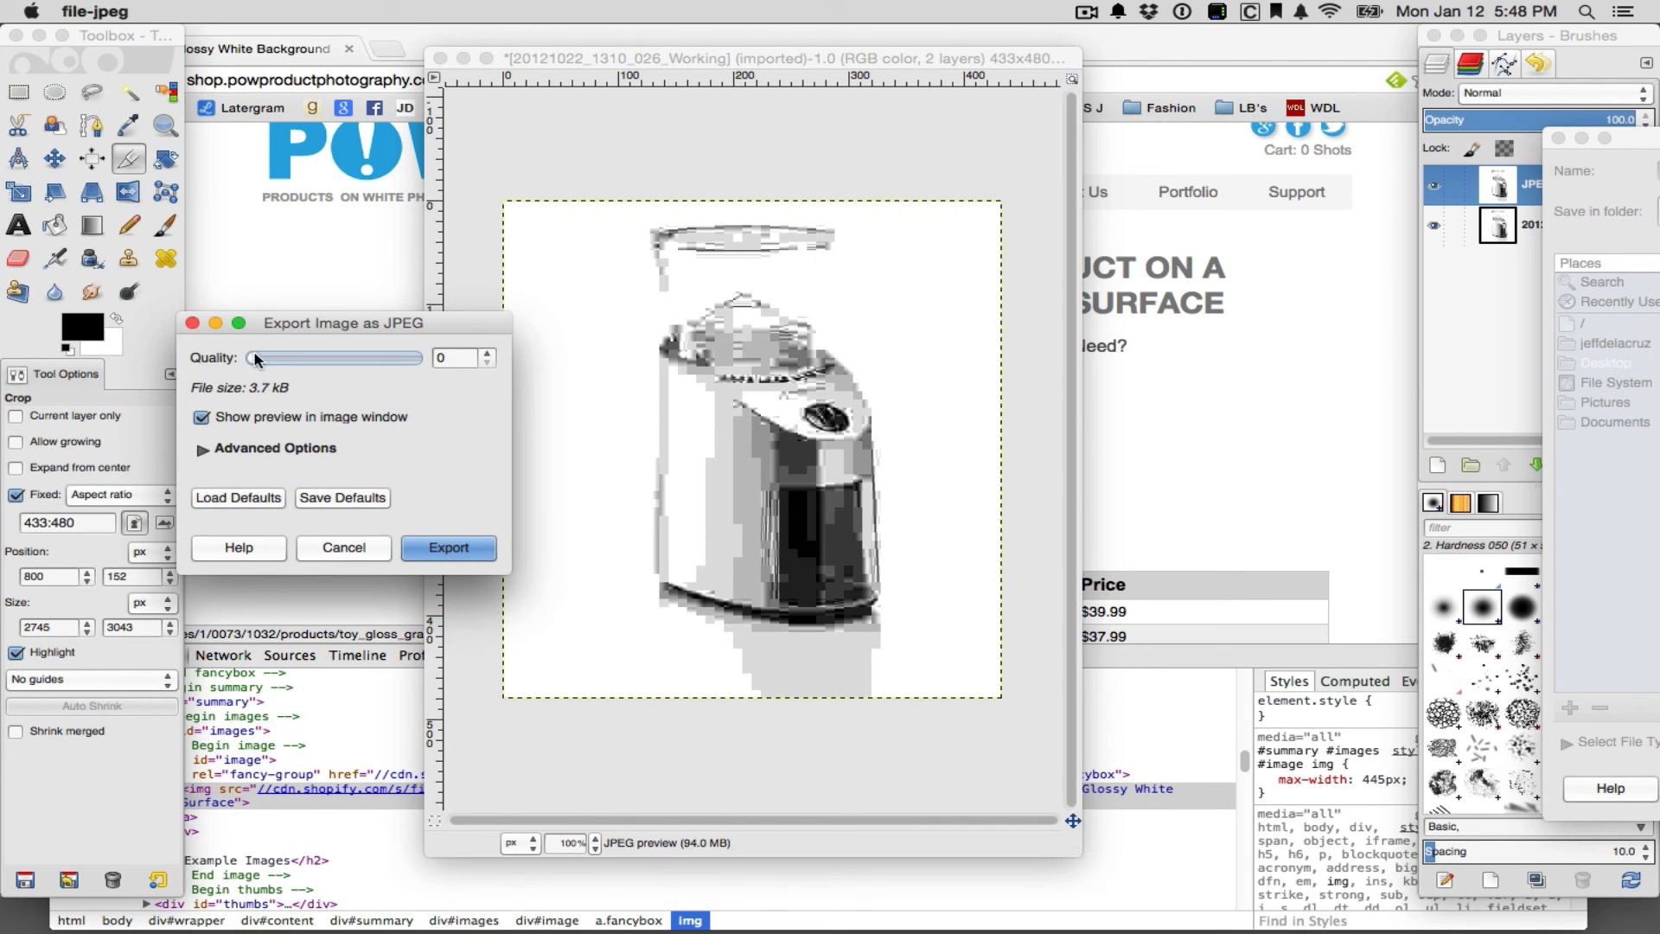
pyautogui.moveTo(254, 357); pyautogui.dragTo(273, 358)
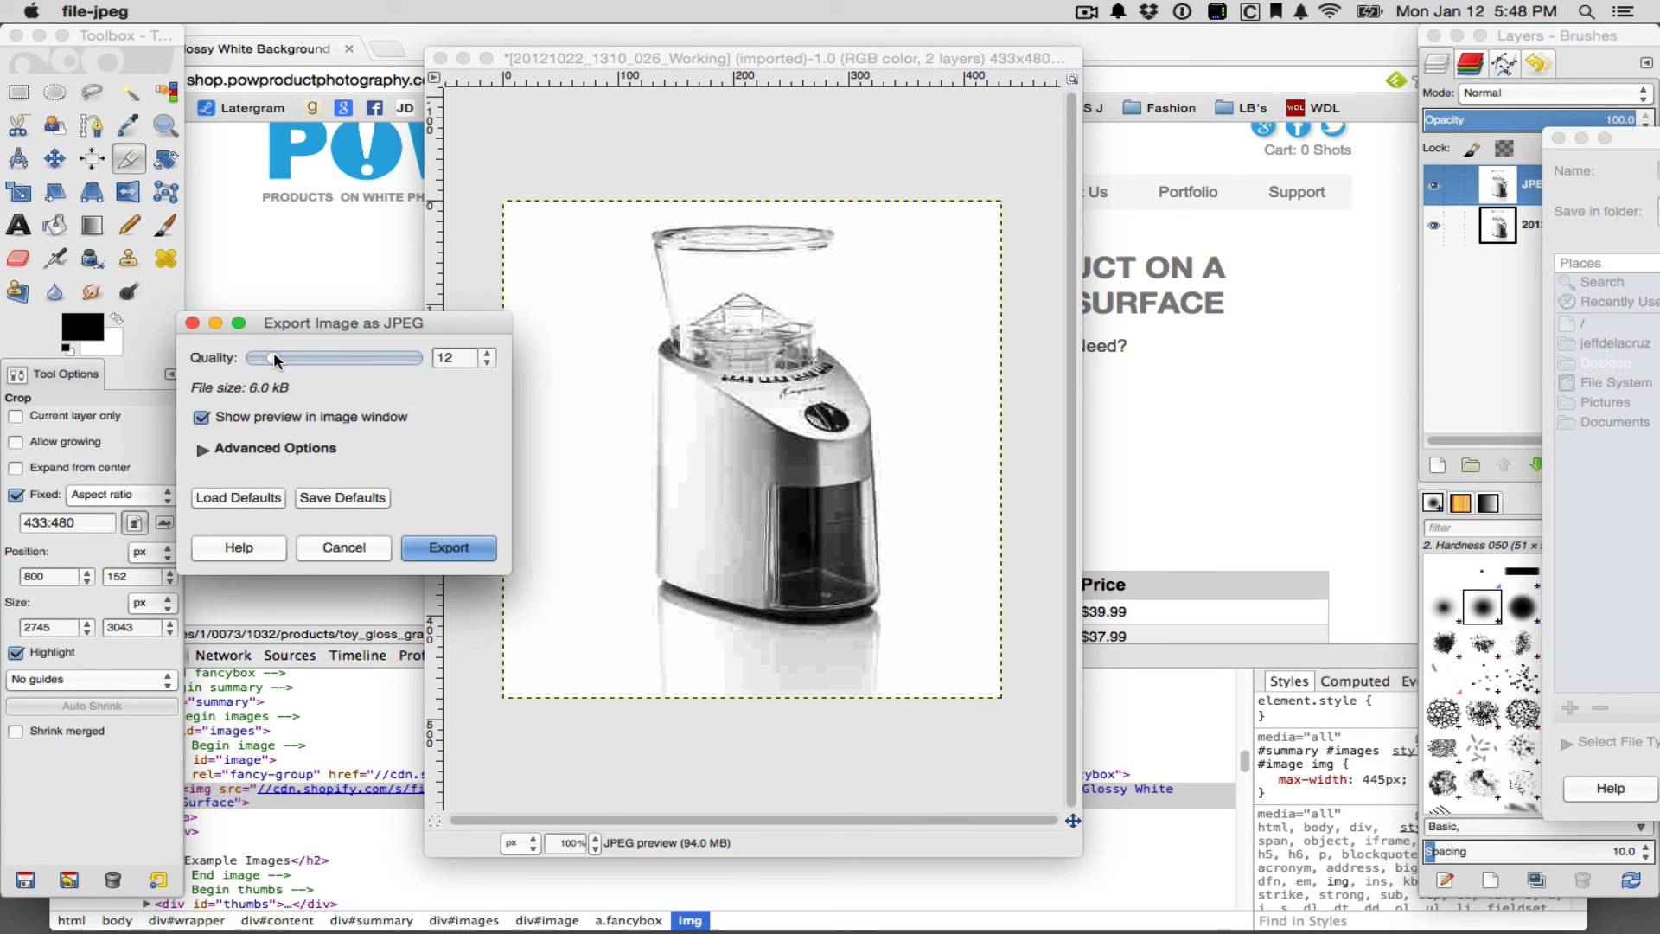
pyautogui.moveTo(274, 356); pyautogui.dragTo(324, 356)
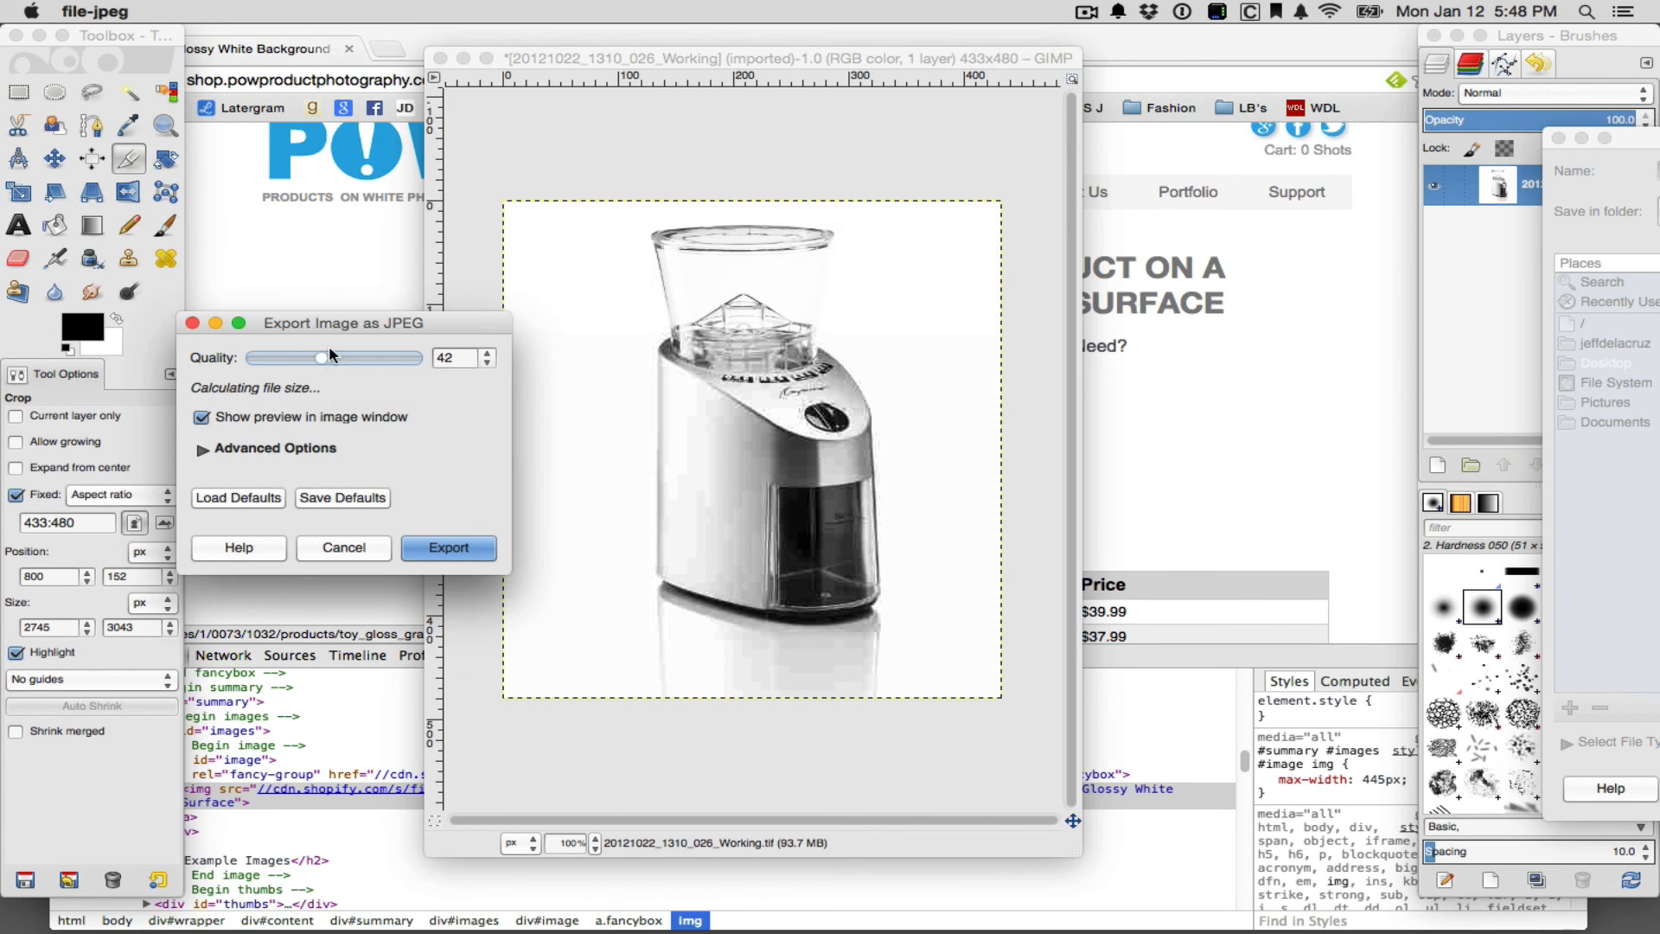
# Settle the JPEG quality at 80 (about 14.9 kB) and export the photo to the desktop
pyautogui.moveTo(321, 358); pyautogui.dragTo(384, 358)
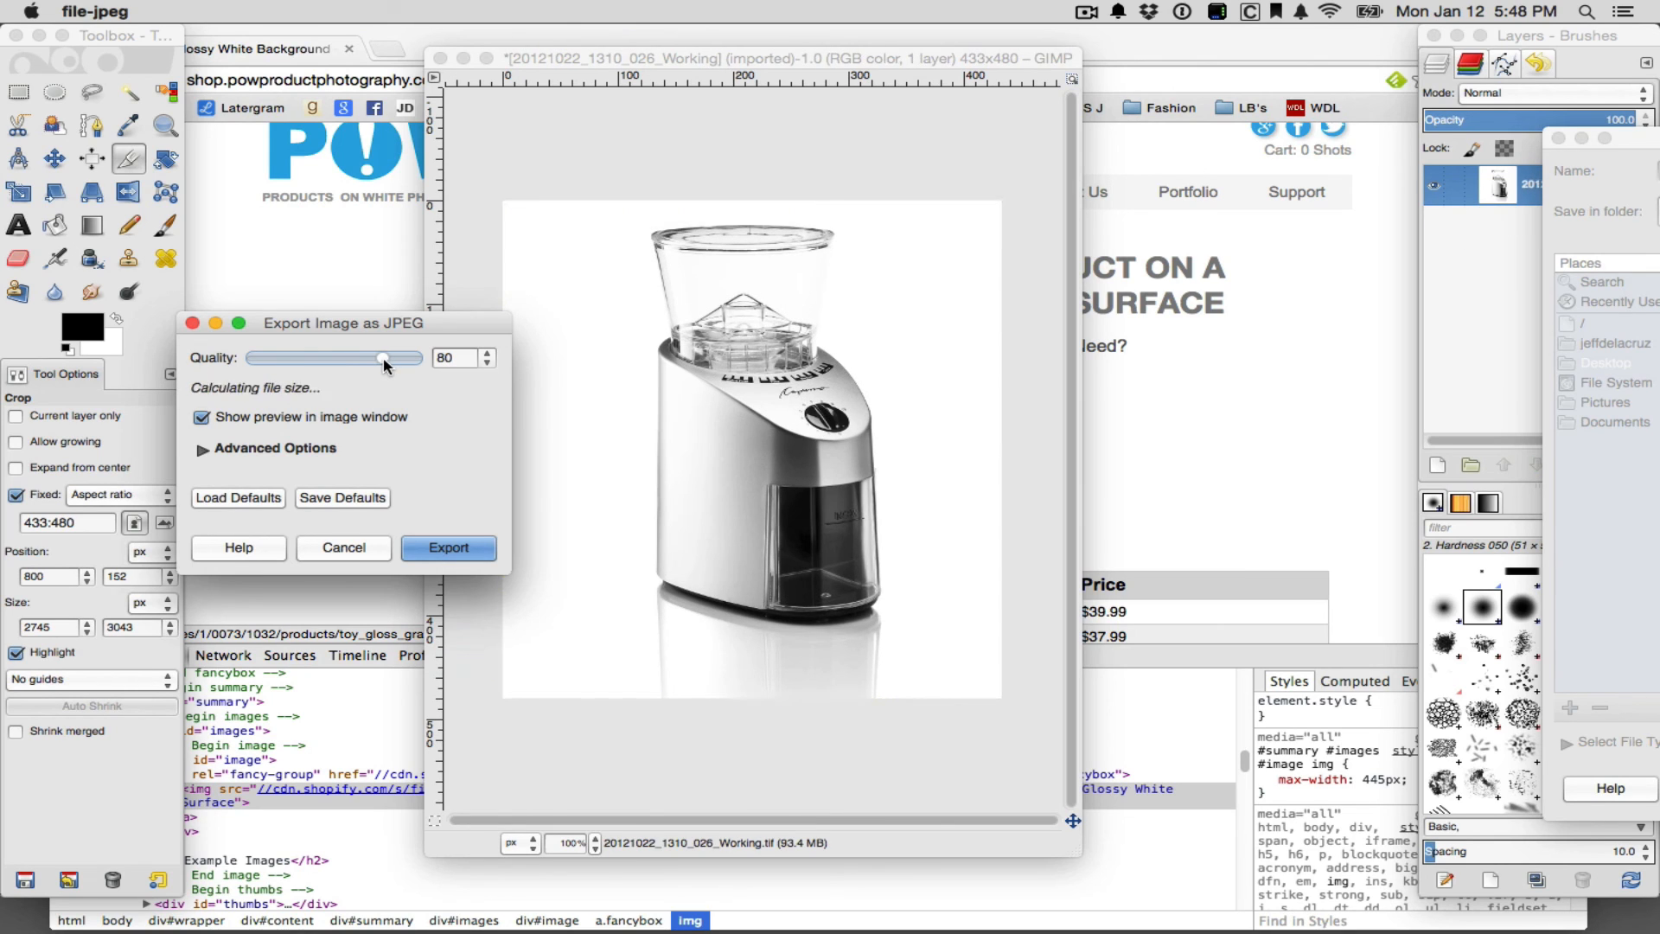
pyautogui.moveTo(384, 358); pyautogui.dragTo(370, 358)
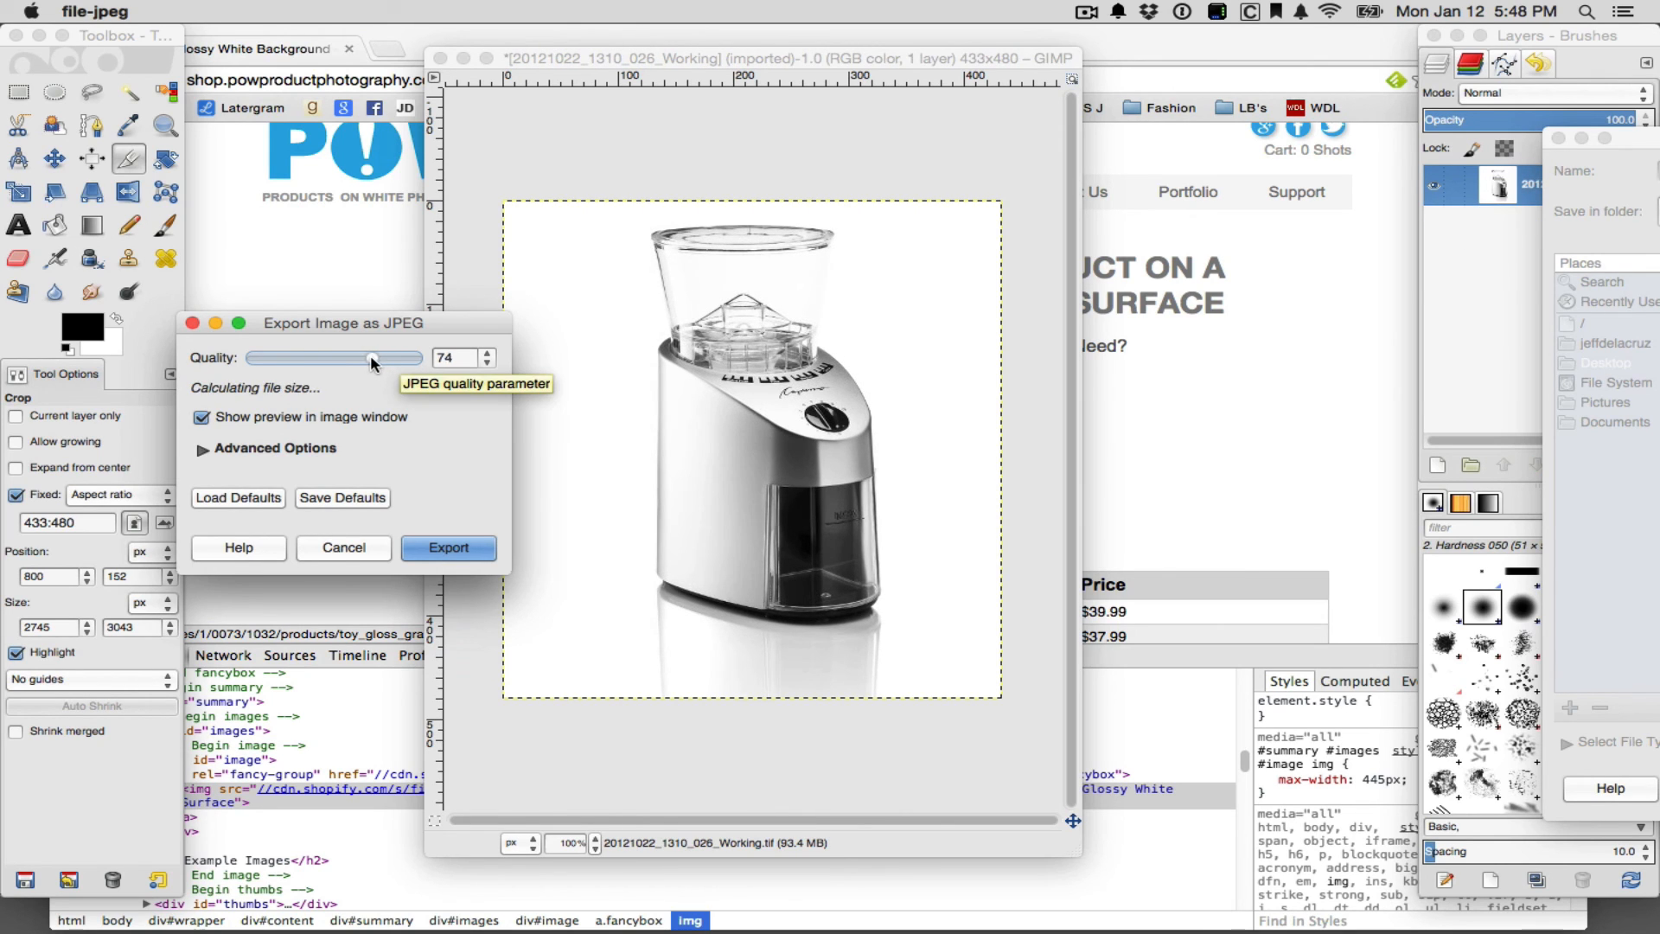
pyautogui.moveTo(371, 358); pyautogui.dragTo(355, 357)
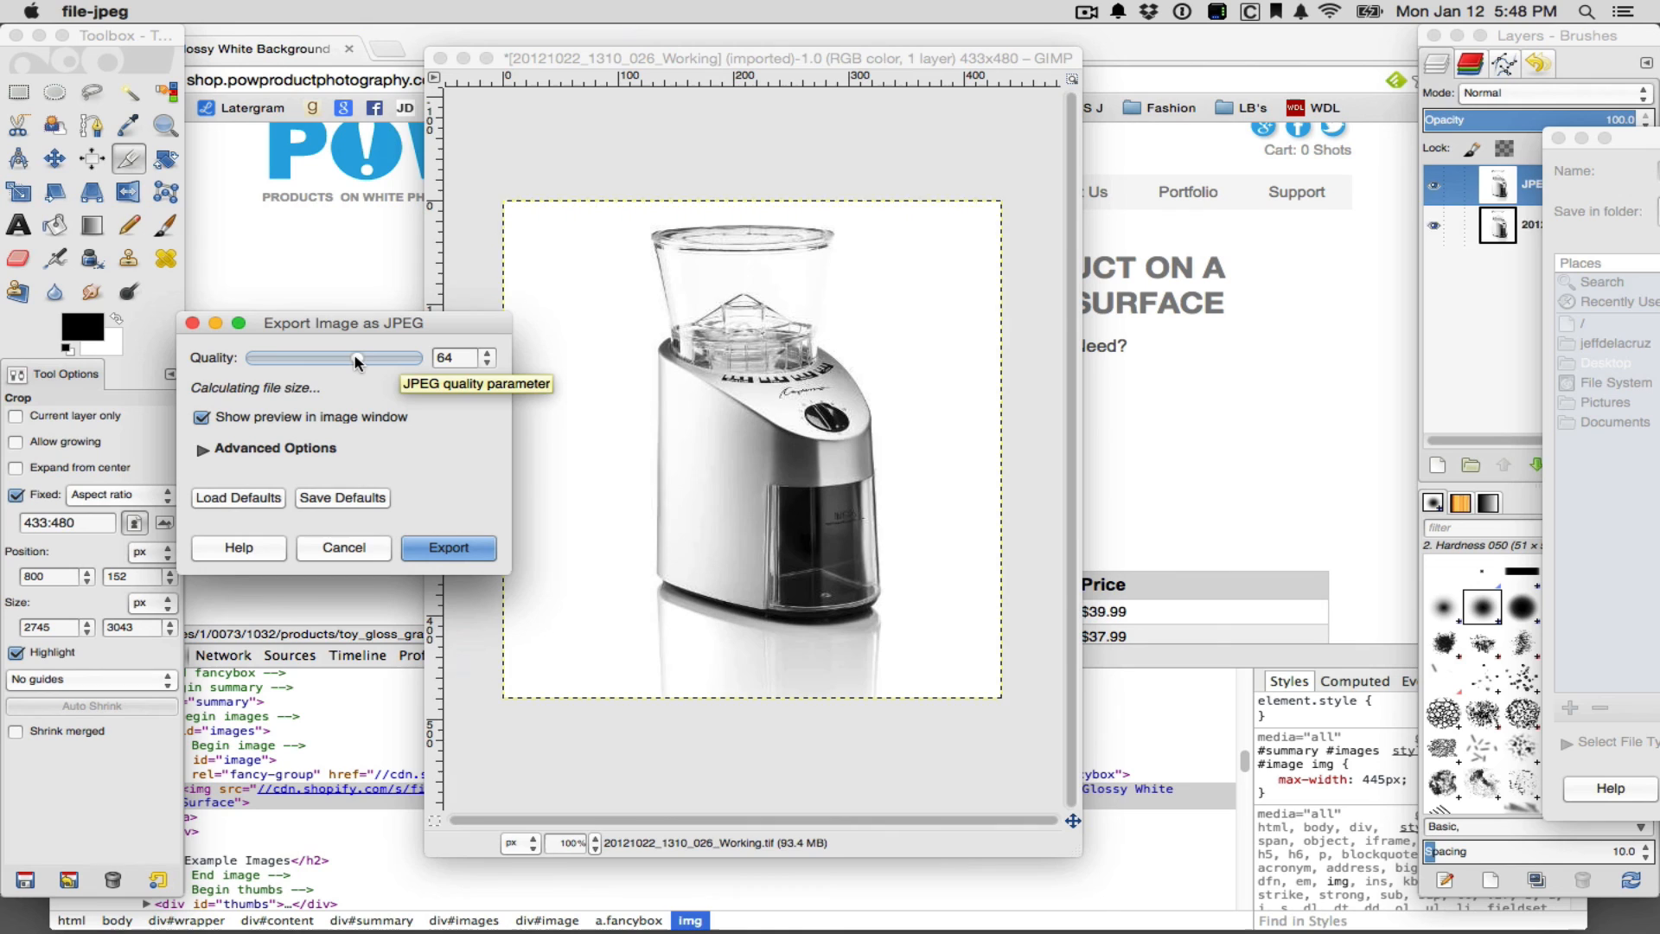
pyautogui.moveTo(356, 358); pyautogui.dragTo(380, 358)
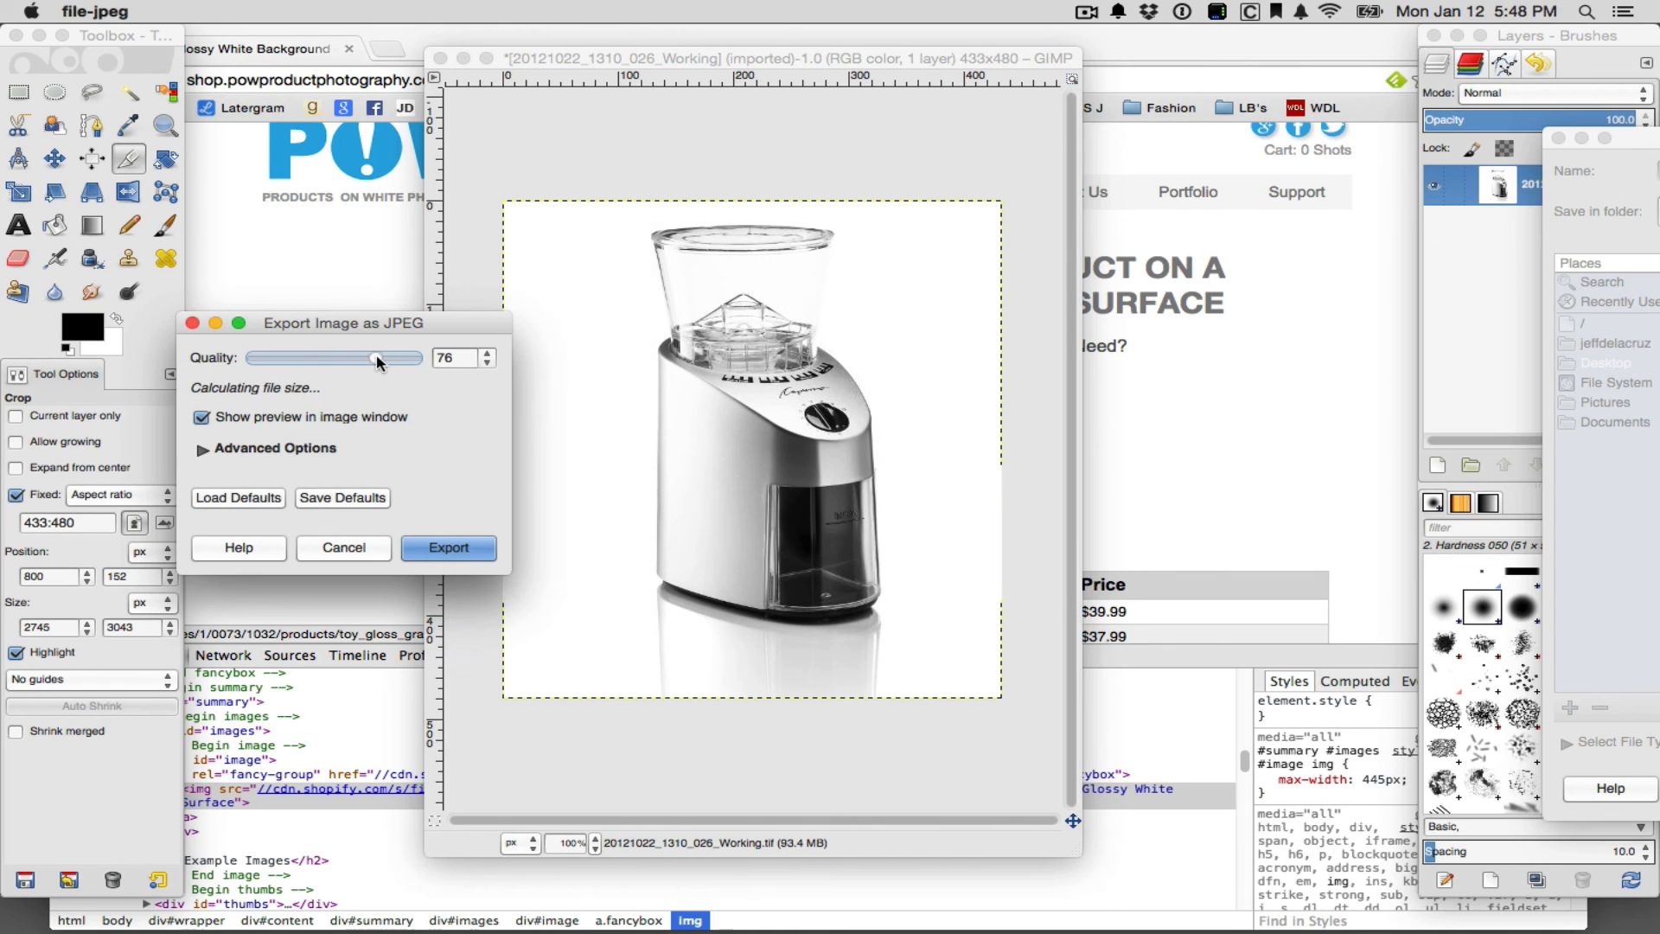
pyautogui.moveTo(370, 358); pyautogui.dragTo(379, 358)
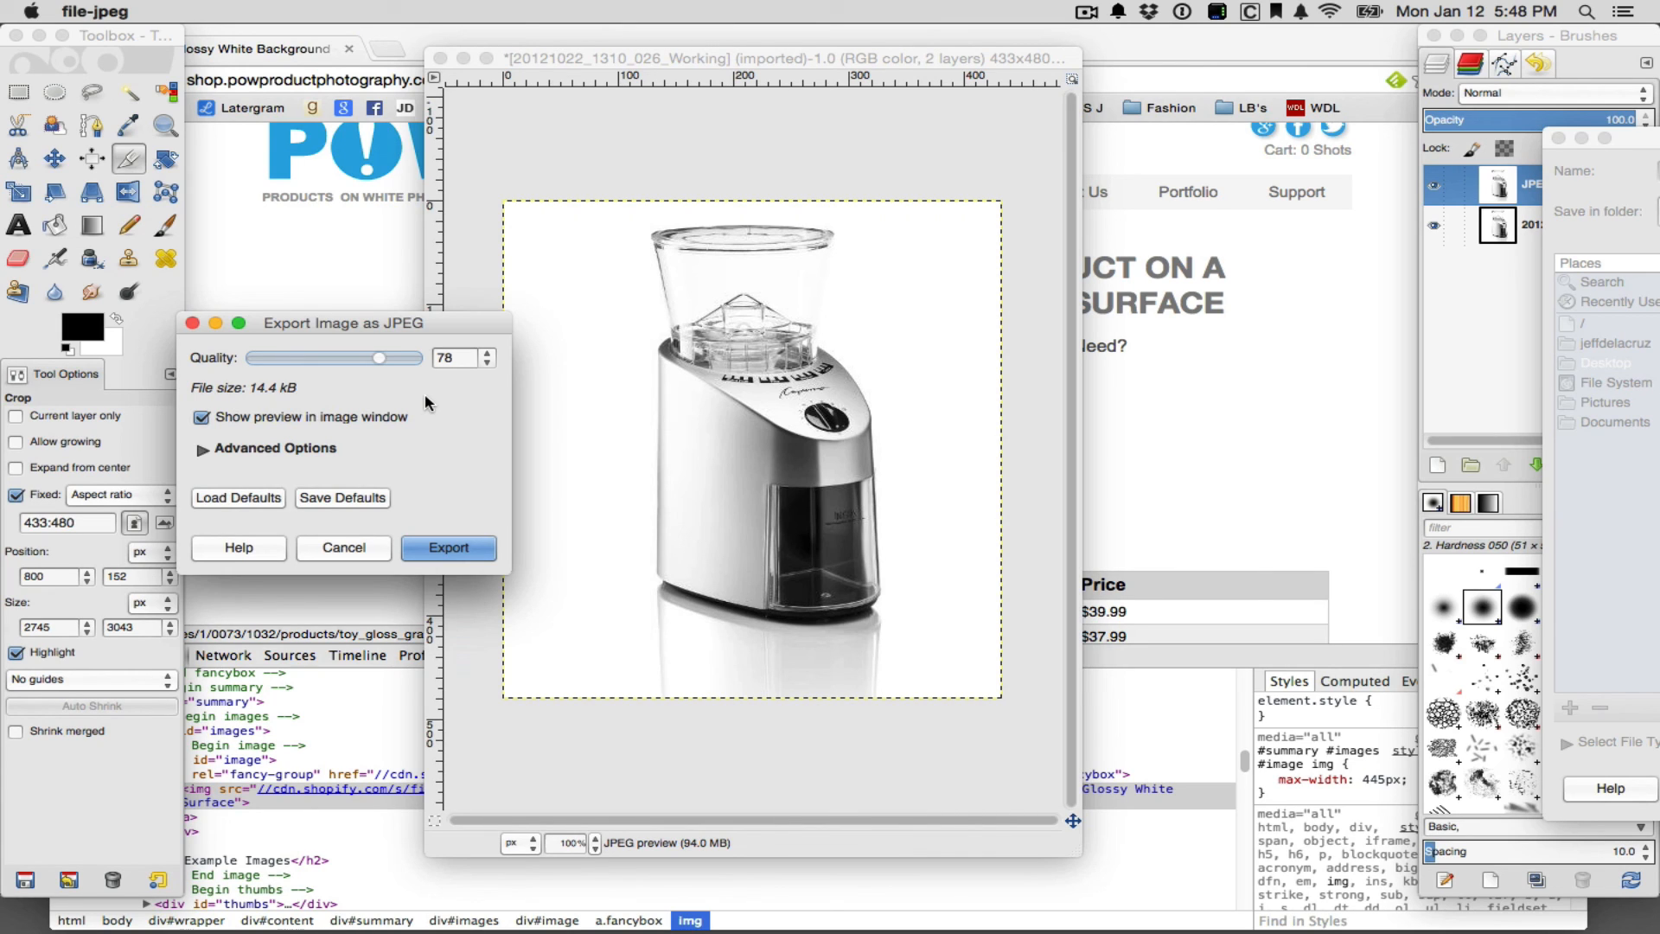
pyautogui.moveTo(420, 392)
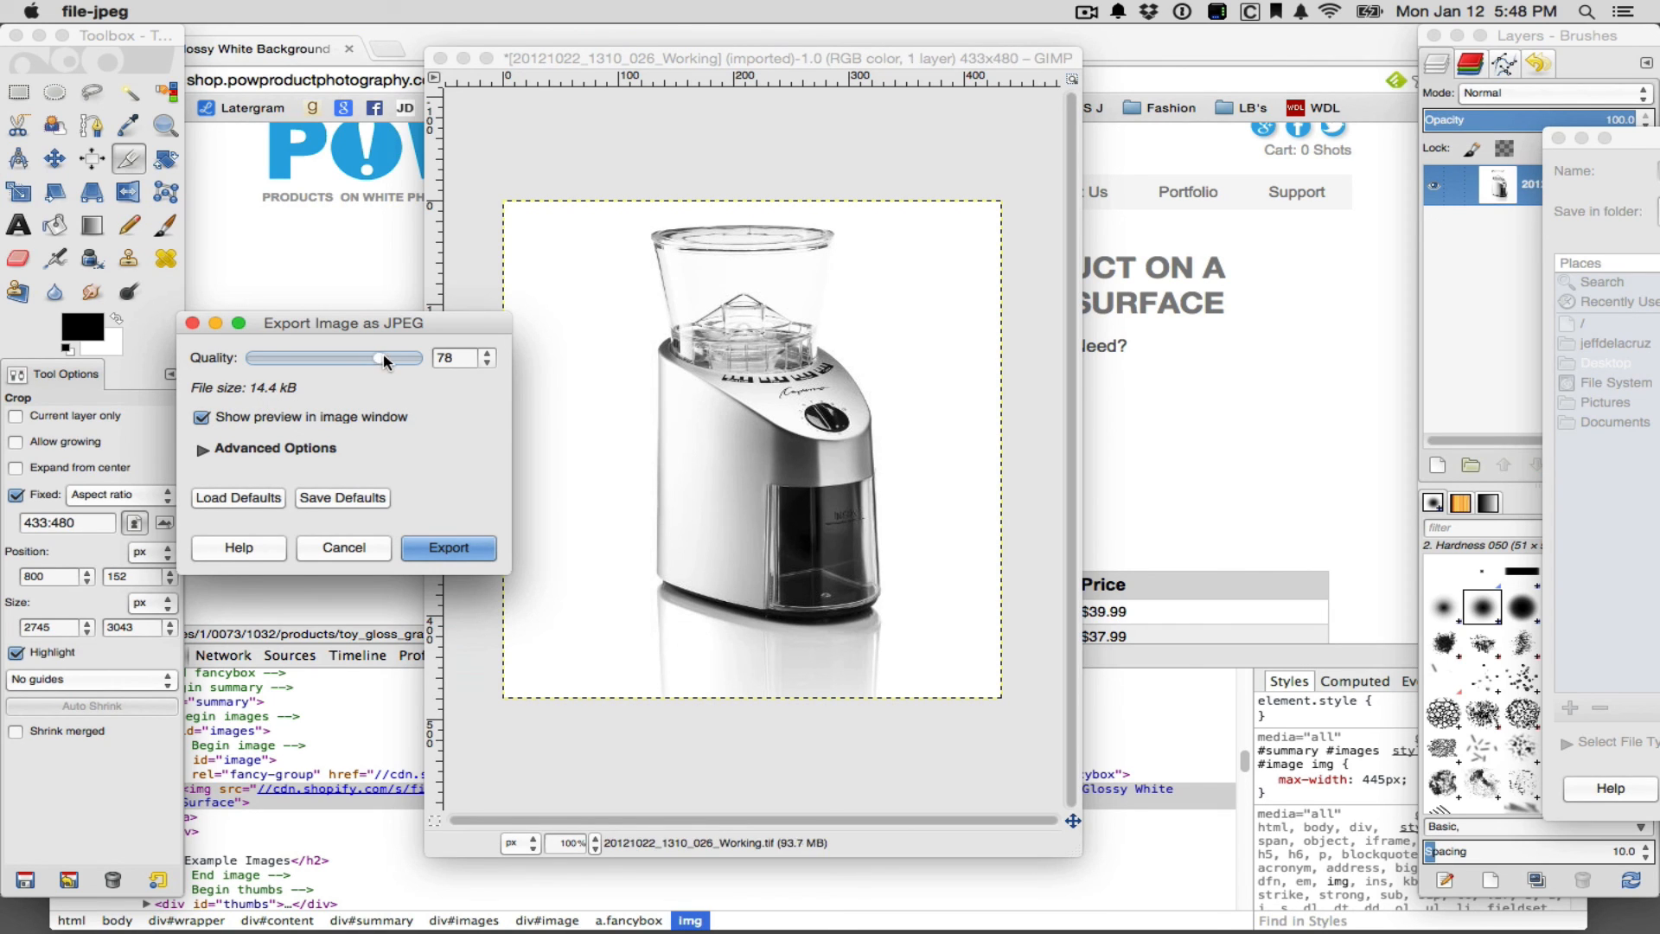
pyautogui.moveTo(379, 358); pyautogui.dragTo(382, 358)
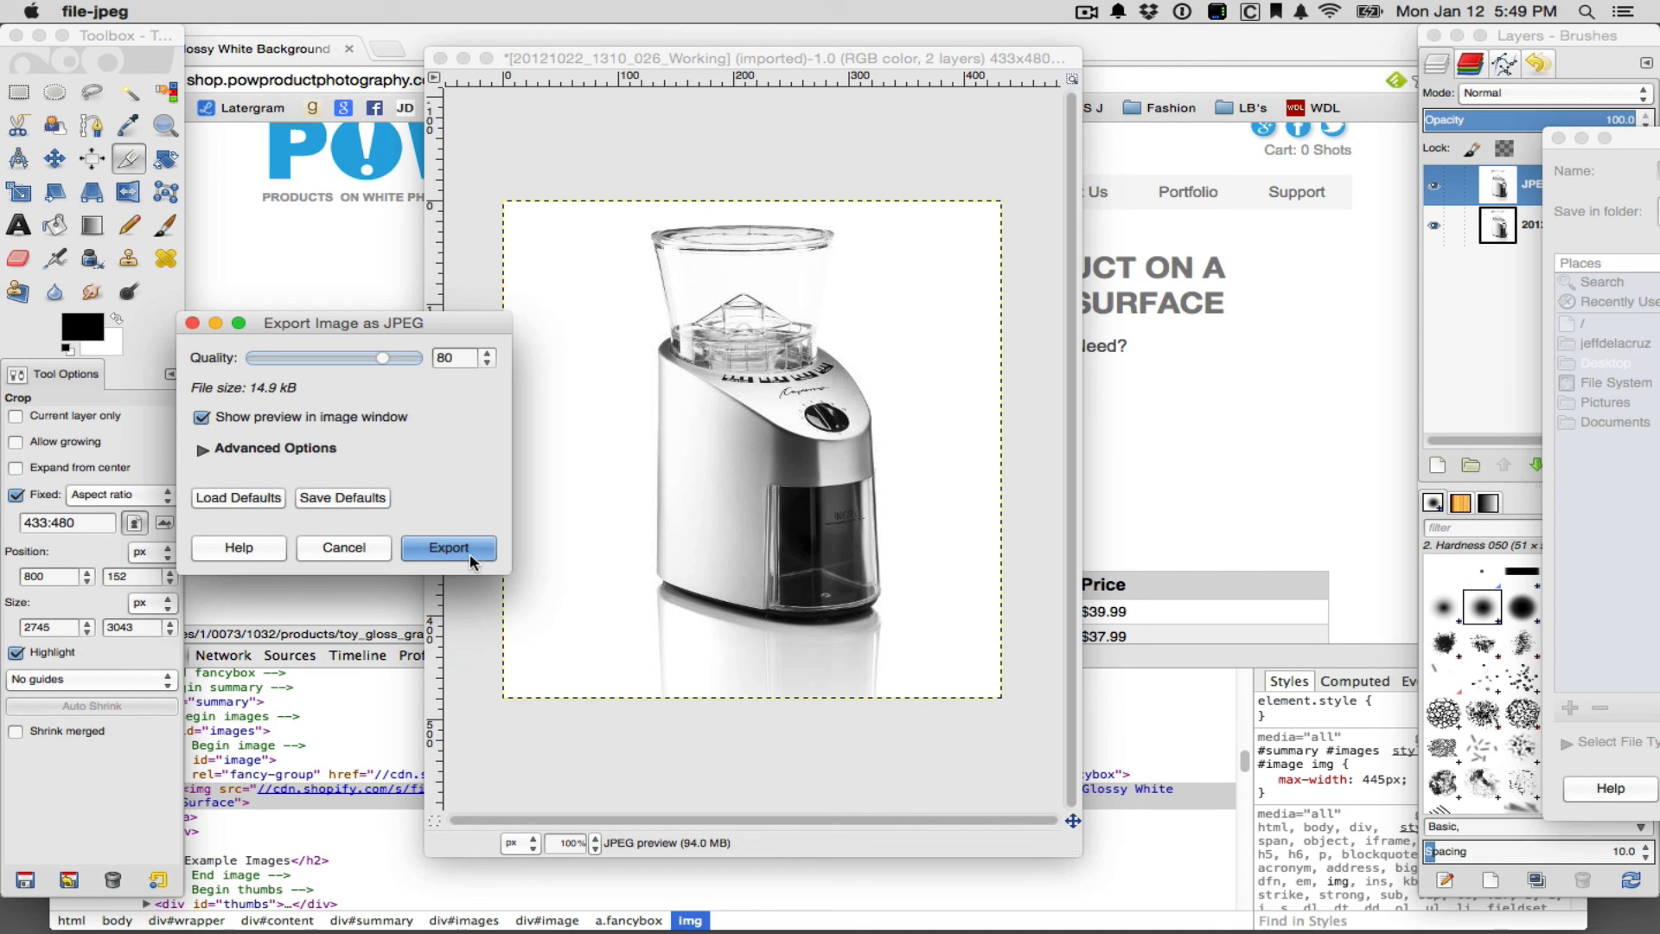
pyautogui.click(448, 548)
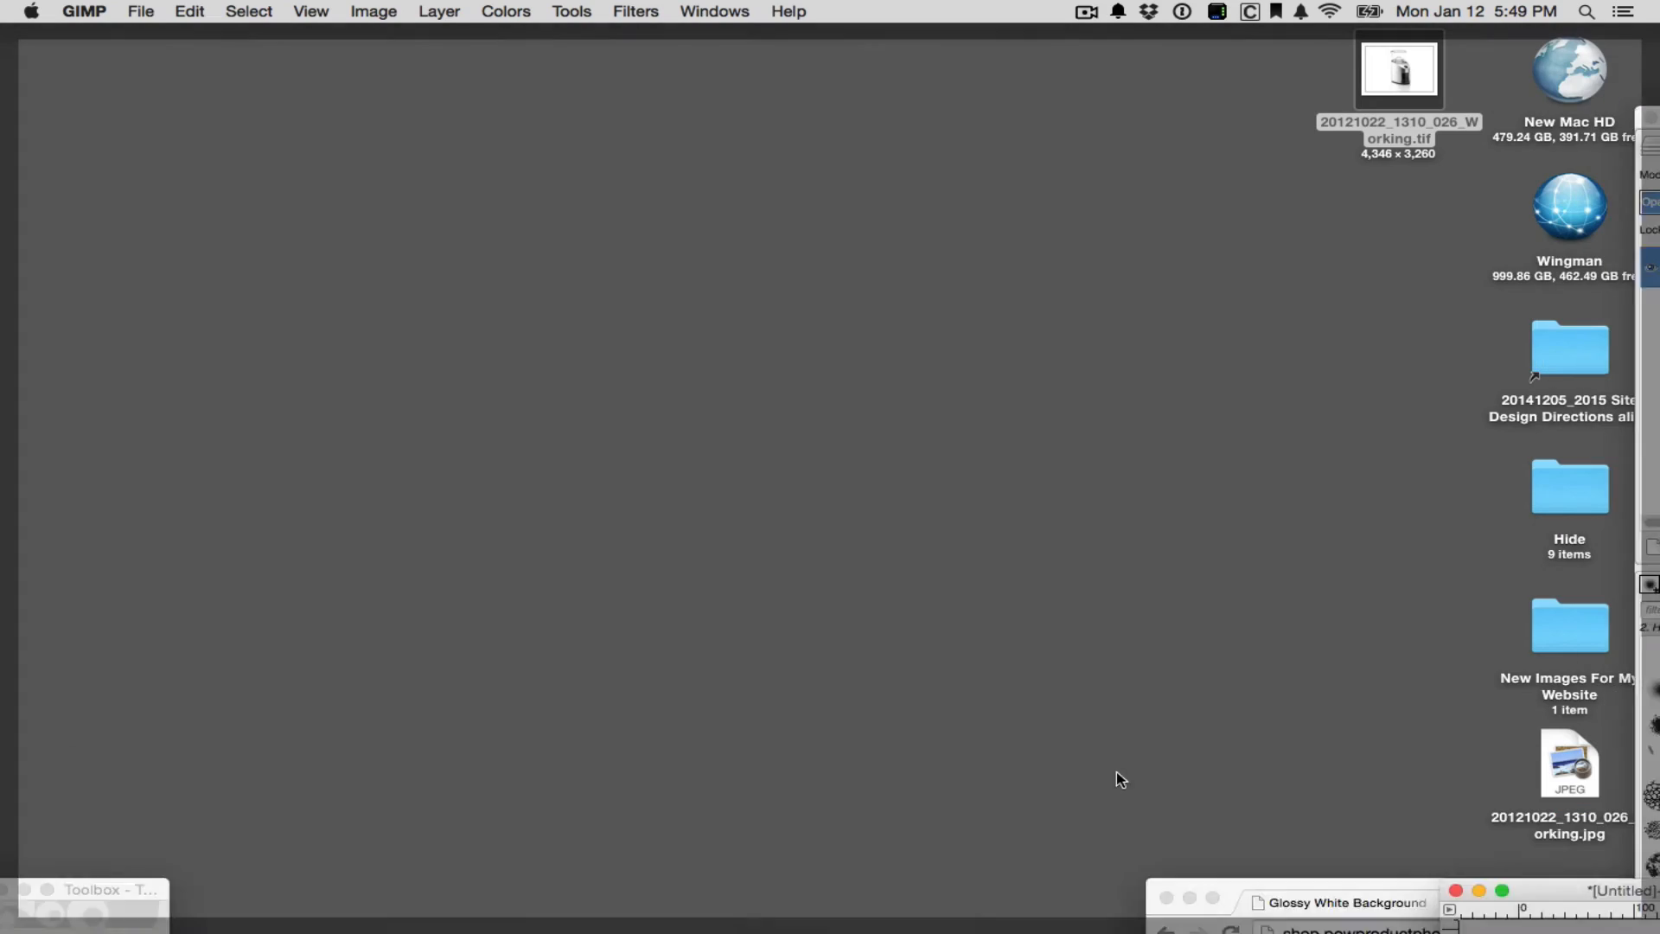